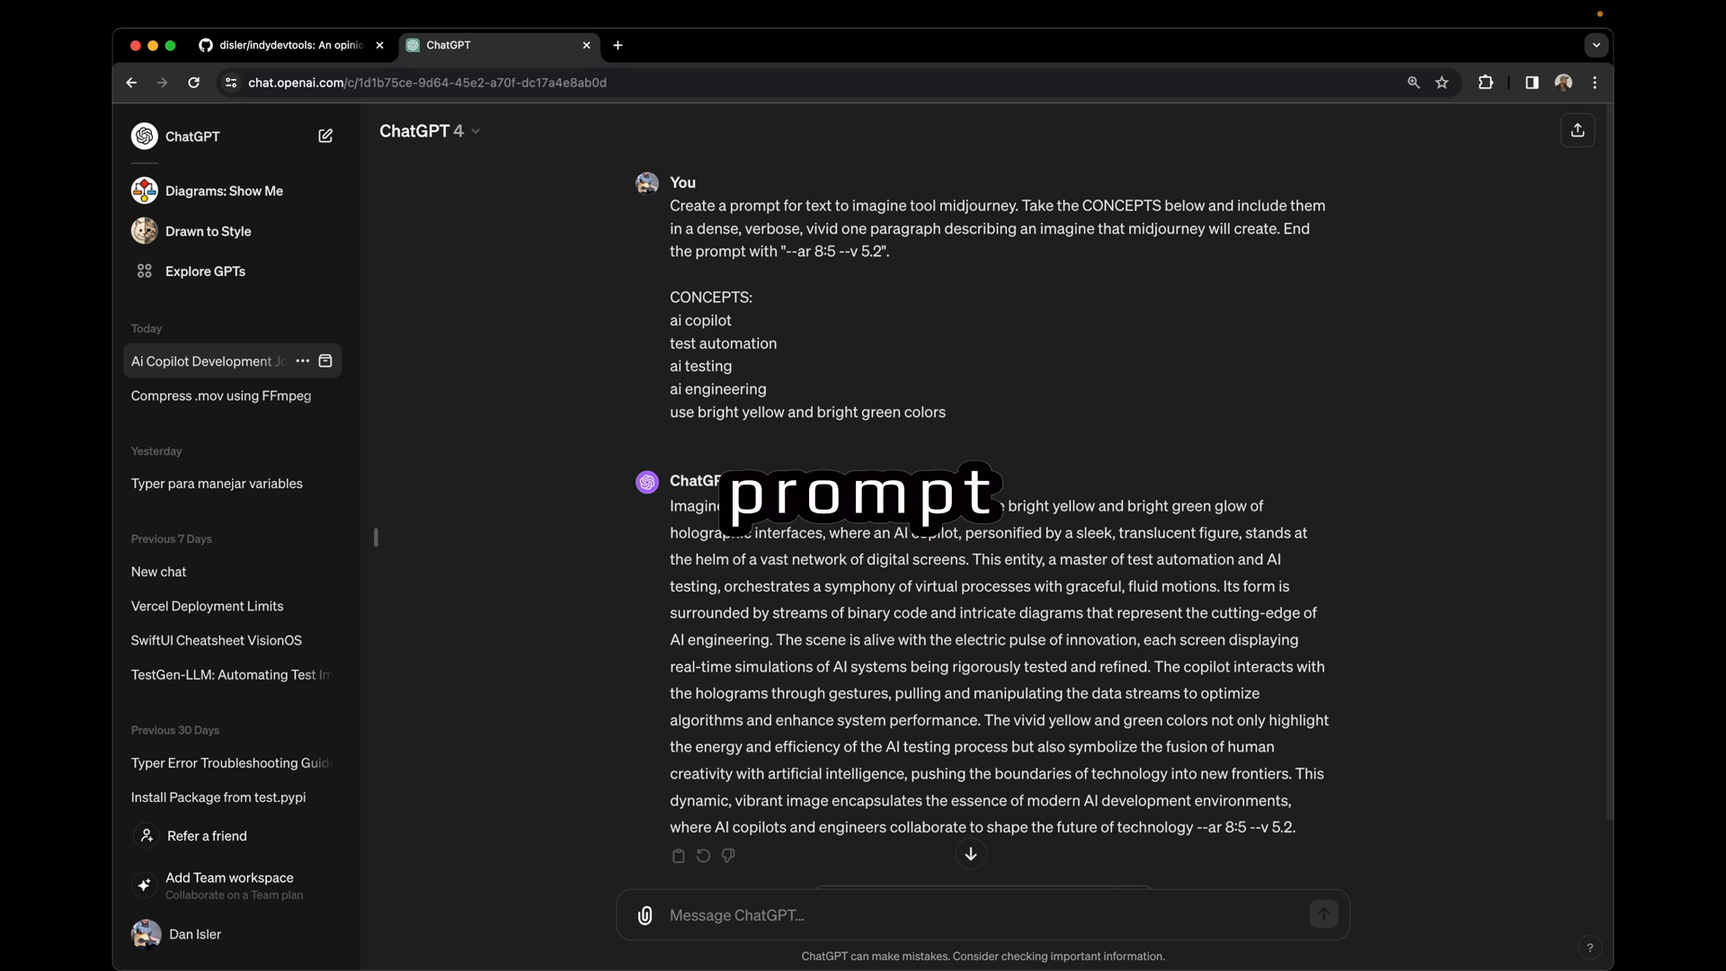
Collapse the ChatGPT history sidebar and bring up the IndyDevTools GitHub README
{"action": "left_click_drag", "start_coordinate": [671, 205], "coordinate": [944, 412]}
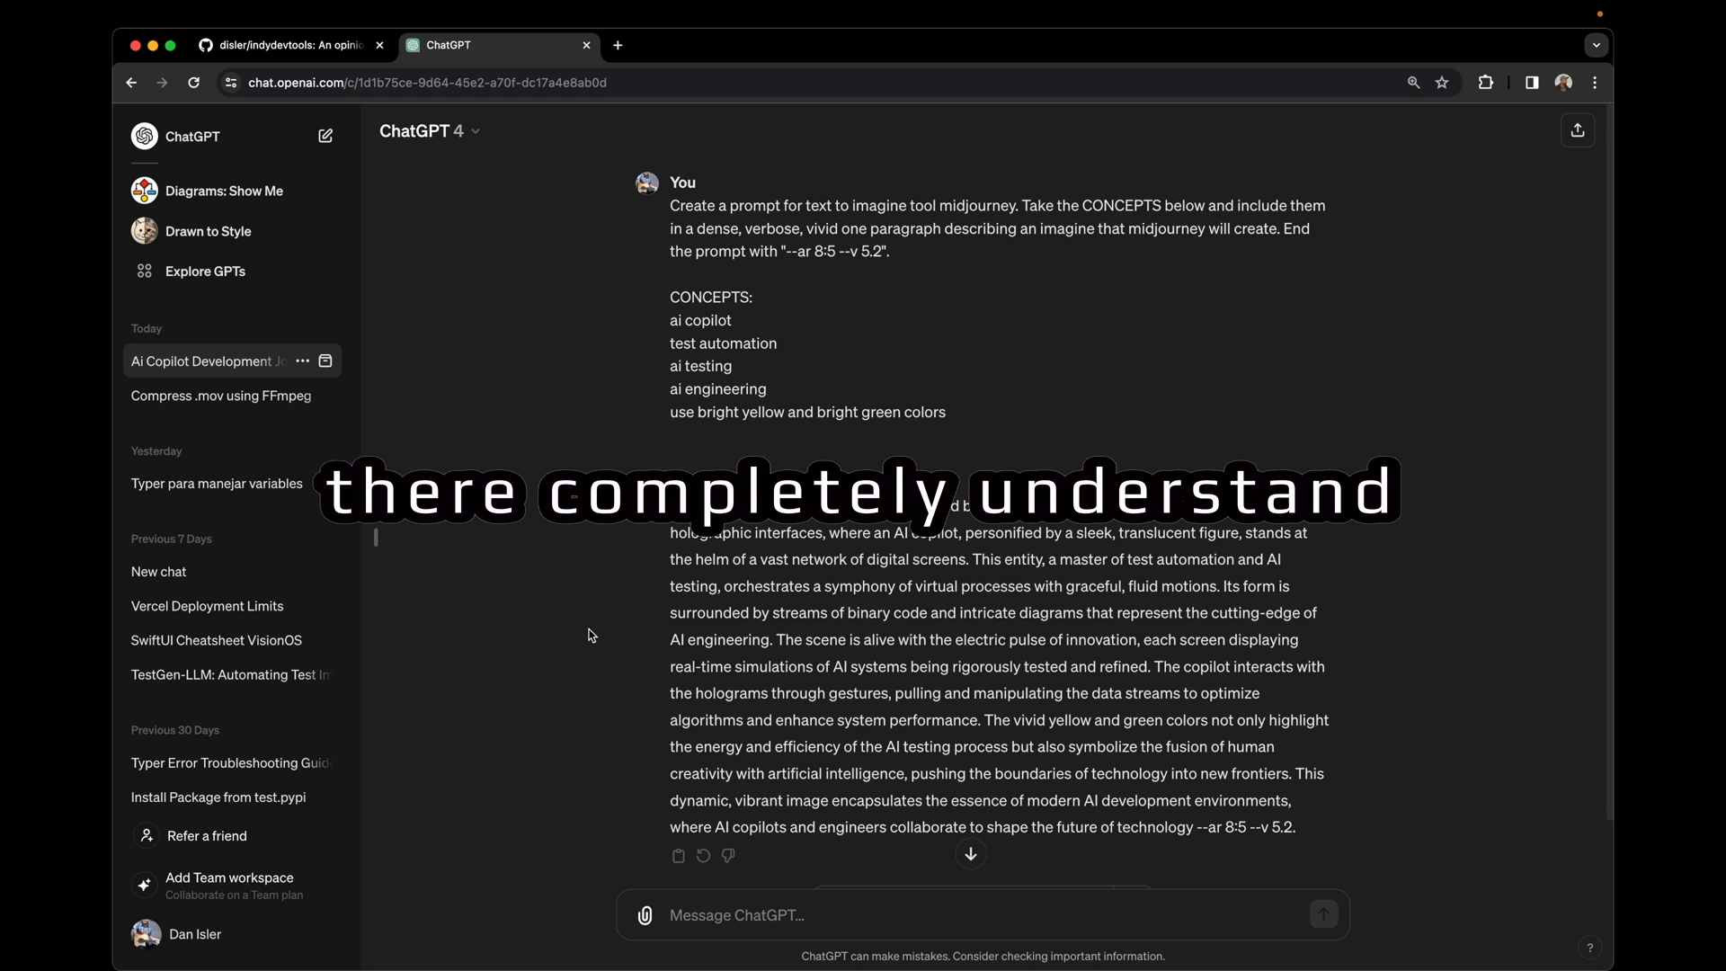
{"action": "left_click", "coordinate": [144, 130]}
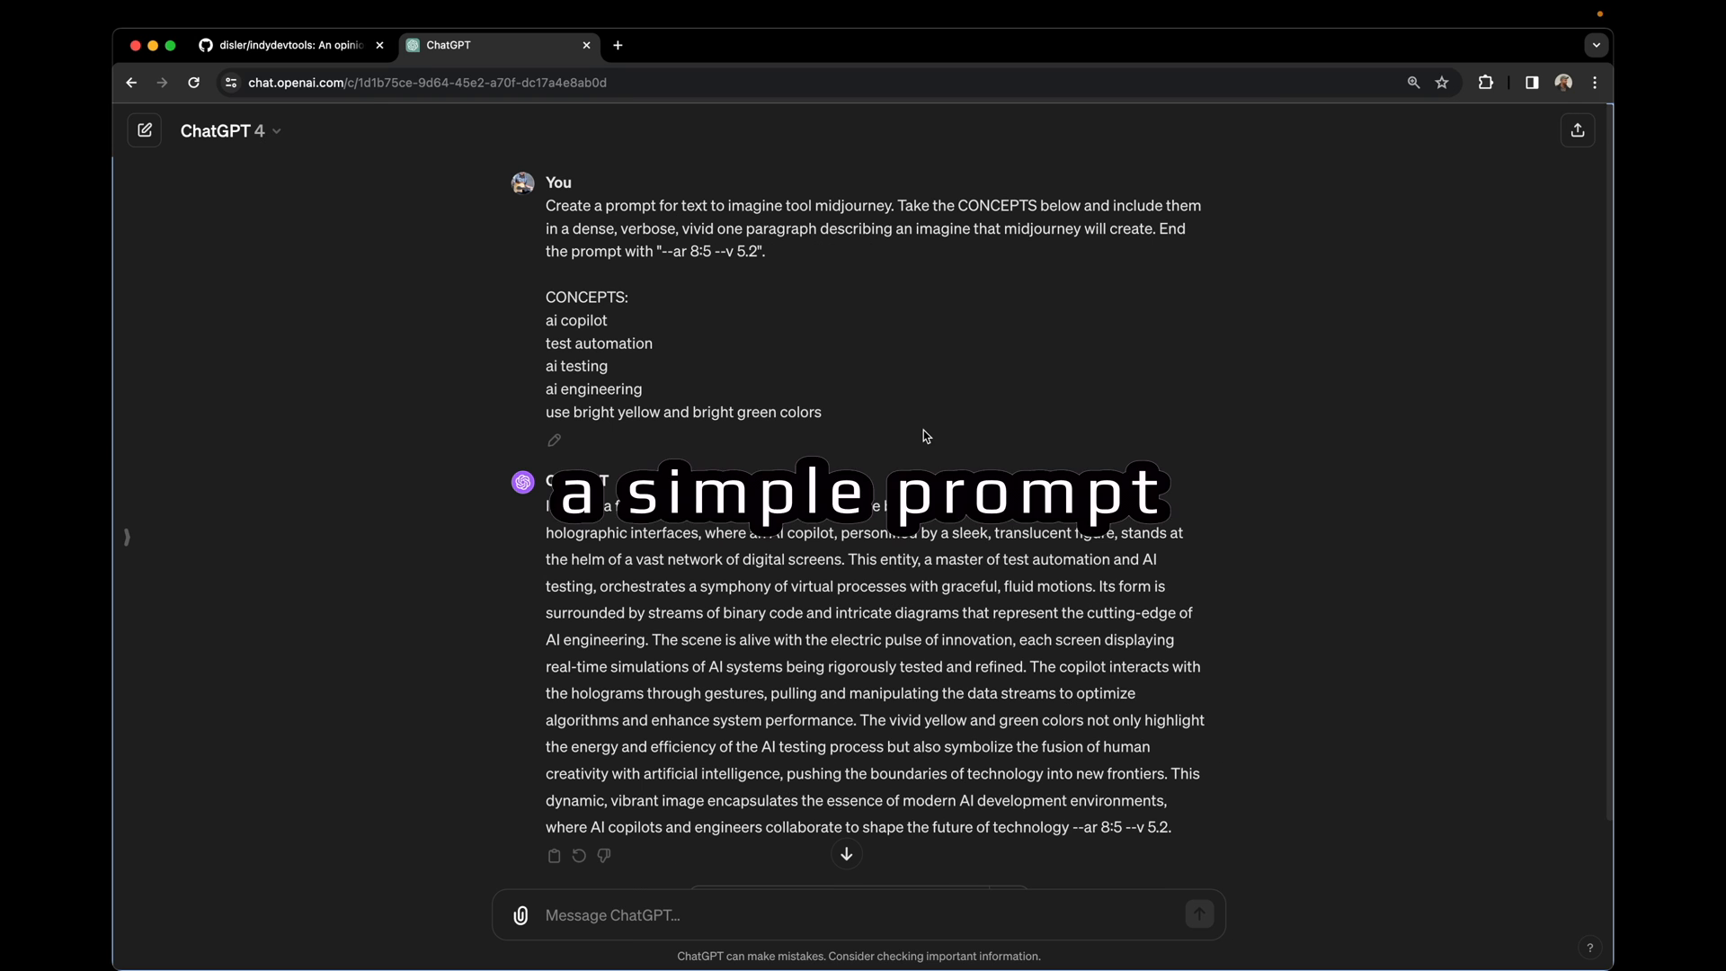
{"action": "left_click", "coordinate": [288, 45]}
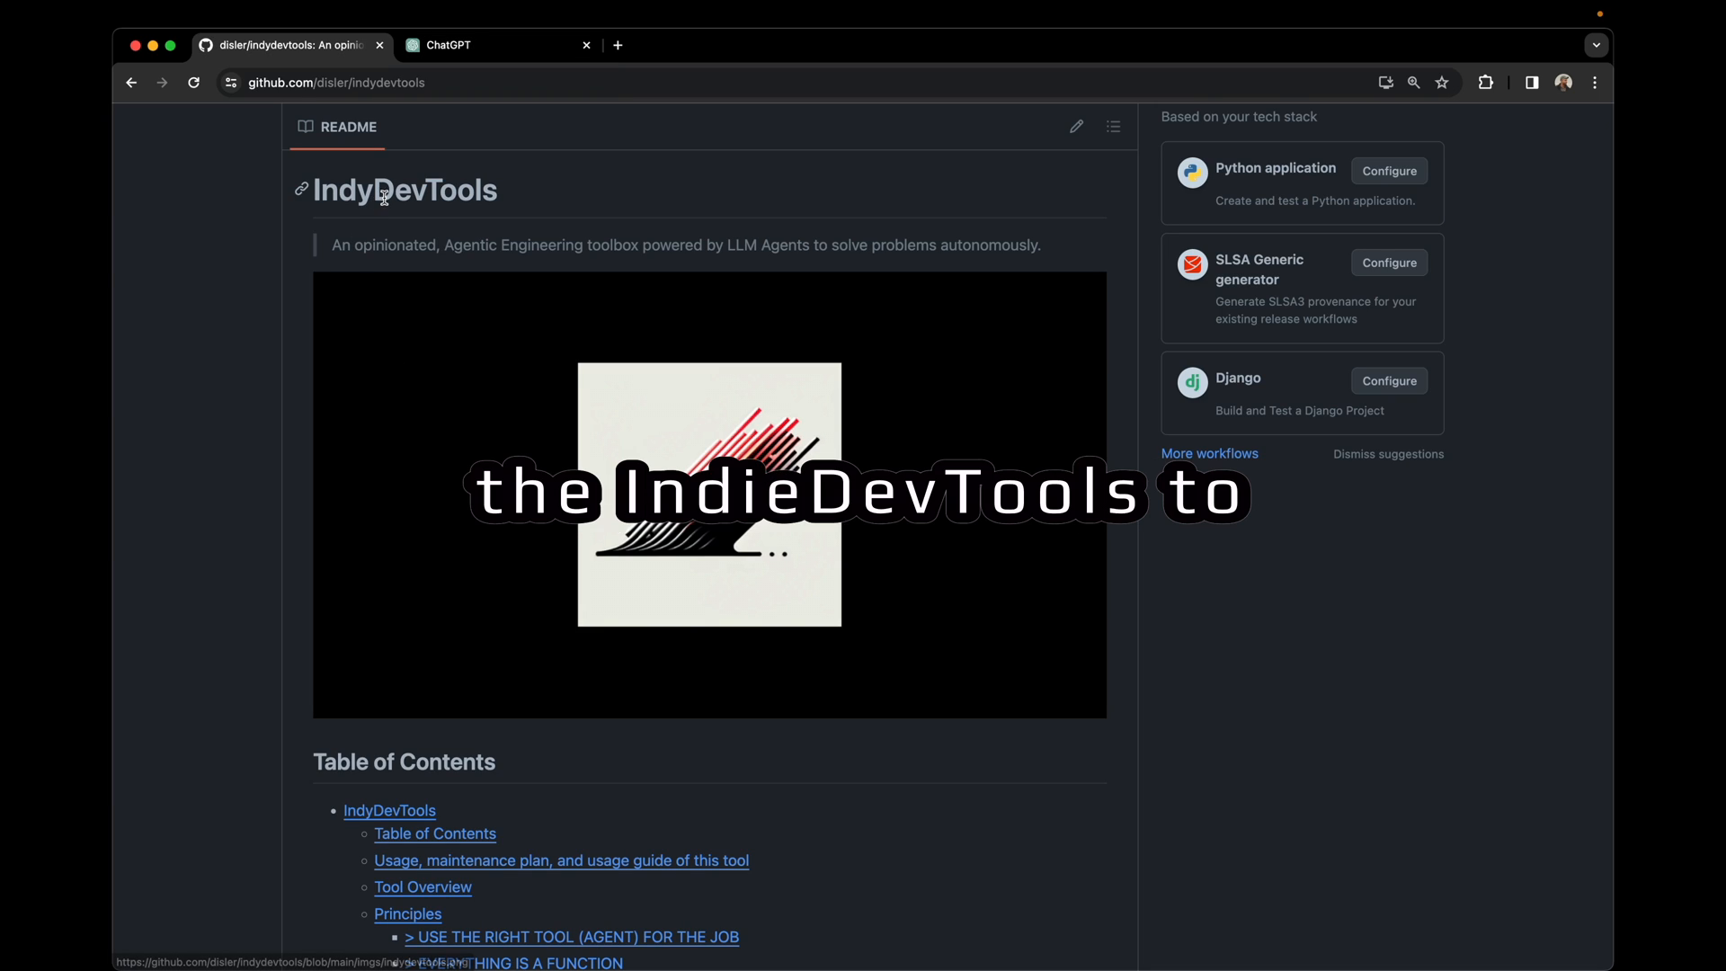
{"action": "double_click", "coordinate": [403, 189]}
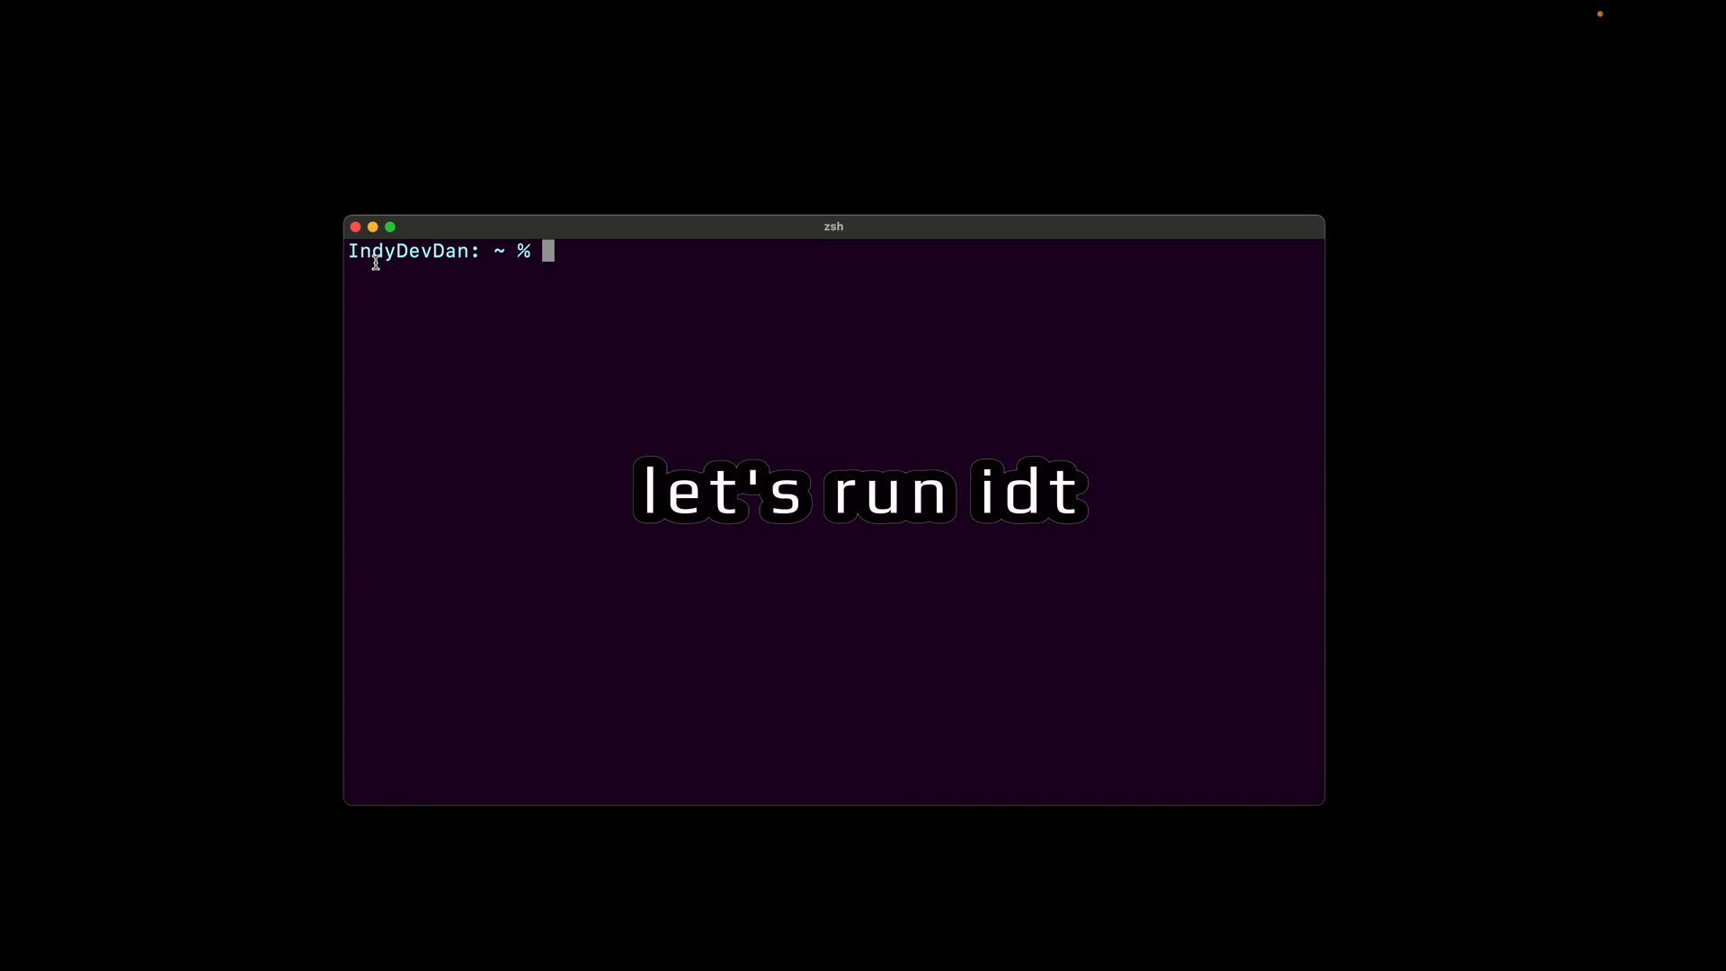
Type idt sps prompt -a pyq -p "function decorator" into the zsh terminal
{"action": "type", "text": "idt sps"}
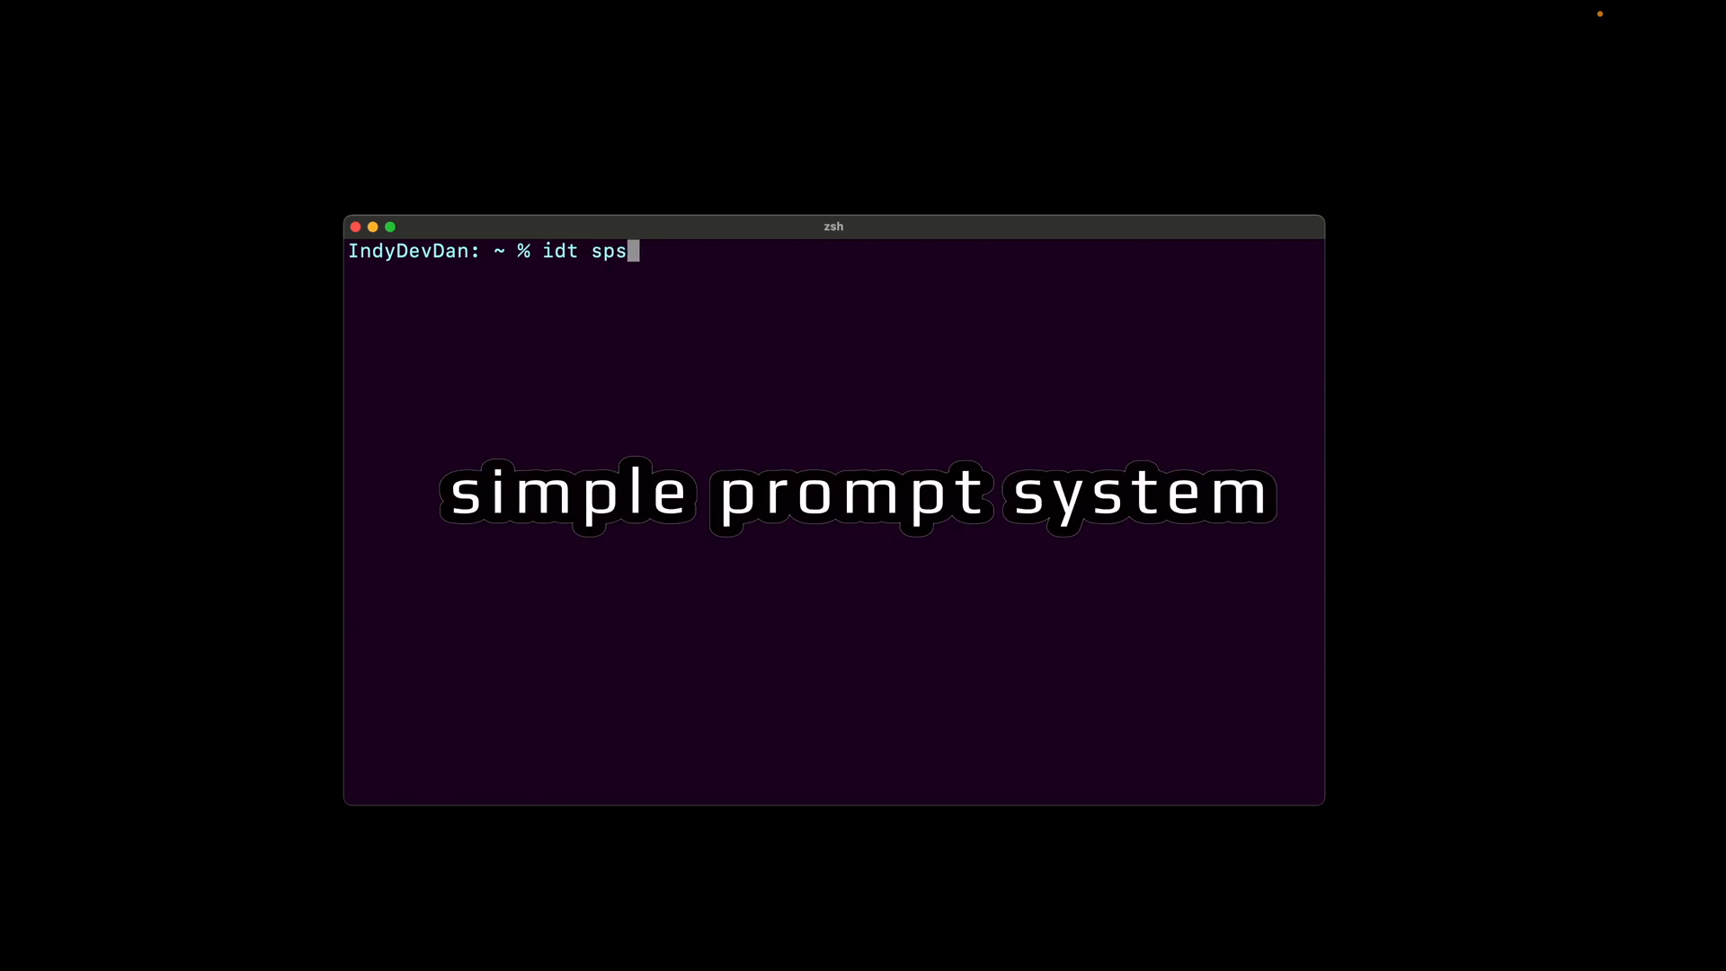
{"action": "type", "text": "prompt -a pyq -p \""}
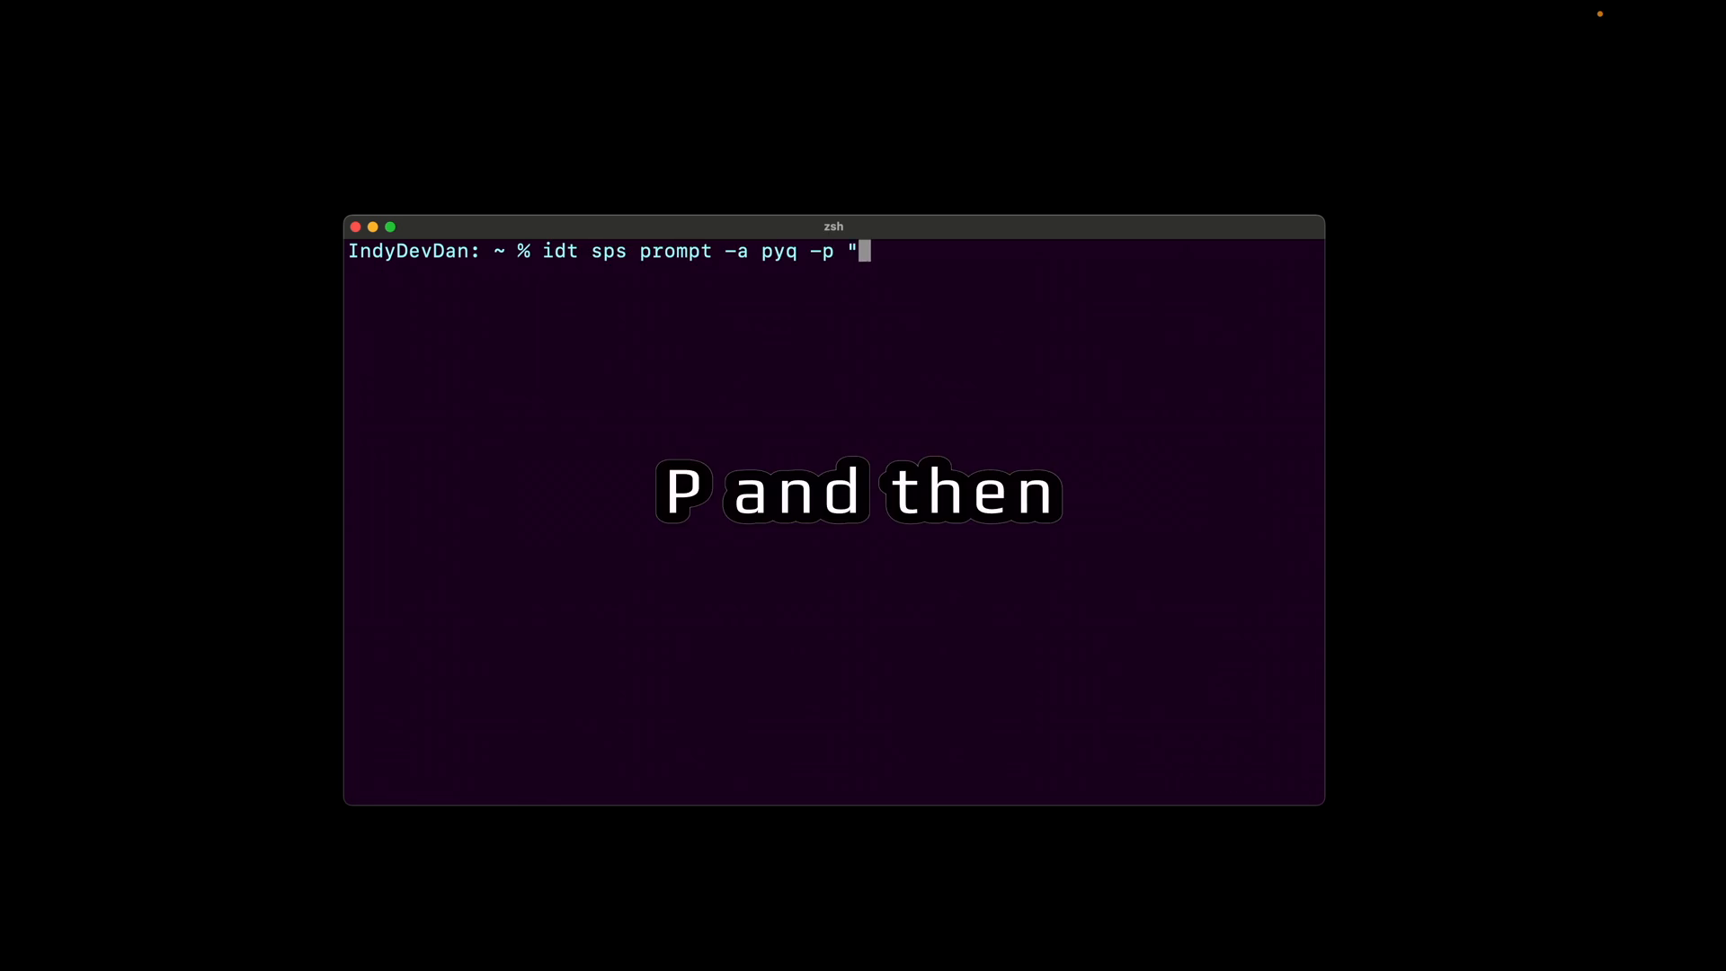
{"action": "type", "text": "function"}
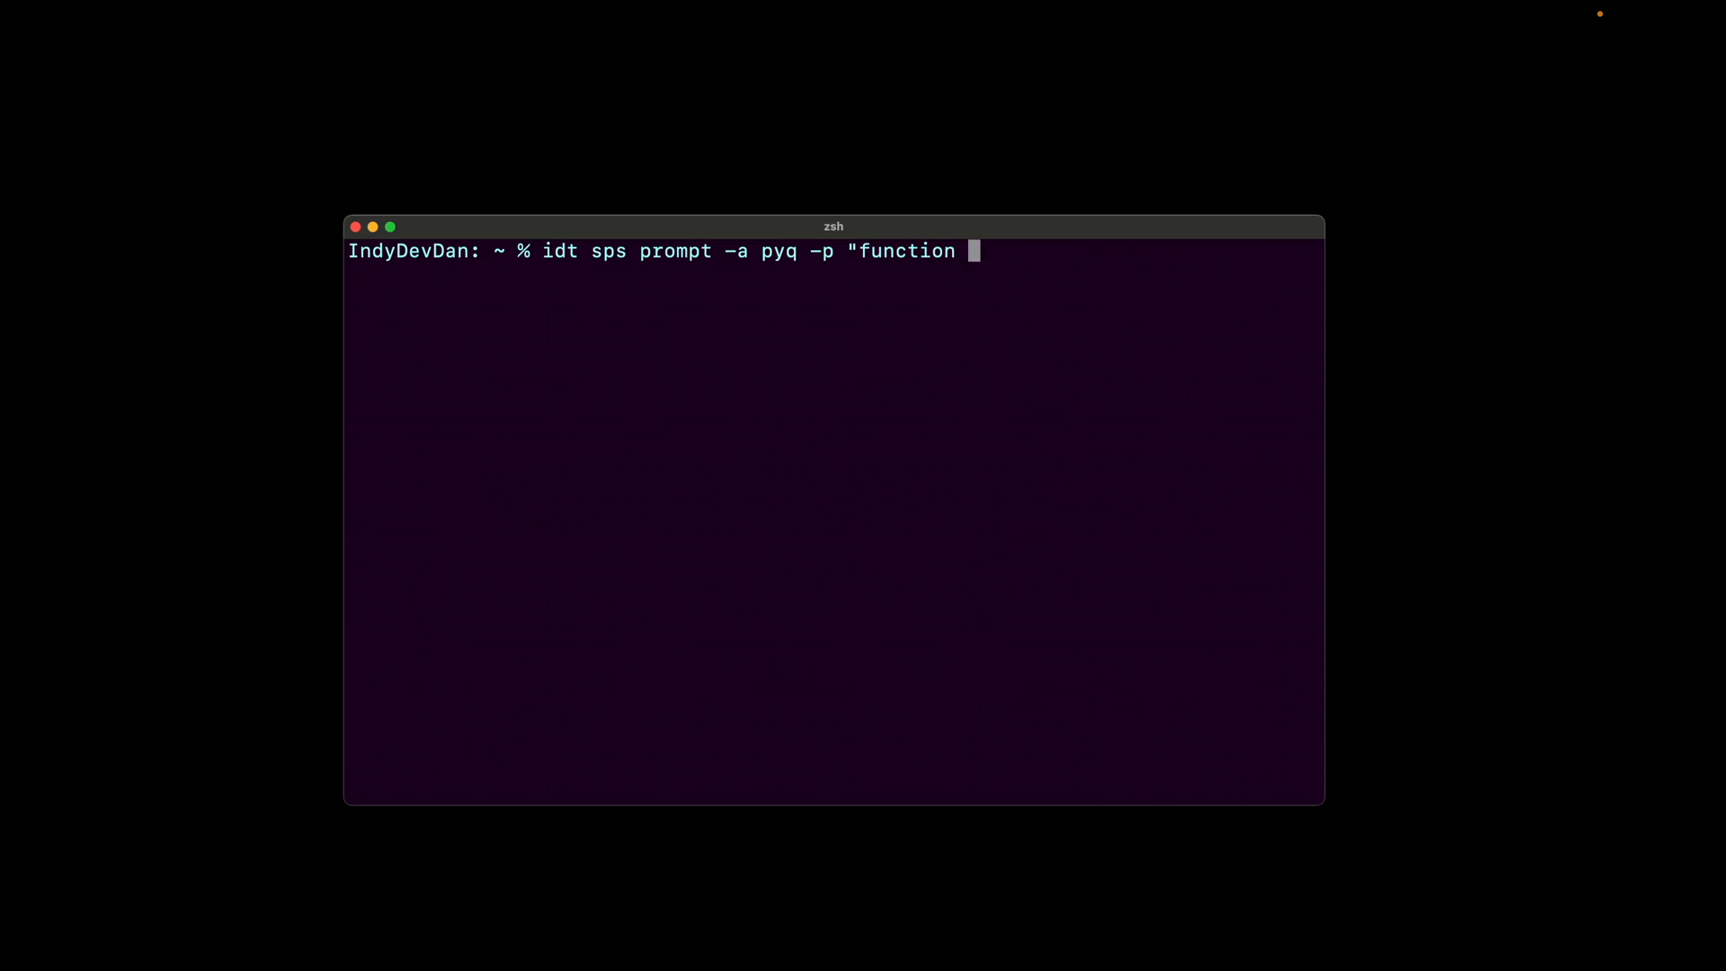
{"action": "type", "text": "decorator\""}
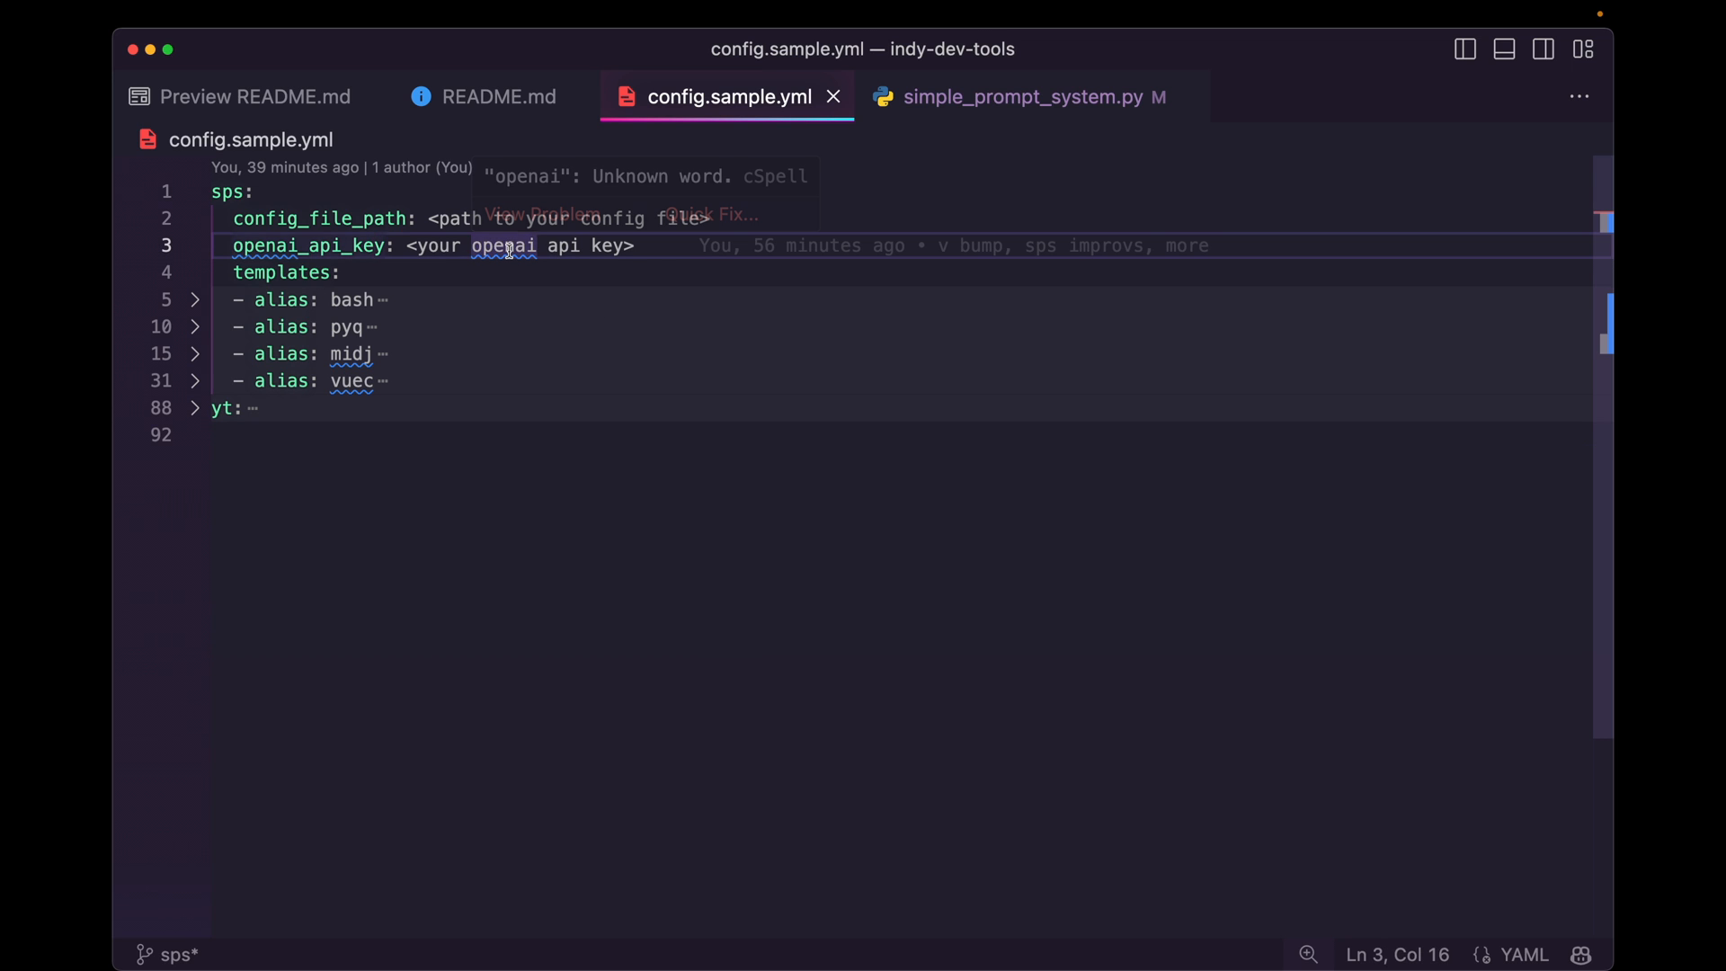
Expand and read the pyq template entry in config.sample.yml, then reveal the vuec alias
{"action": "double_click", "coordinate": [230, 191]}
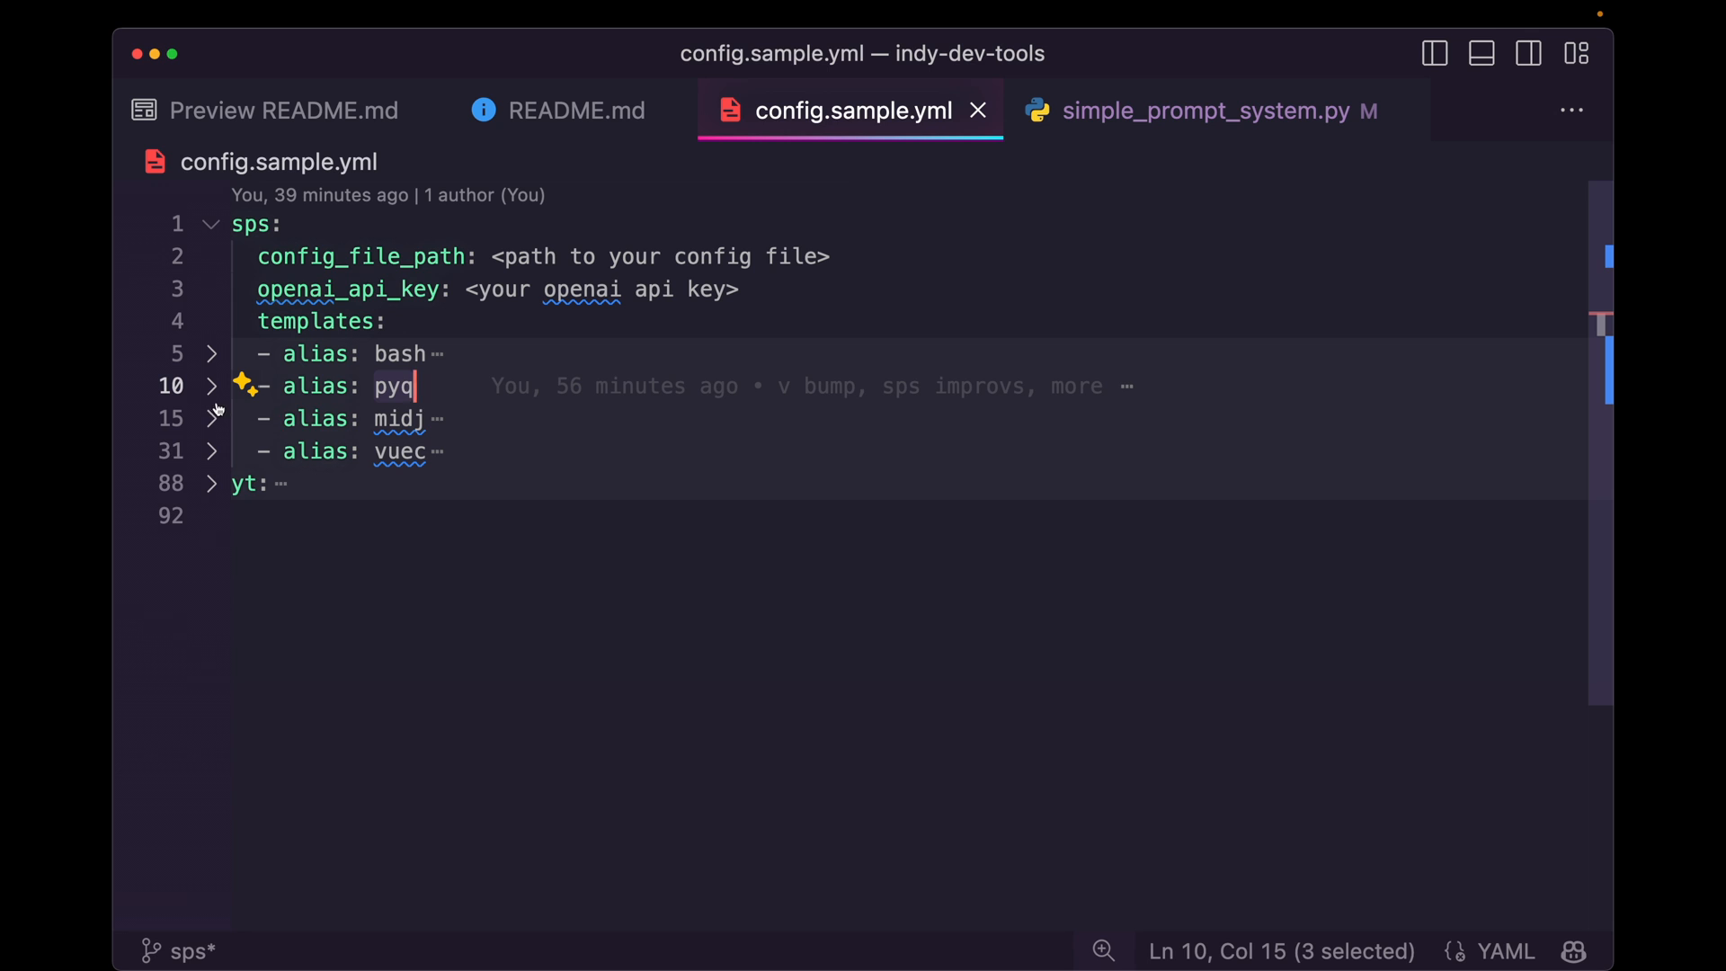
{"action": "left_click", "coordinate": [212, 386]}
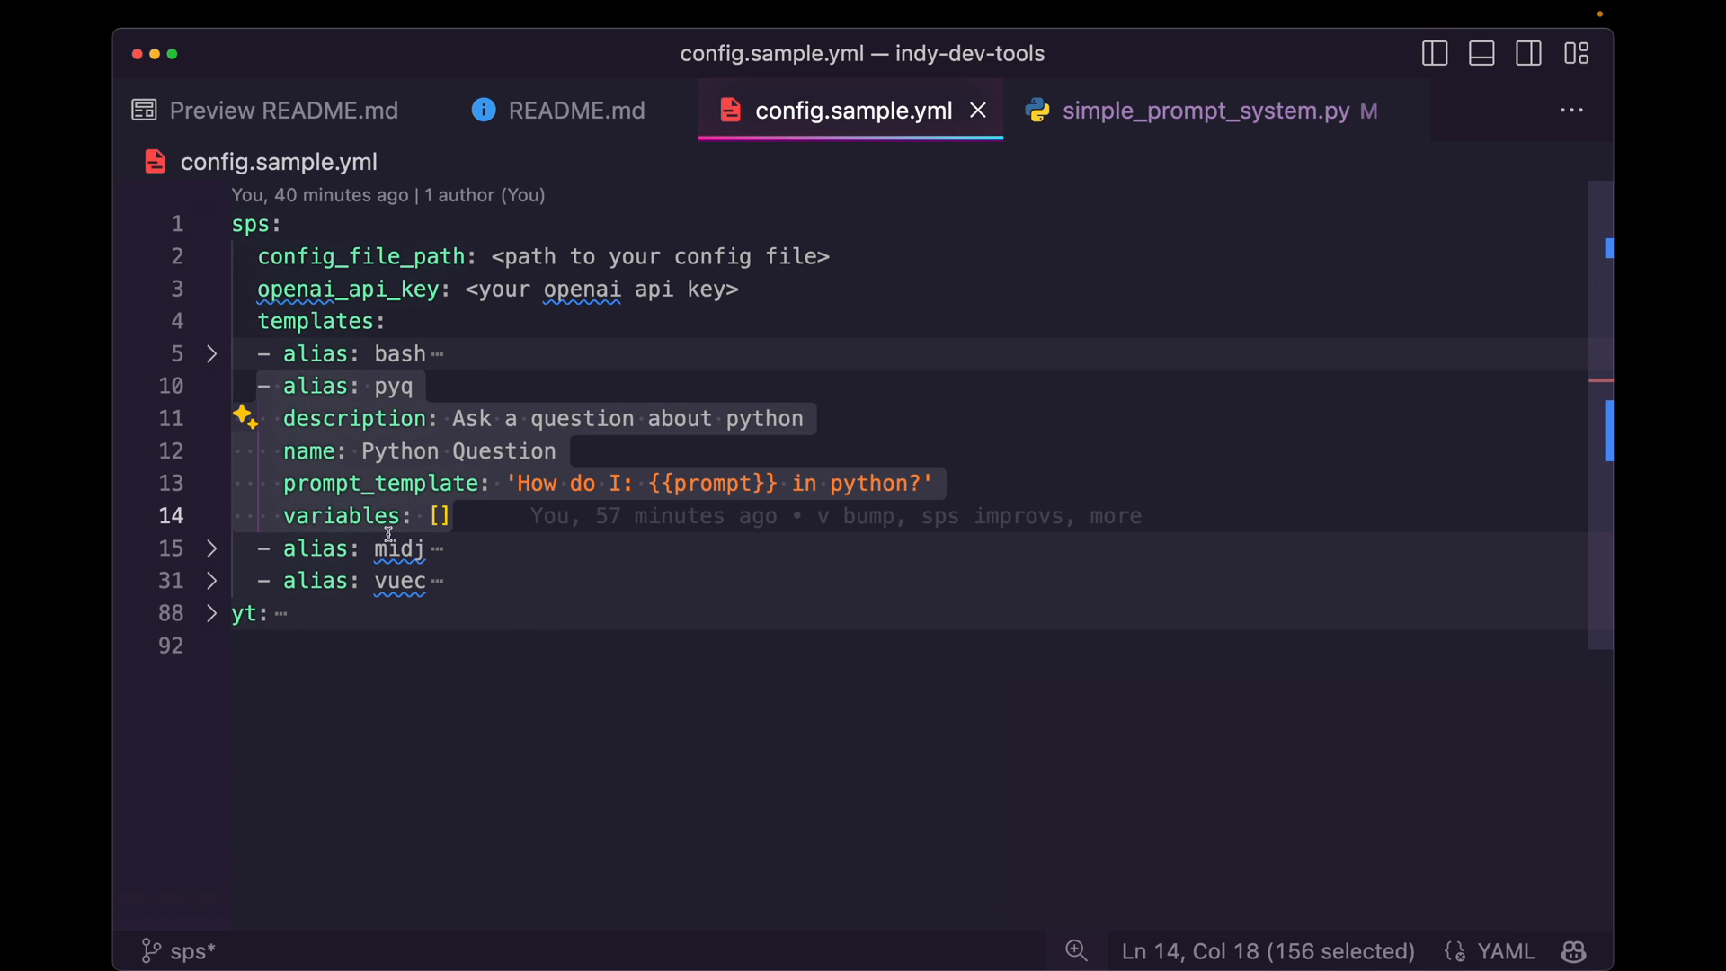
{"action": "left_click", "coordinate": [284, 482]}
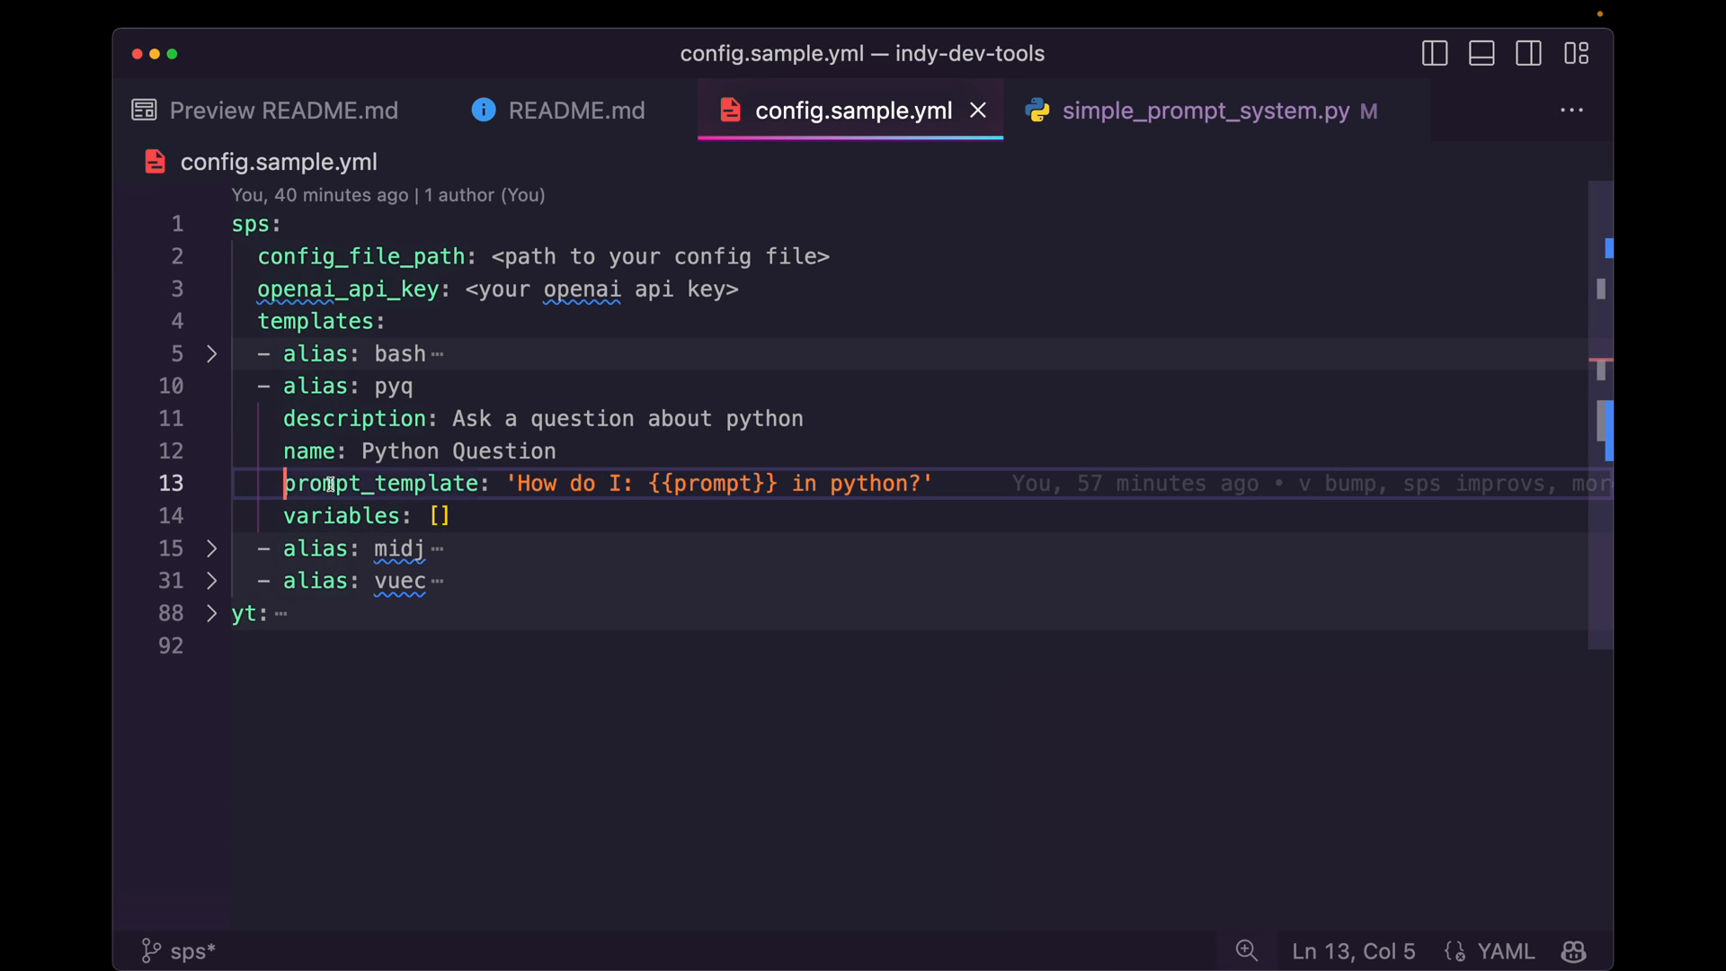
{"action": "left_click_drag", "start_coordinate": [283, 481], "coordinate": [931, 482]}
{"action": "type", "text": "idt sps prompt -a pyq -p \"function decorator\""}
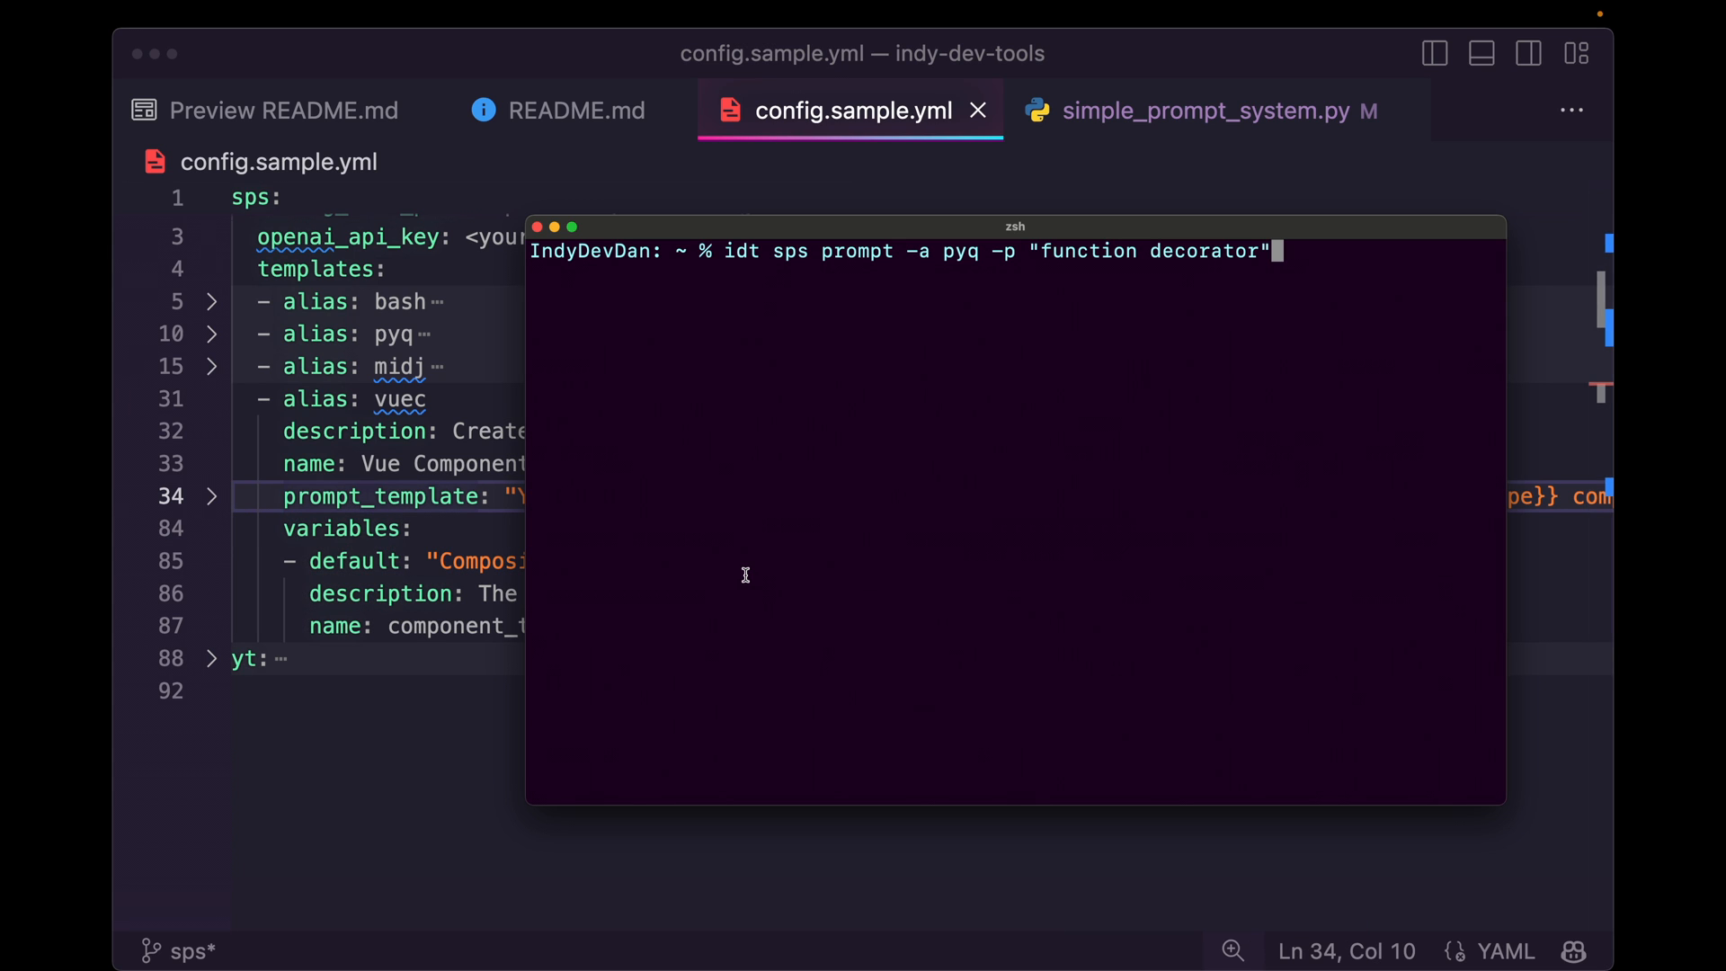
Run the vuec template for "countdown timer" into countdown.vue and open it with code
{"action": "key", "text": "Backspace"}
{"action": "type", "text": "idt sps prompt -a vuec"}
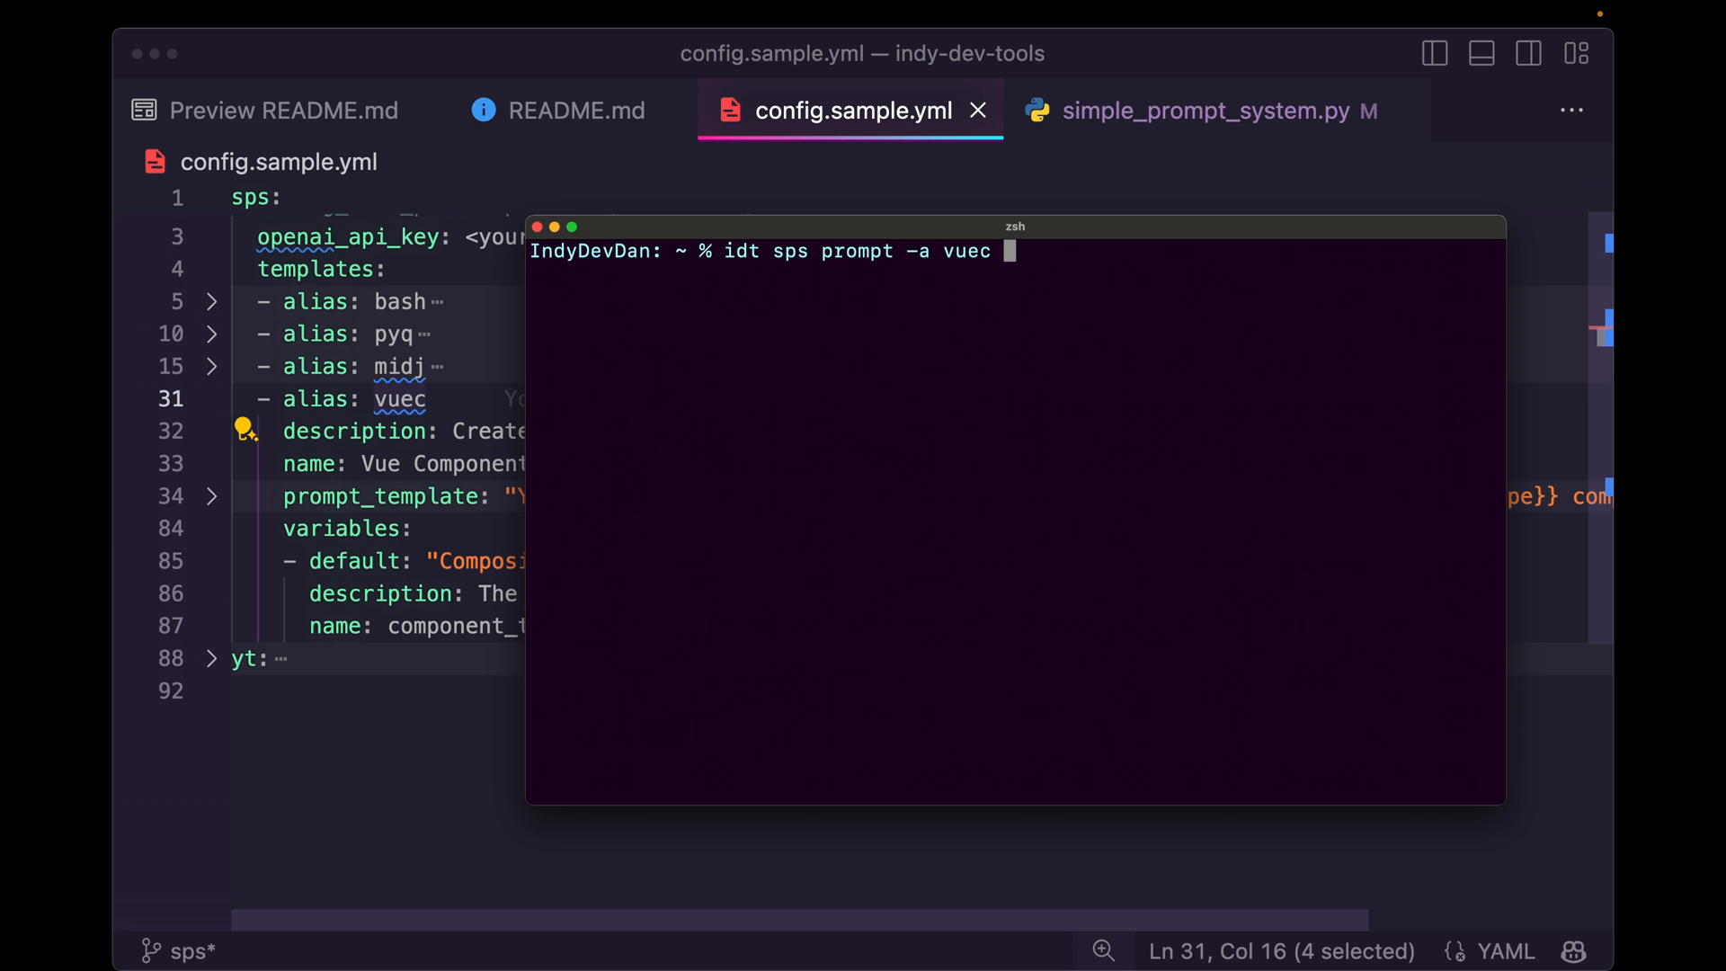
{"action": "type", "text": "-p \""}
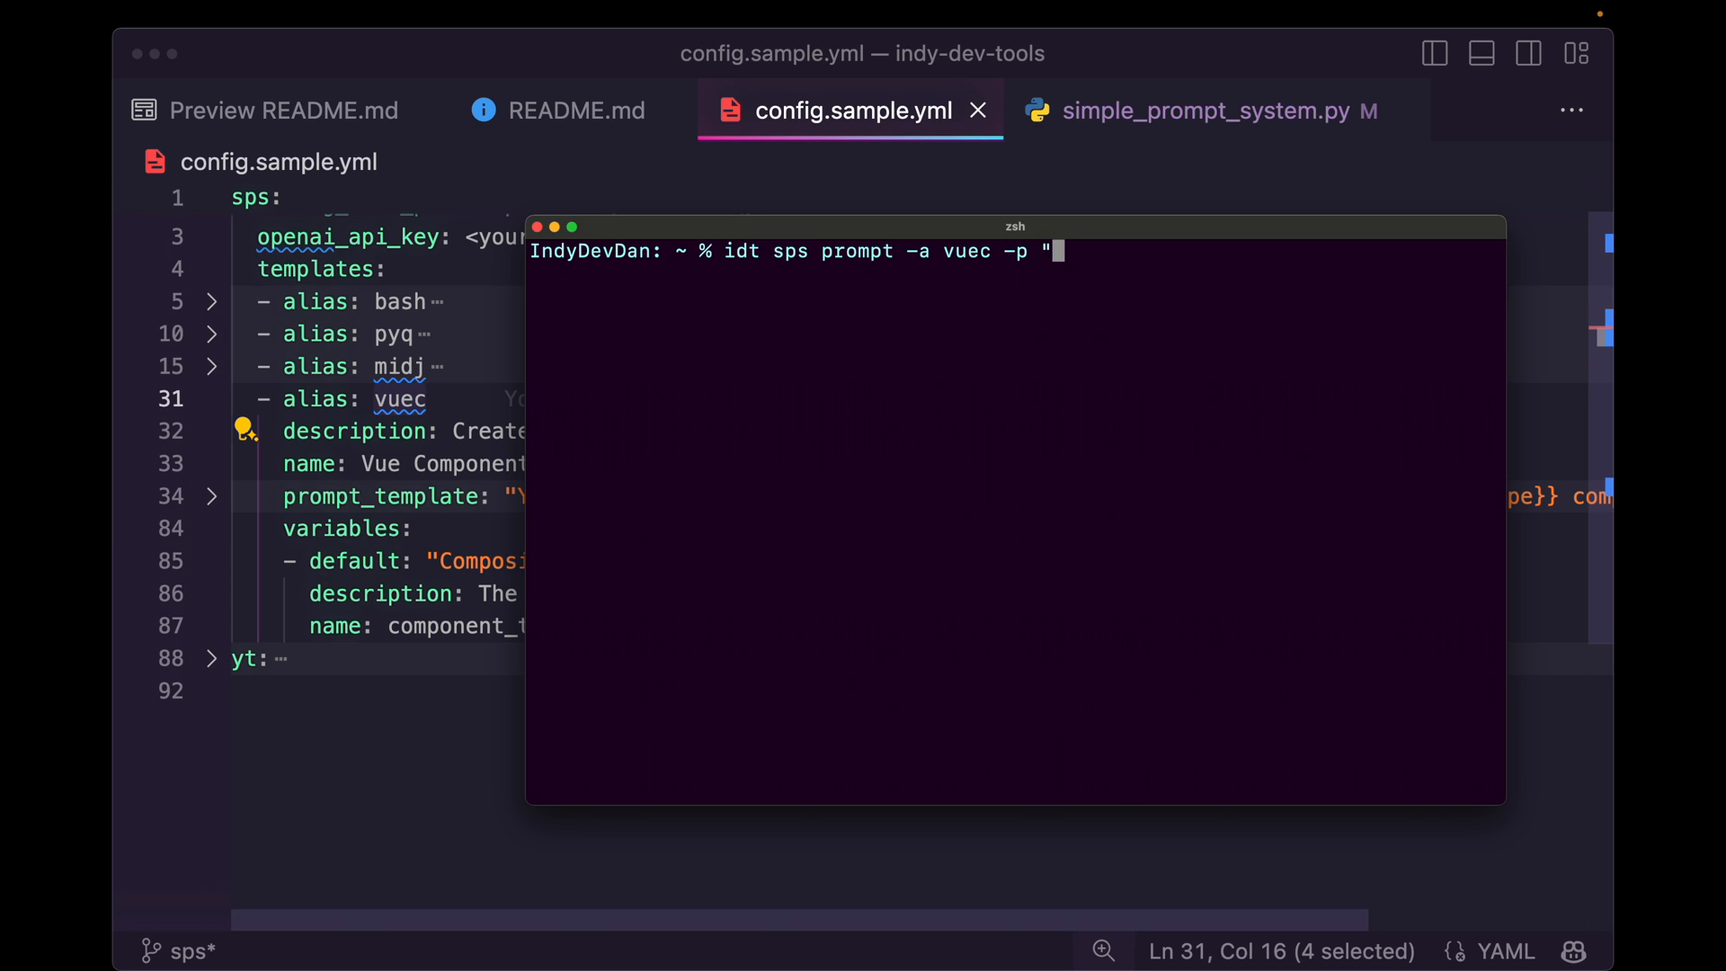
{"action": "type", "text": "countdown timer\" >"}
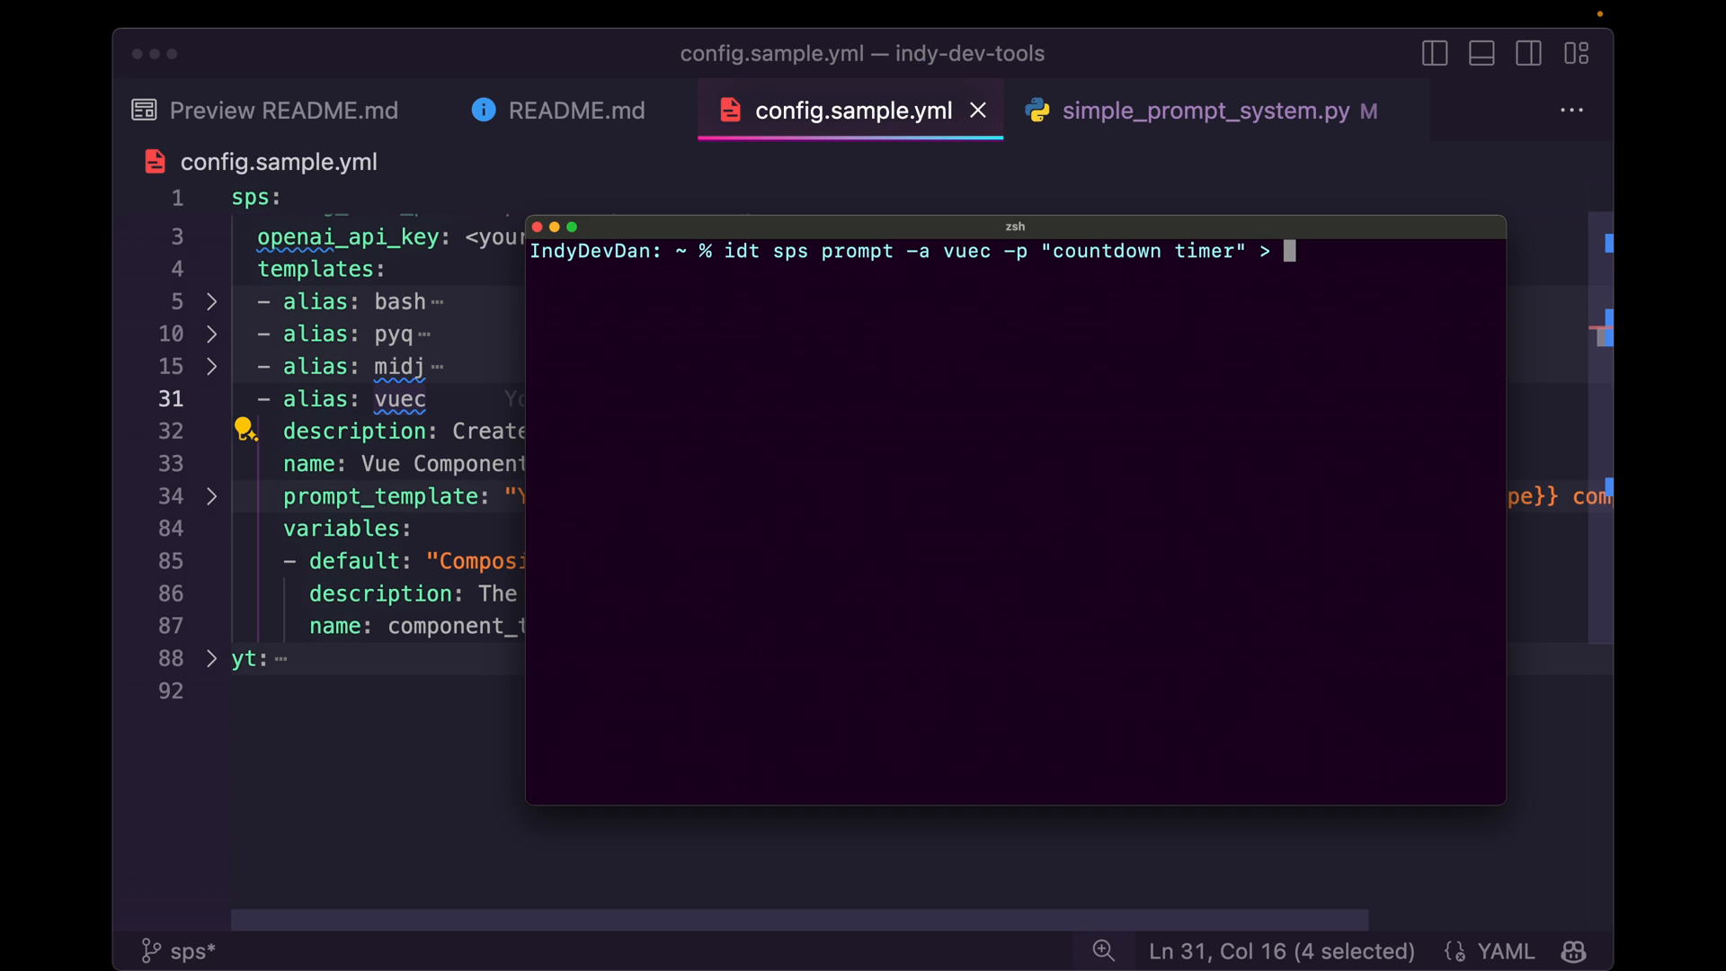
{"action": "type", "text": "countdown.vue"}
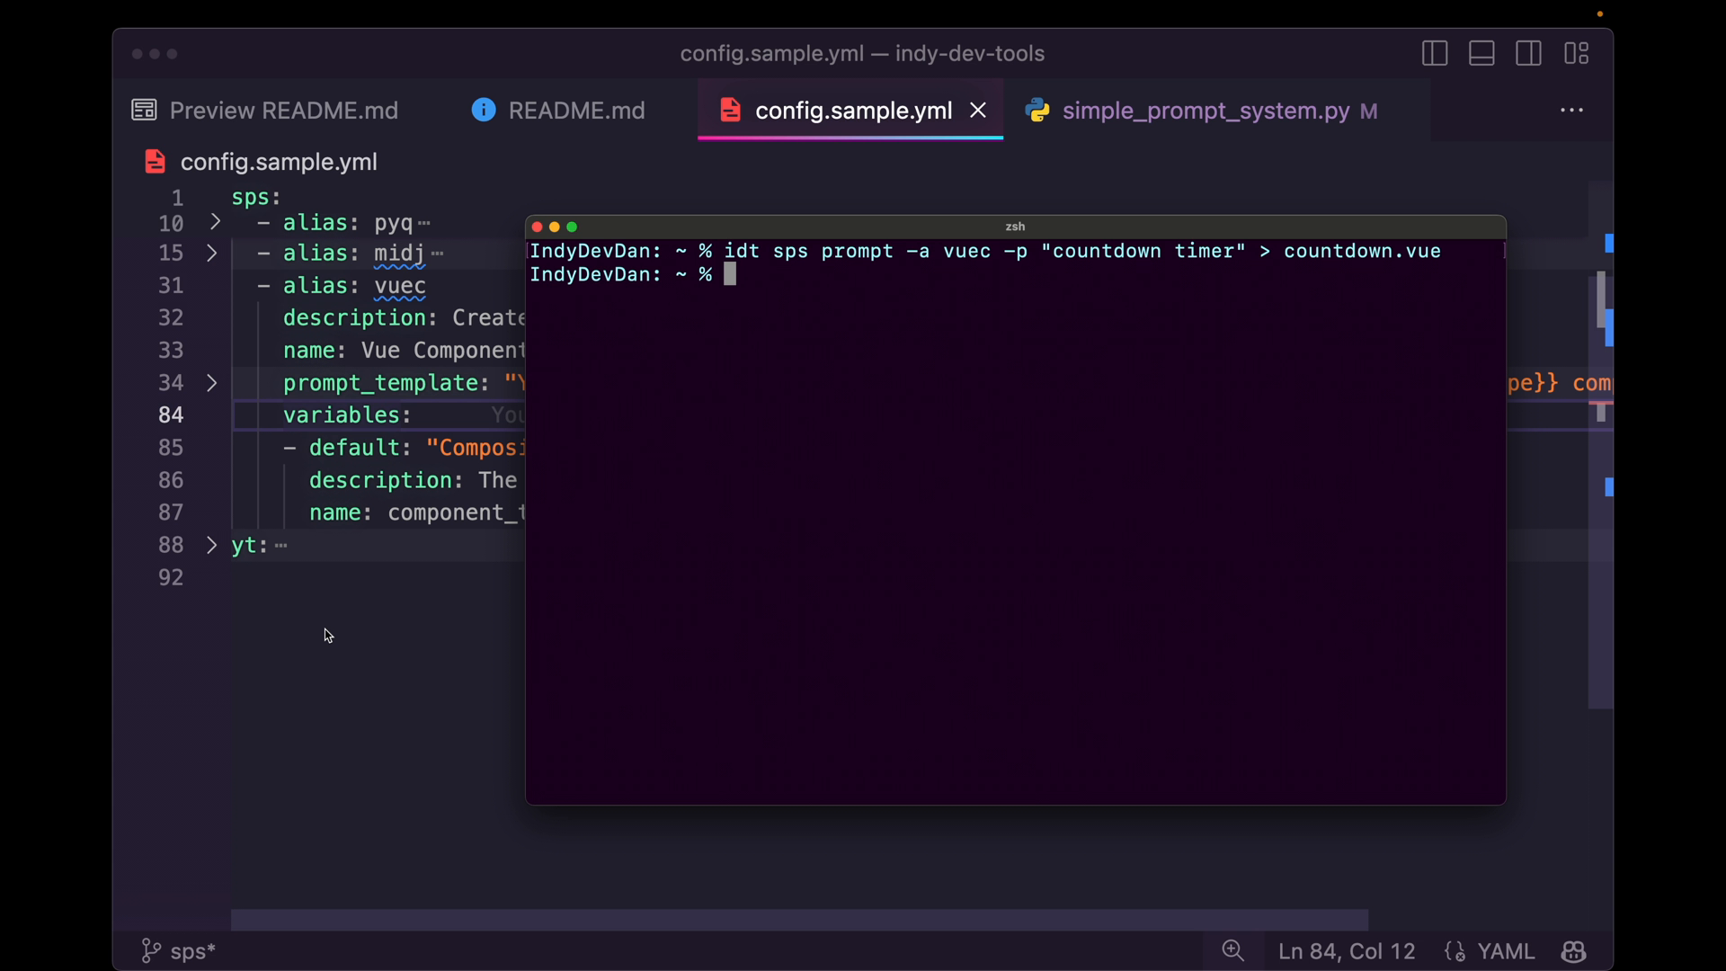
{"action": "type", "text": "code countdown.vue"}
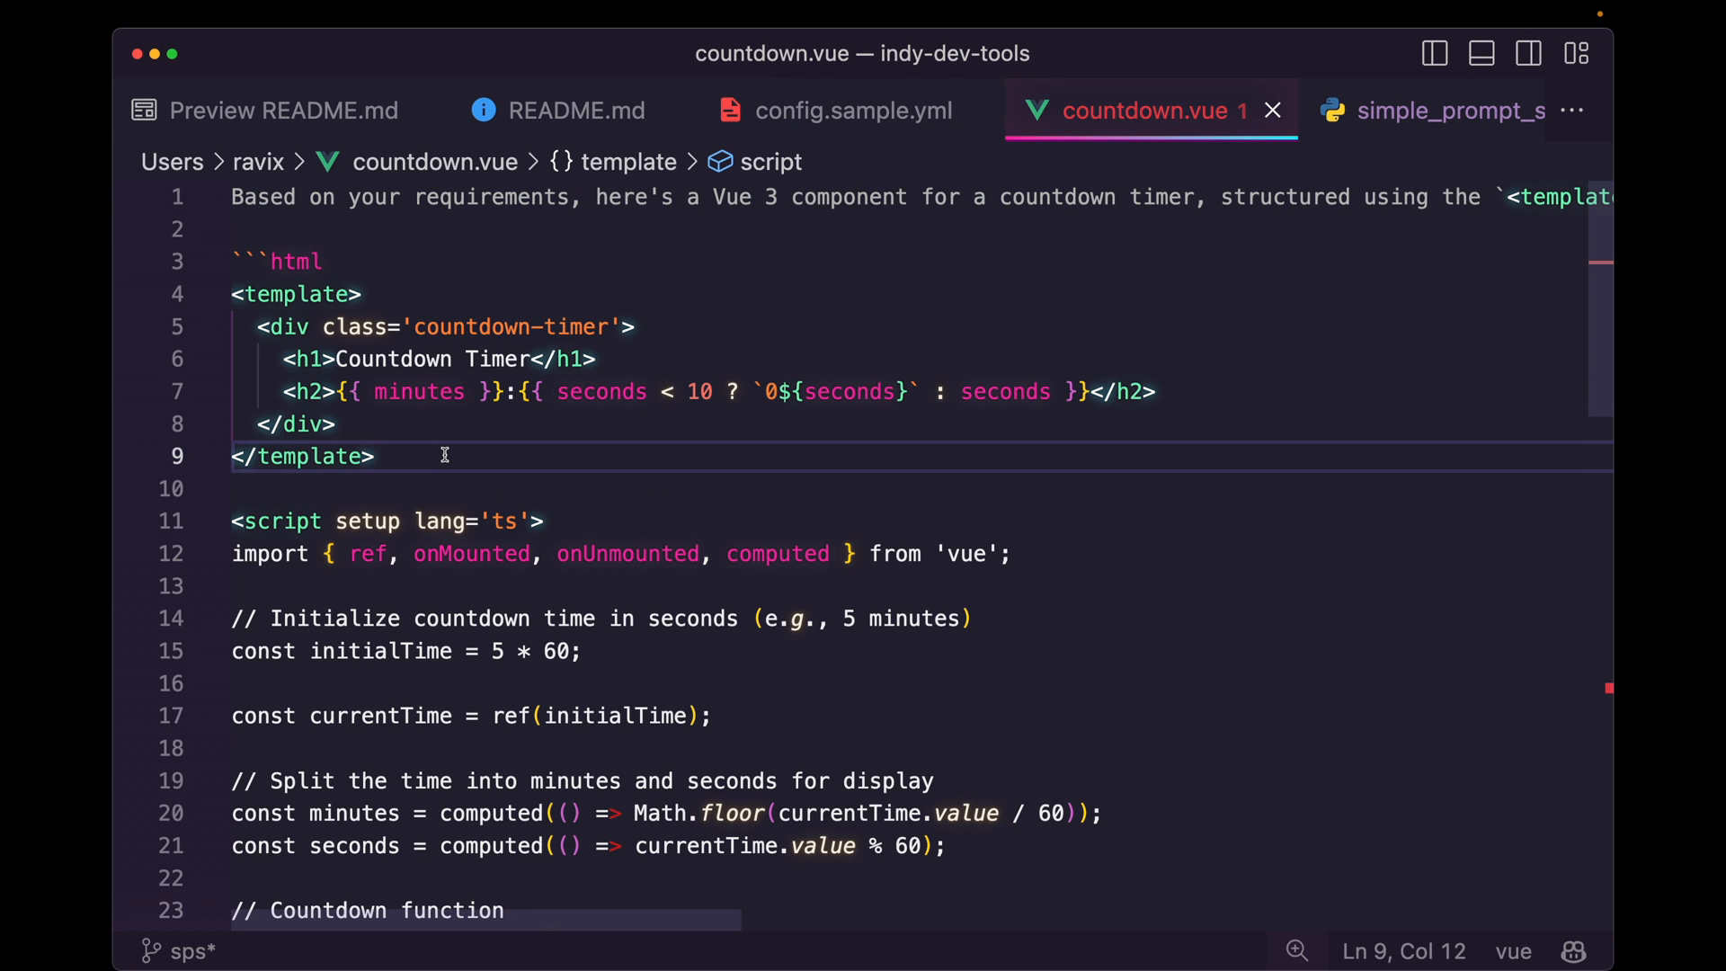
Remove the explanation line and ```html fence from the top of countdown.vue
{"action": "left_click", "coordinate": [437, 260]}
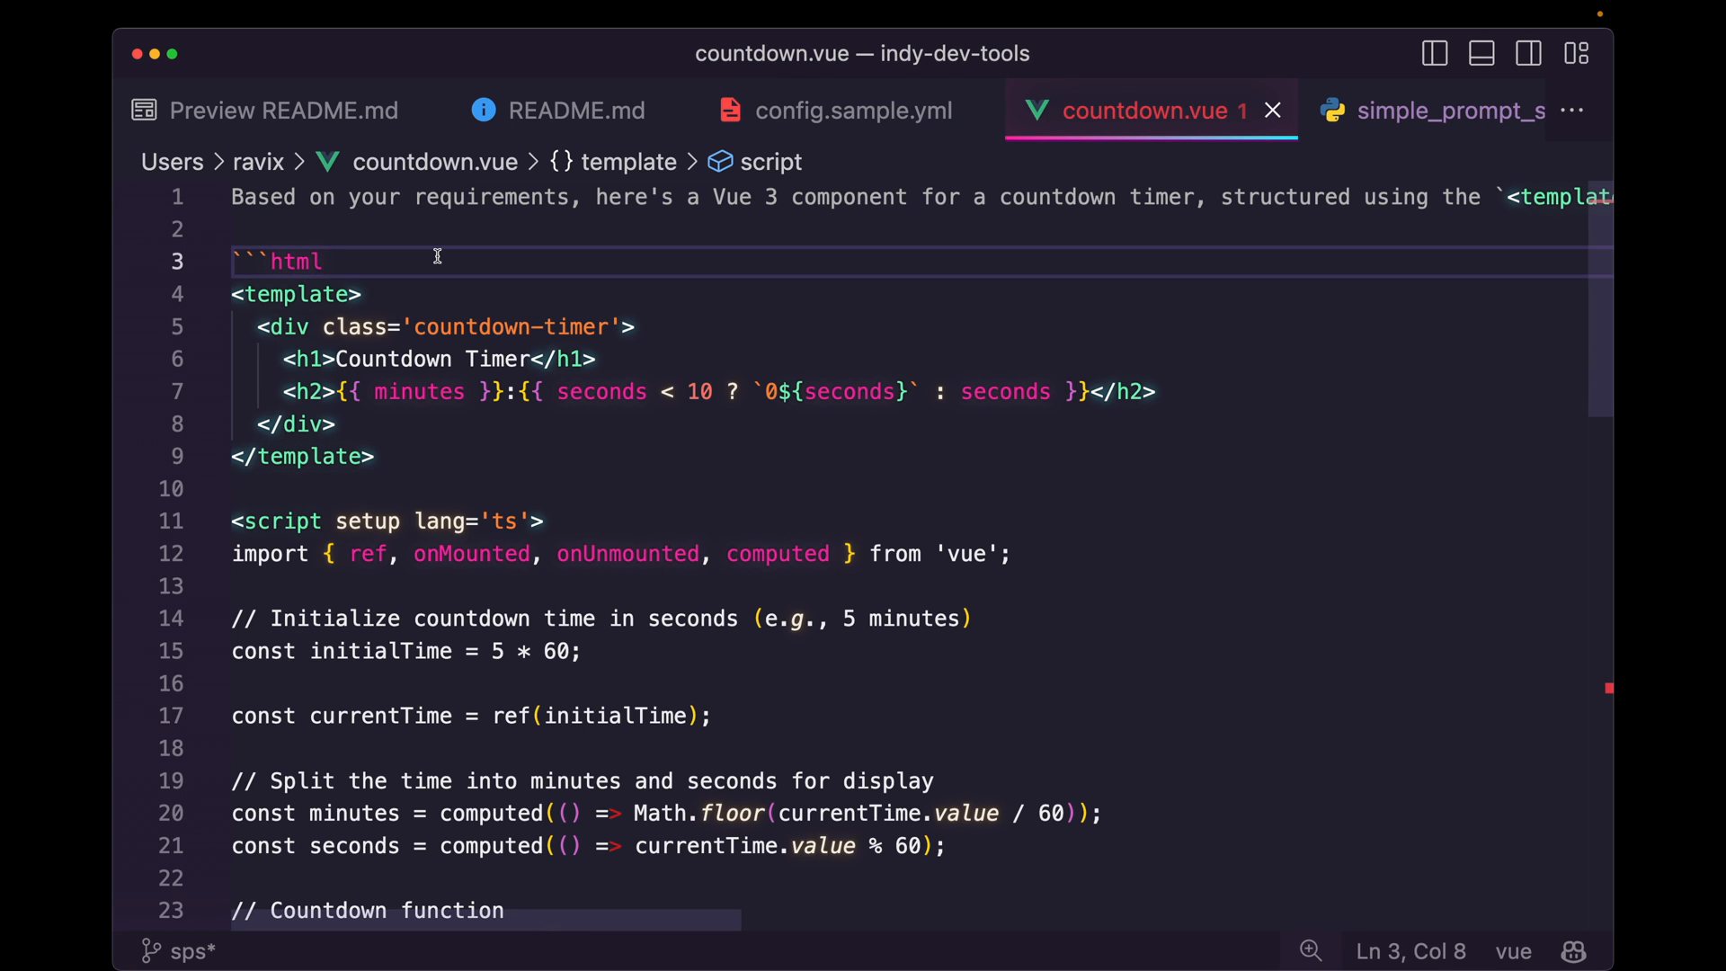
{"action": "scroll", "scroll_direction": "down", "scroll_amount": 3}
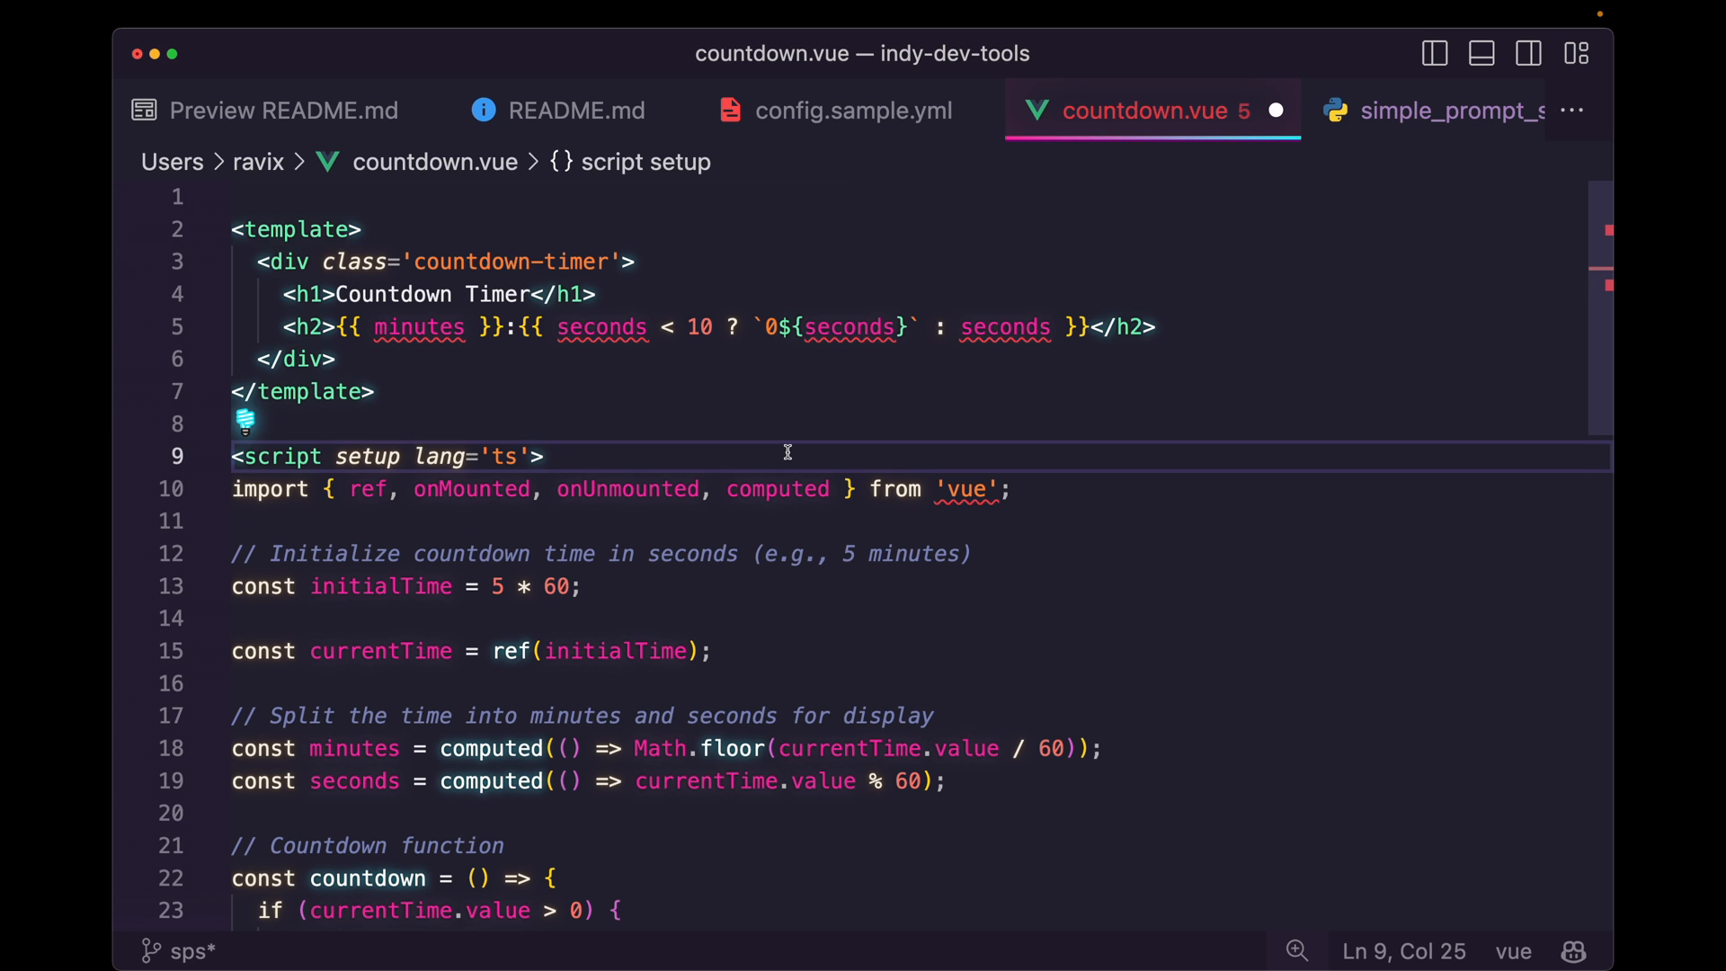
{"action": "left_click", "coordinate": [544, 456]}
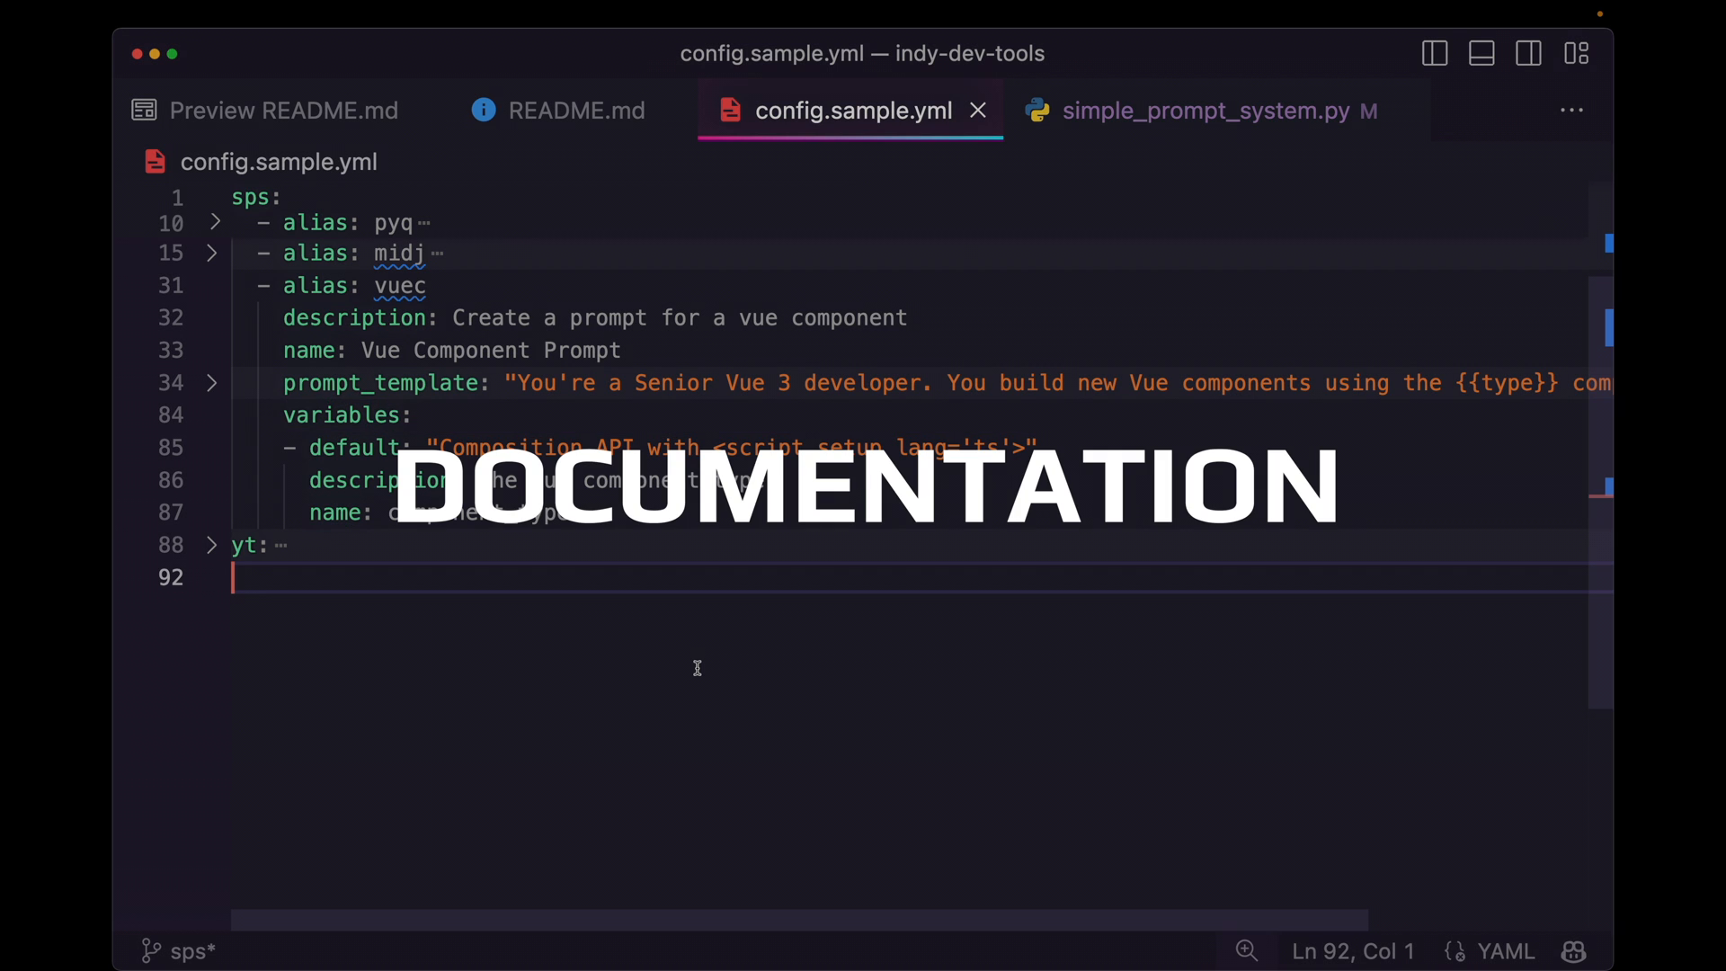
{"action": "left_click", "coordinate": [1200, 109]}
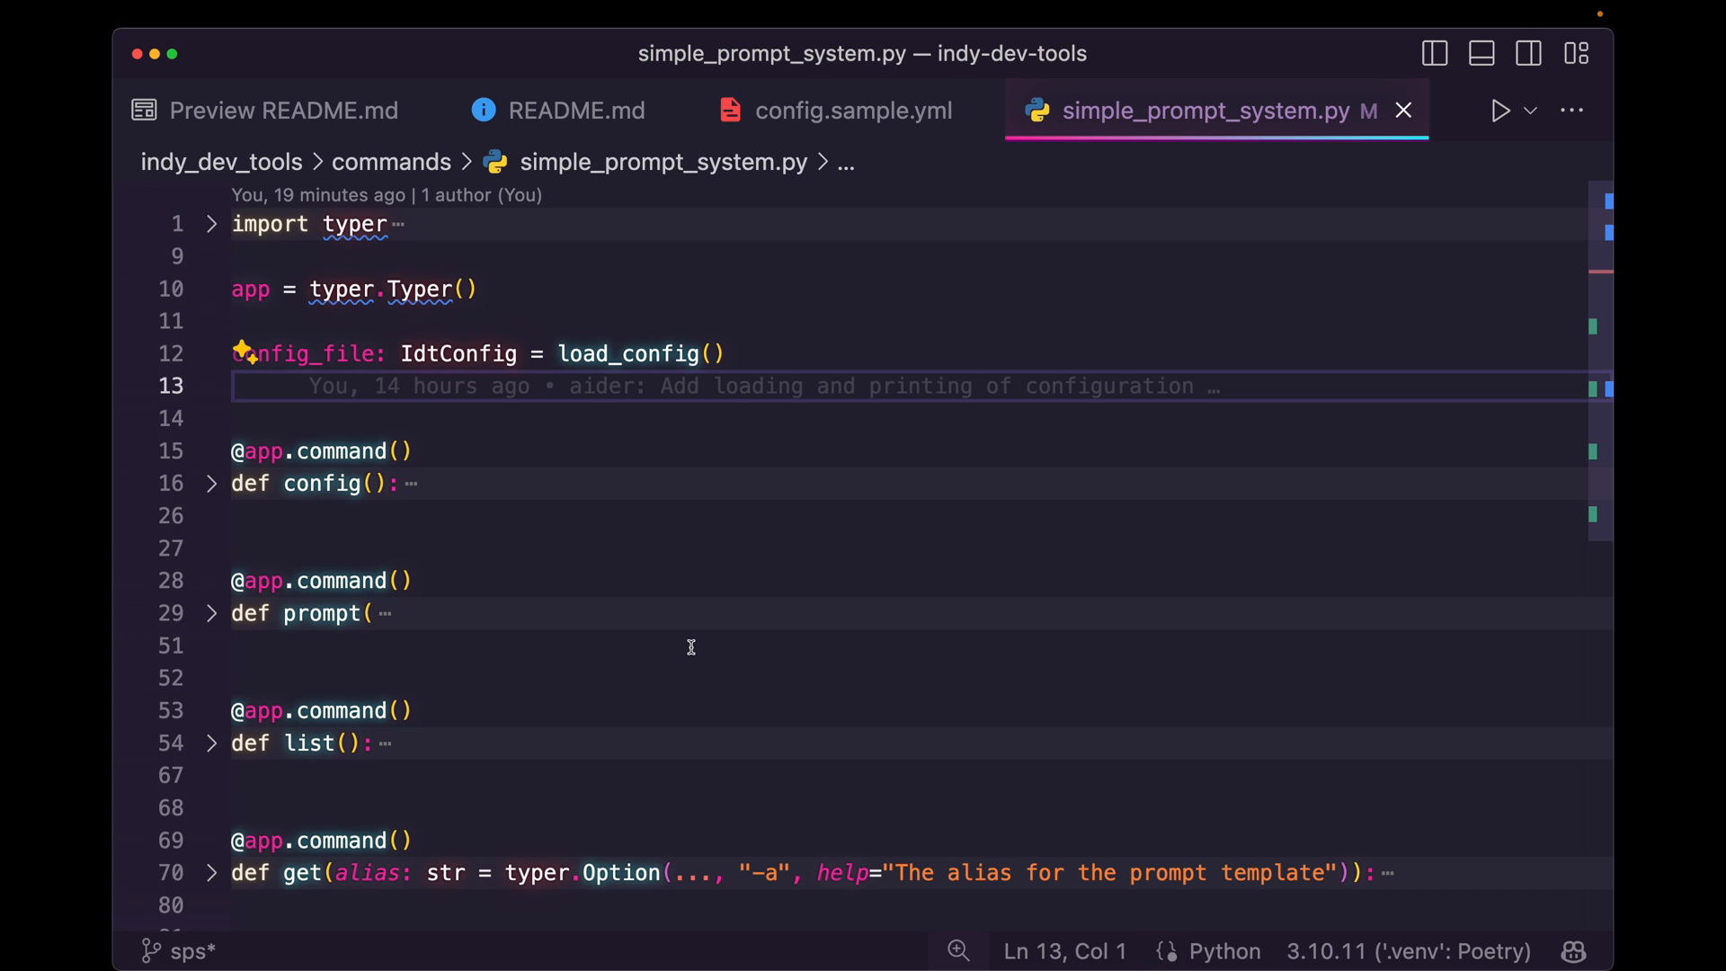
{"action": "left_click", "coordinate": [283, 110]}
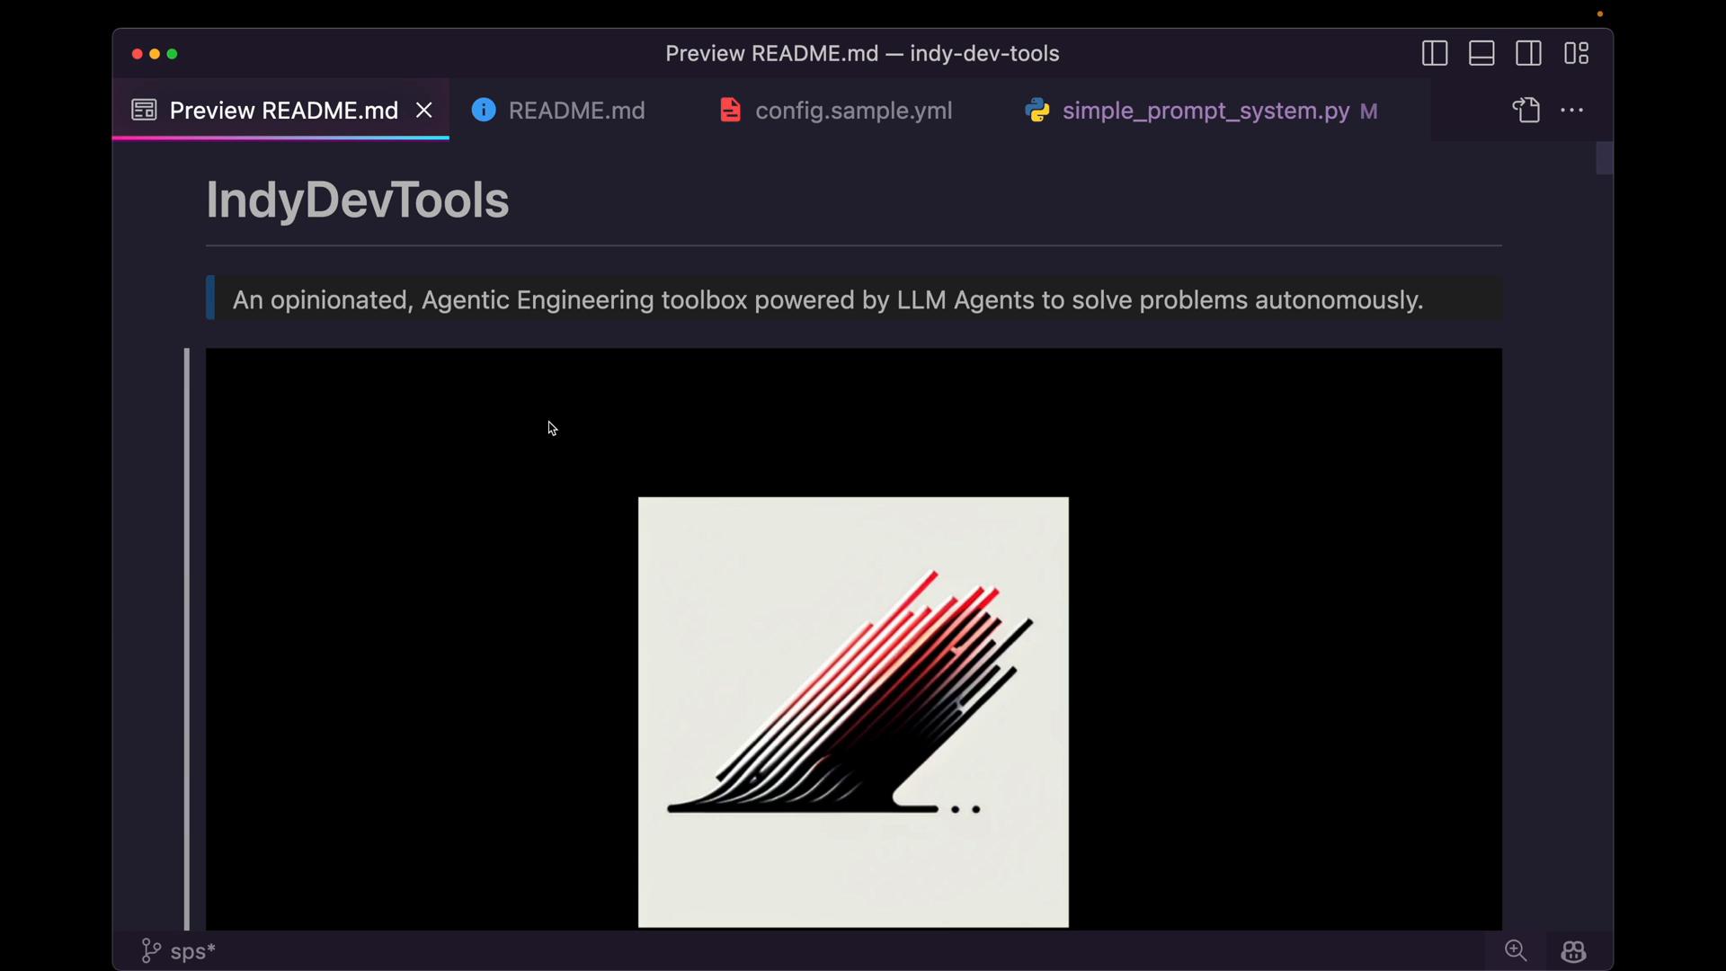
{"action": "scroll", "scroll_direction": "down", "scroll_amount": 3}
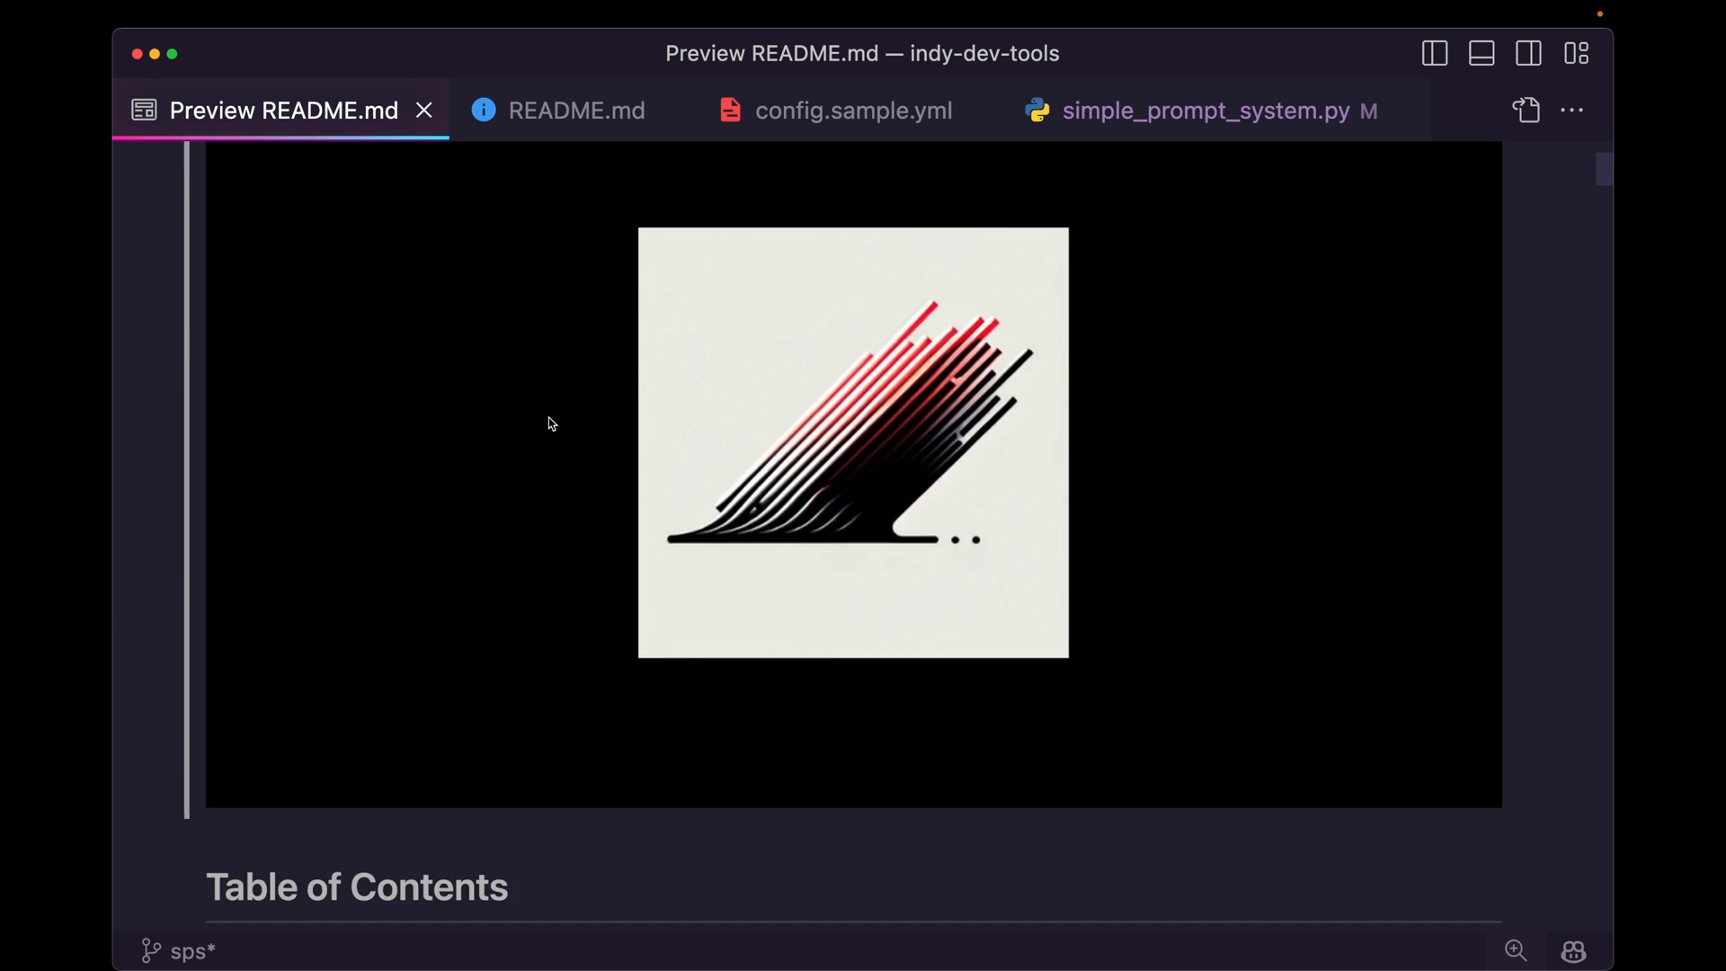
{"action": "scroll", "scroll_direction": "down", "scroll_amount": 3}
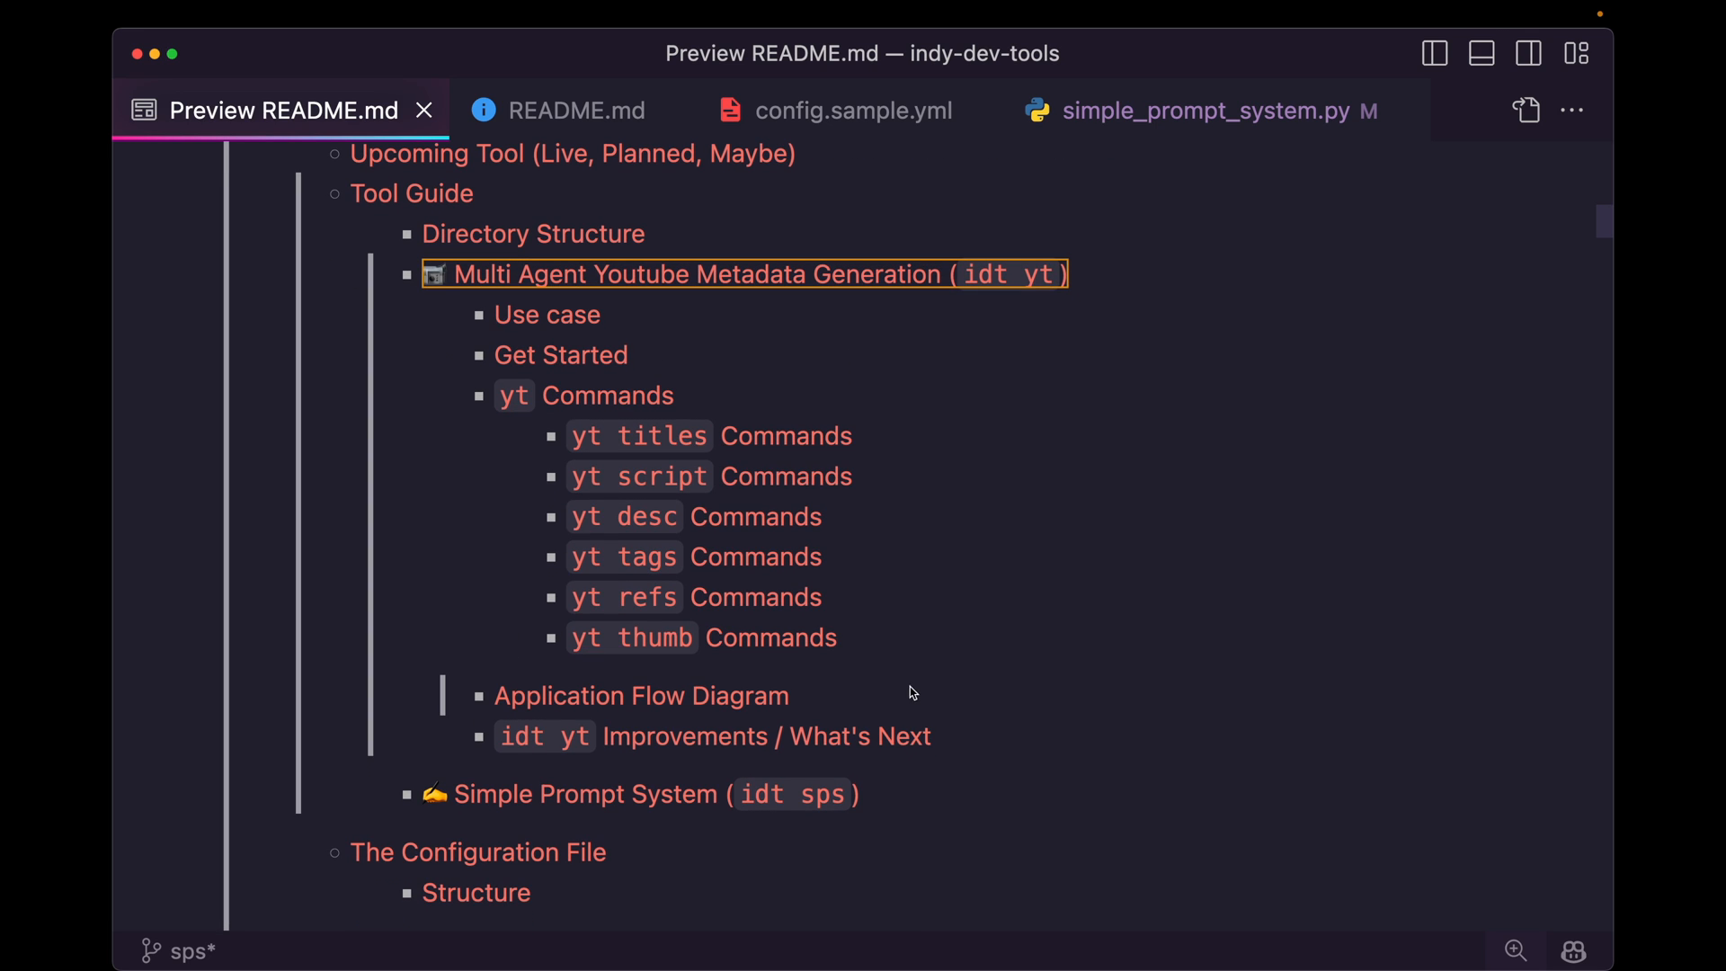
{"action": "scroll", "scroll_direction": "down", "scroll_amount": 3}
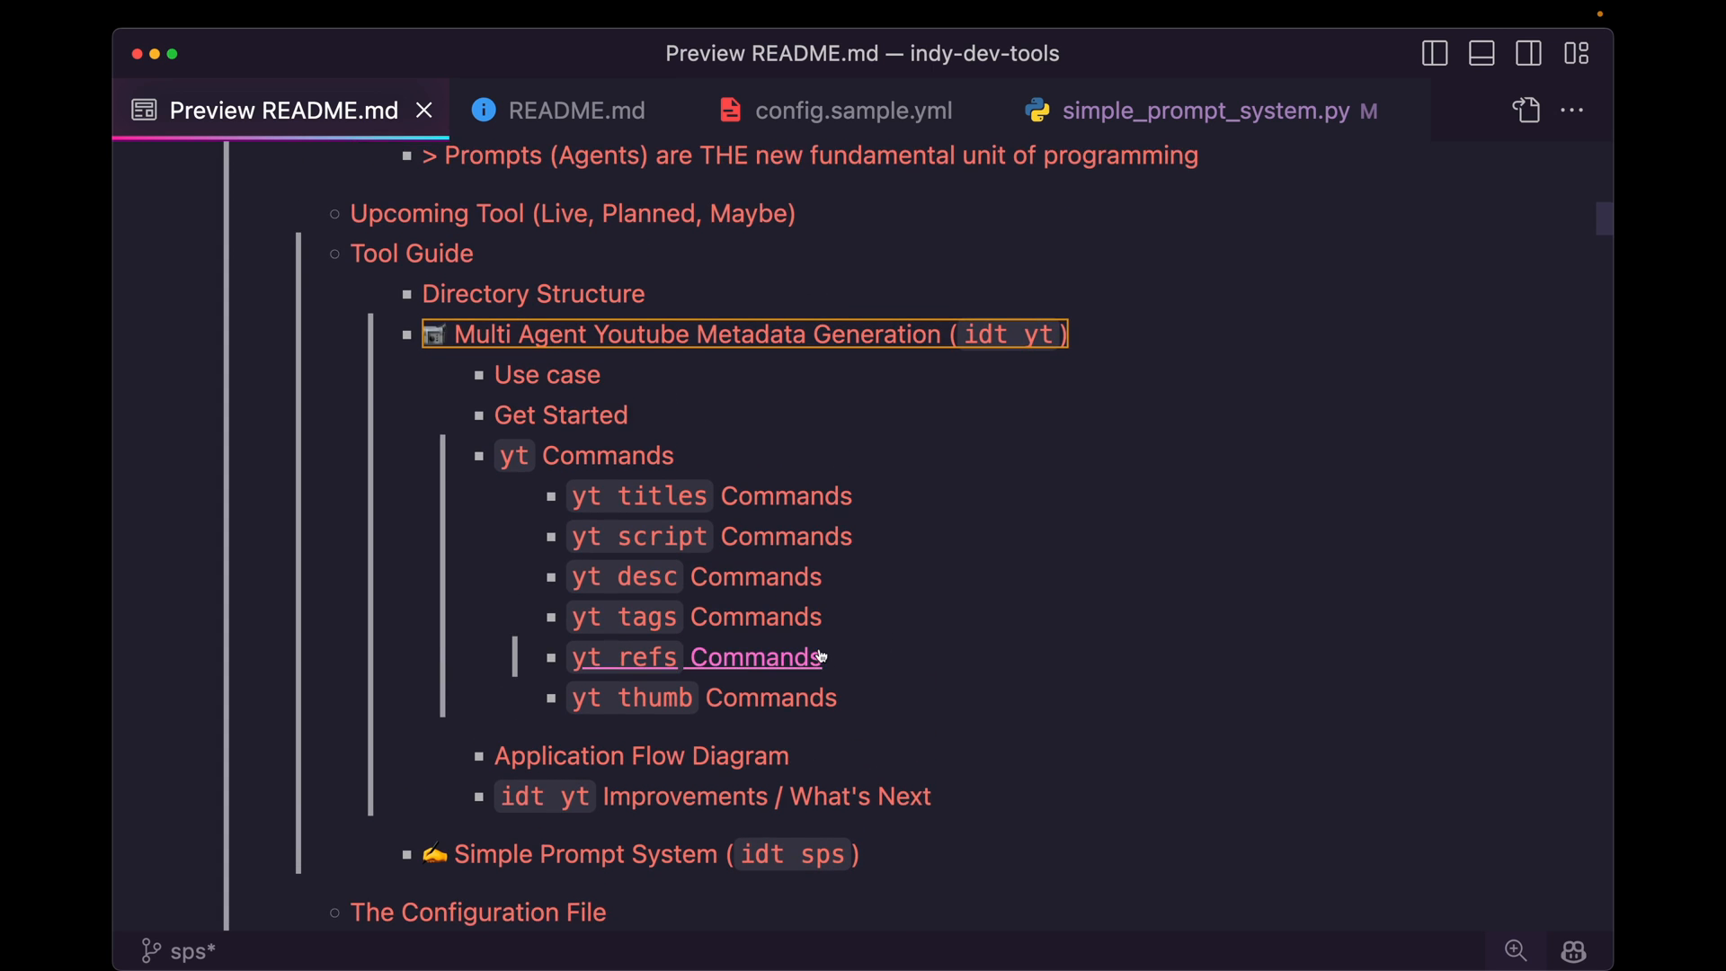
{"action": "scroll", "scroll_direction": "down", "scroll_amount": 3}
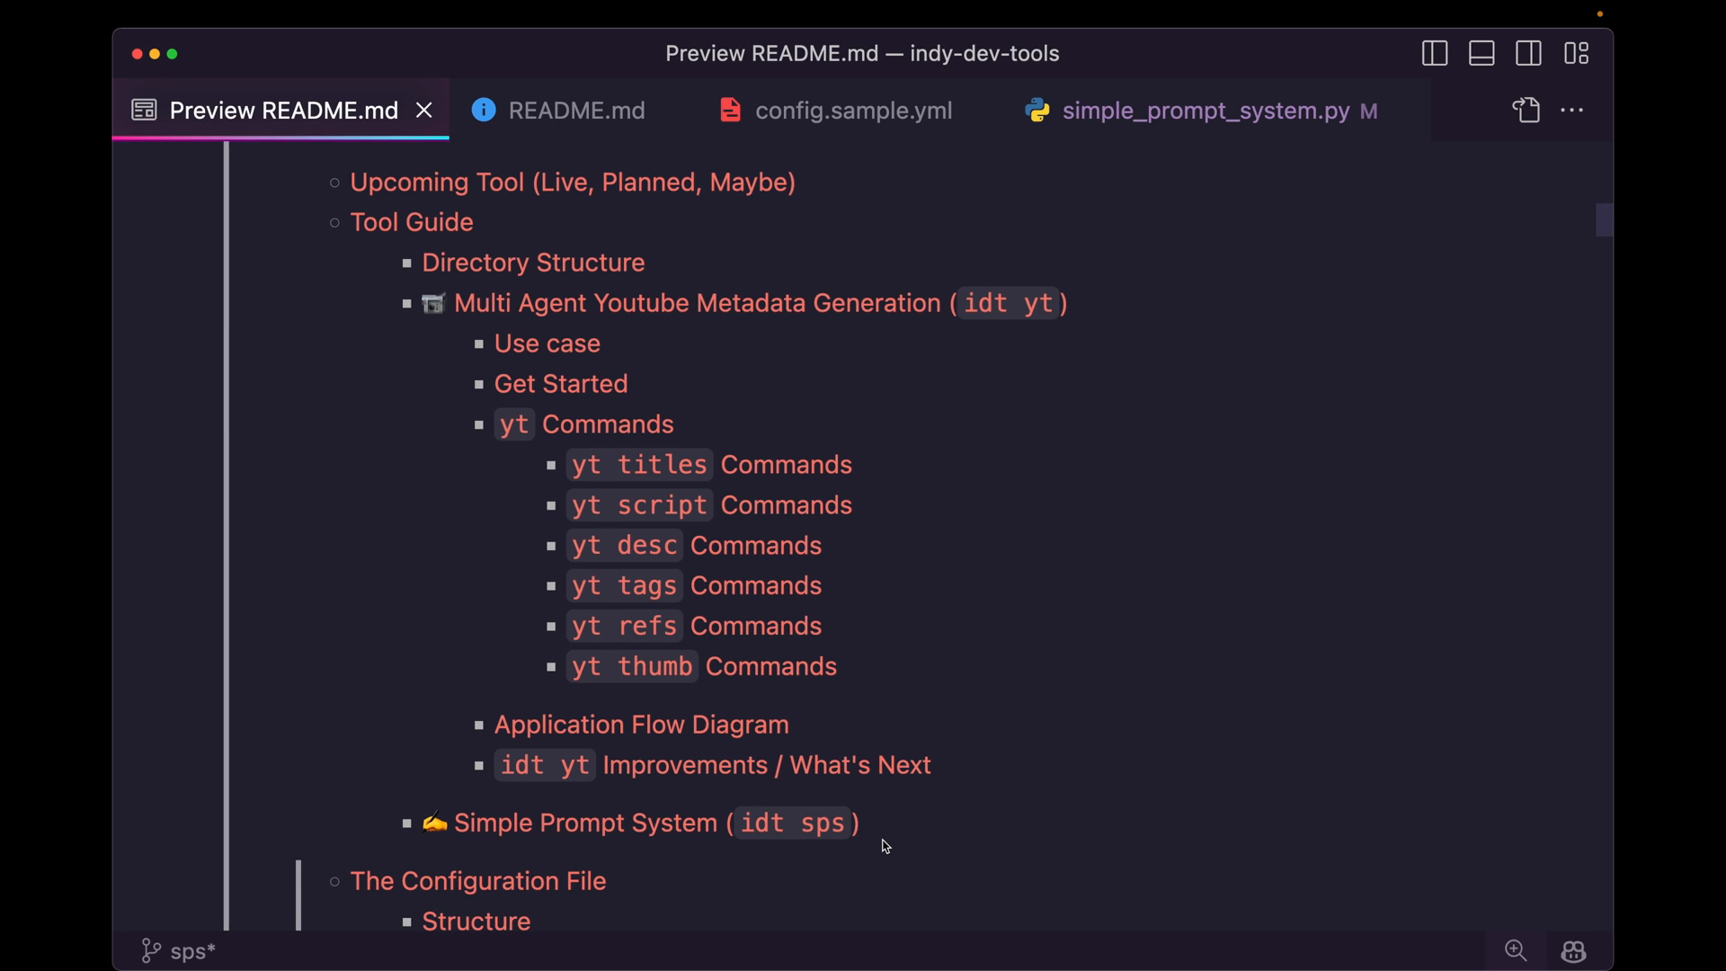
{"action": "left_click", "coordinate": [577, 110]}
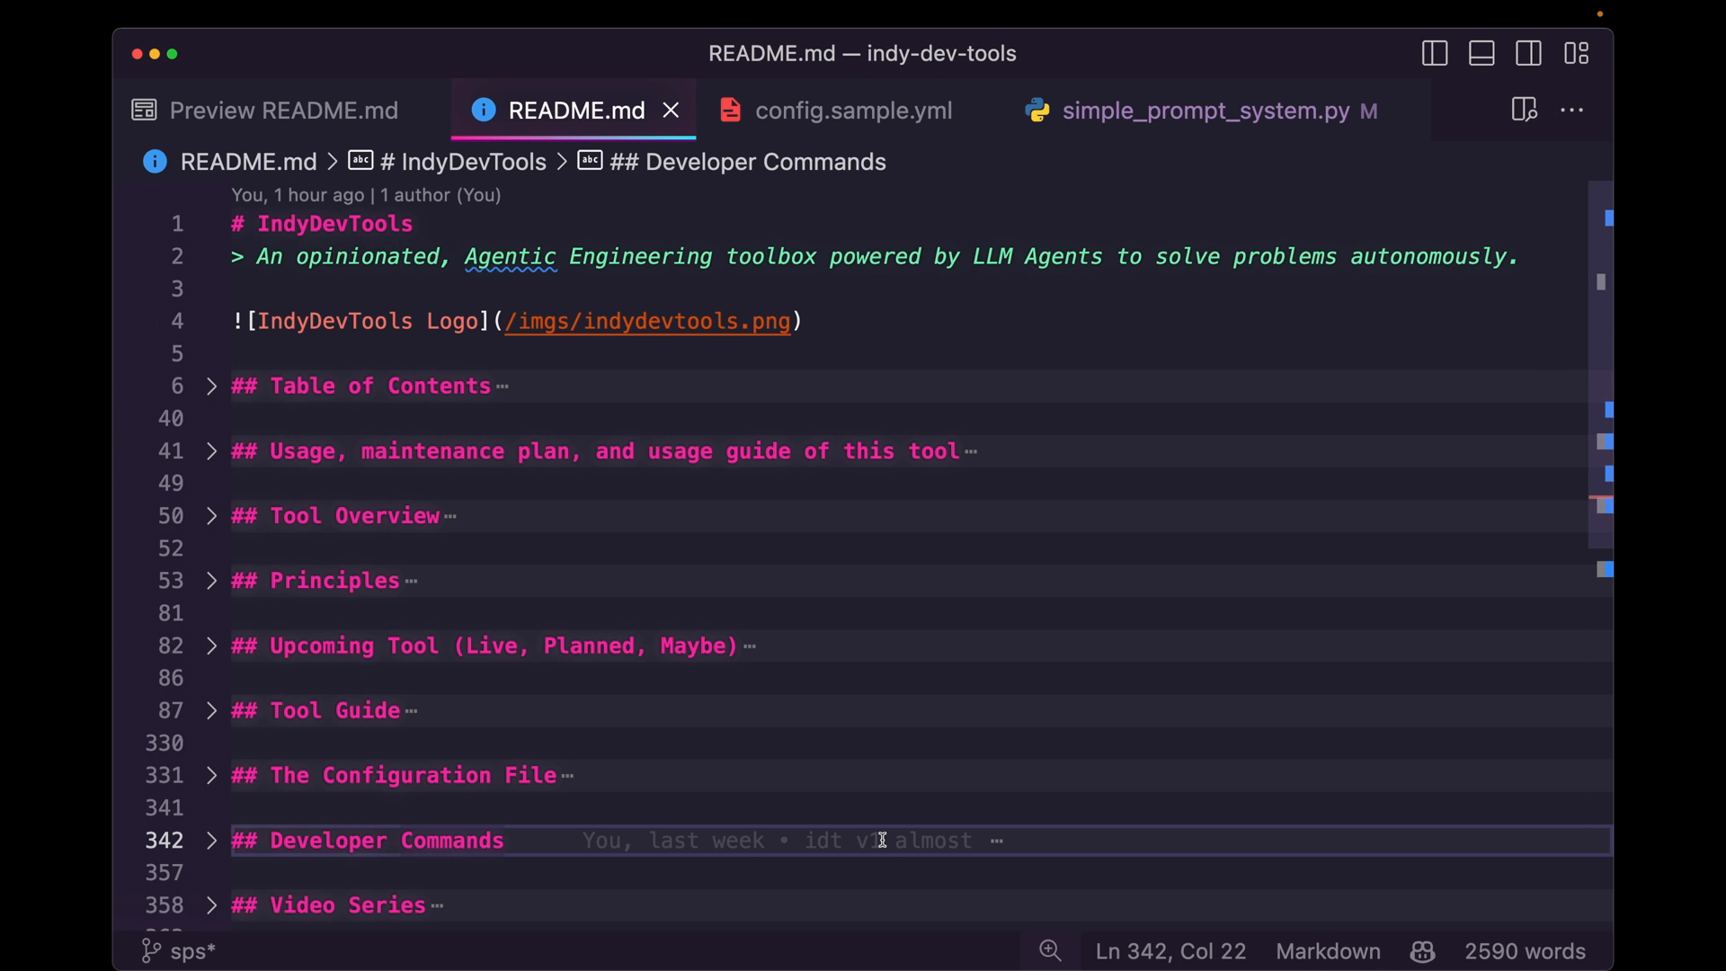
Unfold def prompt in simple_prompt_system.py and scroll through its options and docstring
{"action": "left_click", "coordinate": [1201, 109]}
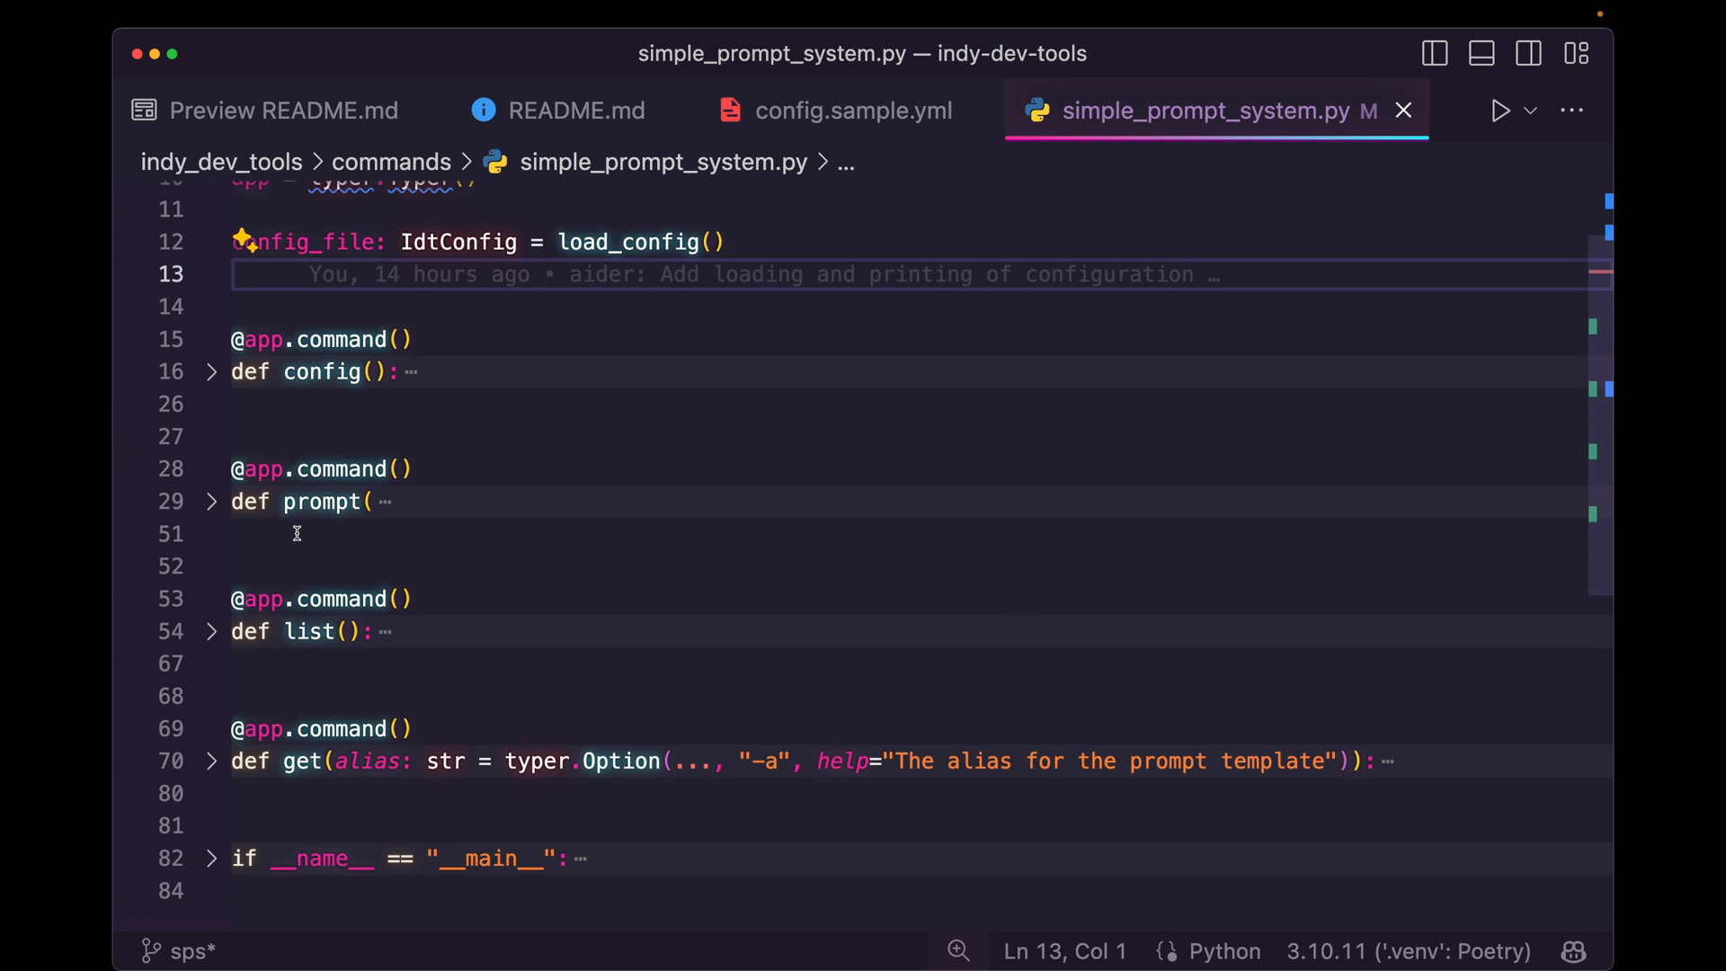
{"action": "left_click", "coordinate": [210, 501]}
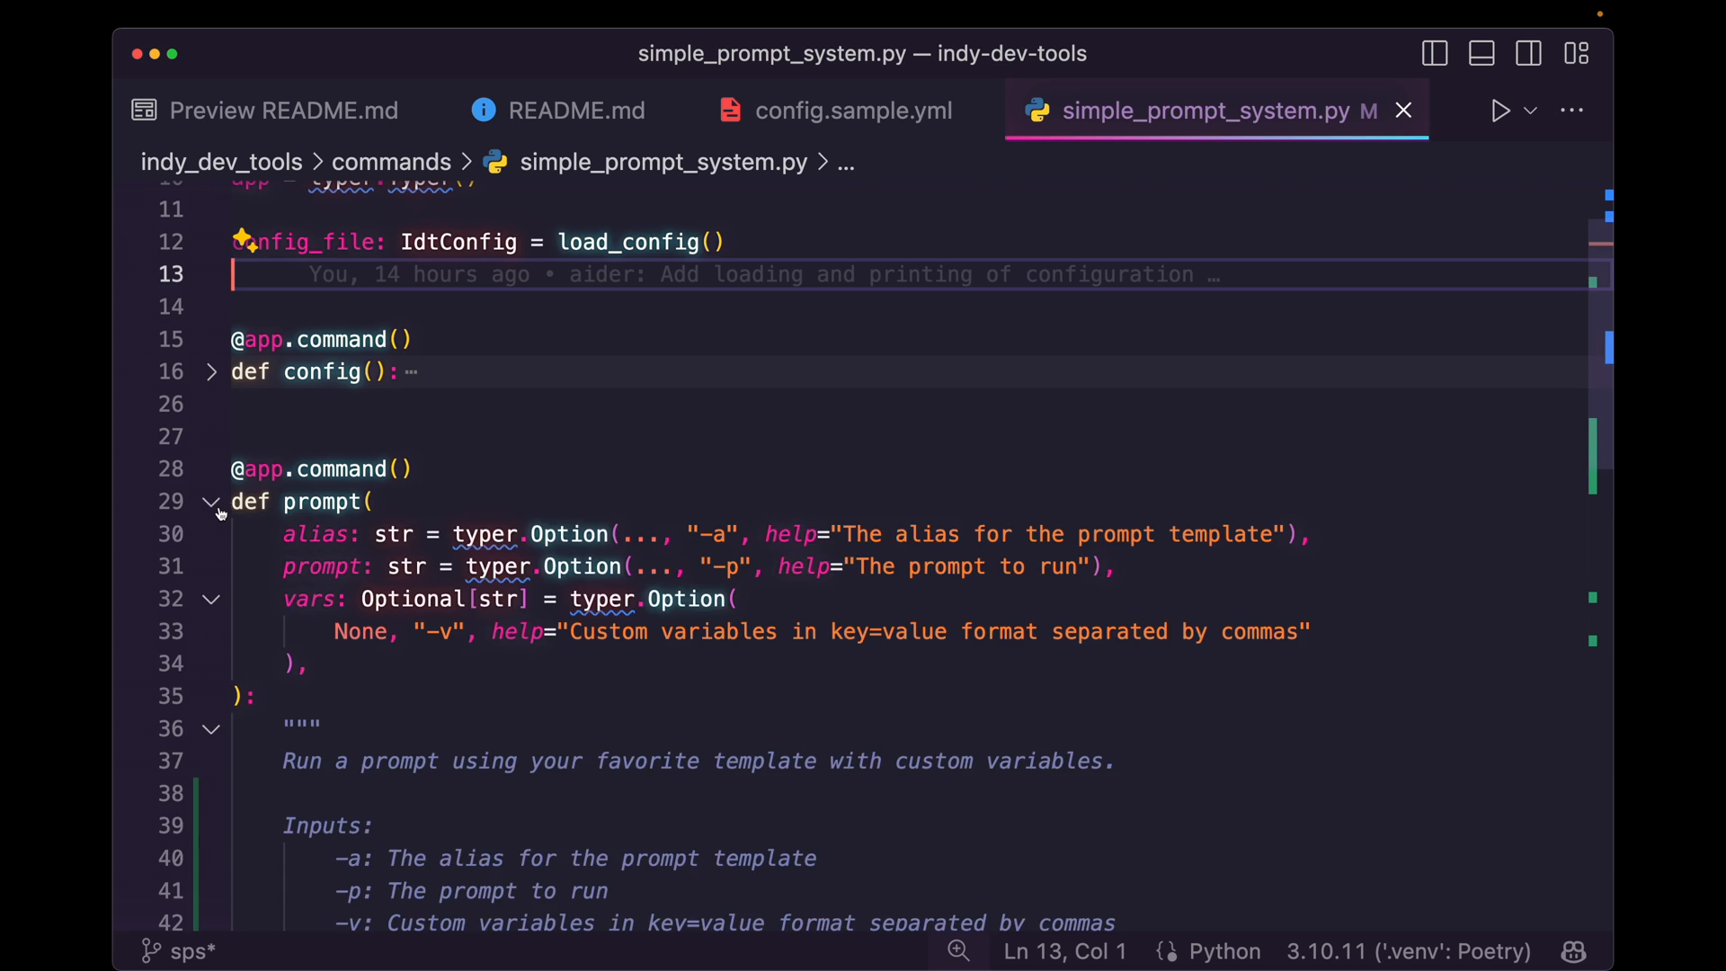
{"action": "scroll", "scroll_direction": "down", "scroll_amount": 3}
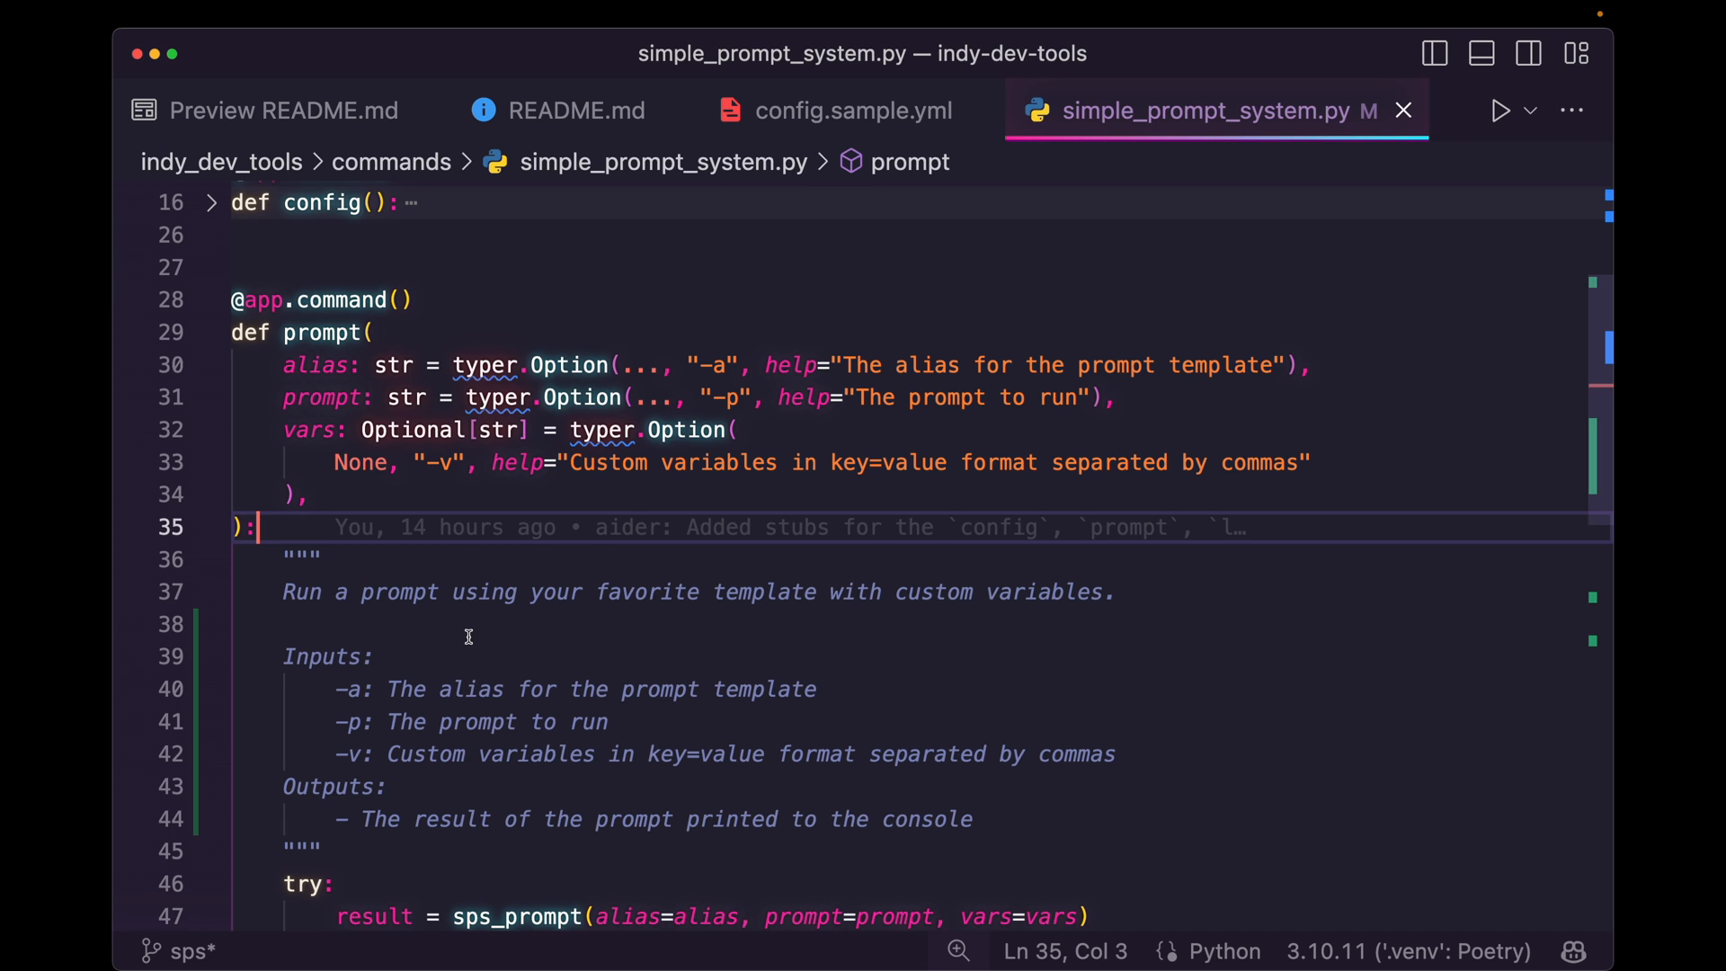
{"action": "type", "text": "t"}
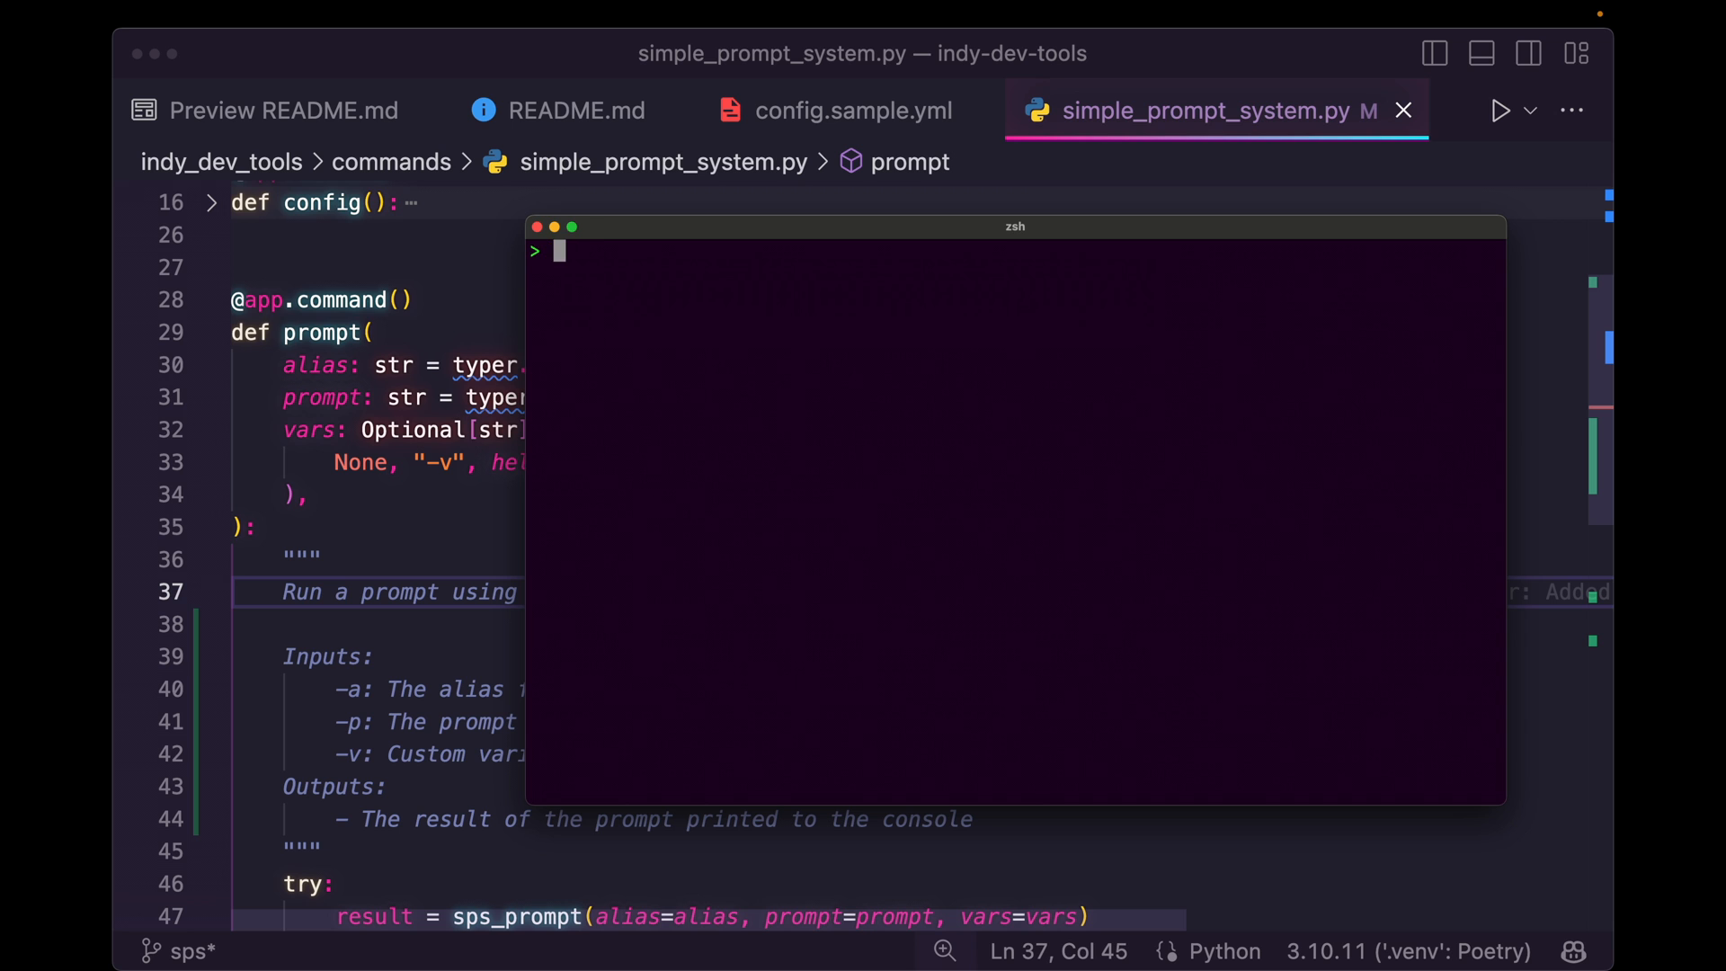
Add indy_dev_tools/commands/simple_prompt_system.py to aider and return to the README preview
{"action": "type", "text": "/add"}
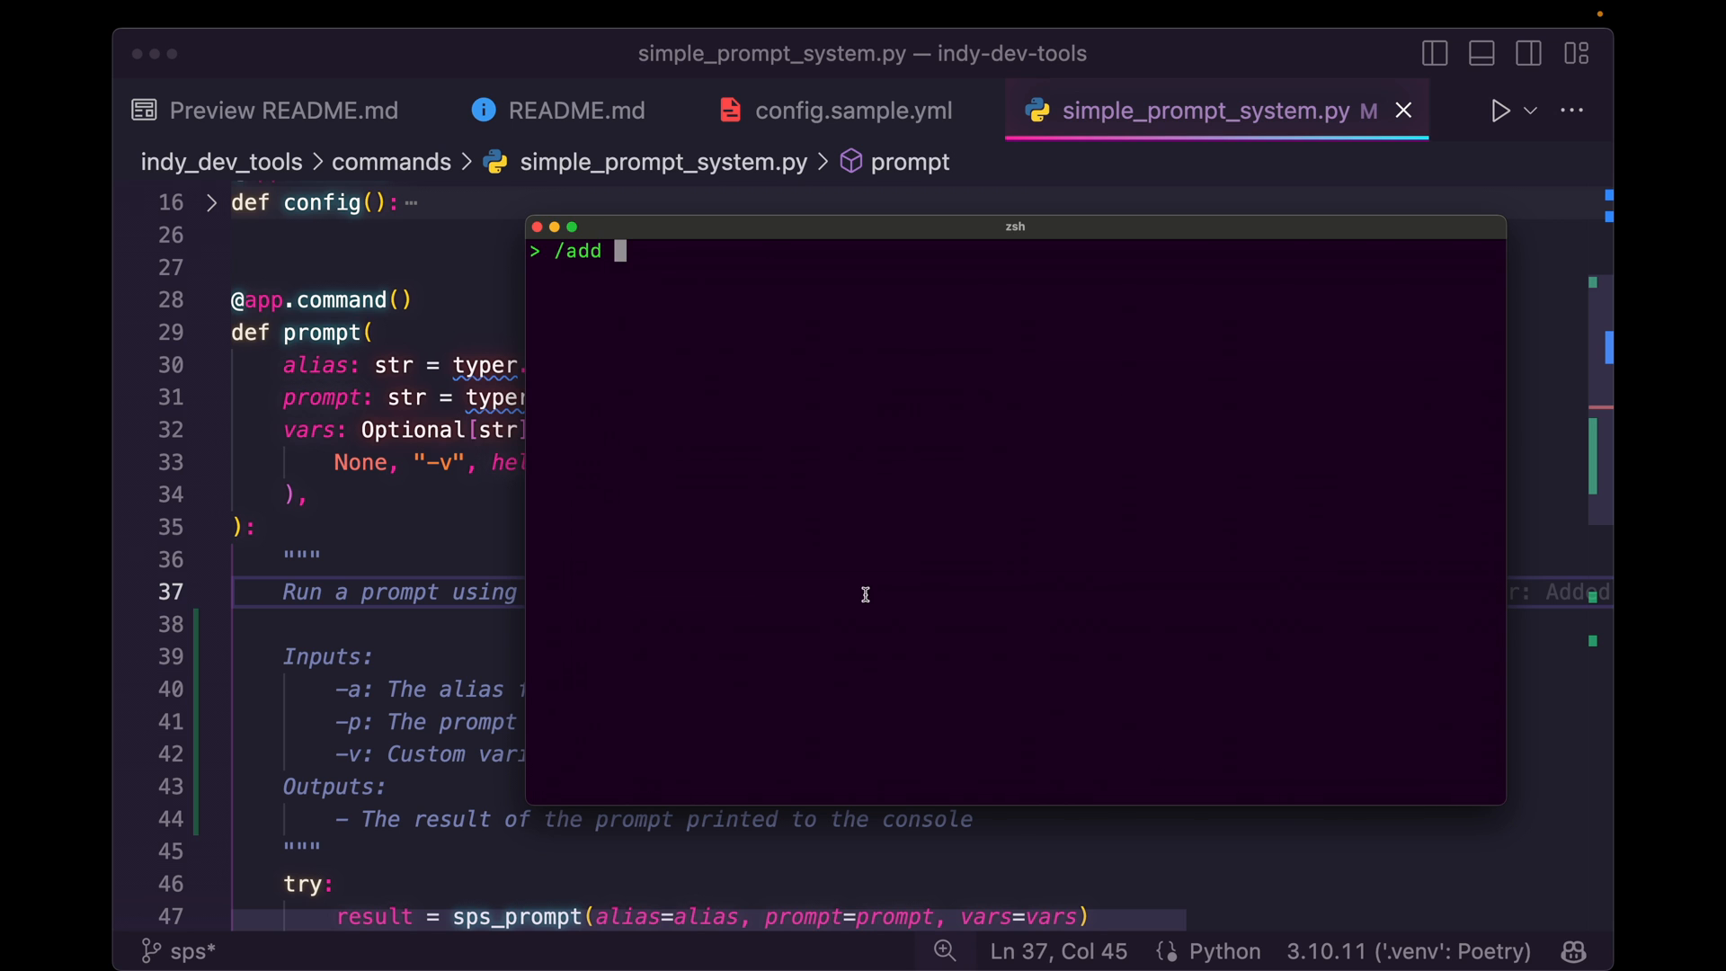
{"action": "type", "text": "indy_dev_tools/commands/simple_prompt_system.py"}
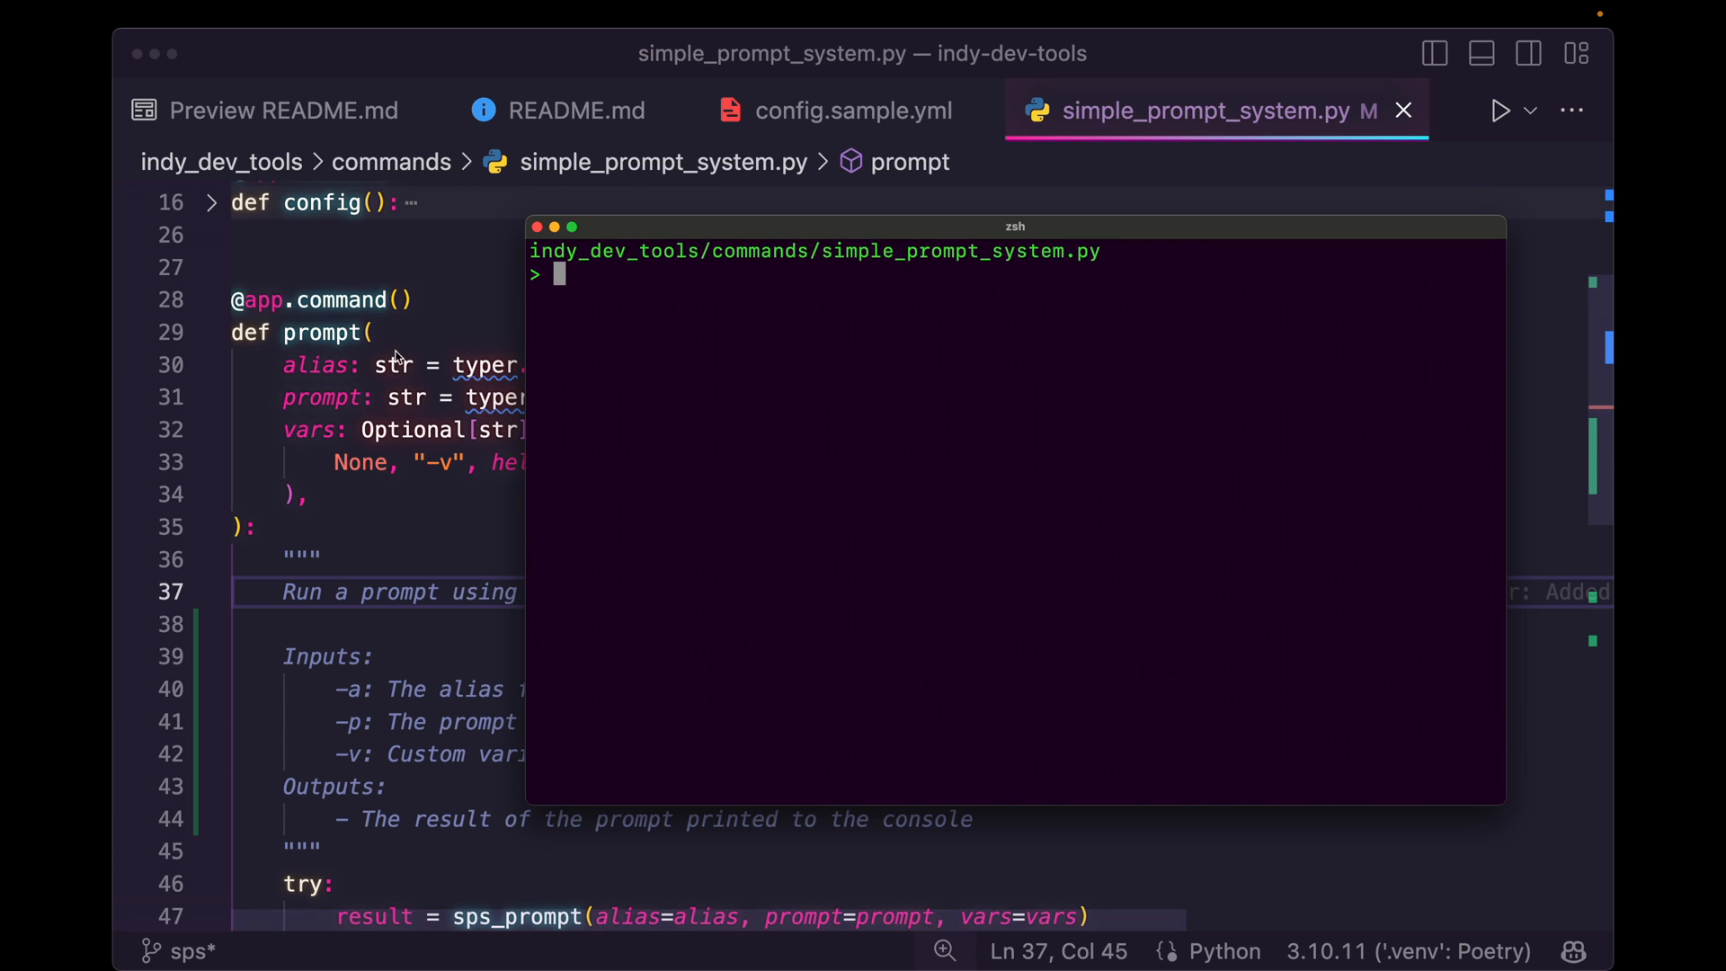
{"action": "double_click", "coordinate": [323, 331]}
{"action": "type", "text": "/a"}
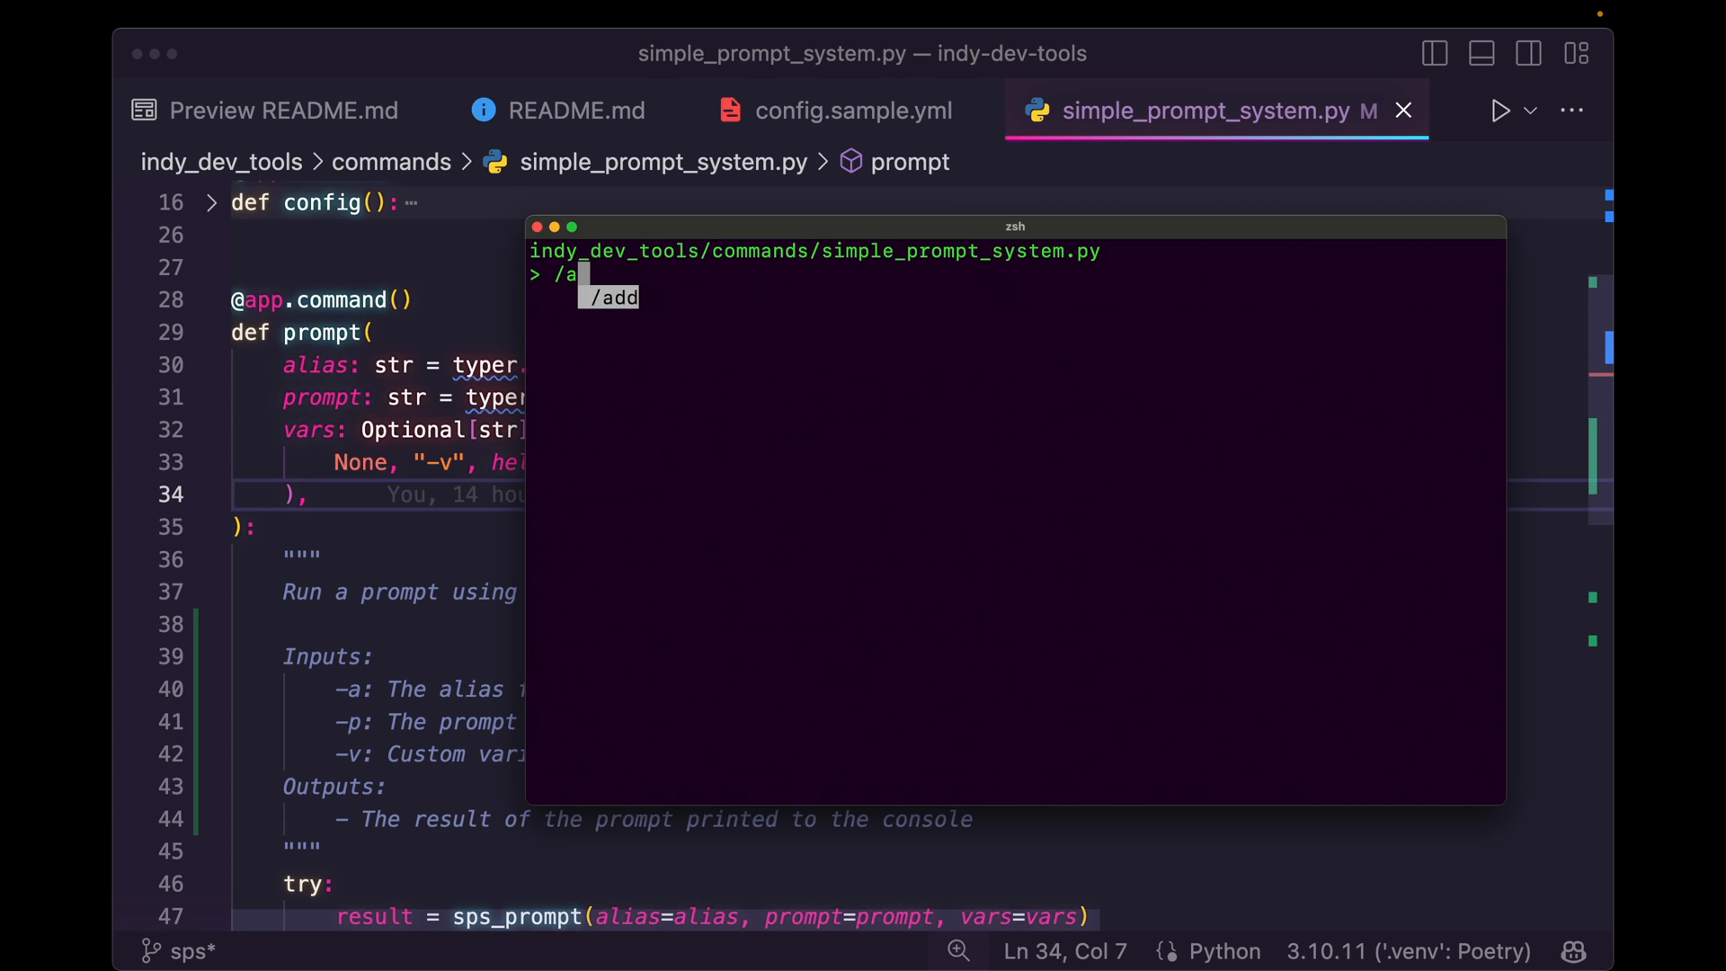
{"action": "type", "text": "dd read"}
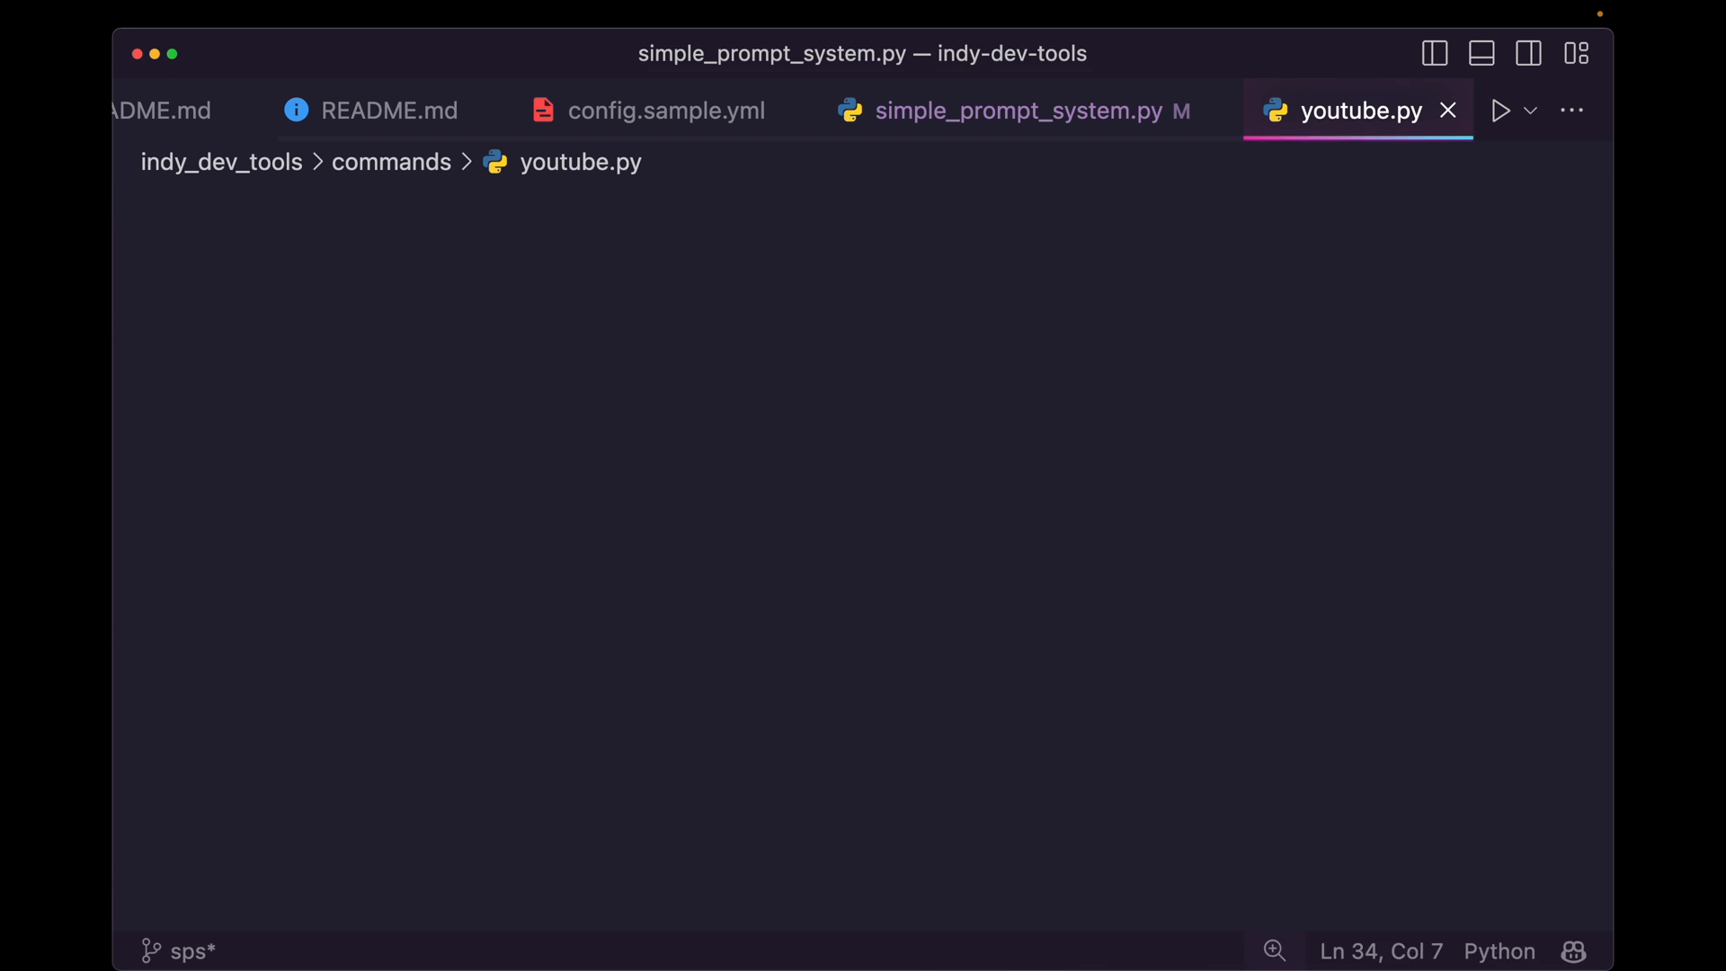
{"action": "left_click", "coordinate": [412, 110]}
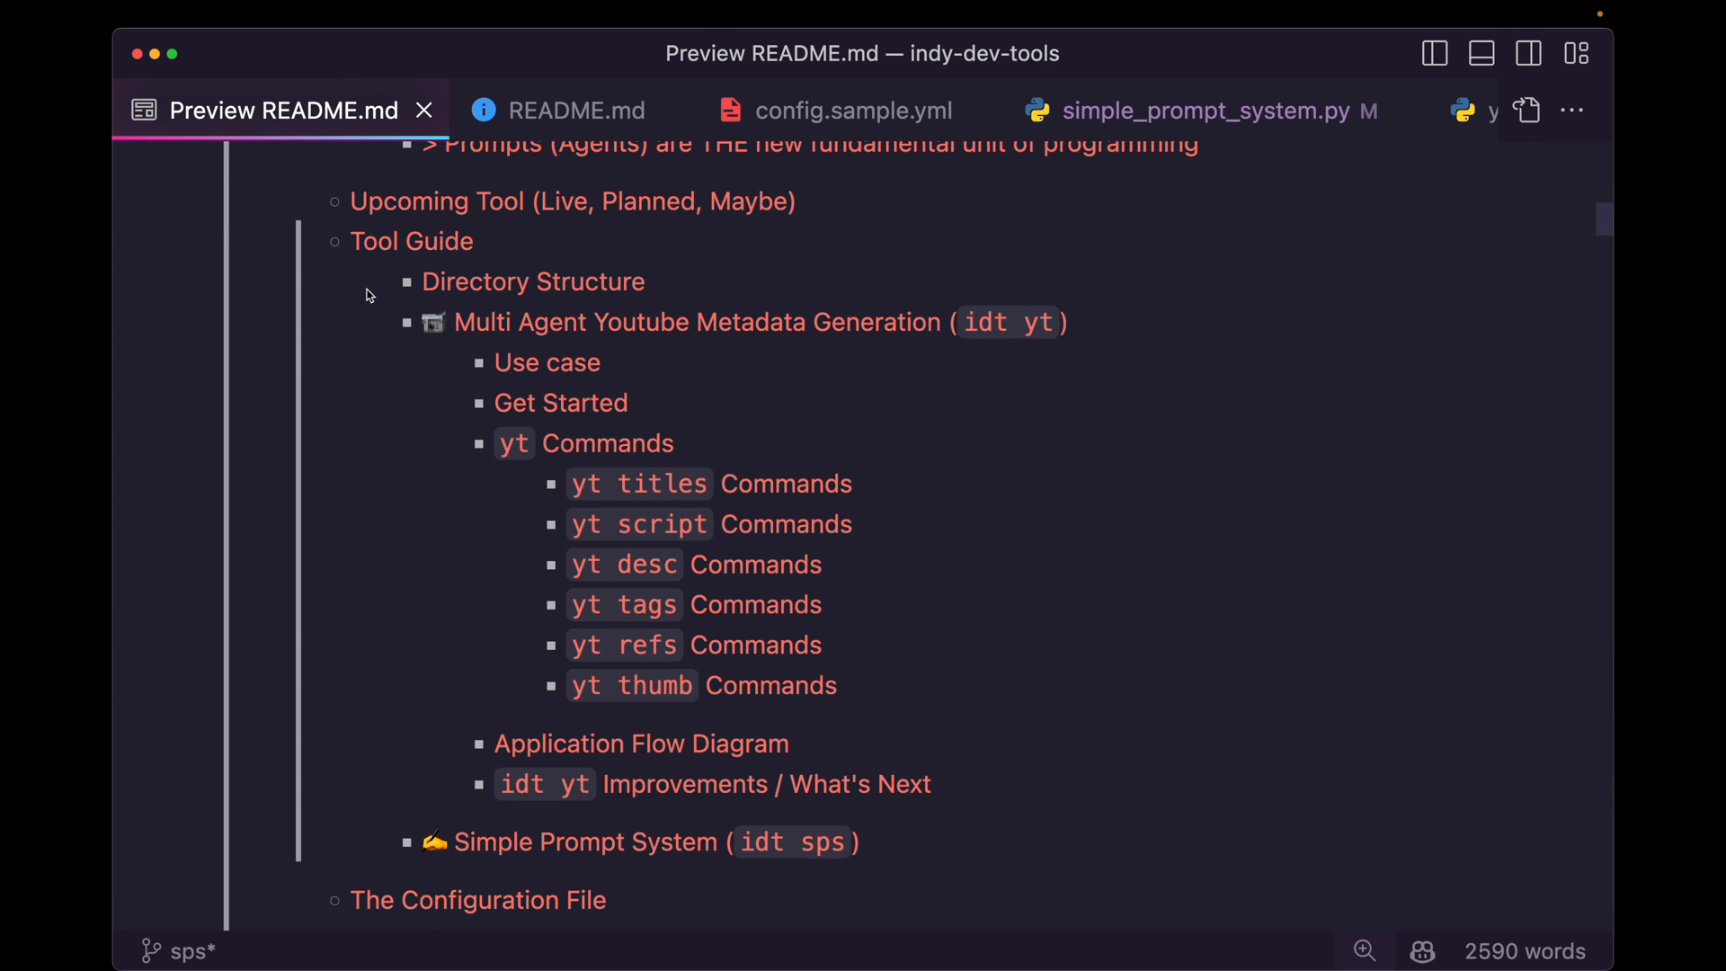
{"action": "left_click", "coordinate": [574, 110]}
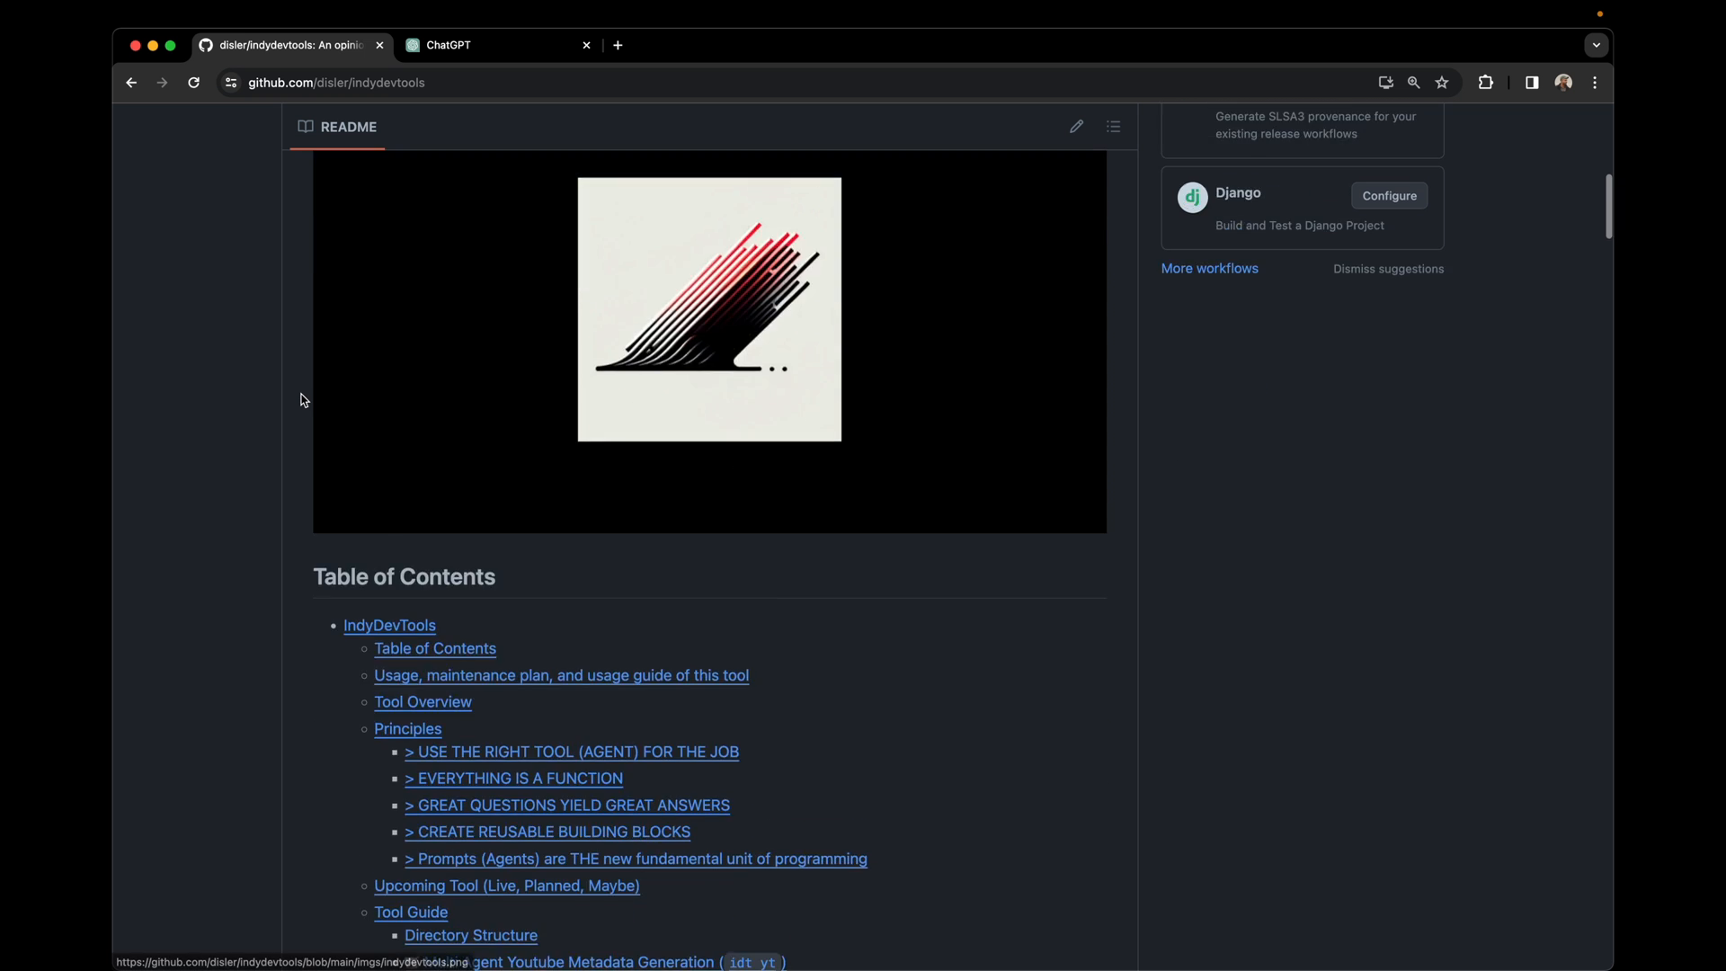
Follow the README's table-of-contents link to the yt titles Commands section on GitHub
{"action": "scroll", "scroll_direction": "down", "scroll_amount": 3}
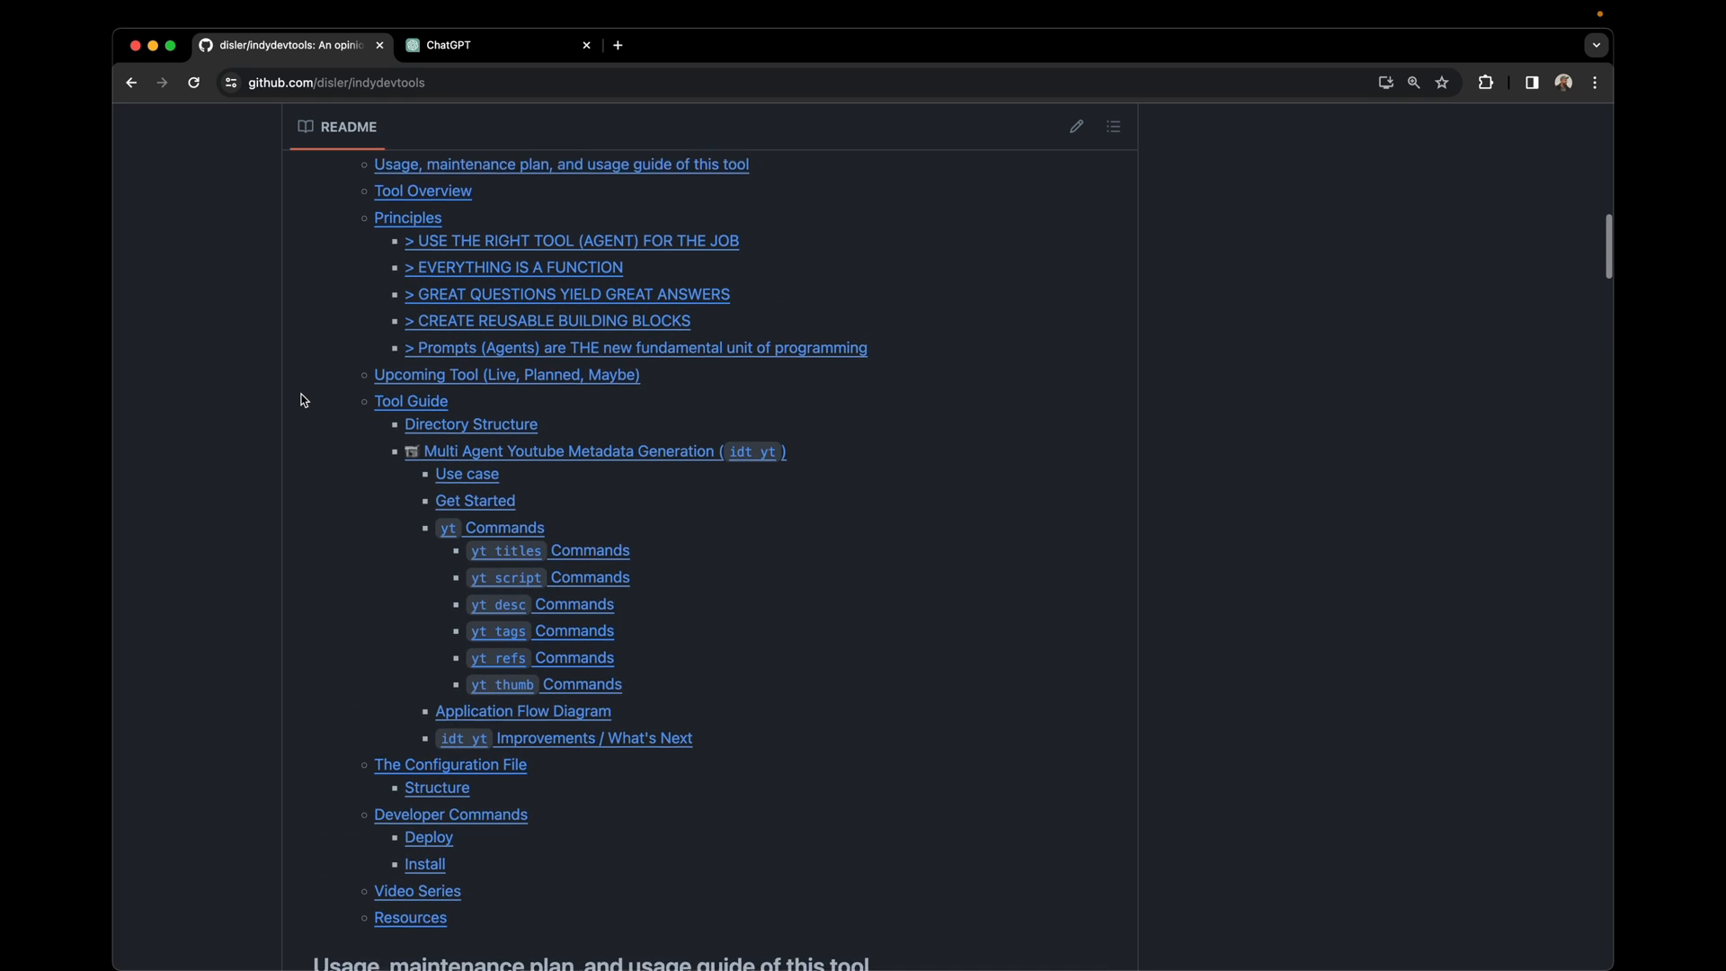
{"action": "left_click", "coordinate": [548, 550]}
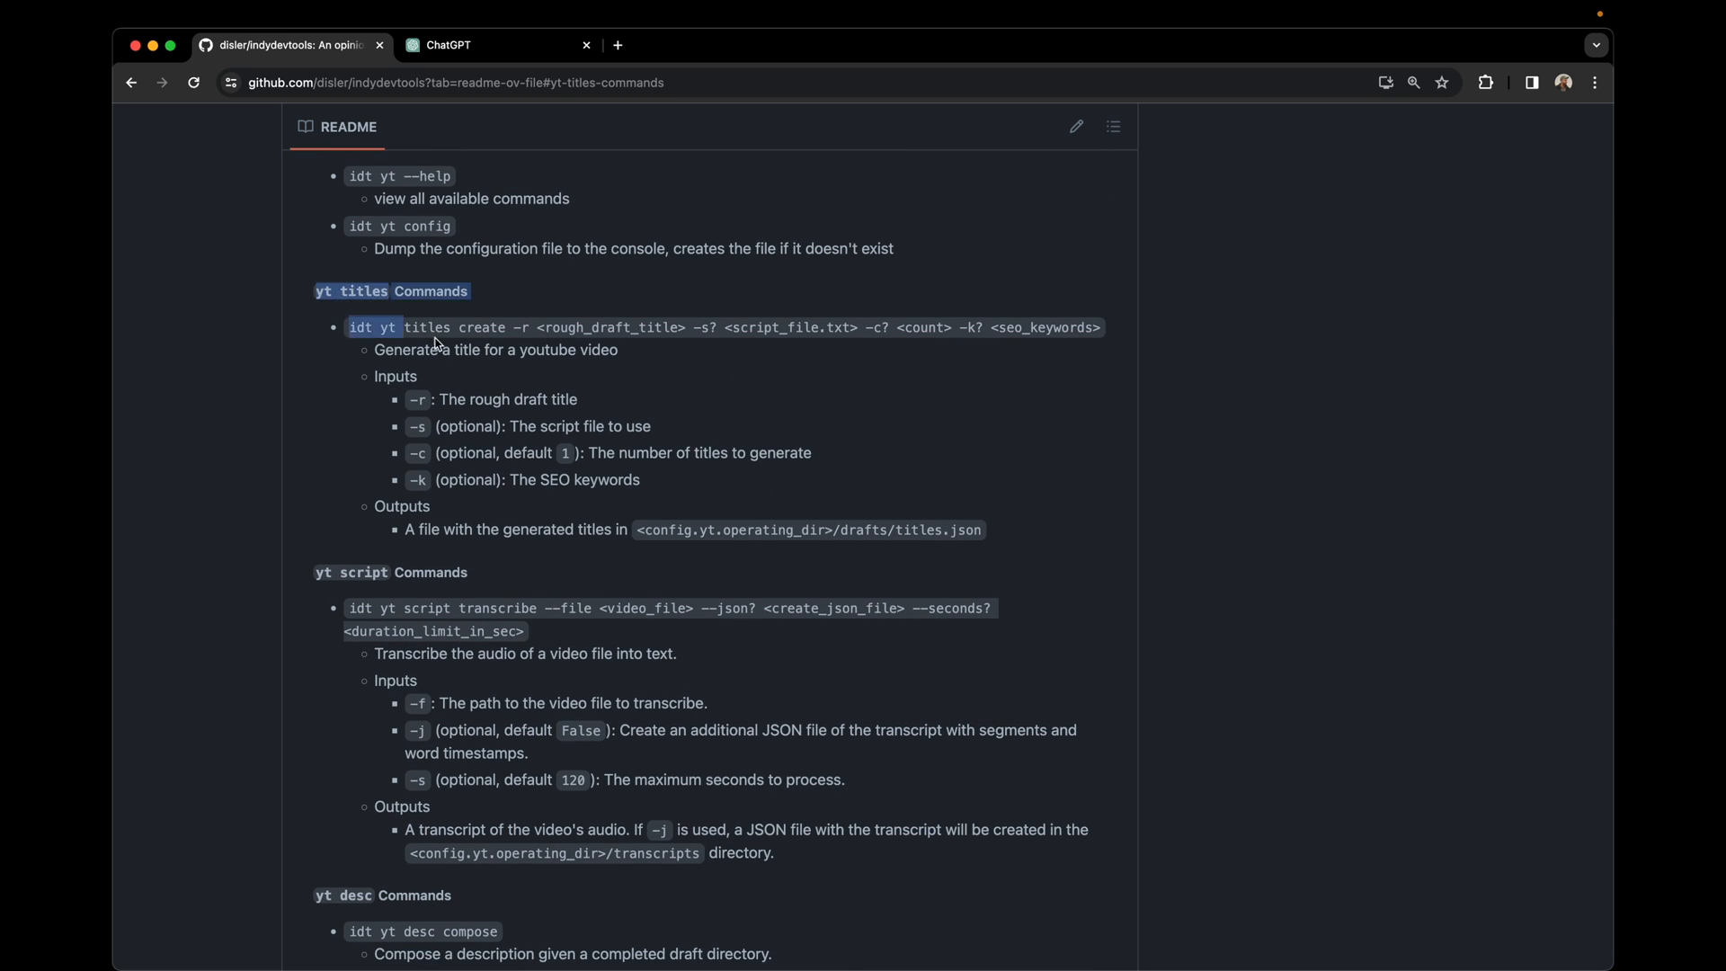
{"action": "left_click_drag", "start_coordinate": [405, 327], "coordinate": [979, 529]}
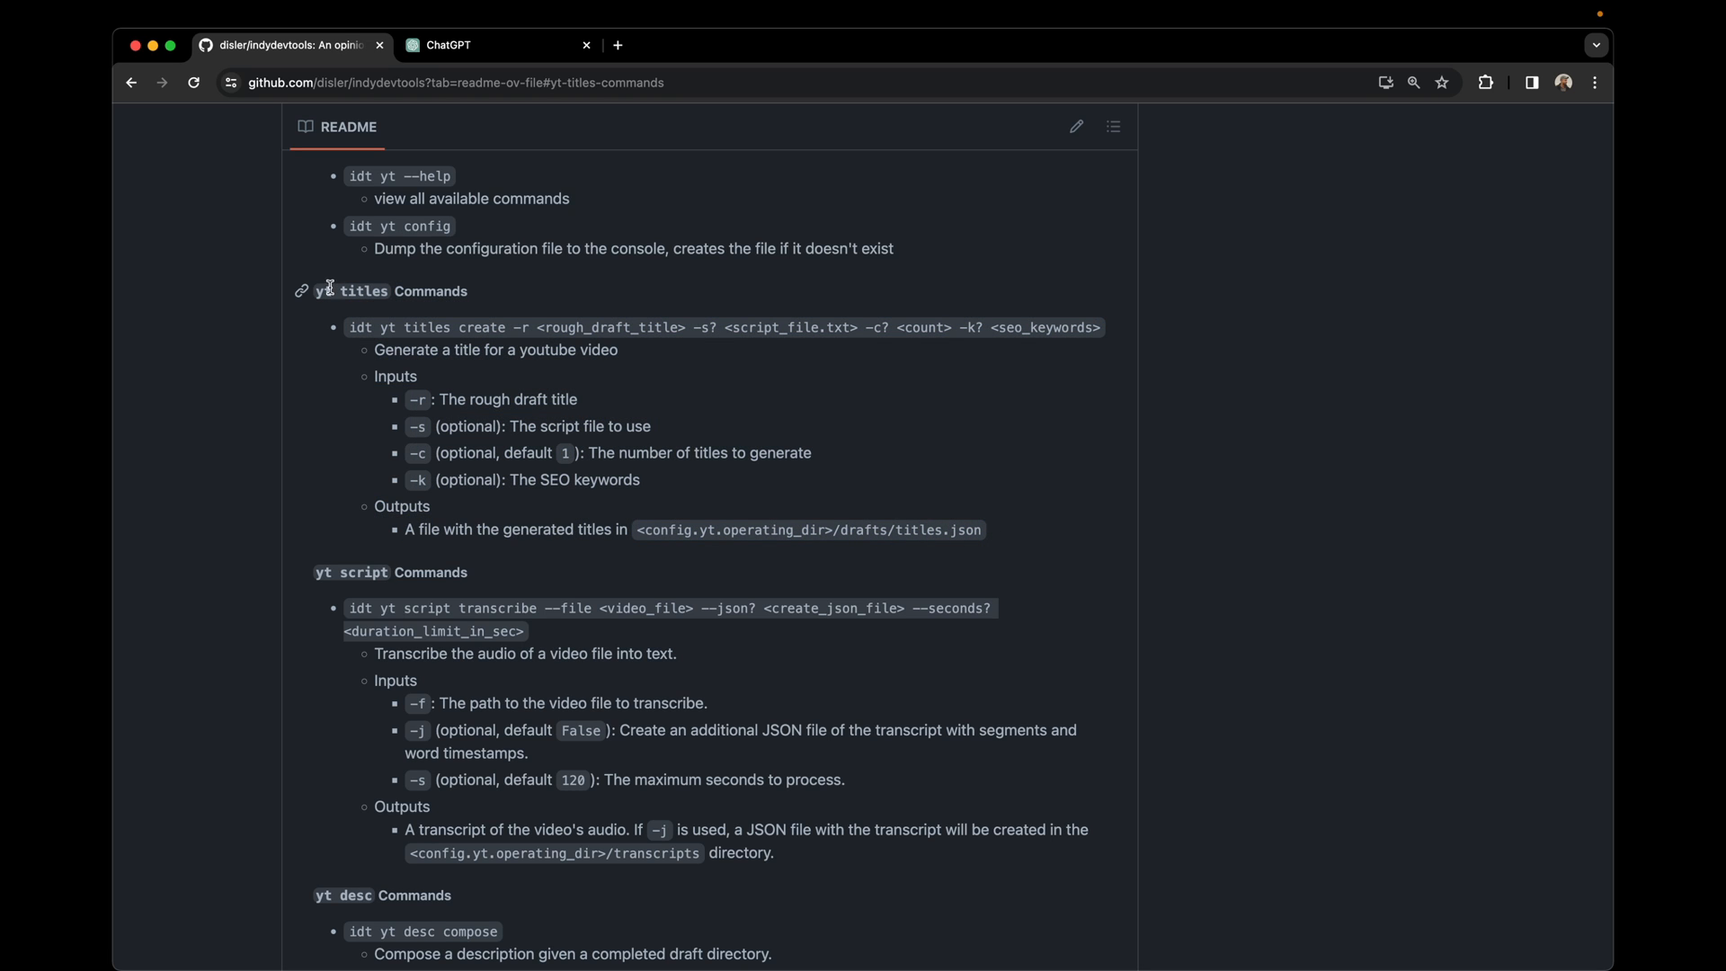
{"action": "mouse_move", "coordinate": [987, 494]}
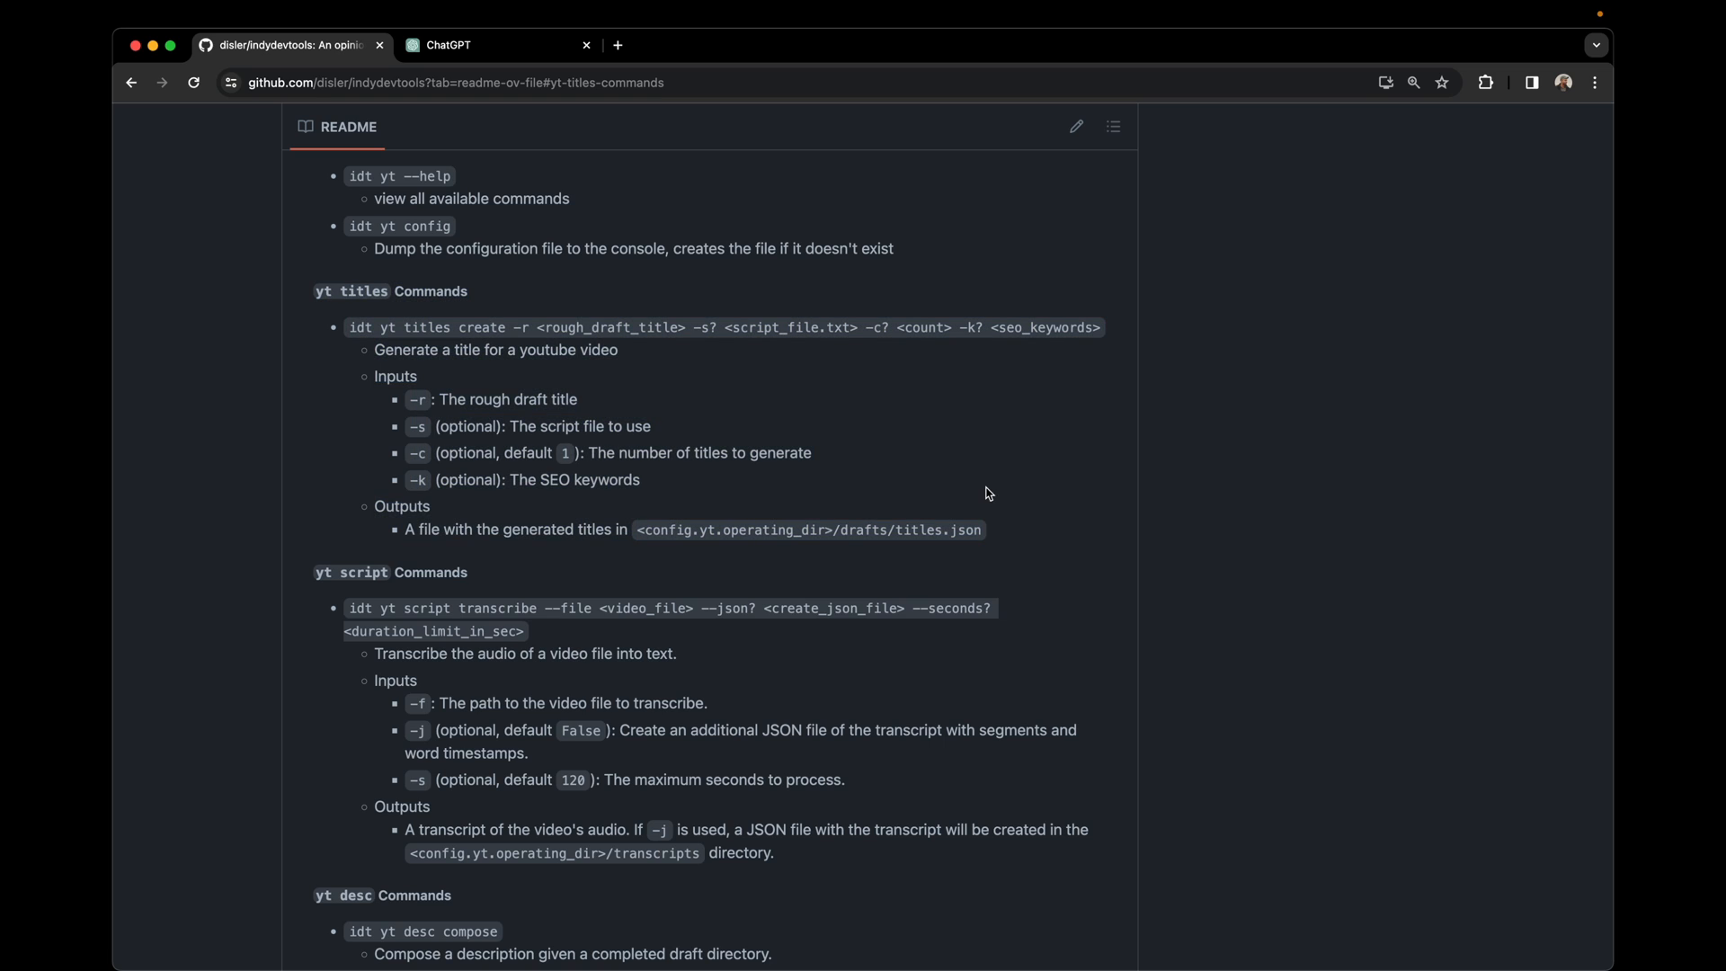
{"action": "mouse_move", "coordinate": [590, 485]}
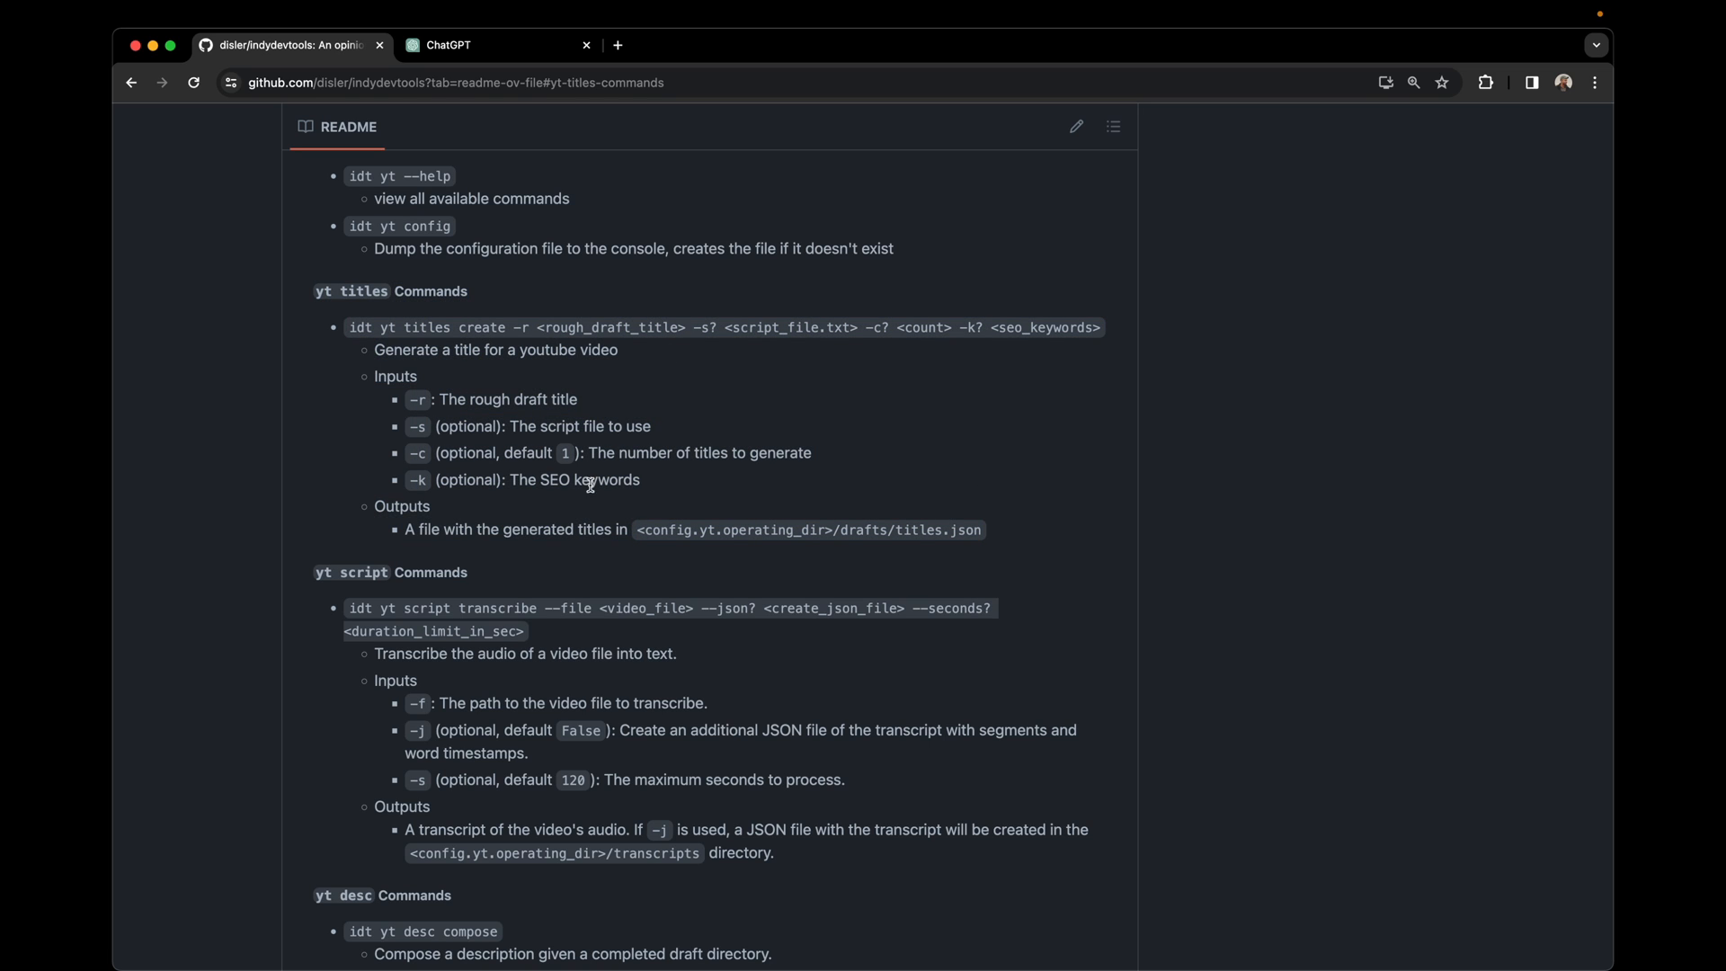
{"action": "mouse_move", "coordinate": [393, 510]}
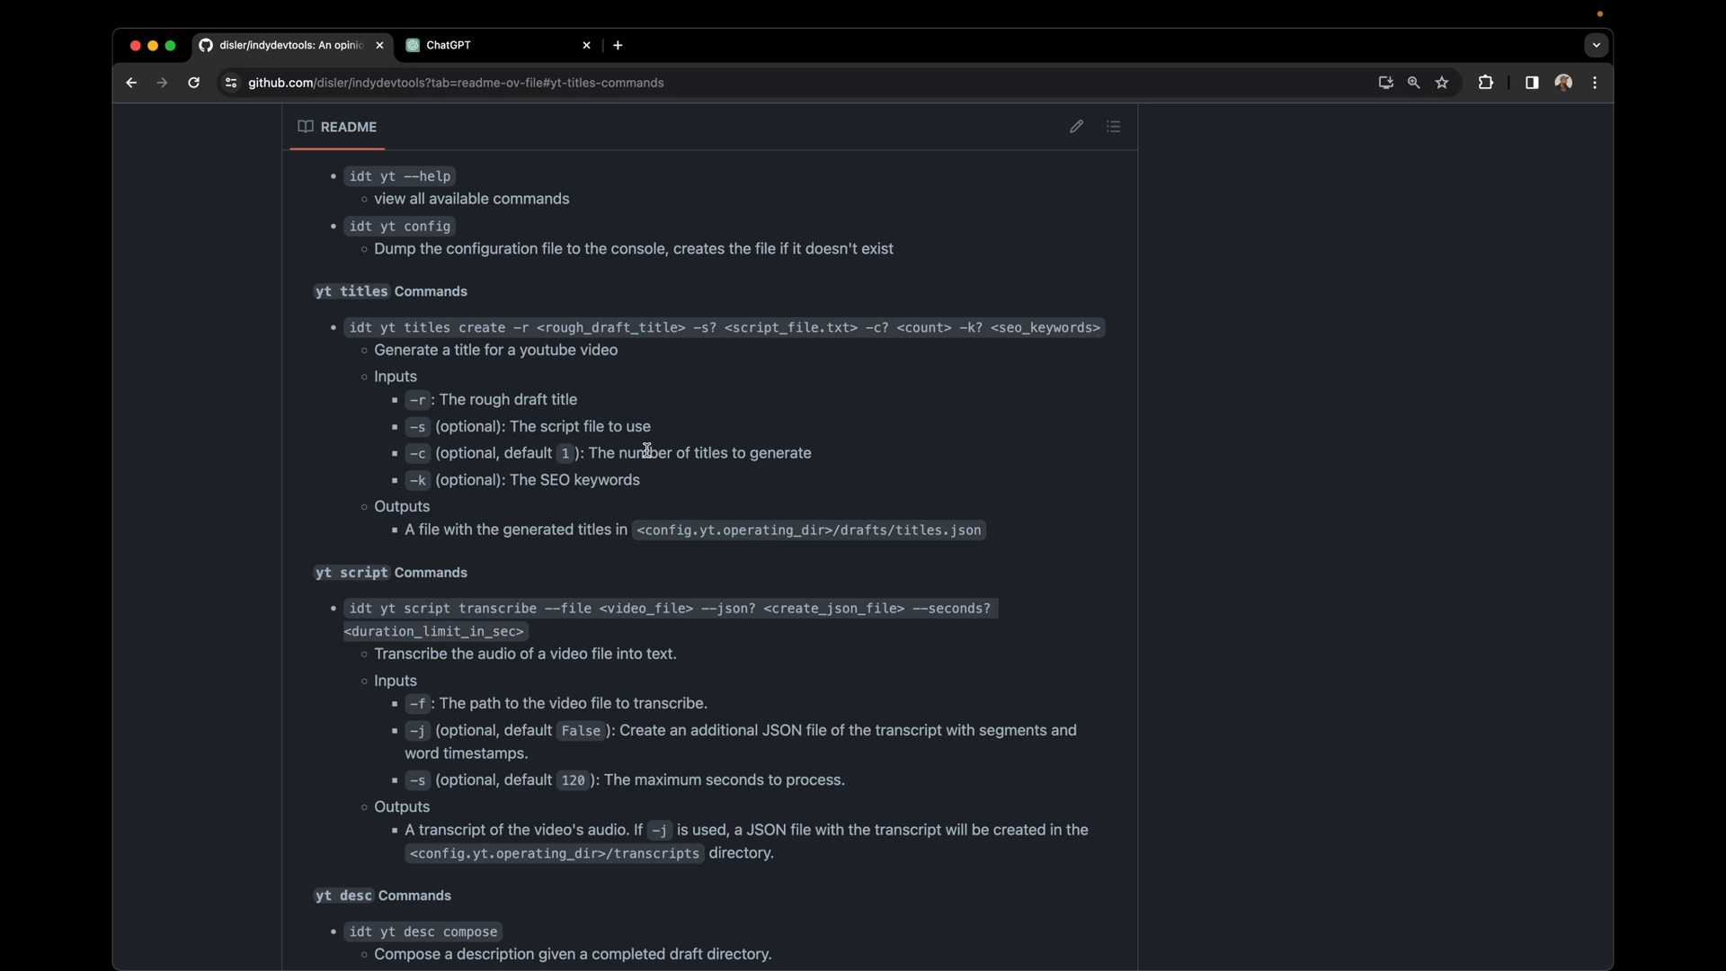
{"action": "mouse_move", "coordinate": [647, 450]}
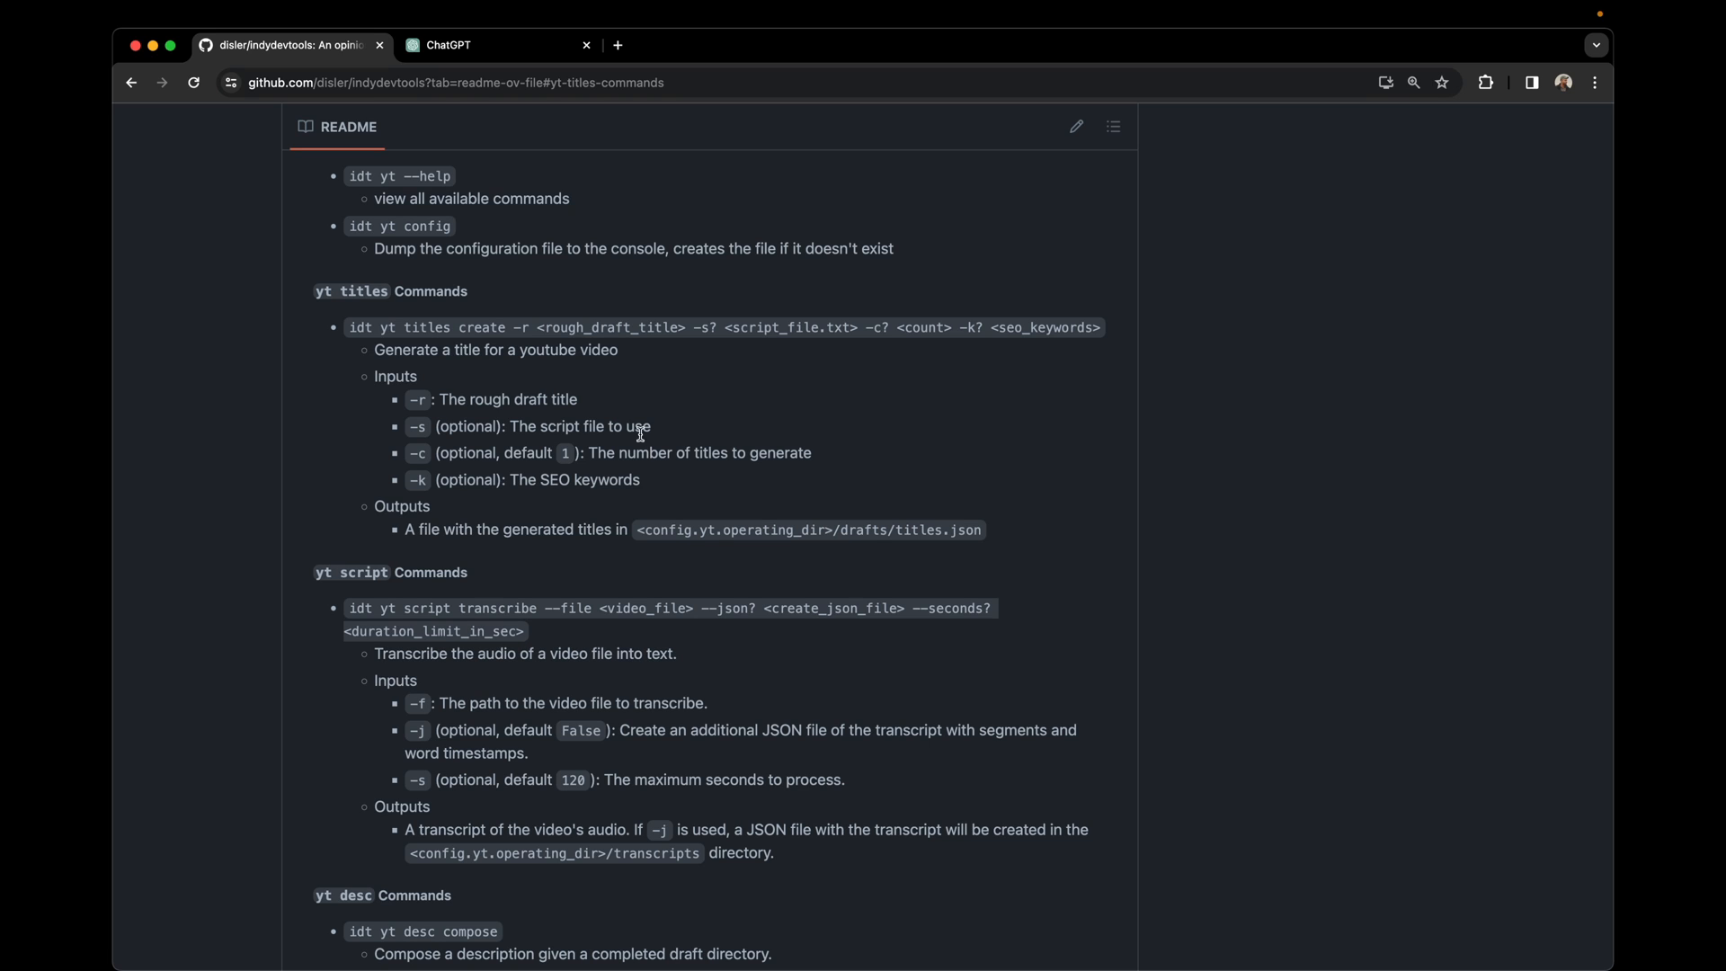
{"action": "left_click_drag", "start_coordinate": [316, 290], "coordinate": [979, 529]}
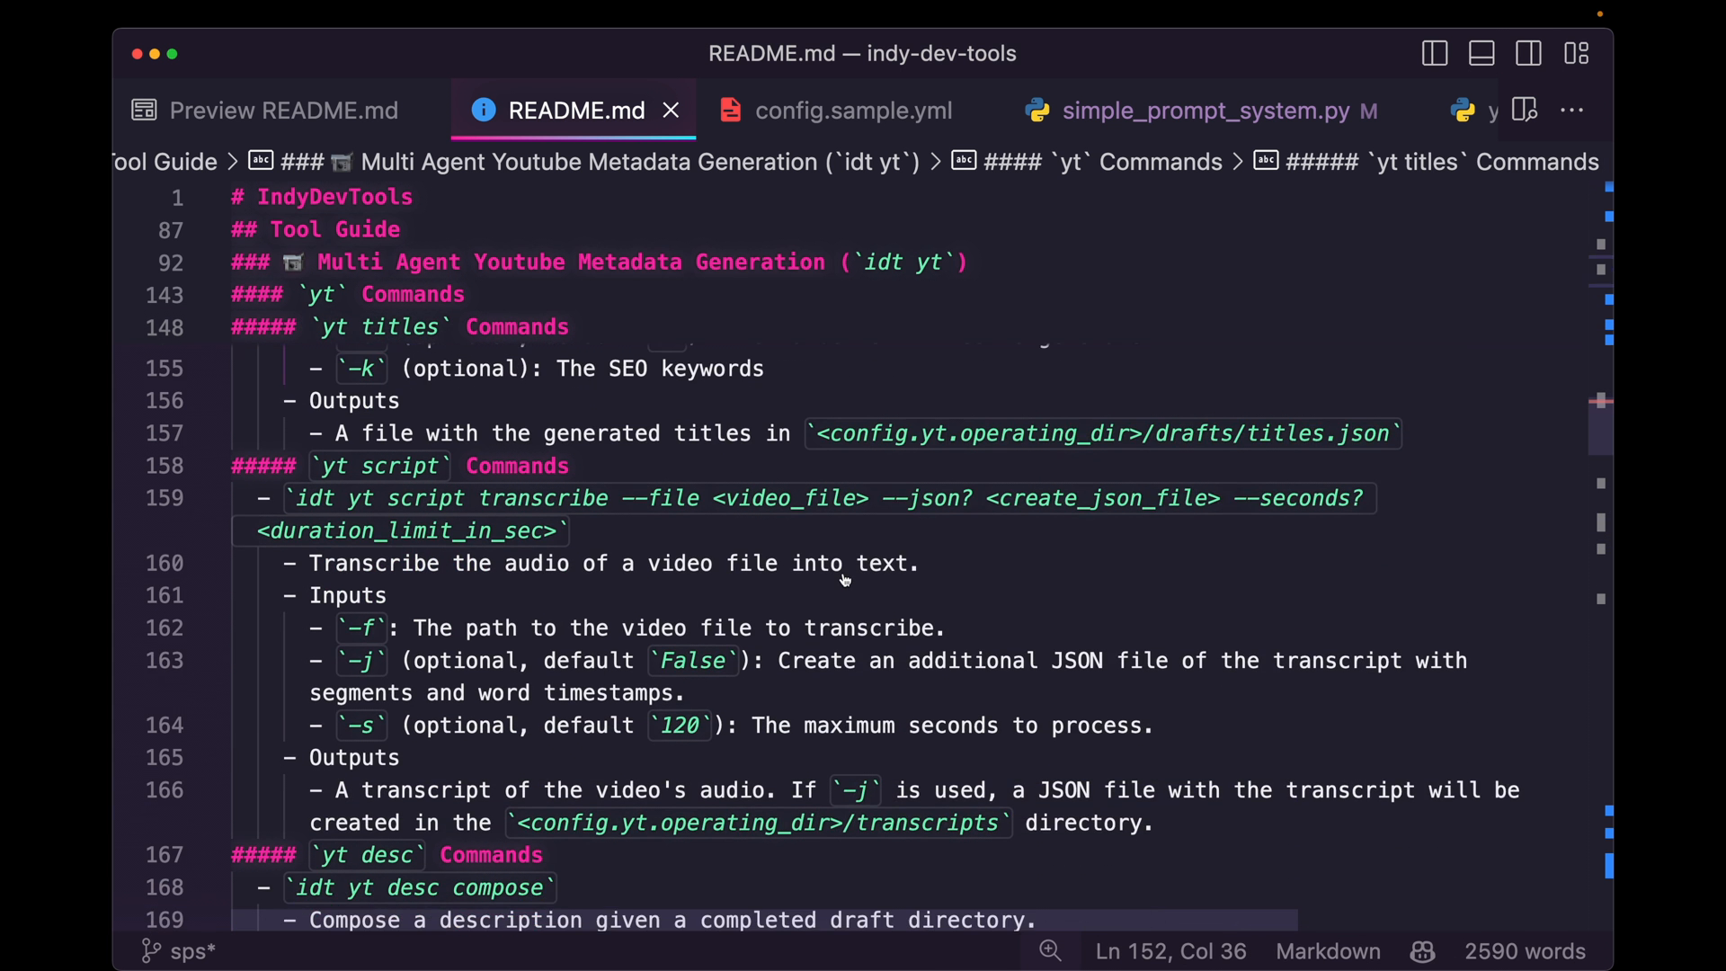
Scroll README.md to the yt script Commands section around line 158
{"action": "scroll", "scroll_direction": "down", "scroll_amount": 3}
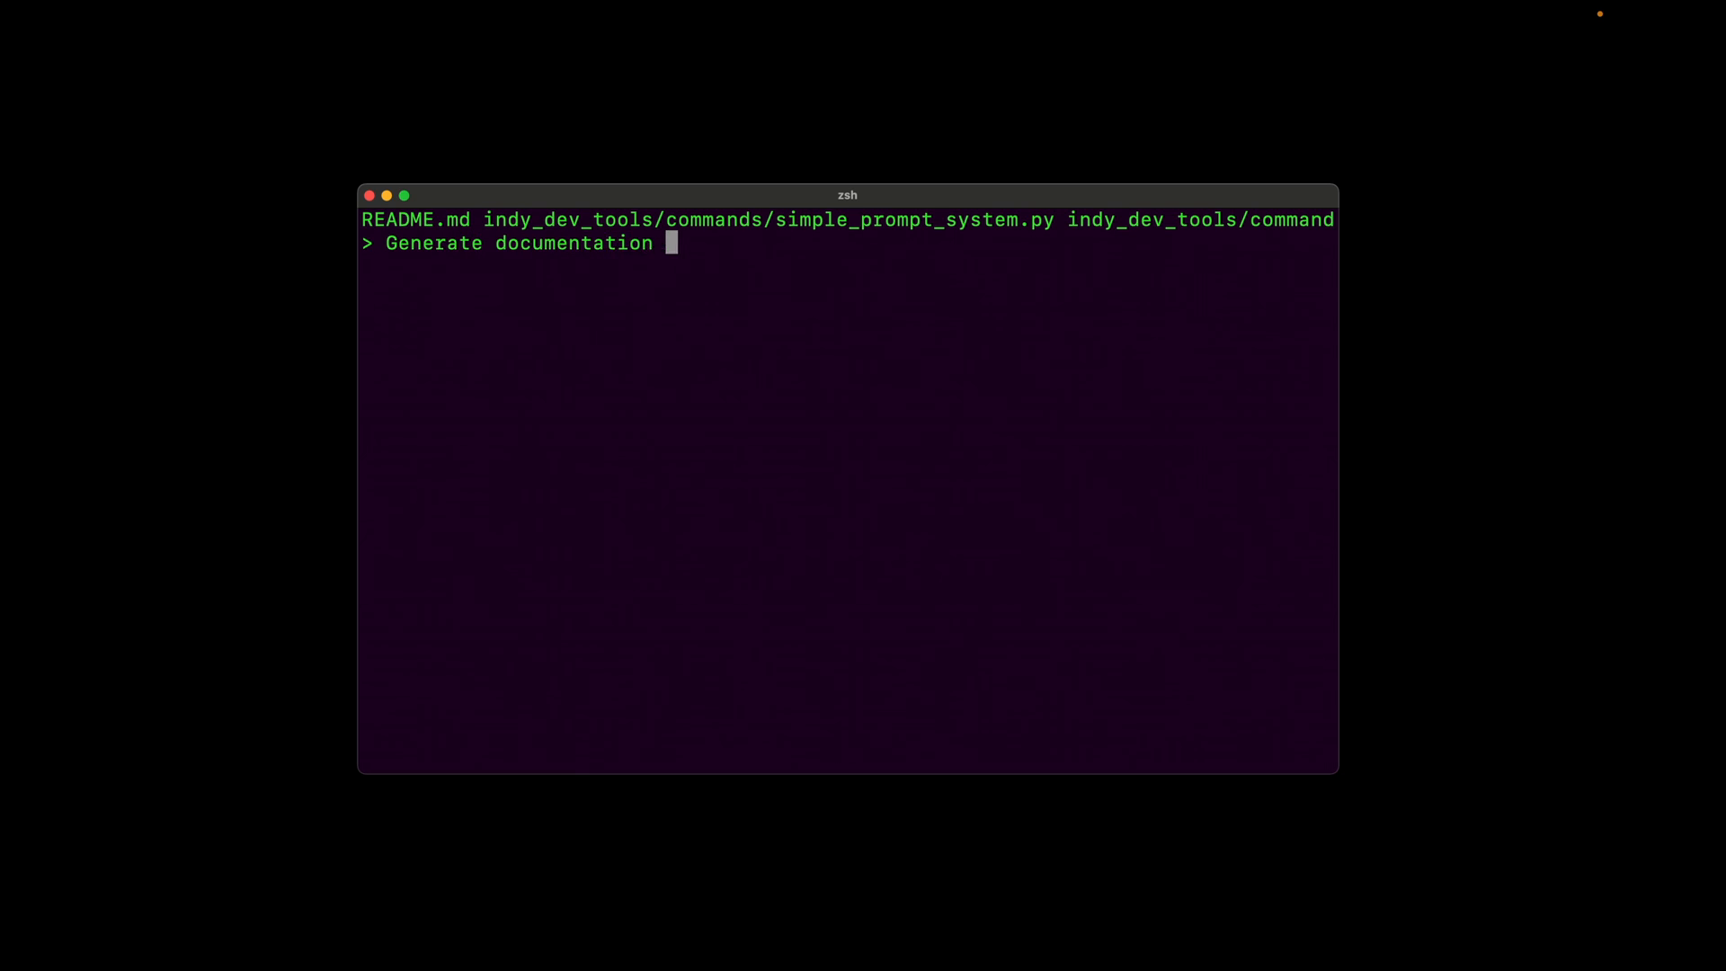
Ask aider to build README docs for `idt sps`, mirroring the idt yt section
{"action": "type", "text": "for the `idt"}
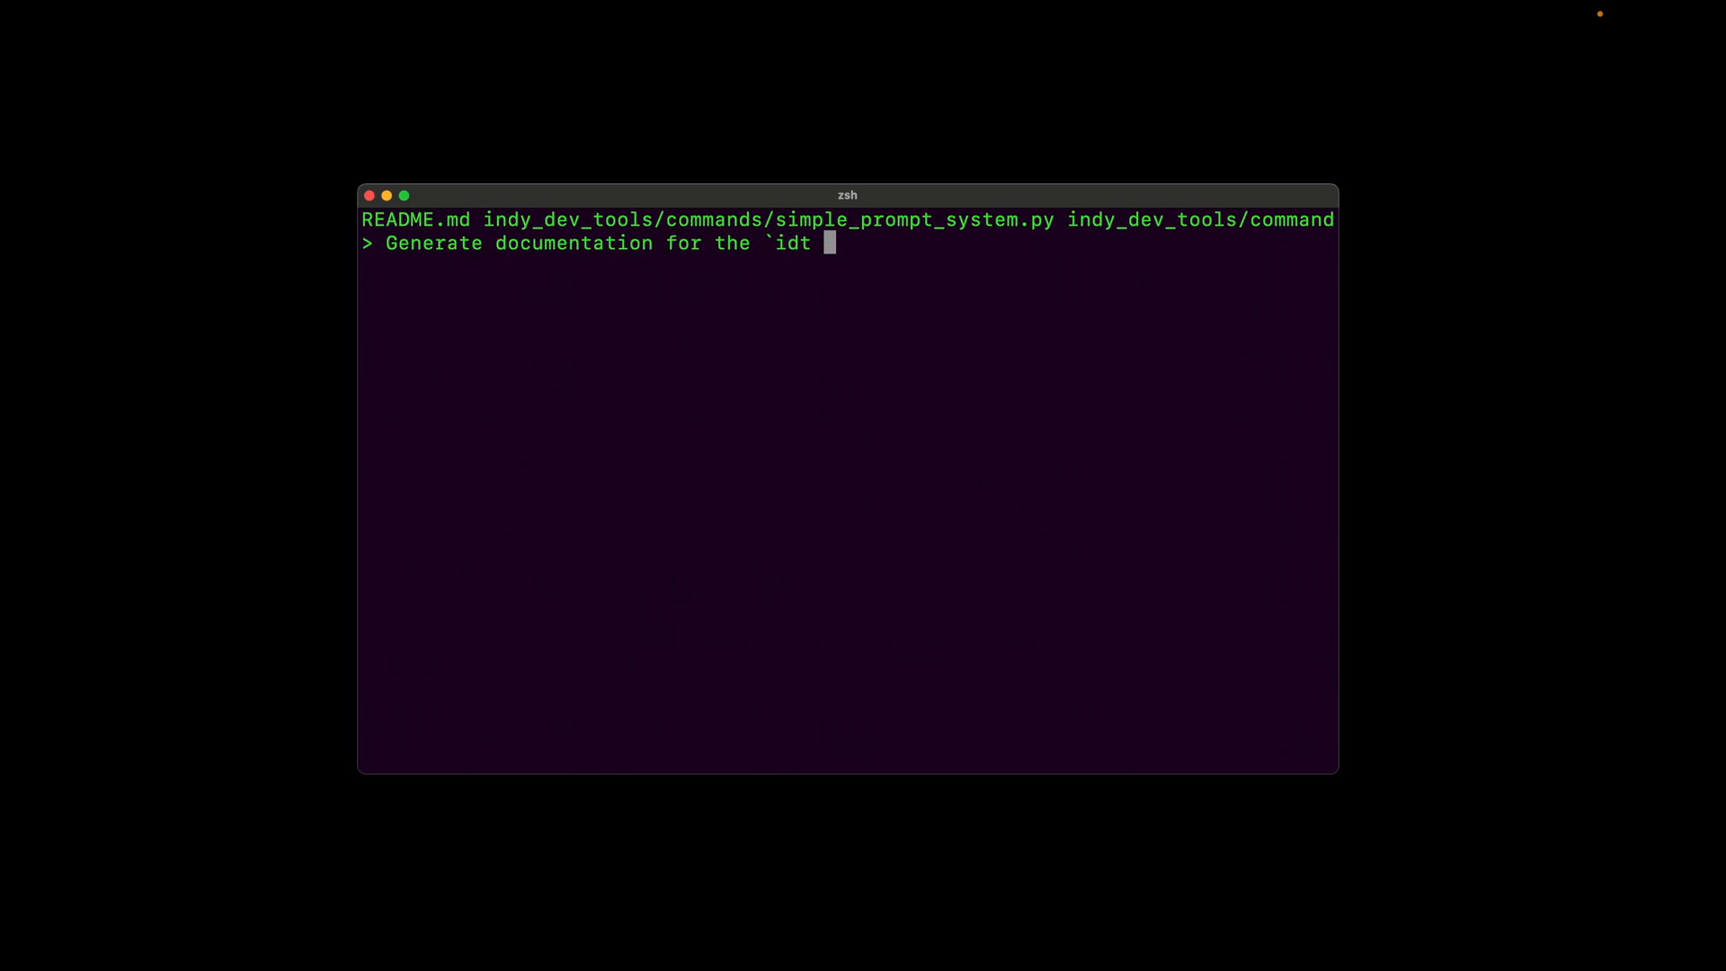
{"action": "type", "text": "sps` command. B"}
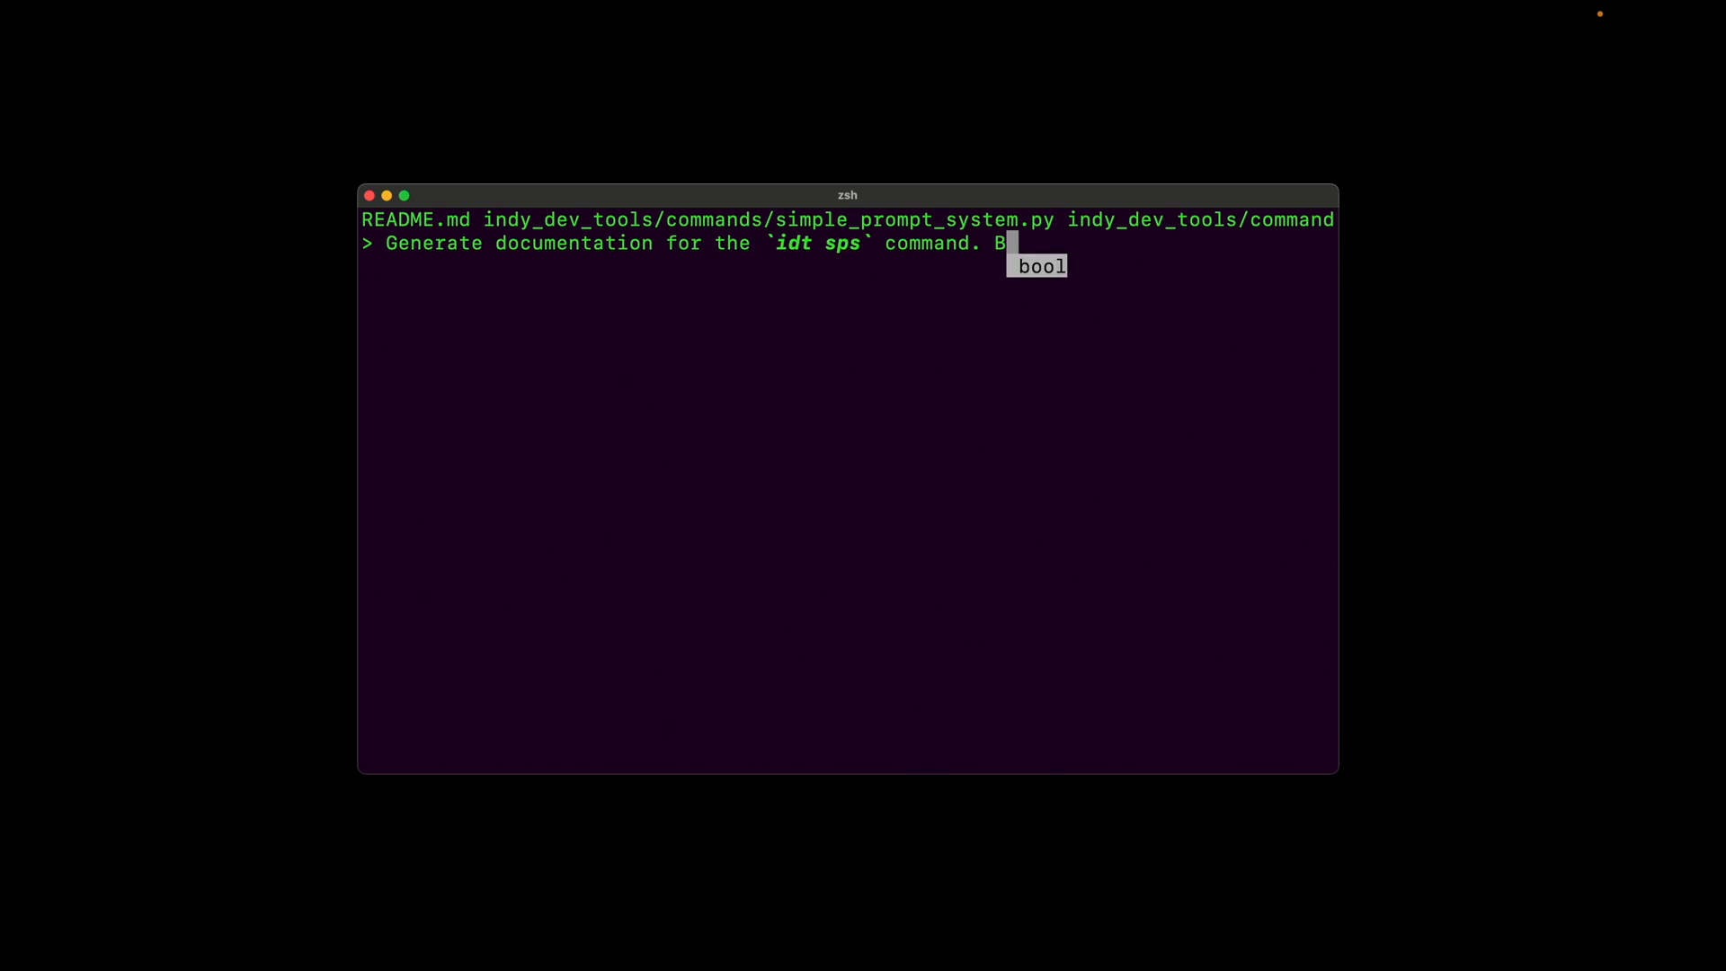
{"action": "type", "text": "uild the readme.md docs for a new section under the toolguide section."}
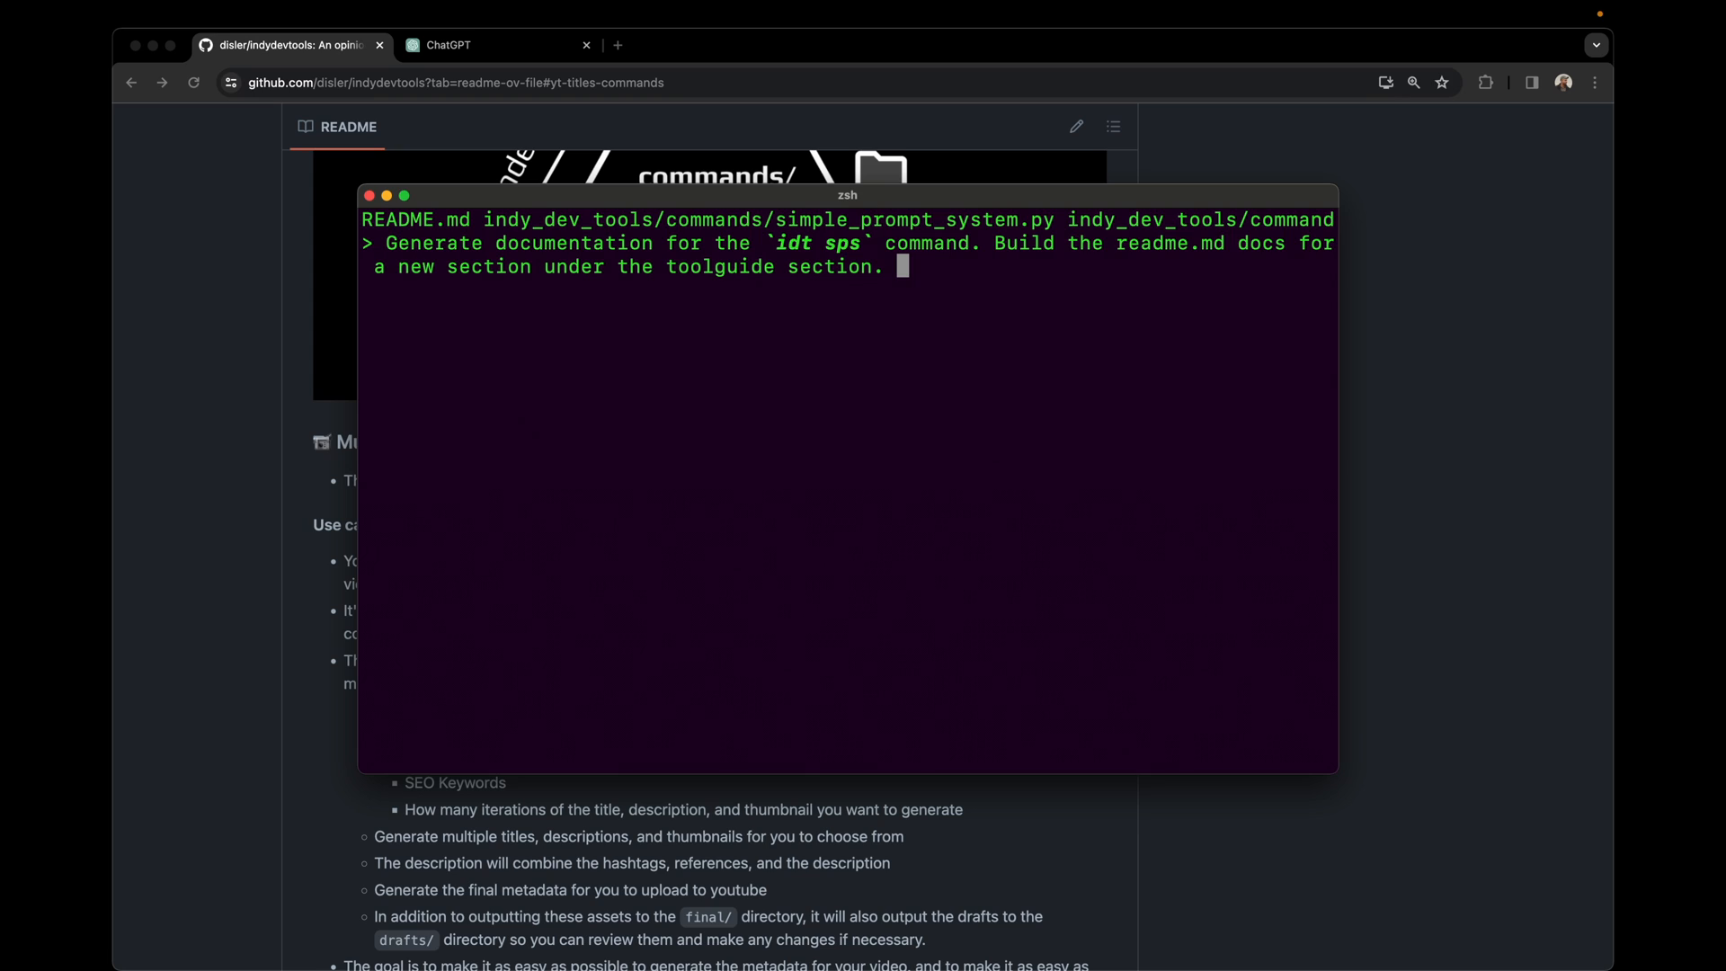
{"action": "mouse_move", "coordinate": [960, 526]}
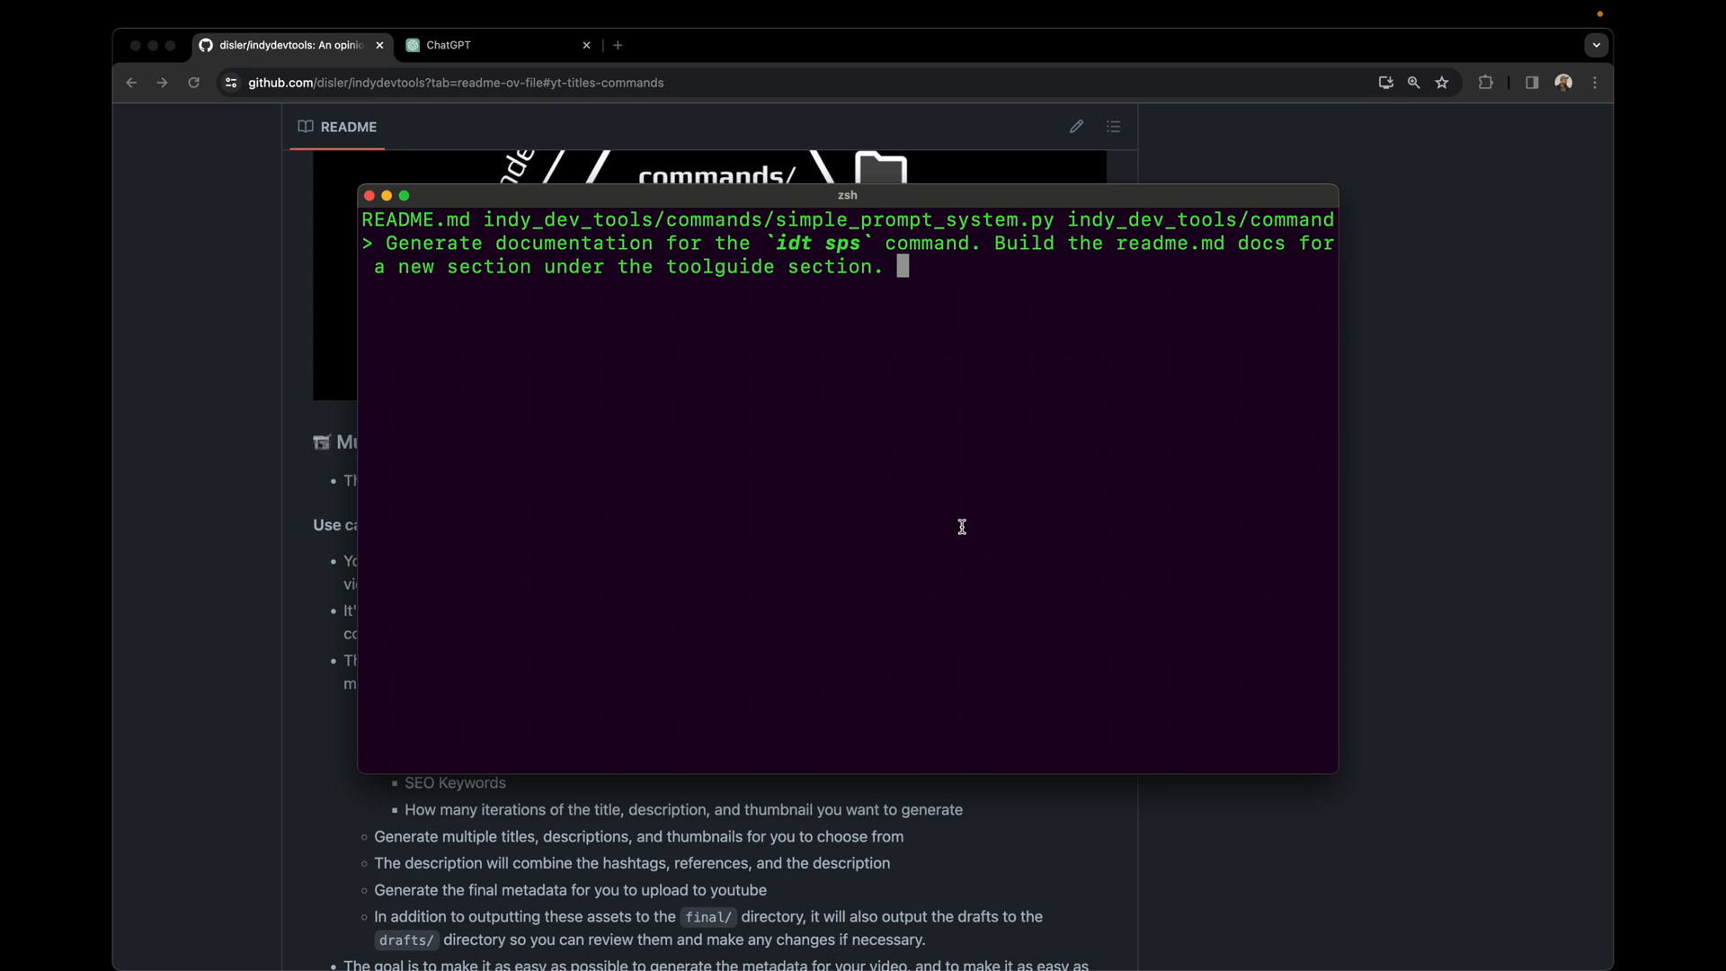
{"action": "type", "text": "Mirror the Multi Agent Youtube Metadata Generation (idt yt"}
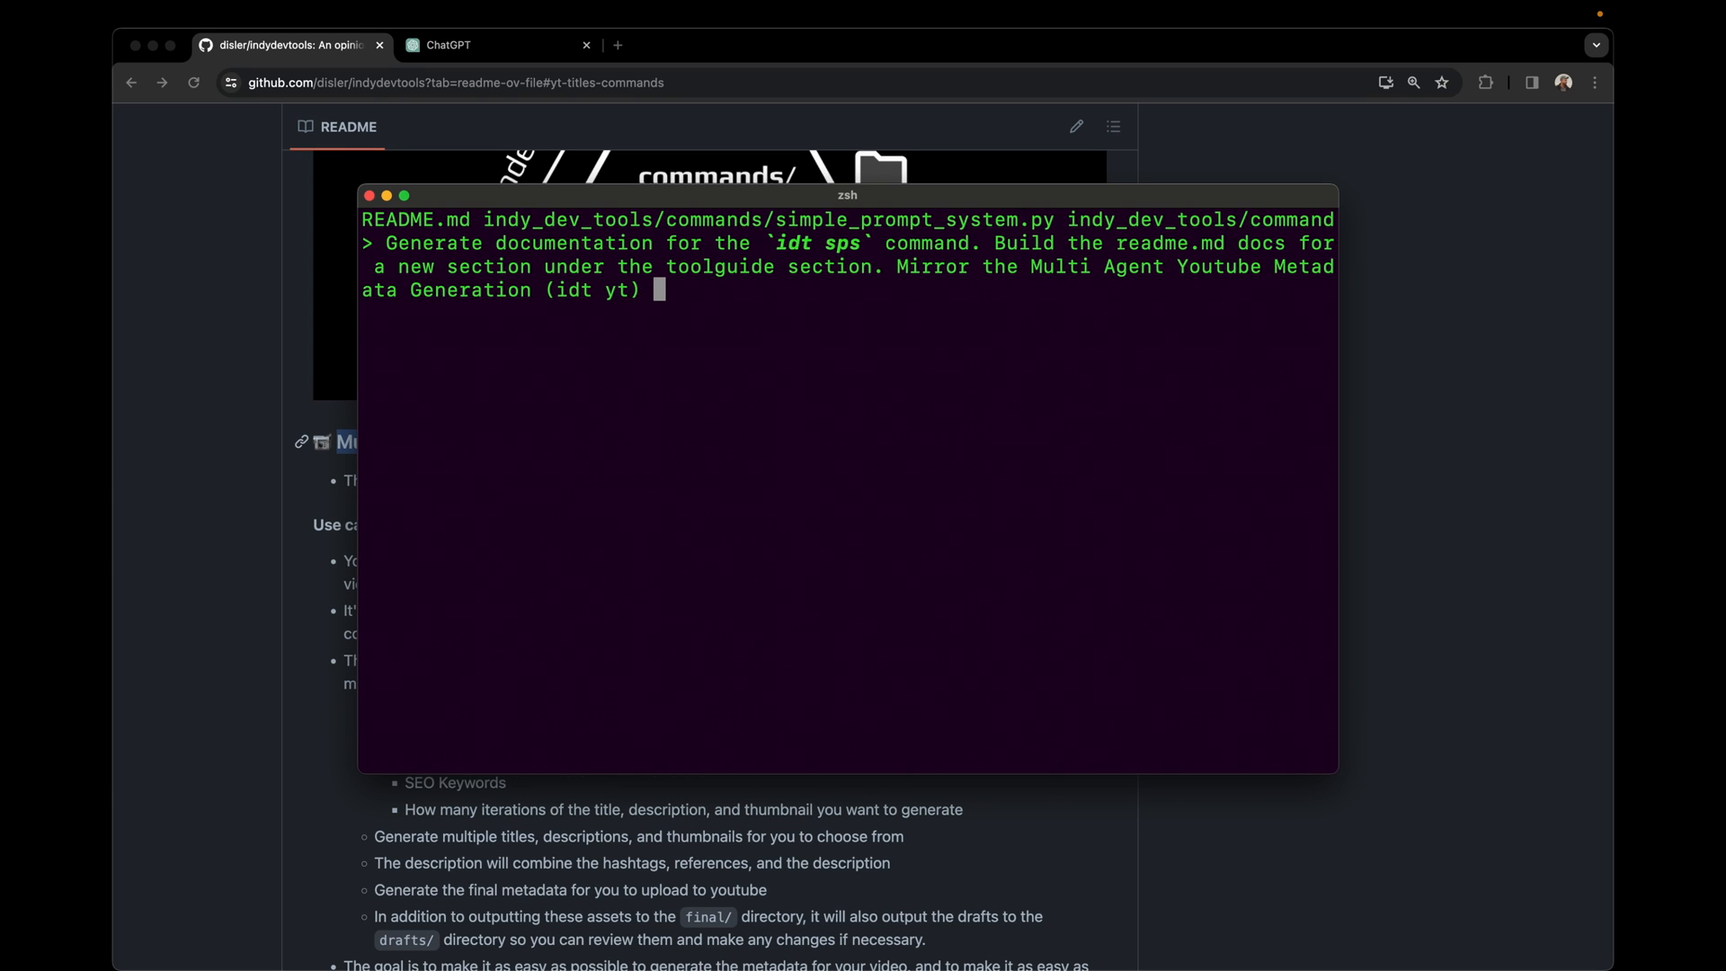
{"action": "type", "text": "for the"}
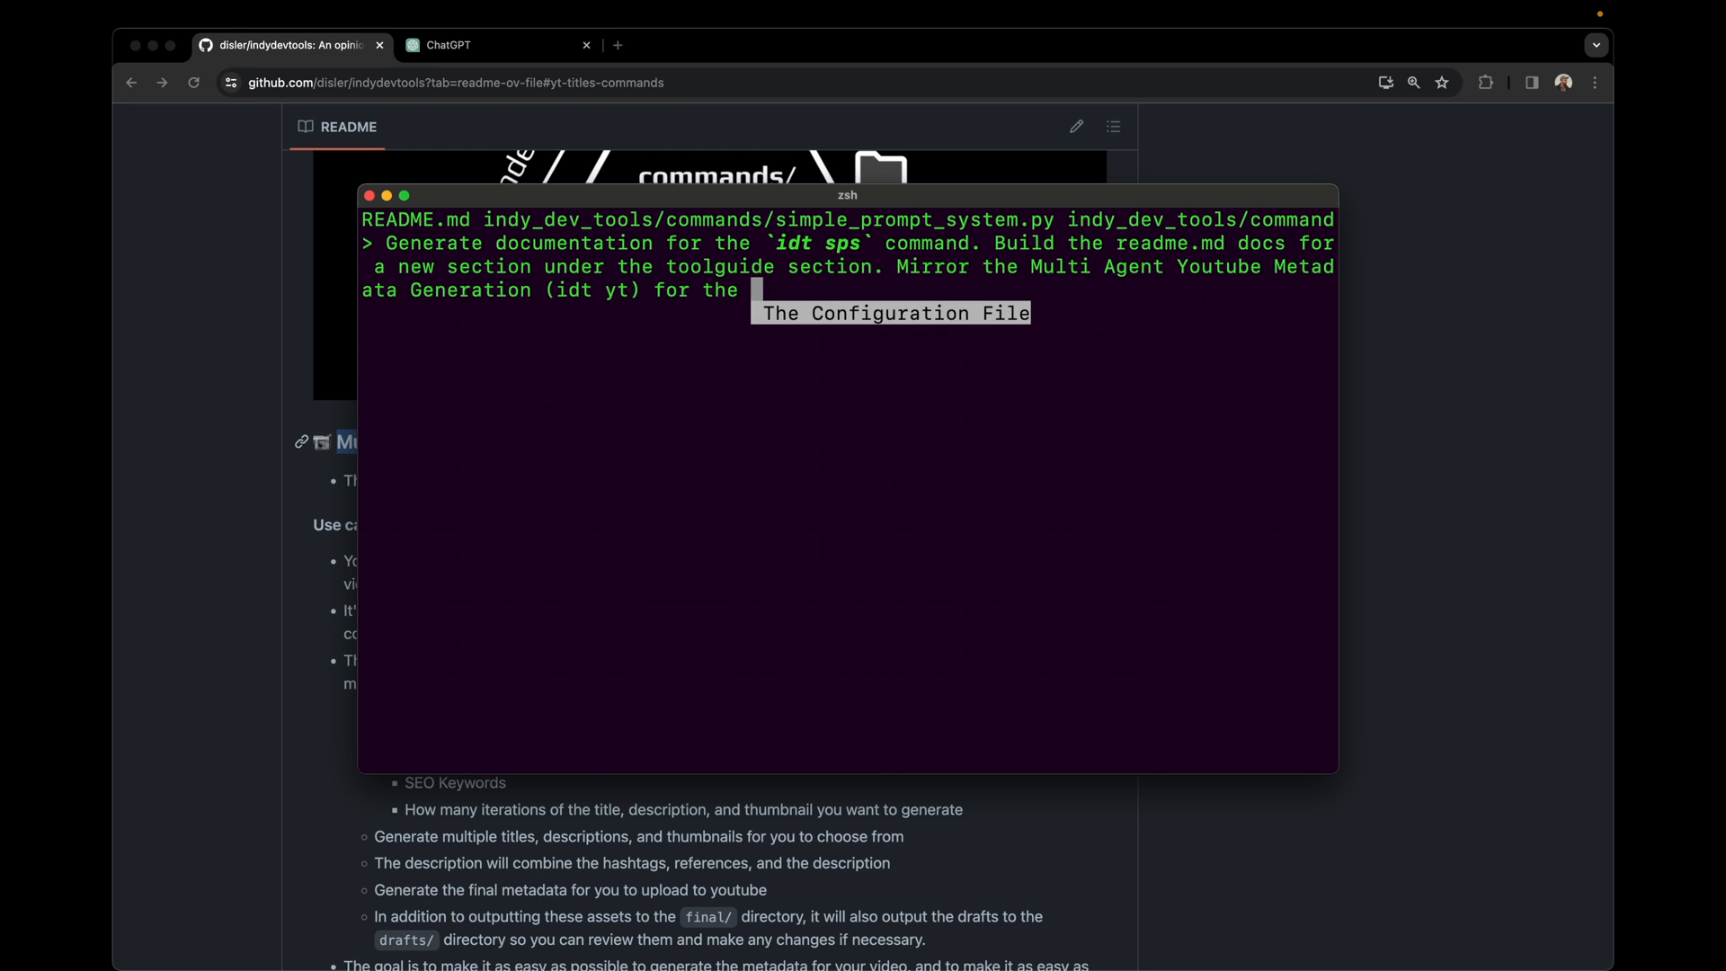
{"action": "type", "text": "Simple Prompt"}
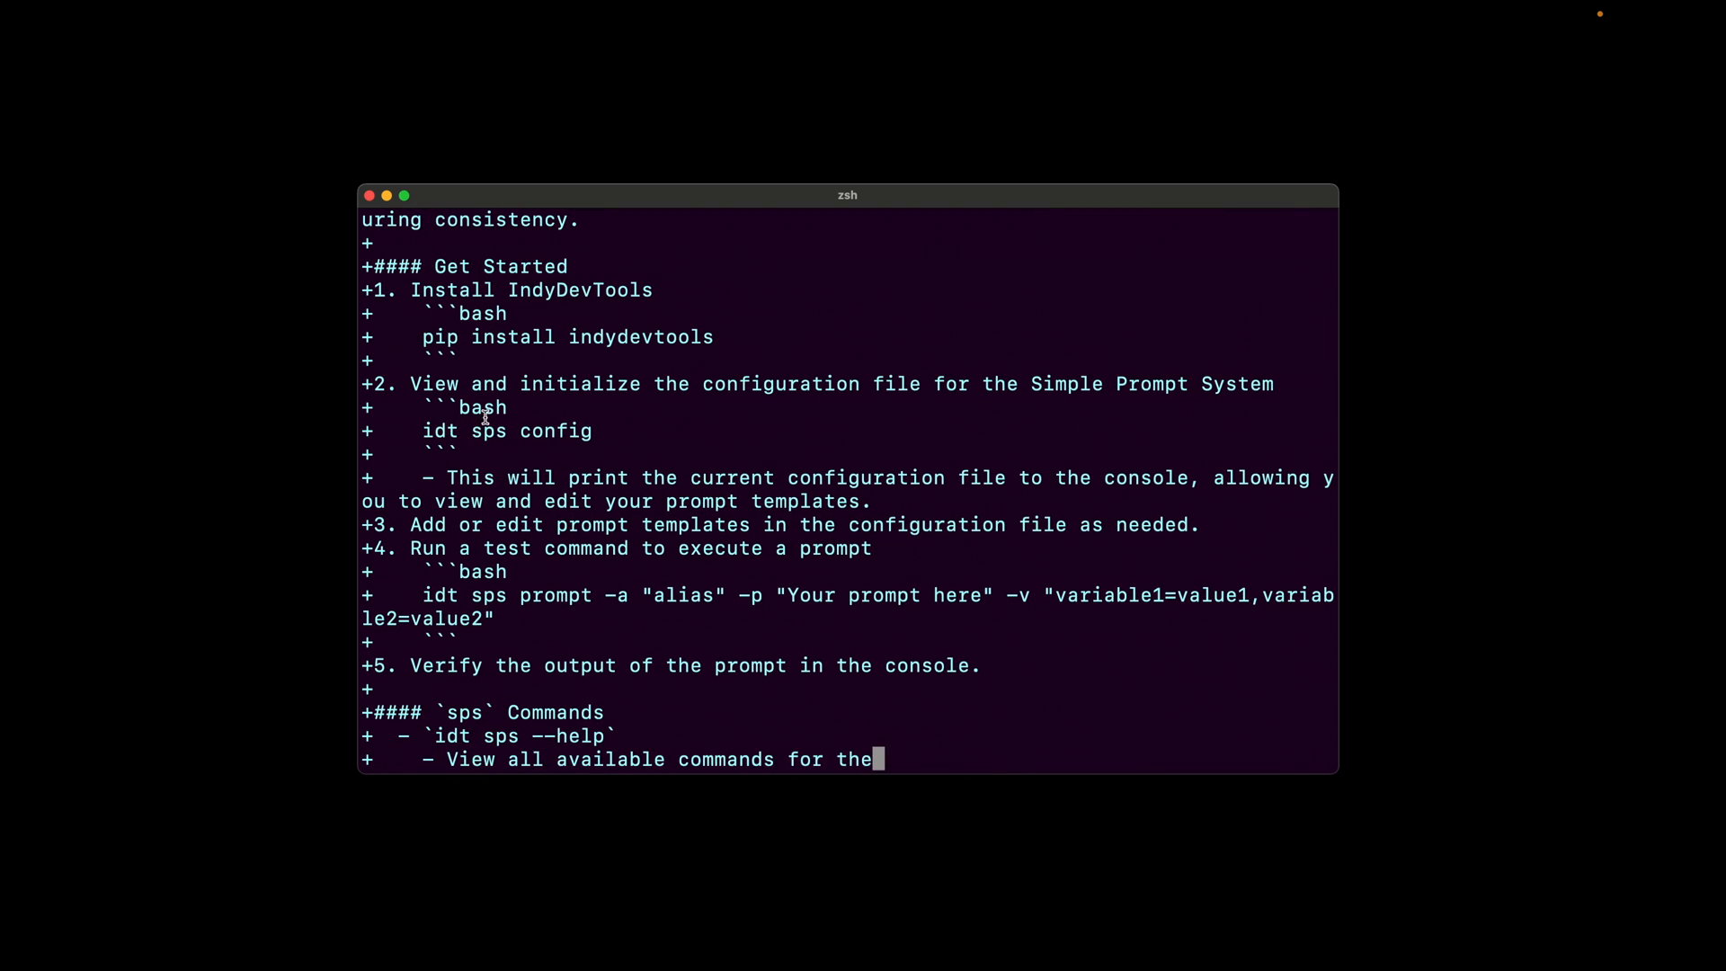
Scroll through aider's generated README diff with the Get Started steps and sps Commands list
{"action": "scroll", "scroll_direction": "down", "scroll_amount": 3}
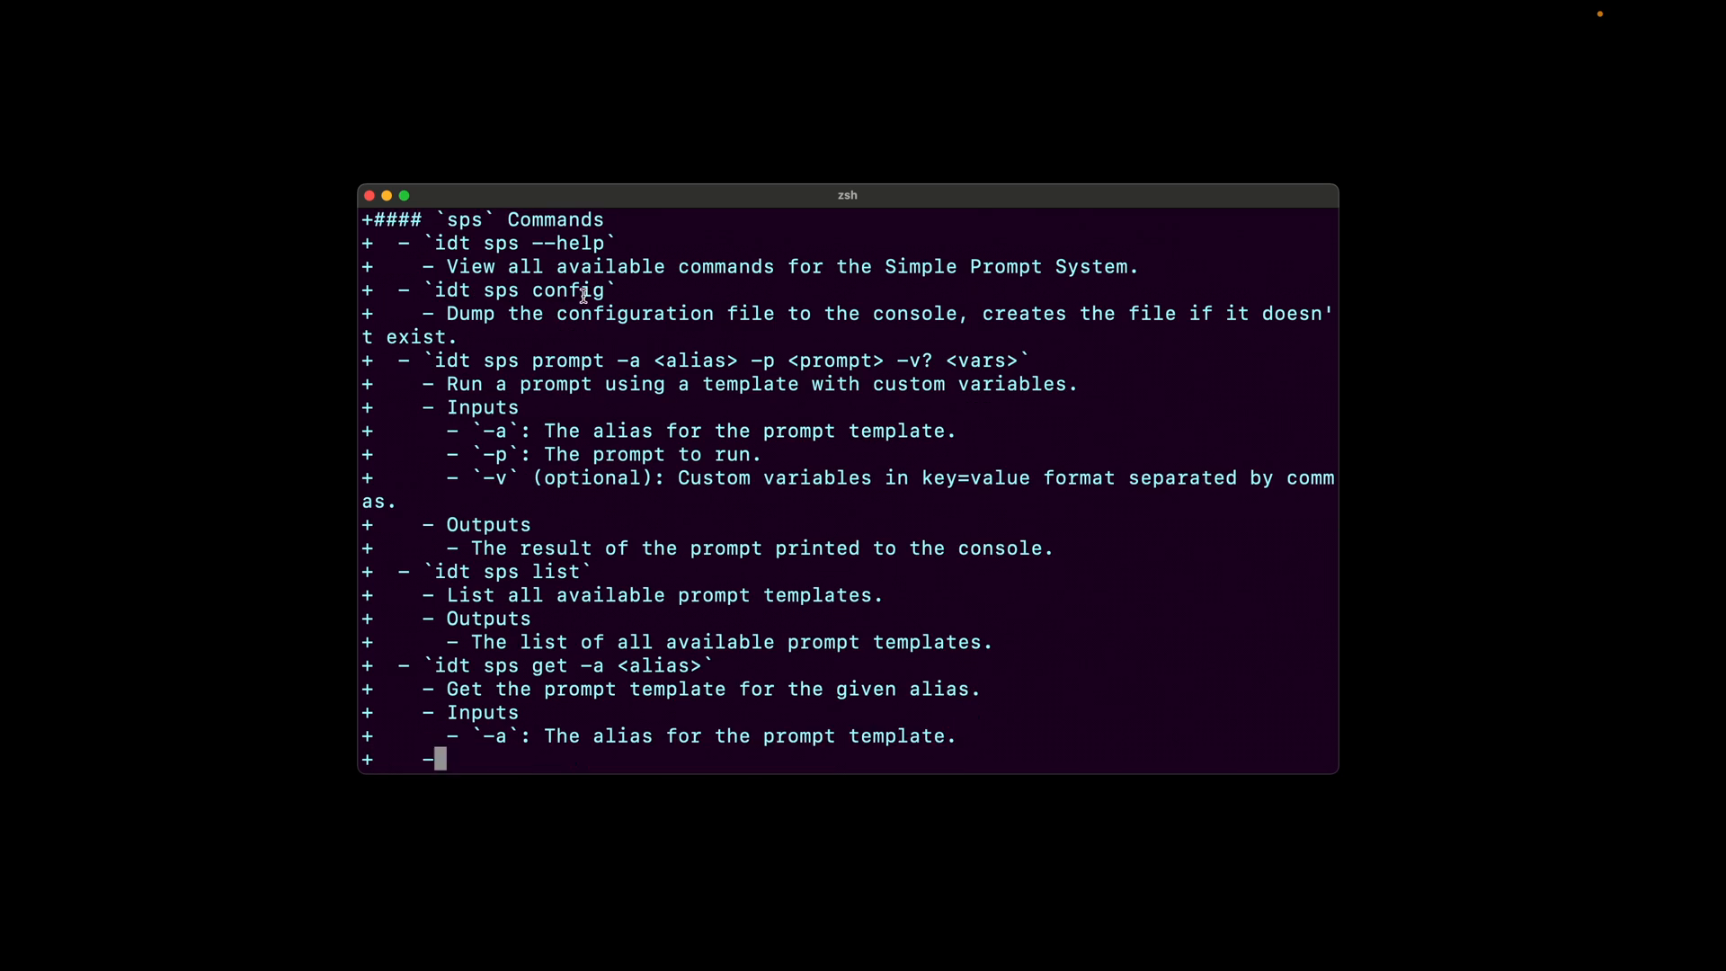
{"action": "scroll", "scroll_direction": "down", "scroll_amount": 3}
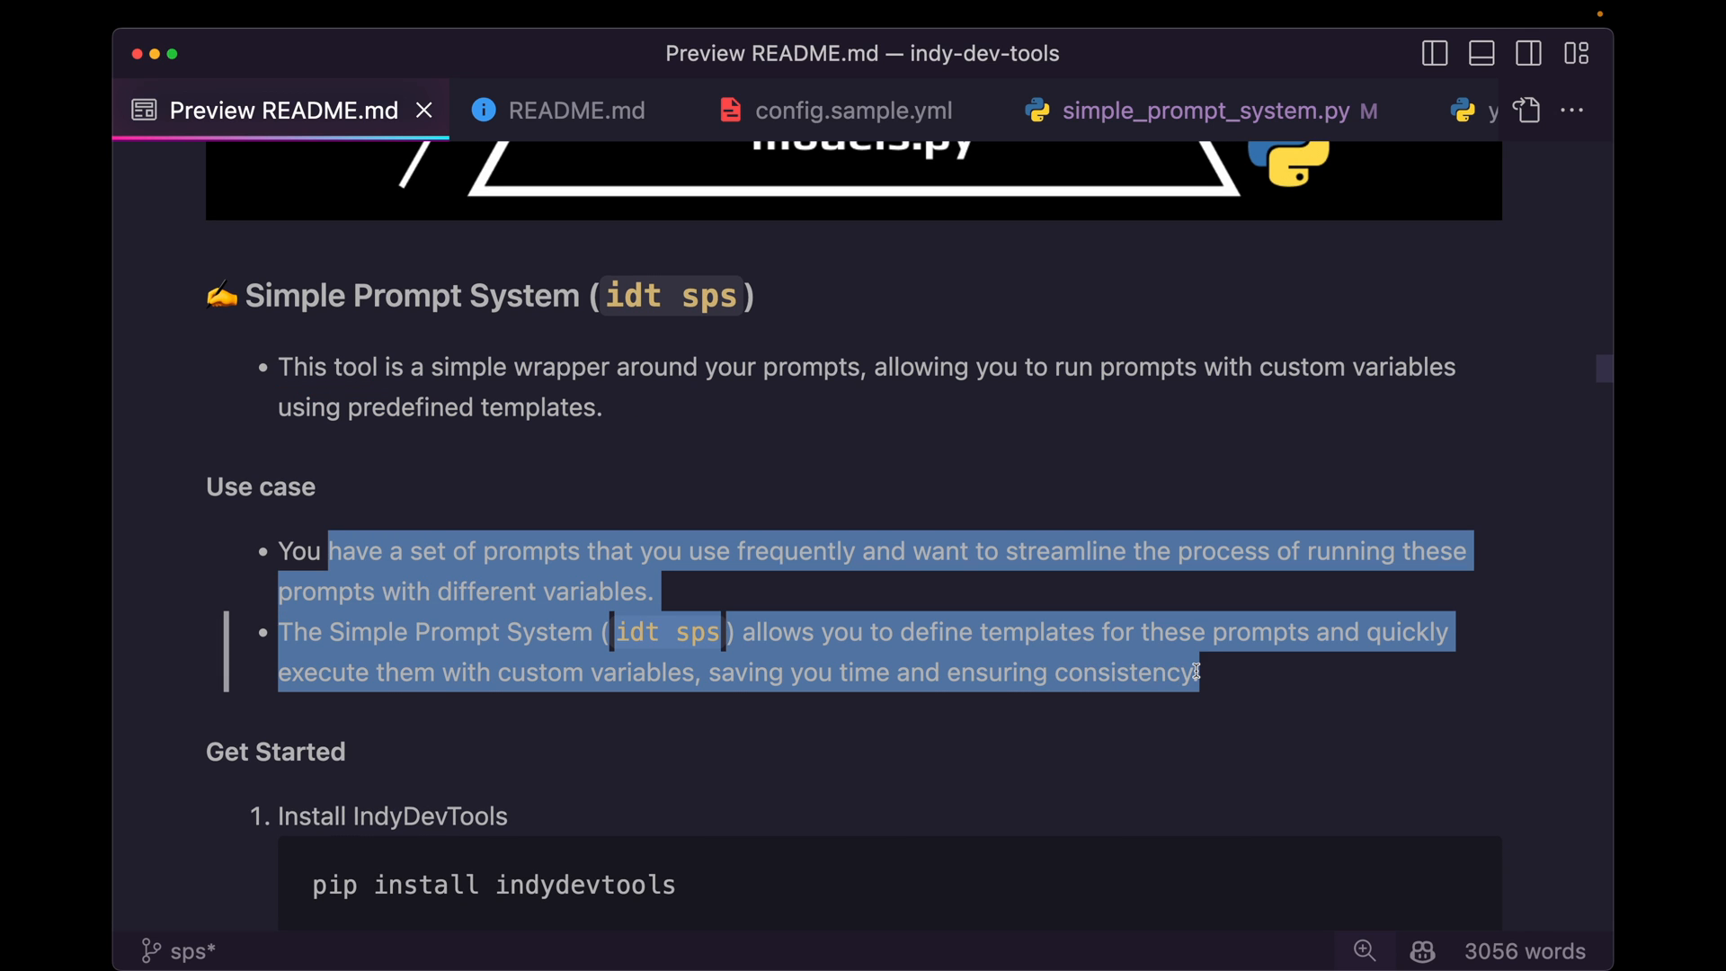
Scroll the README preview through use case, commands, flow diagram and improvements
{"action": "scroll", "scroll_direction": "down", "scroll_amount": 3}
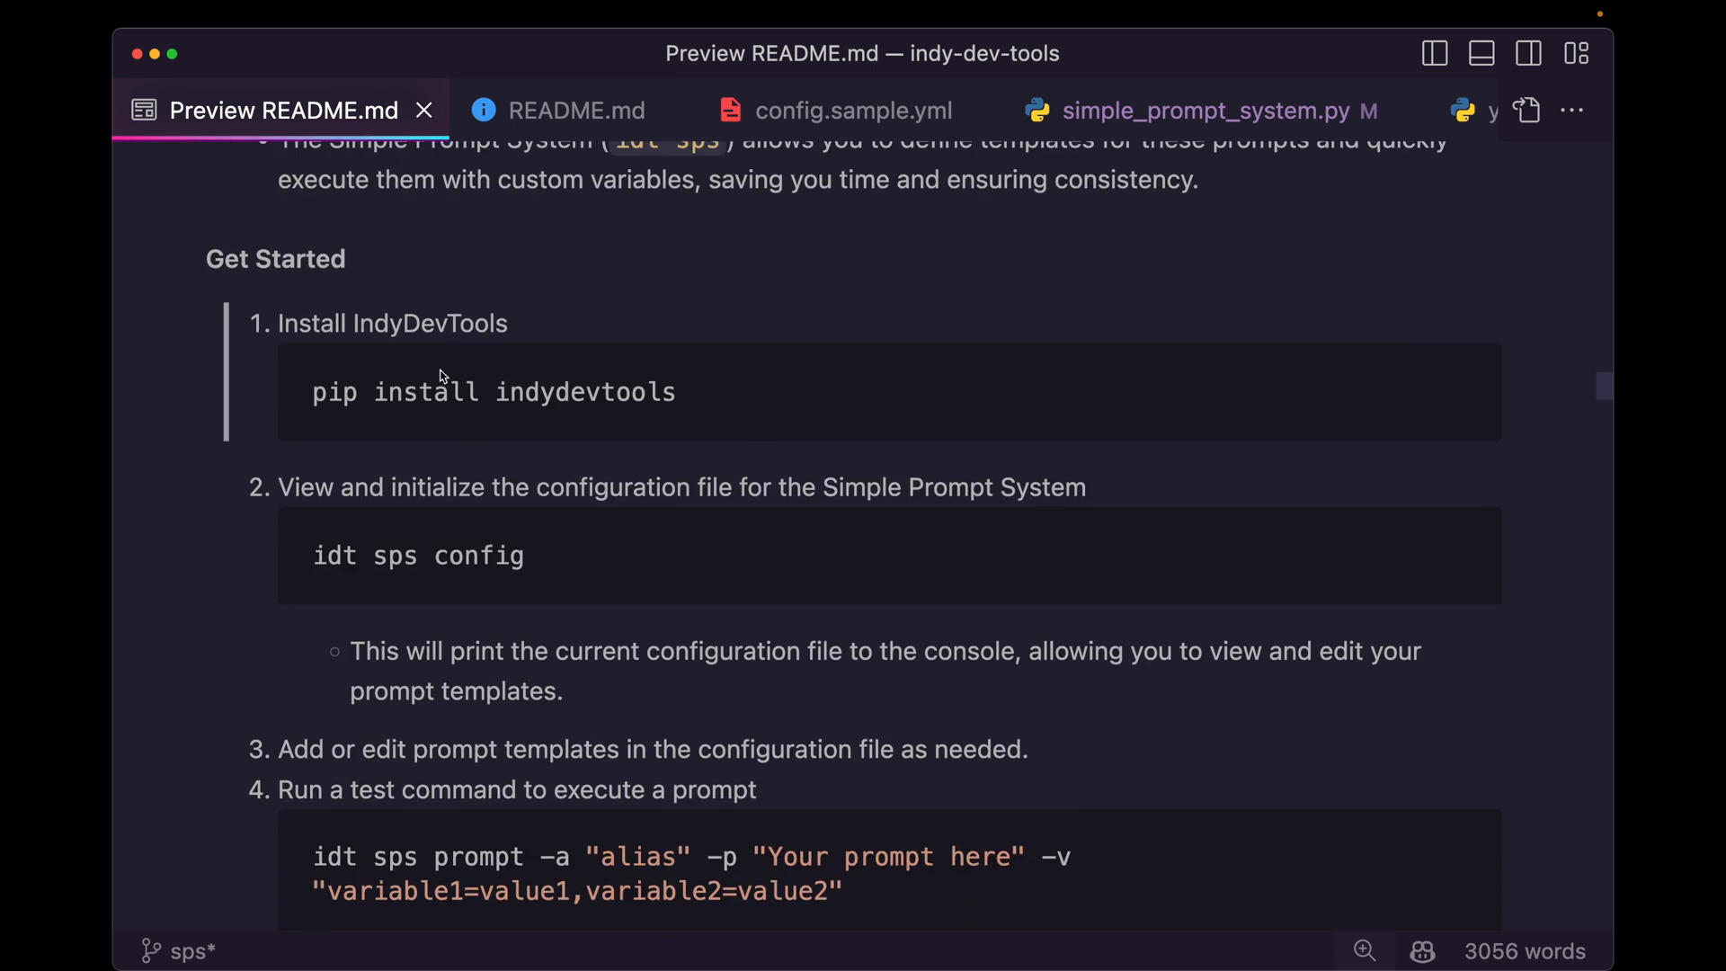
{"action": "scroll", "scroll_direction": "down", "scroll_amount": 3}
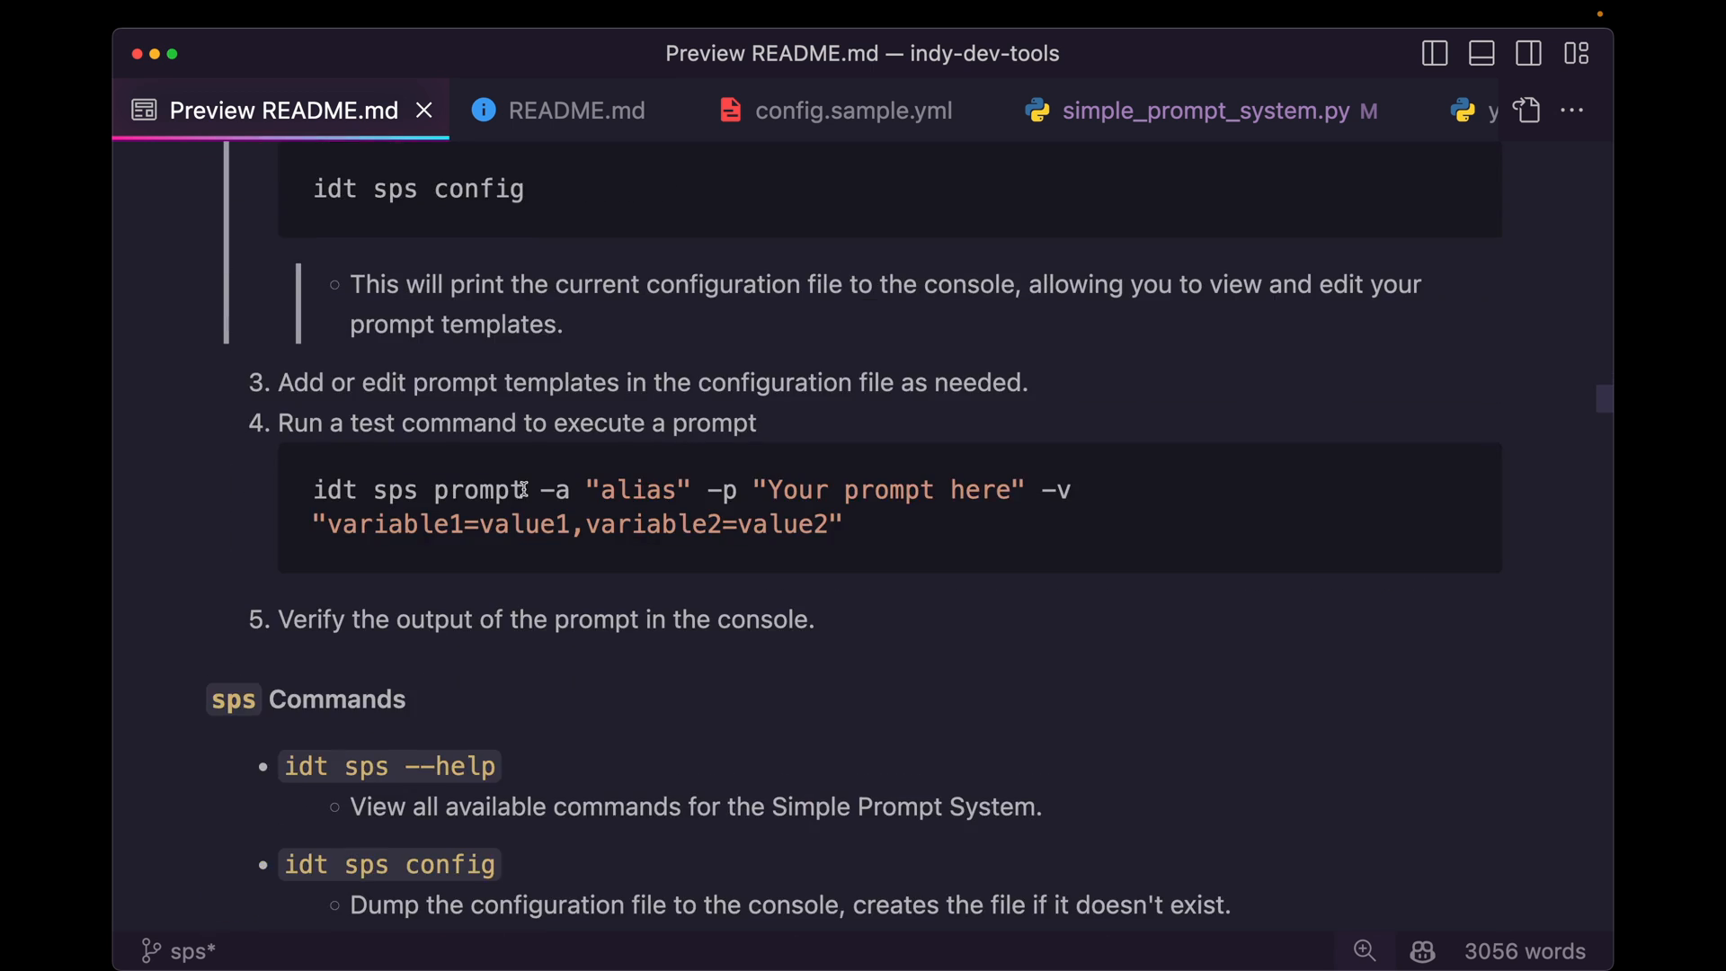
{"action": "left_click_drag", "start_coordinate": [314, 423], "coordinate": [695, 422]}
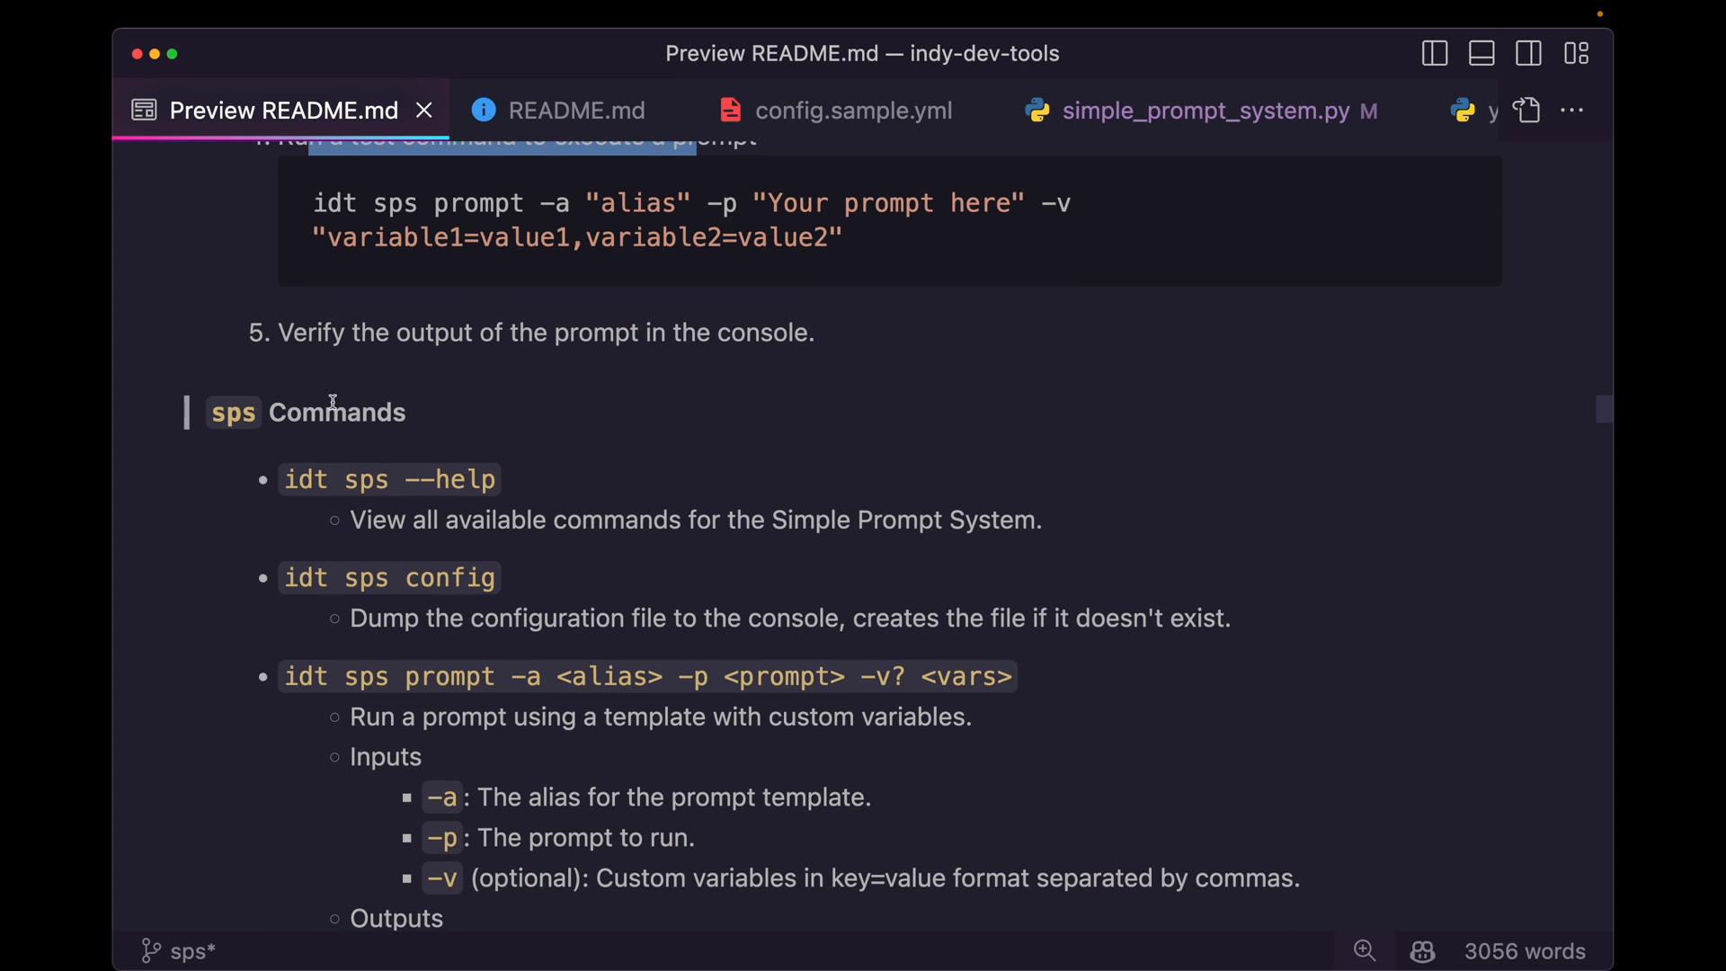
{"action": "scroll", "scroll_direction": "down", "scroll_amount": 3}
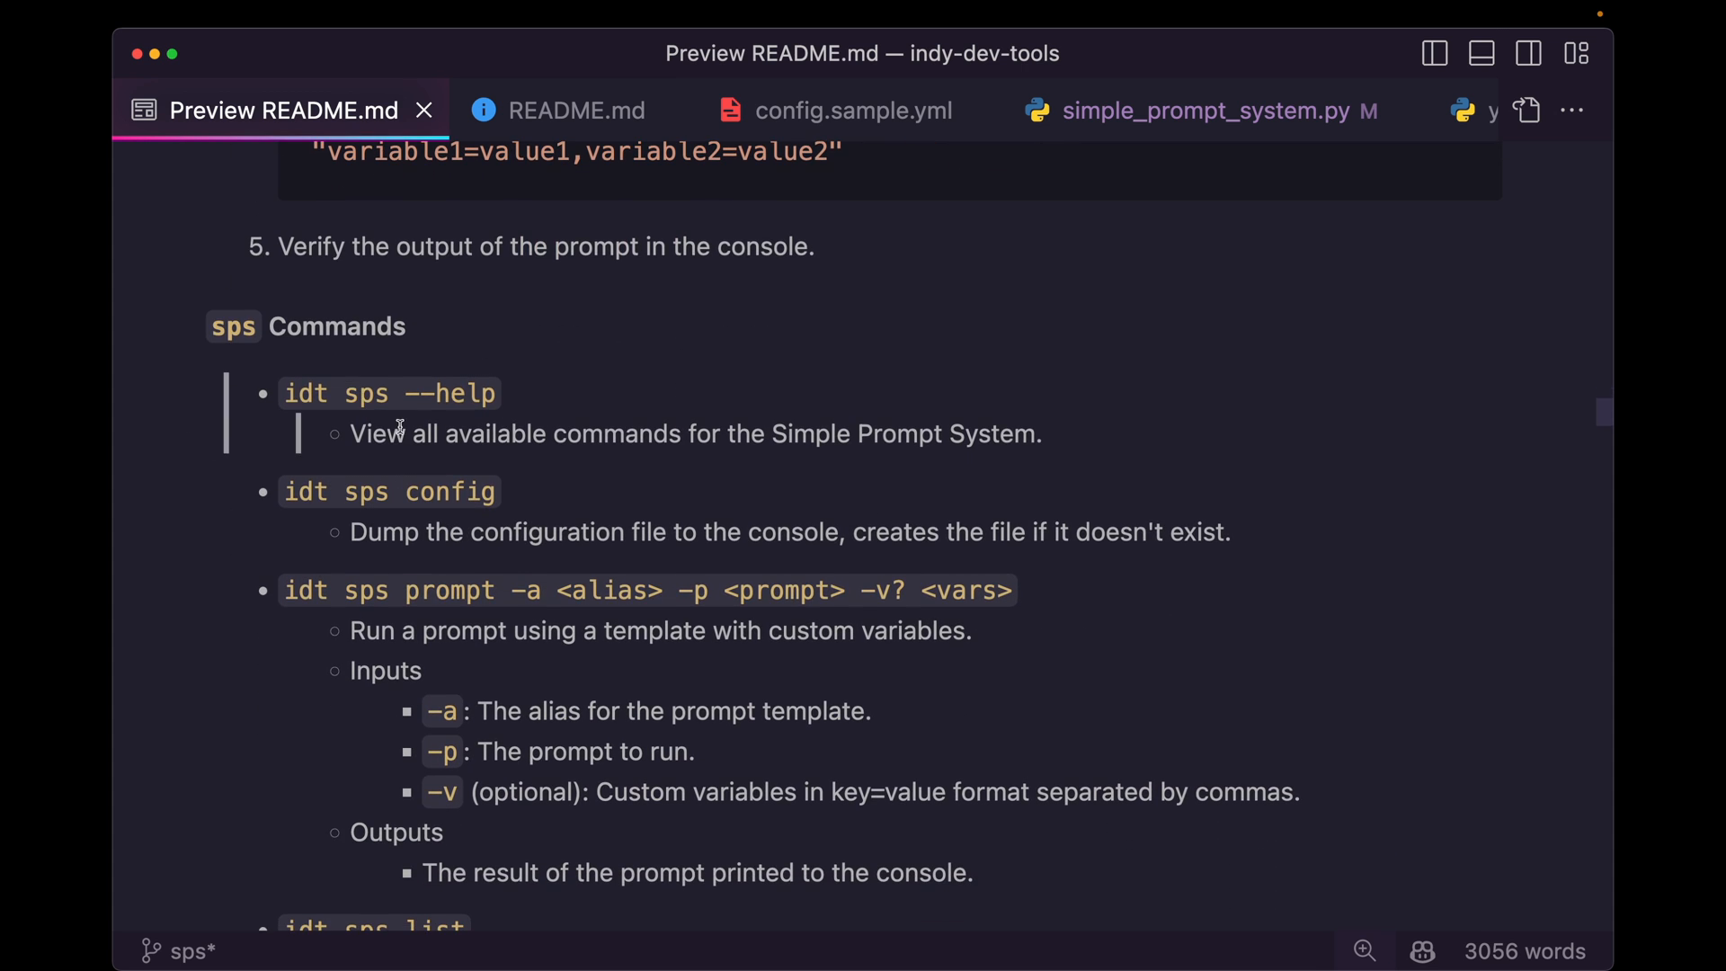
{"action": "scroll", "scroll_direction": "down", "scroll_amount": 3}
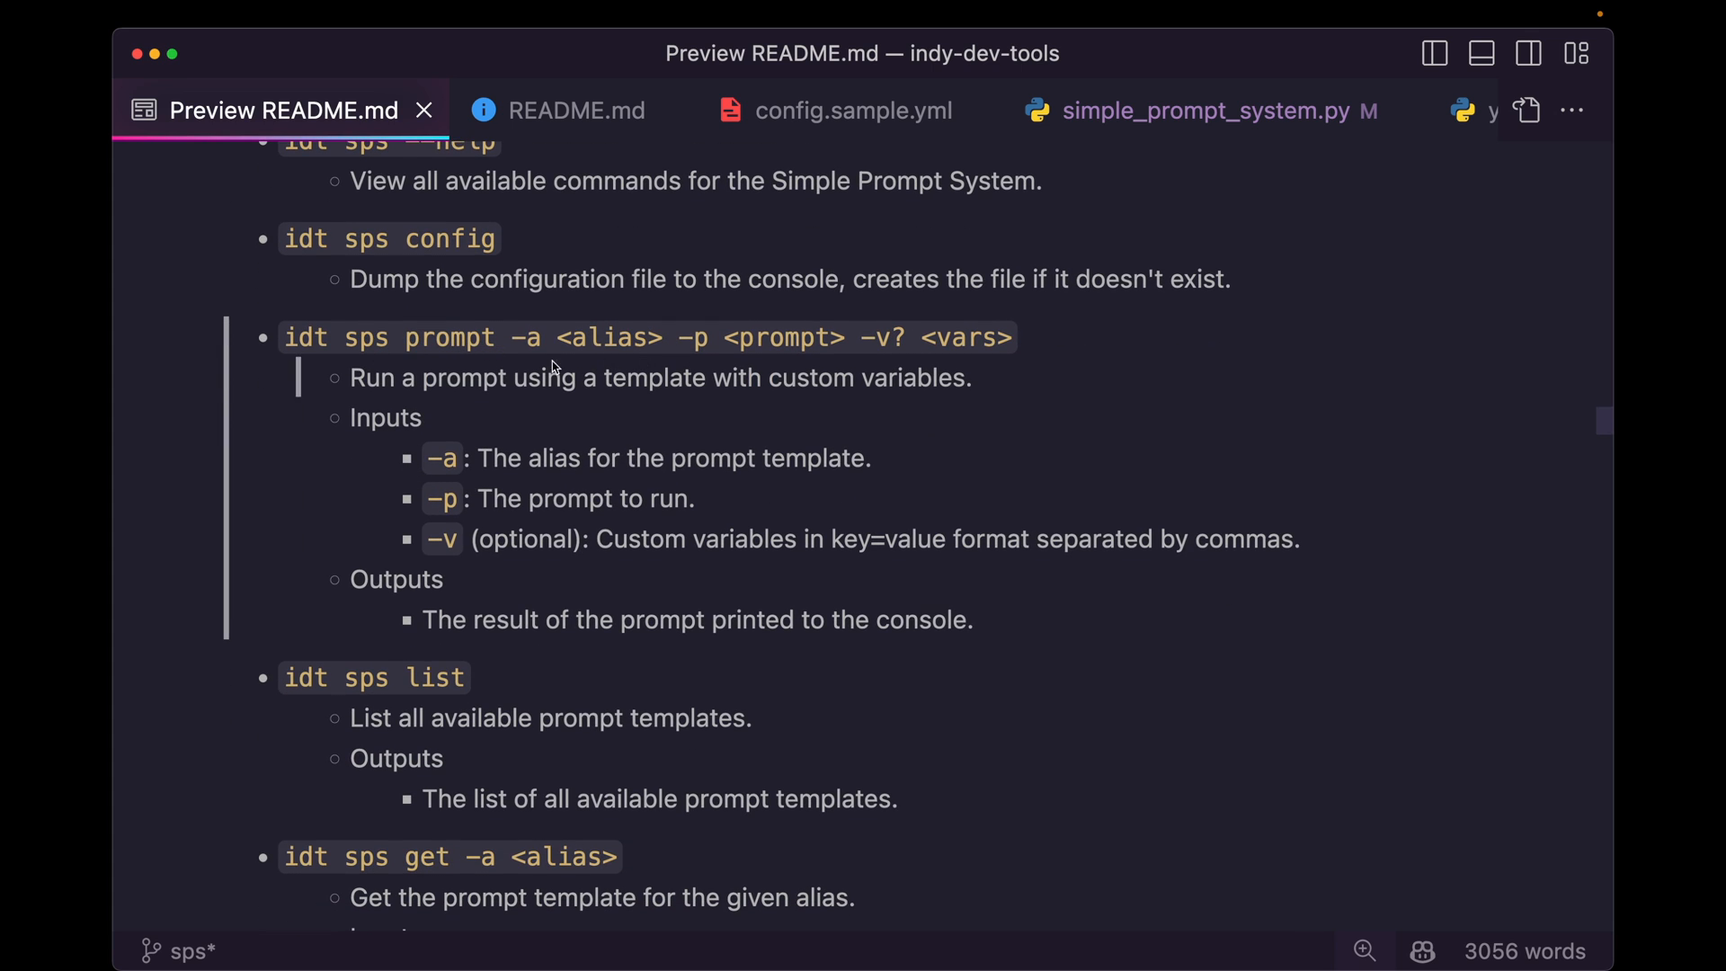
{"action": "mouse_move", "coordinate": [558, 484]}
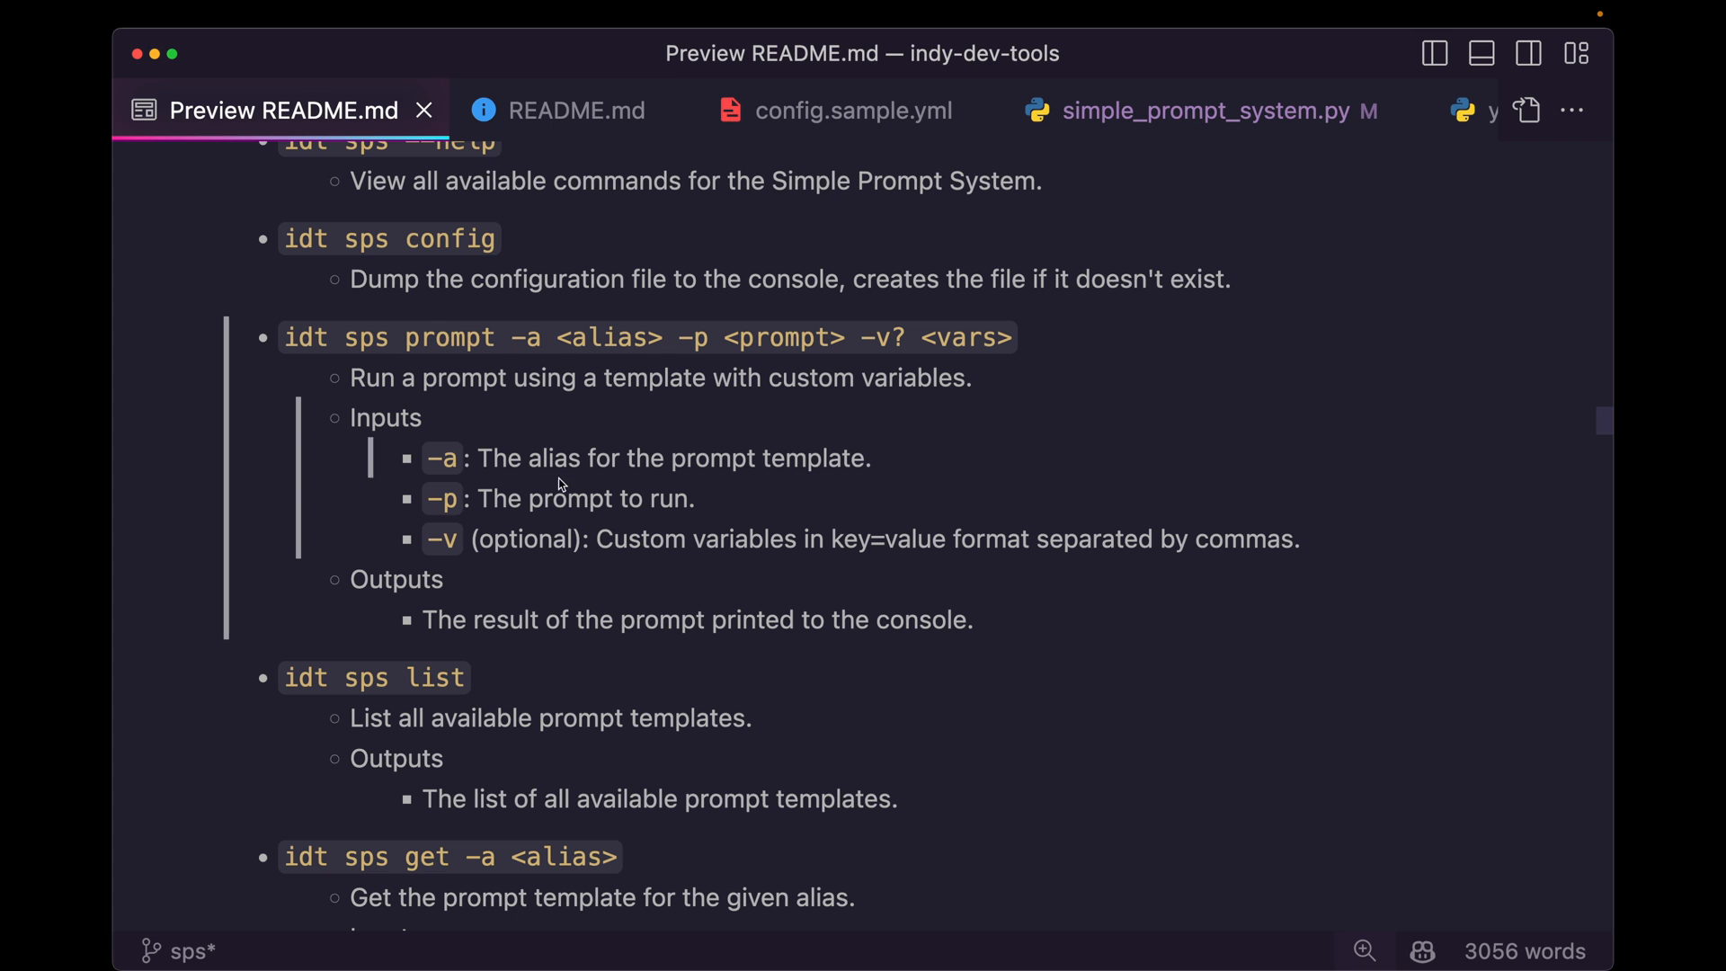
{"action": "scroll", "scroll_direction": "down", "scroll_amount": 3}
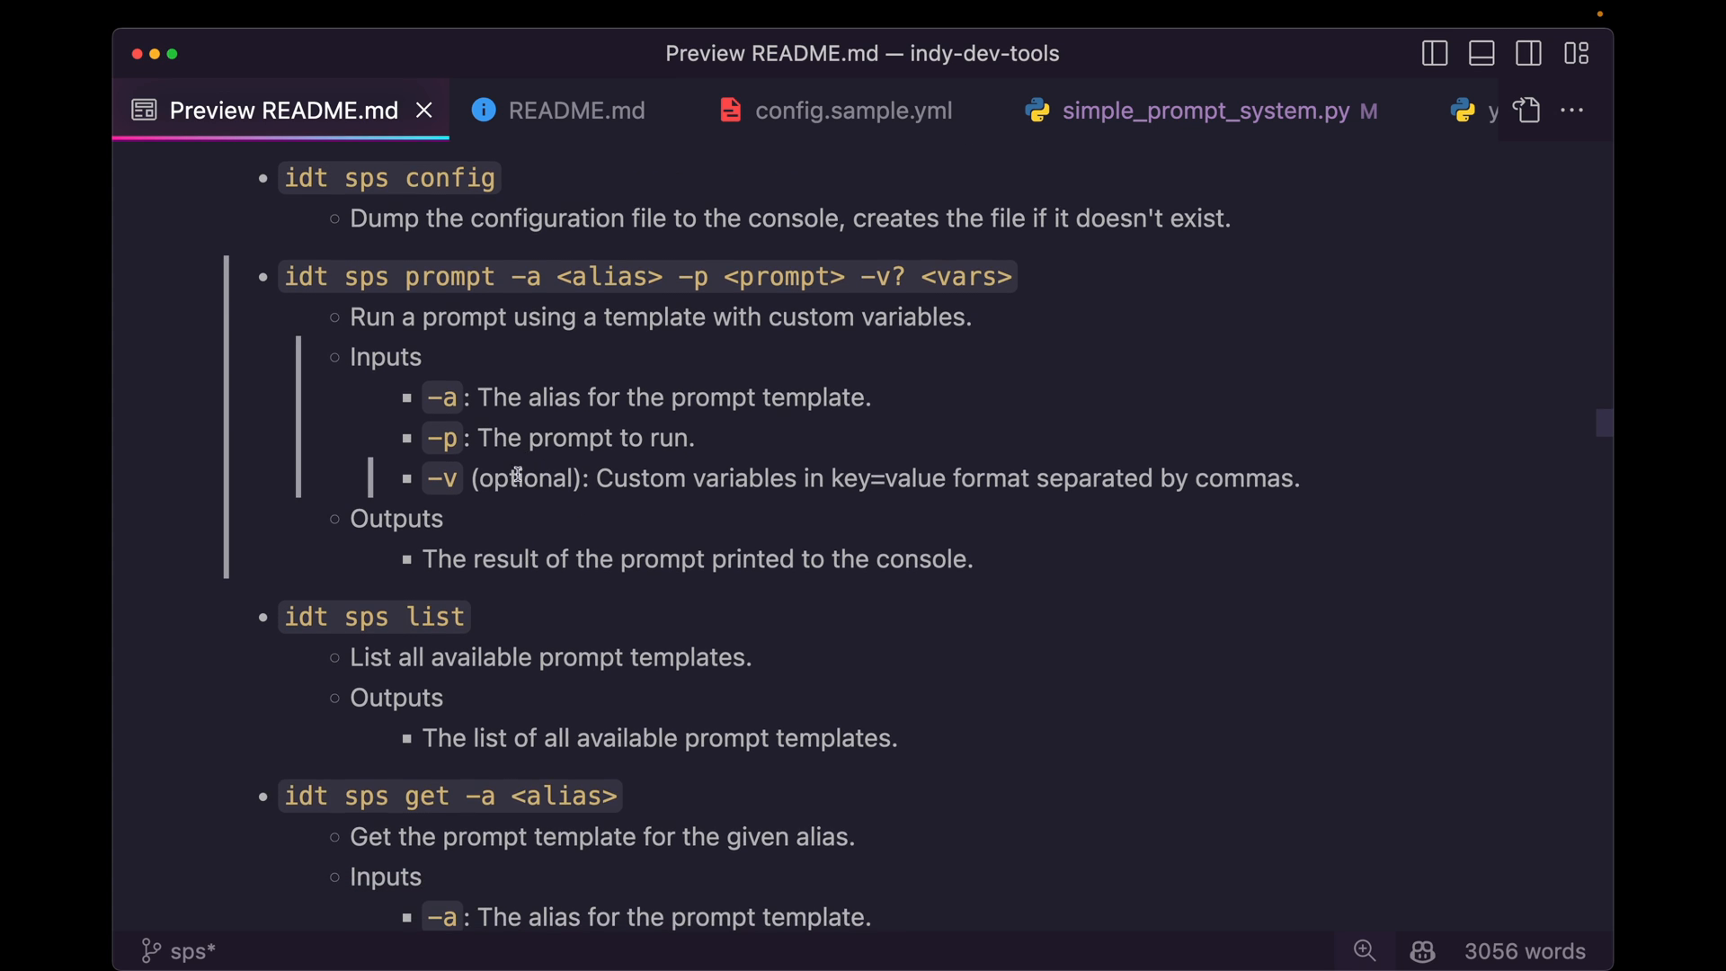
{"action": "scroll", "scroll_direction": "down", "scroll_amount": 3}
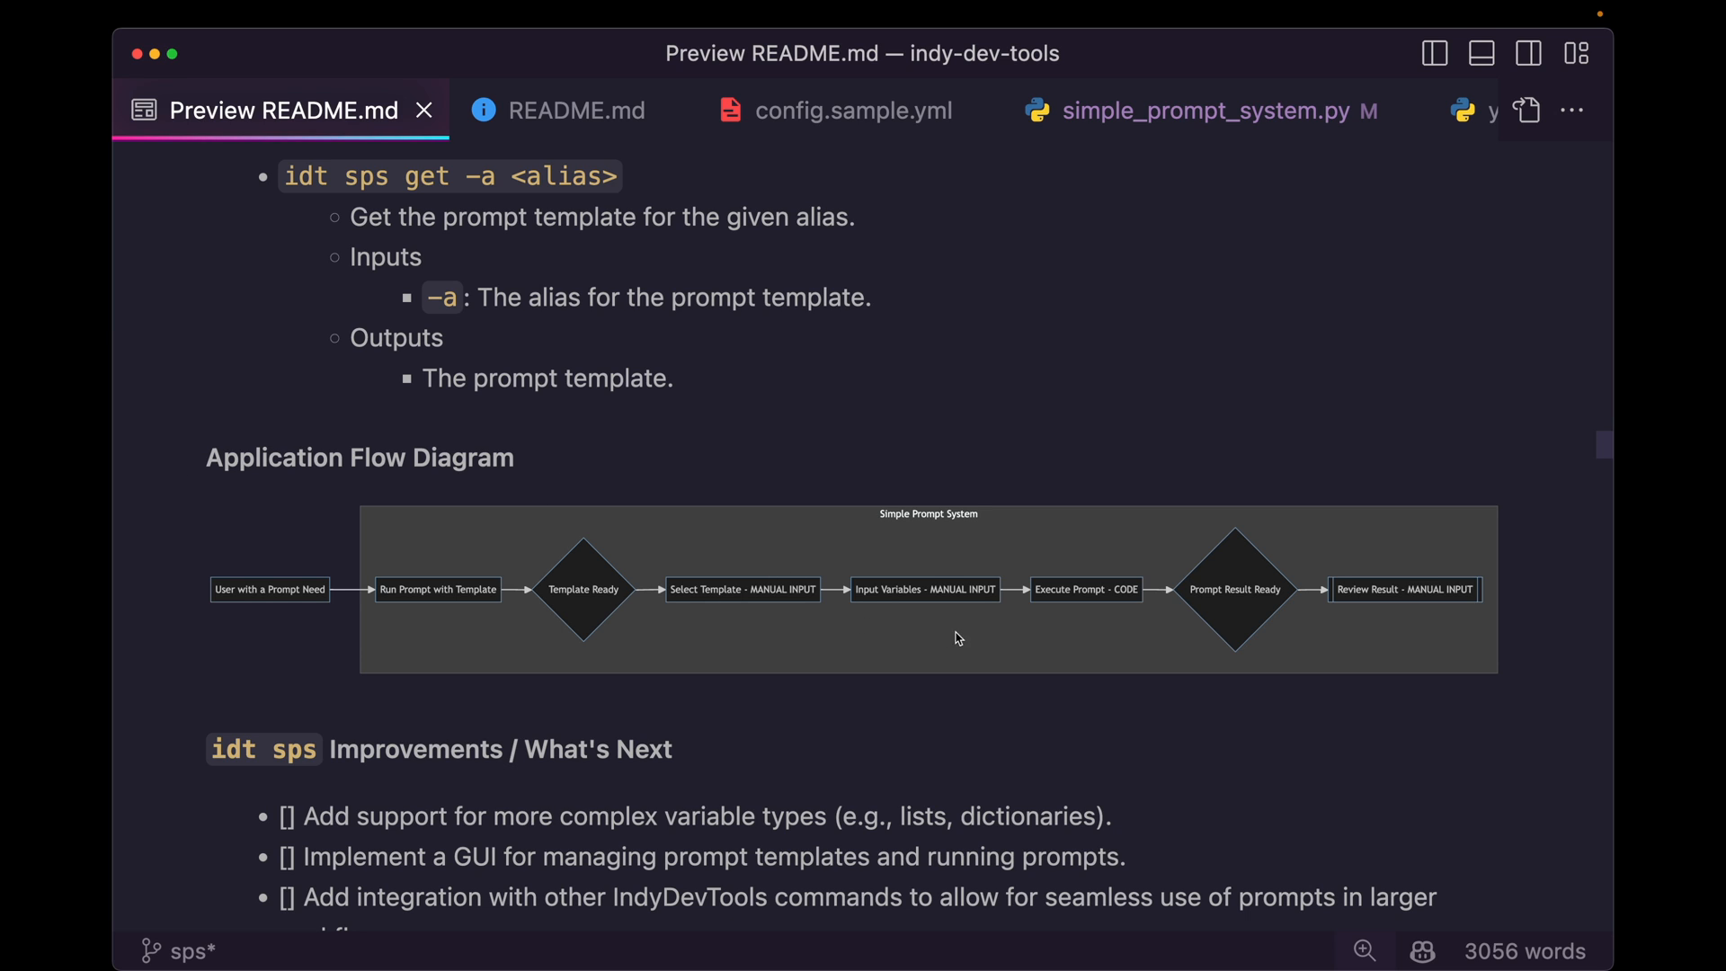
{"action": "mouse_move", "coordinate": [673, 622]}
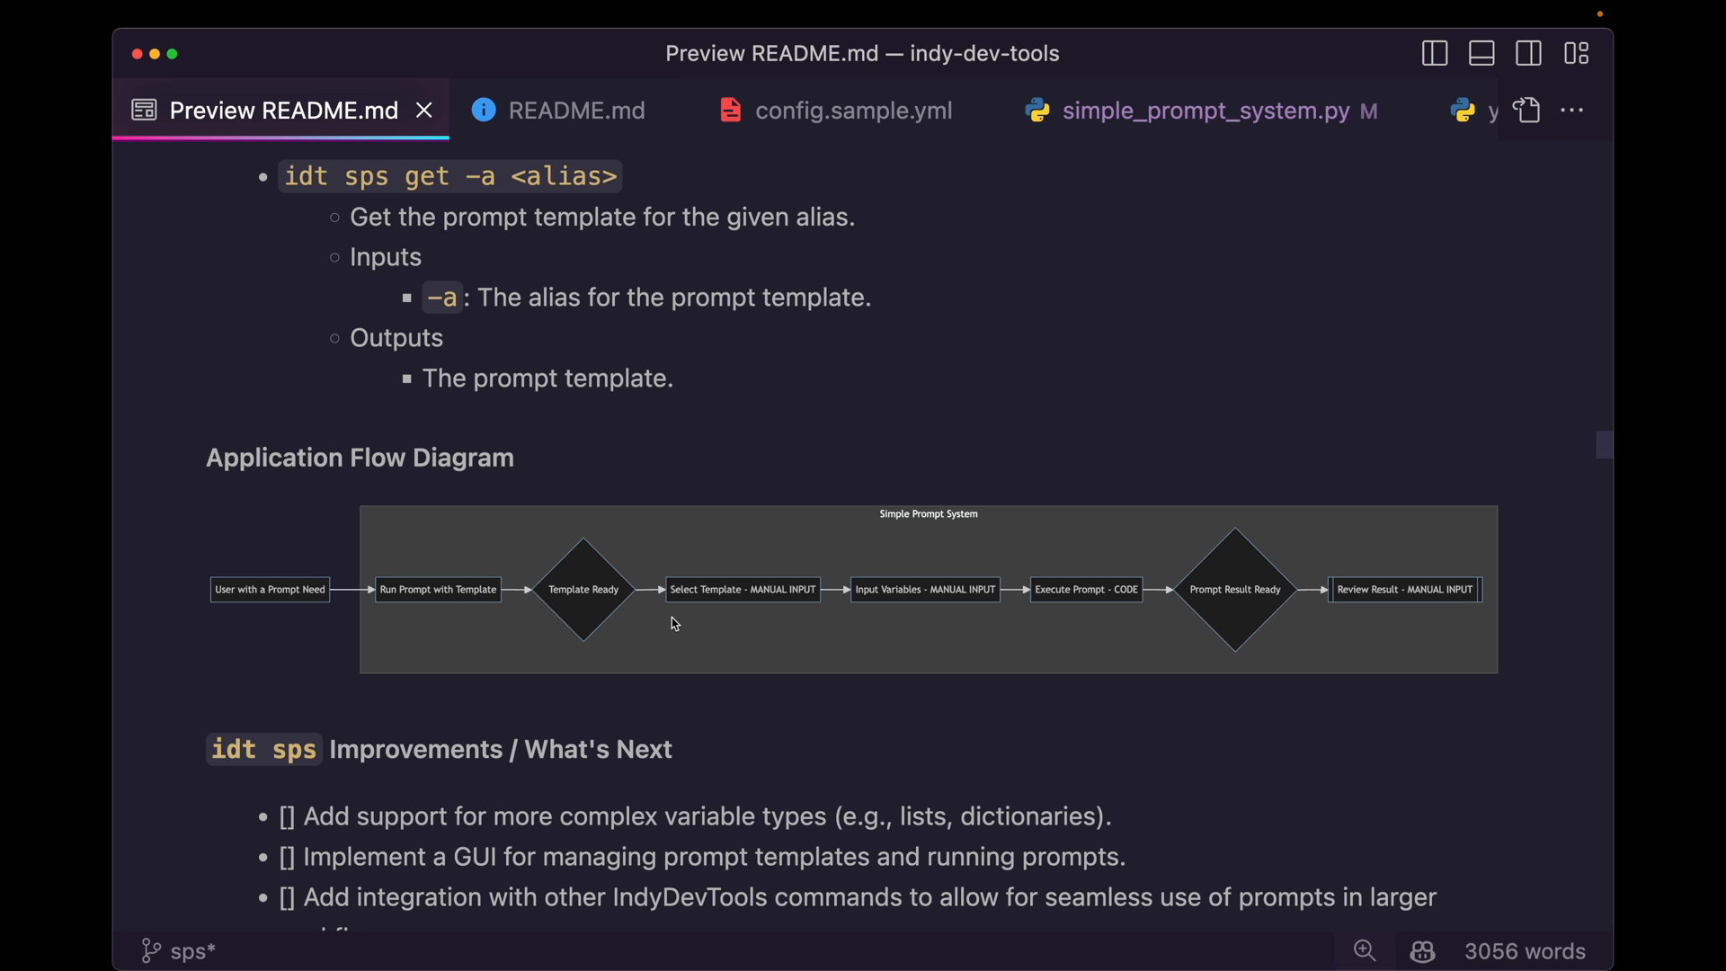
{"action": "scroll", "scroll_direction": "down", "scroll_amount": 3}
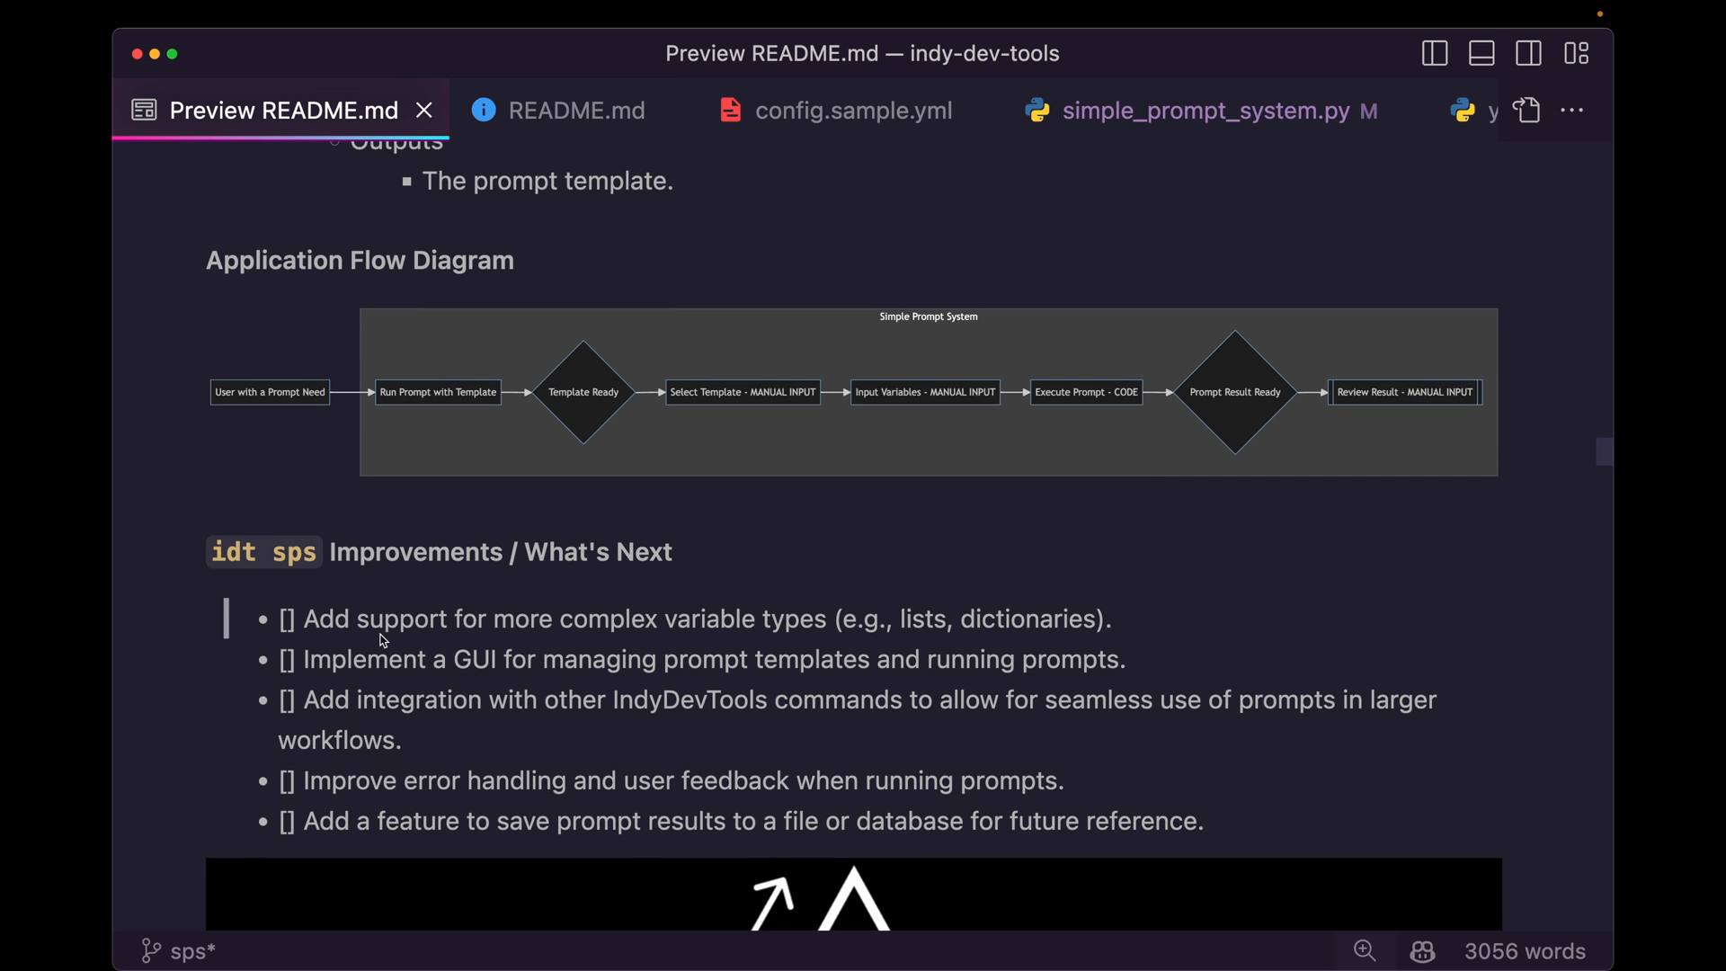
{"action": "scroll", "scroll_direction": "down", "scroll_amount": 3}
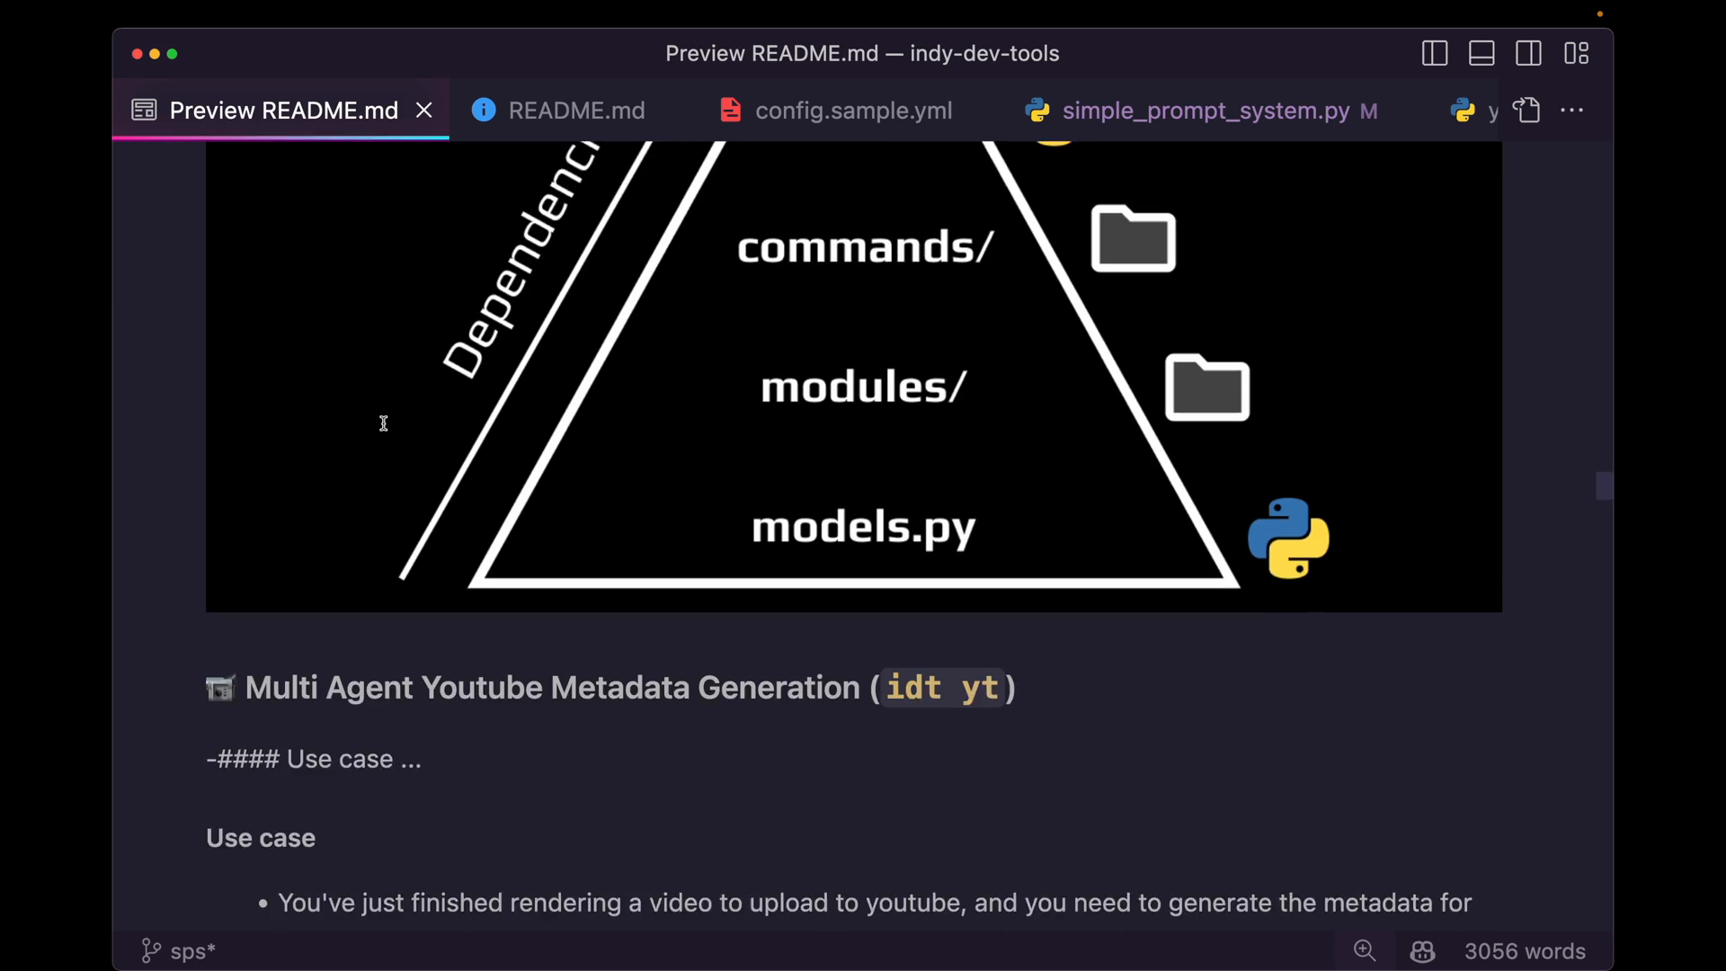
{"action": "scroll", "scroll_direction": "down", "scroll_amount": 3}
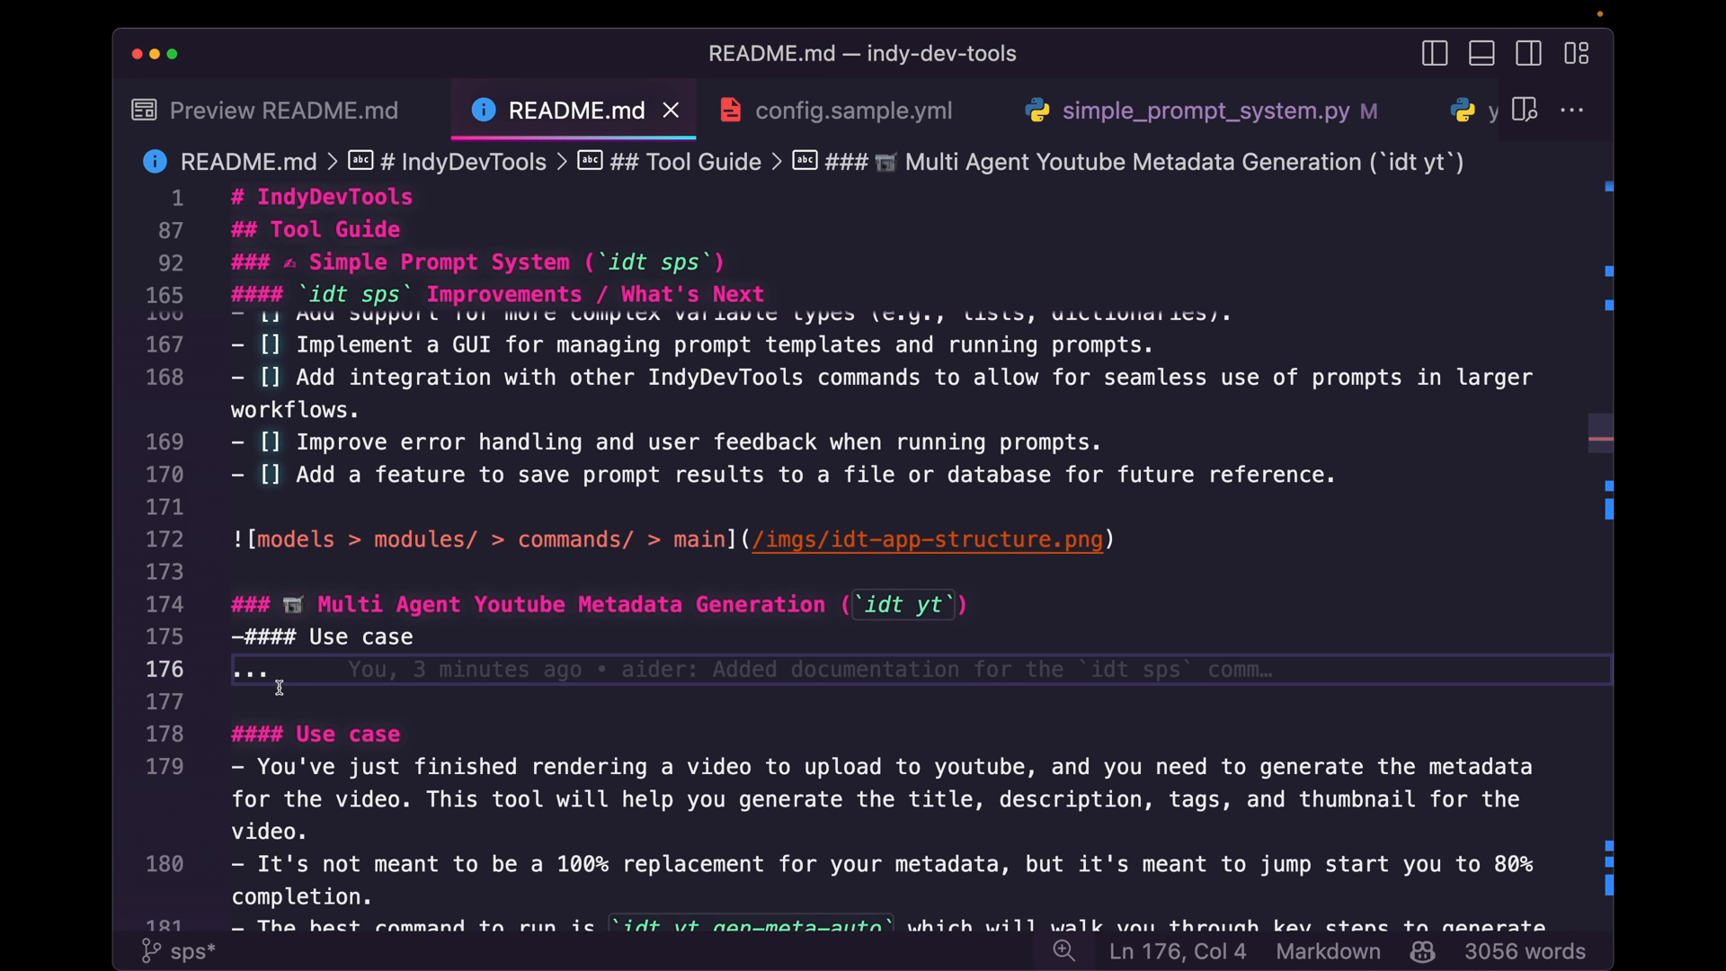
Find the stray Use case line, fold the idt yt section and select its heading words
{"action": "left_click", "coordinate": [374, 506]}
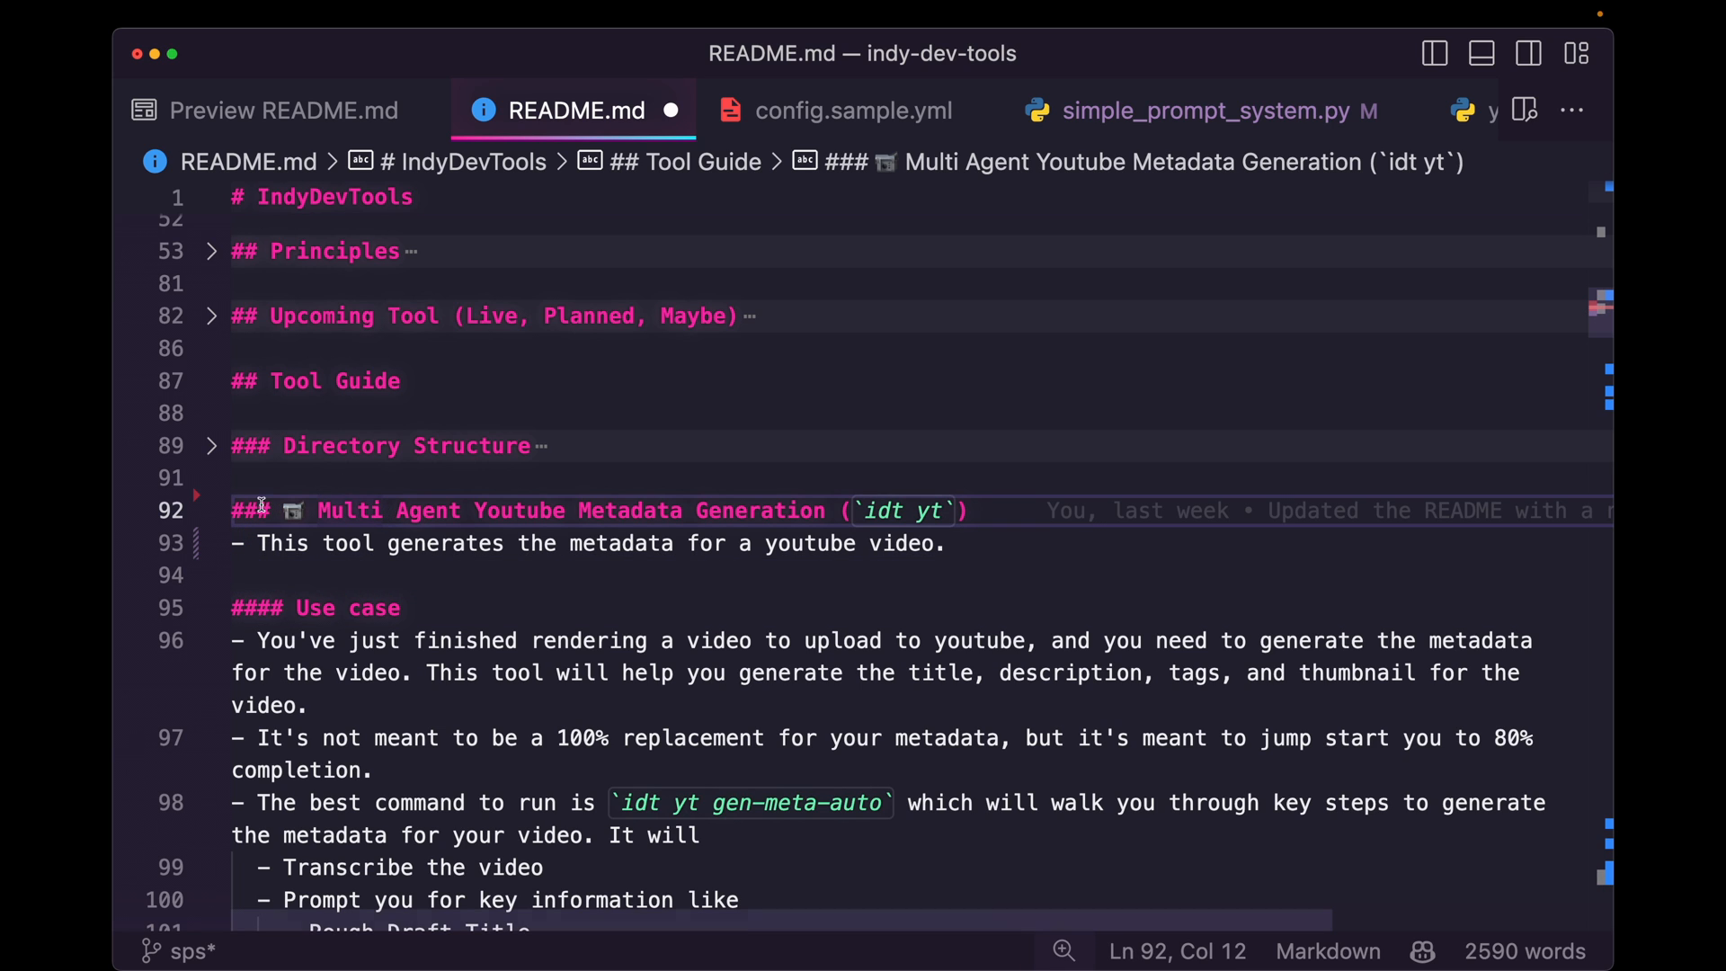
{"action": "left_click", "coordinate": [210, 510]}
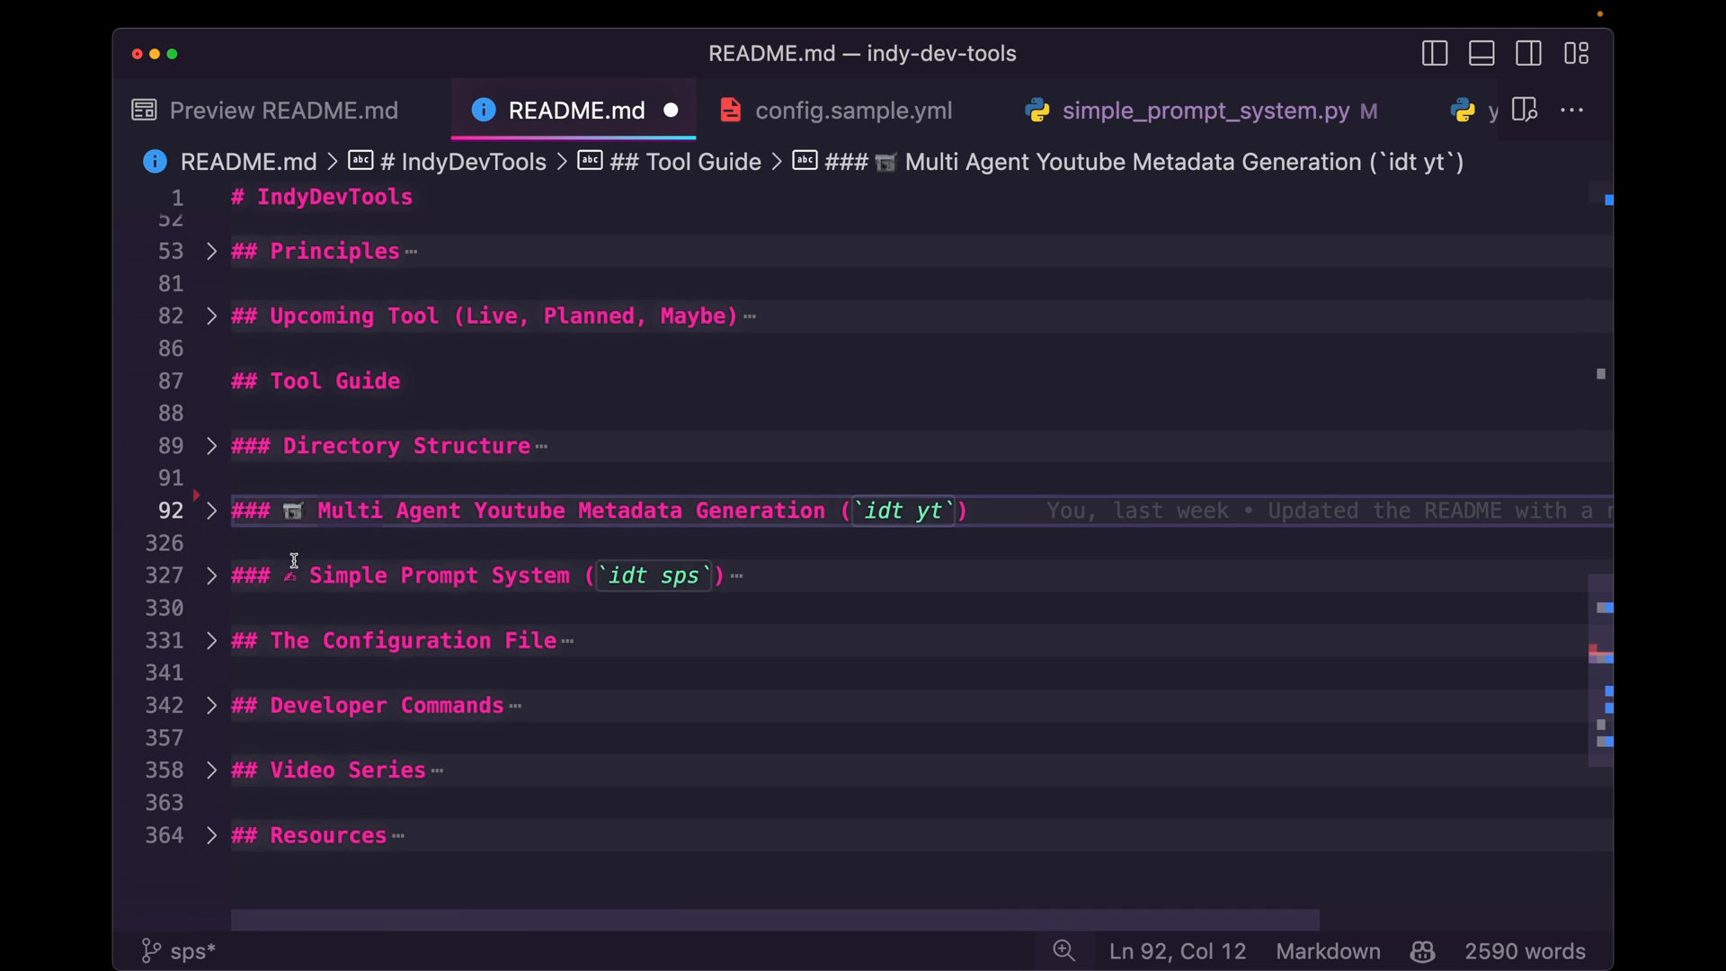
{"action": "left_click", "coordinate": [210, 575]}
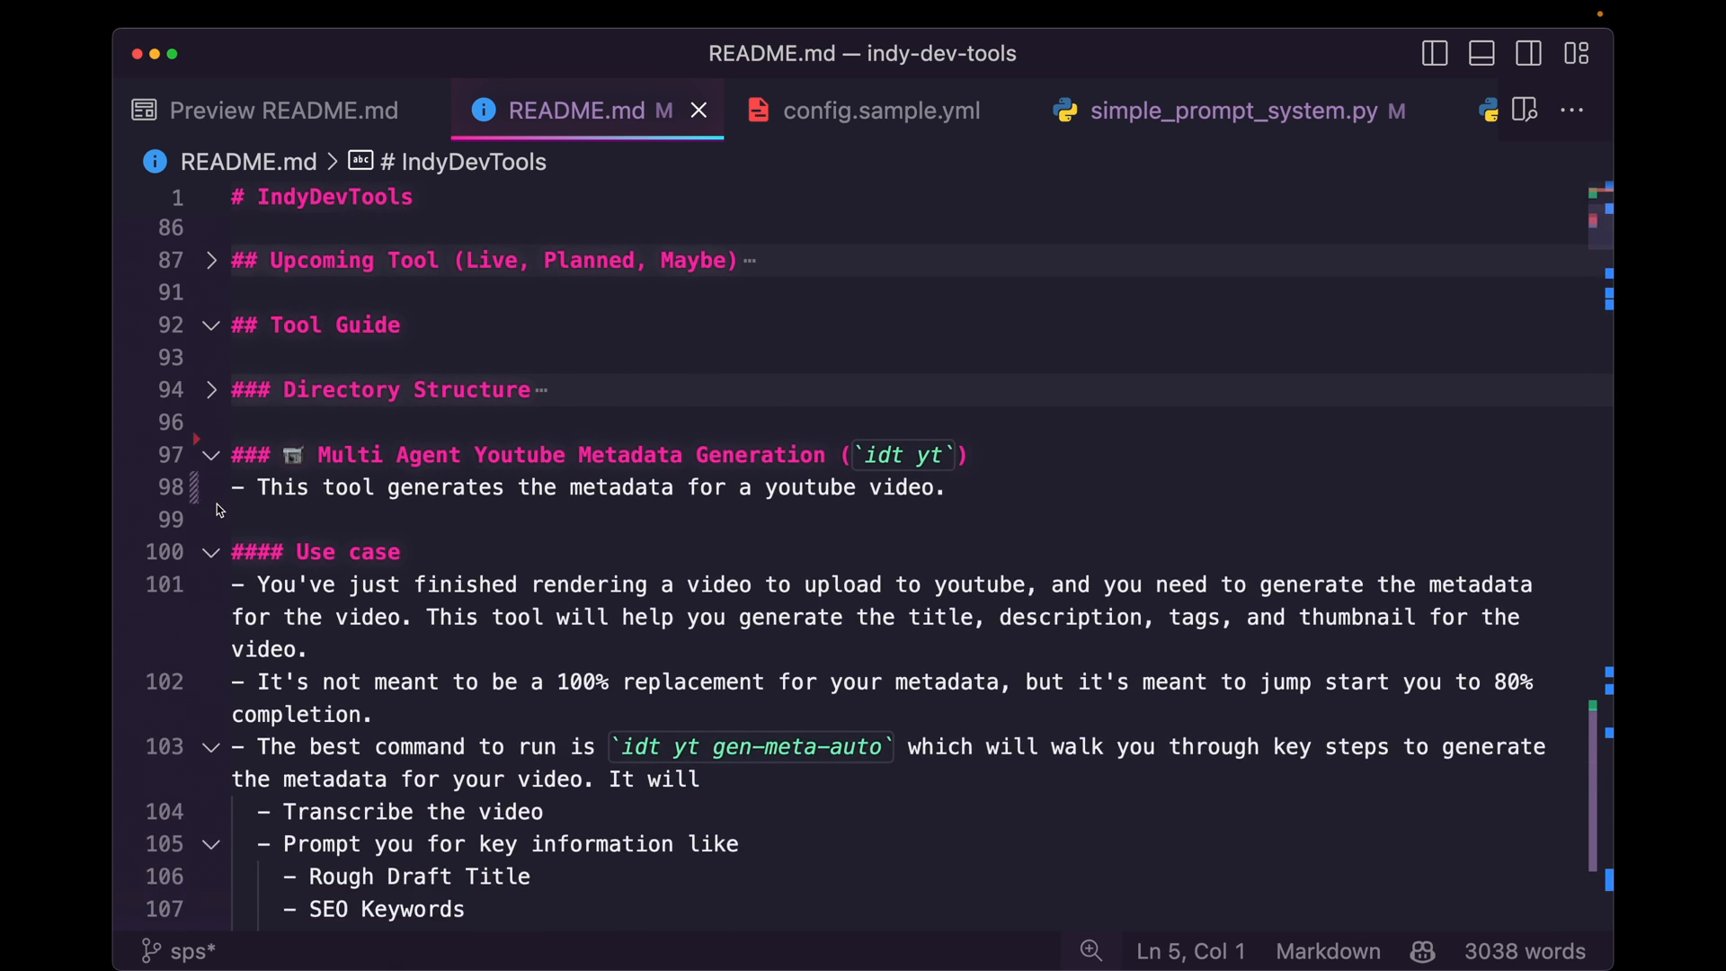
{"action": "left_click", "coordinate": [210, 455]}
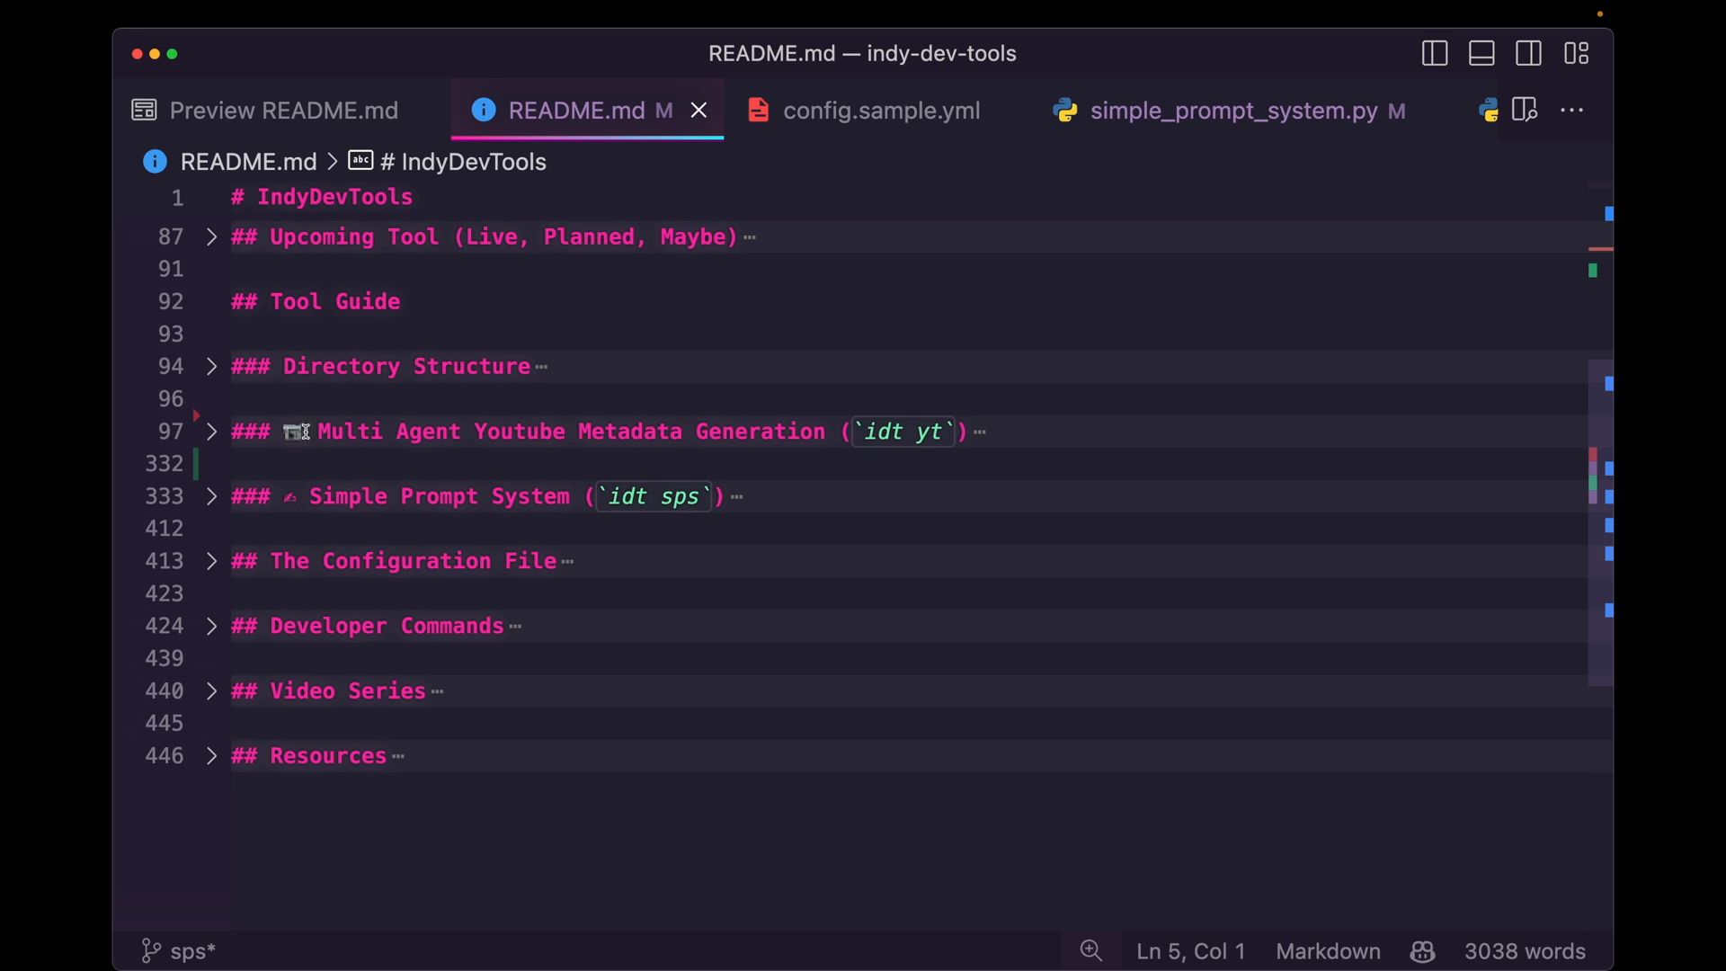
{"action": "left_click_drag", "start_coordinate": [318, 431], "coordinate": [682, 431]}
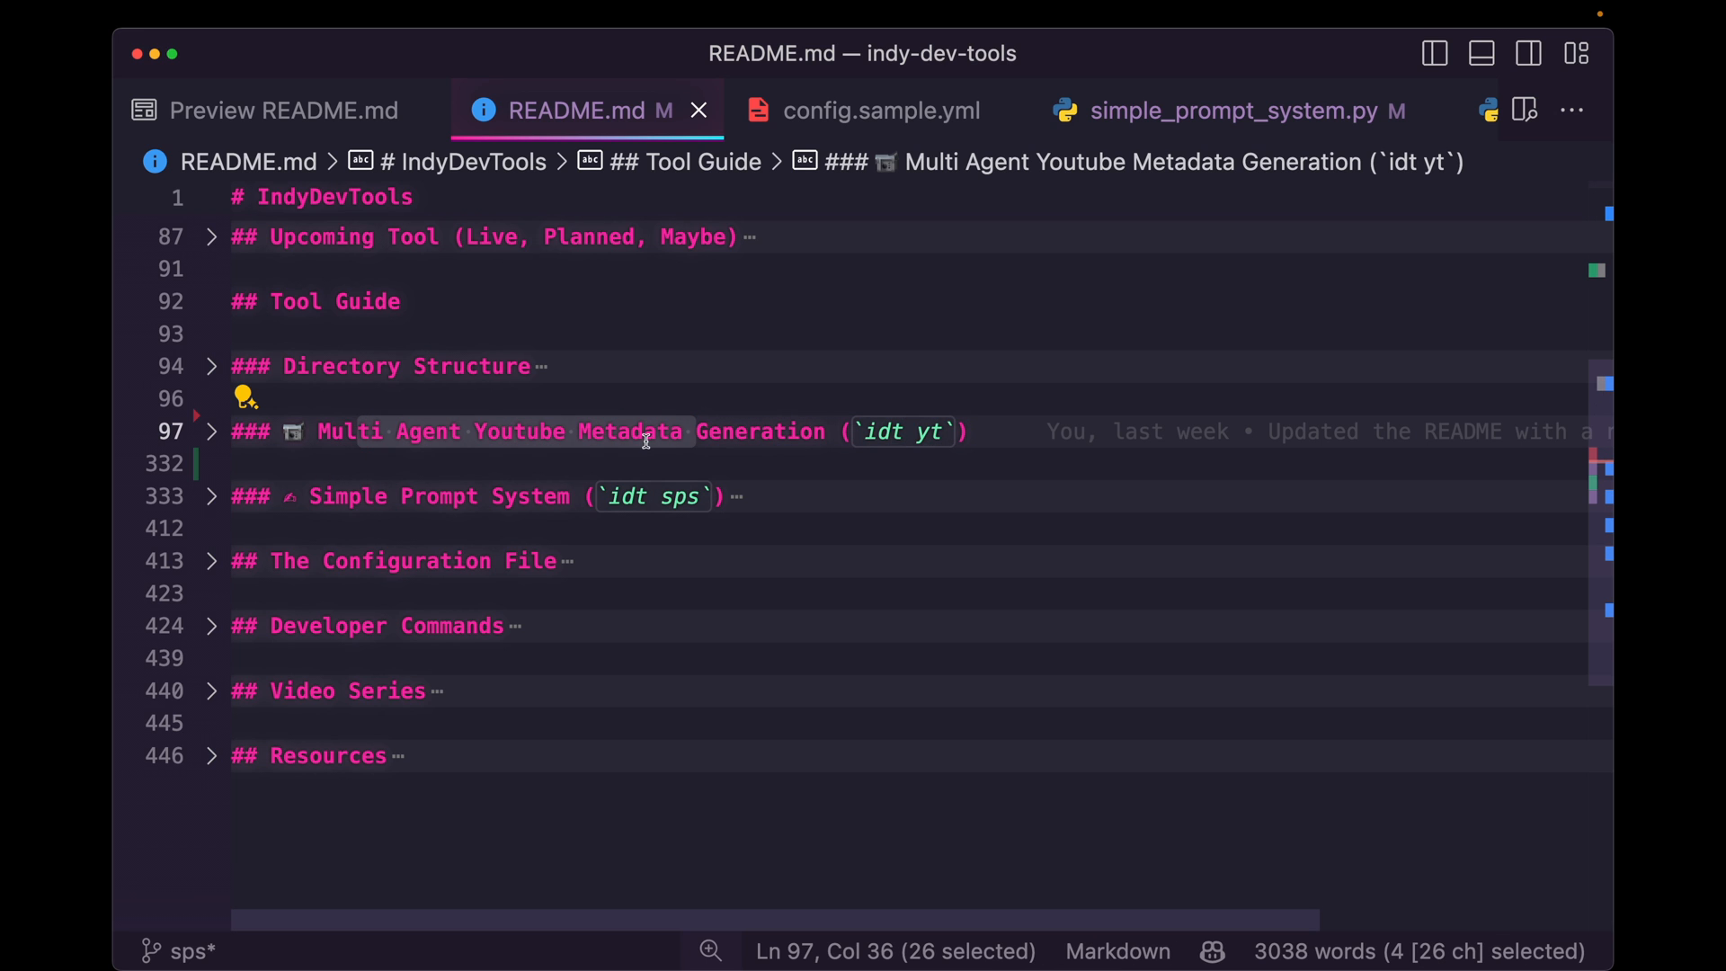
{"action": "mouse_move", "coordinate": [888, 443]}
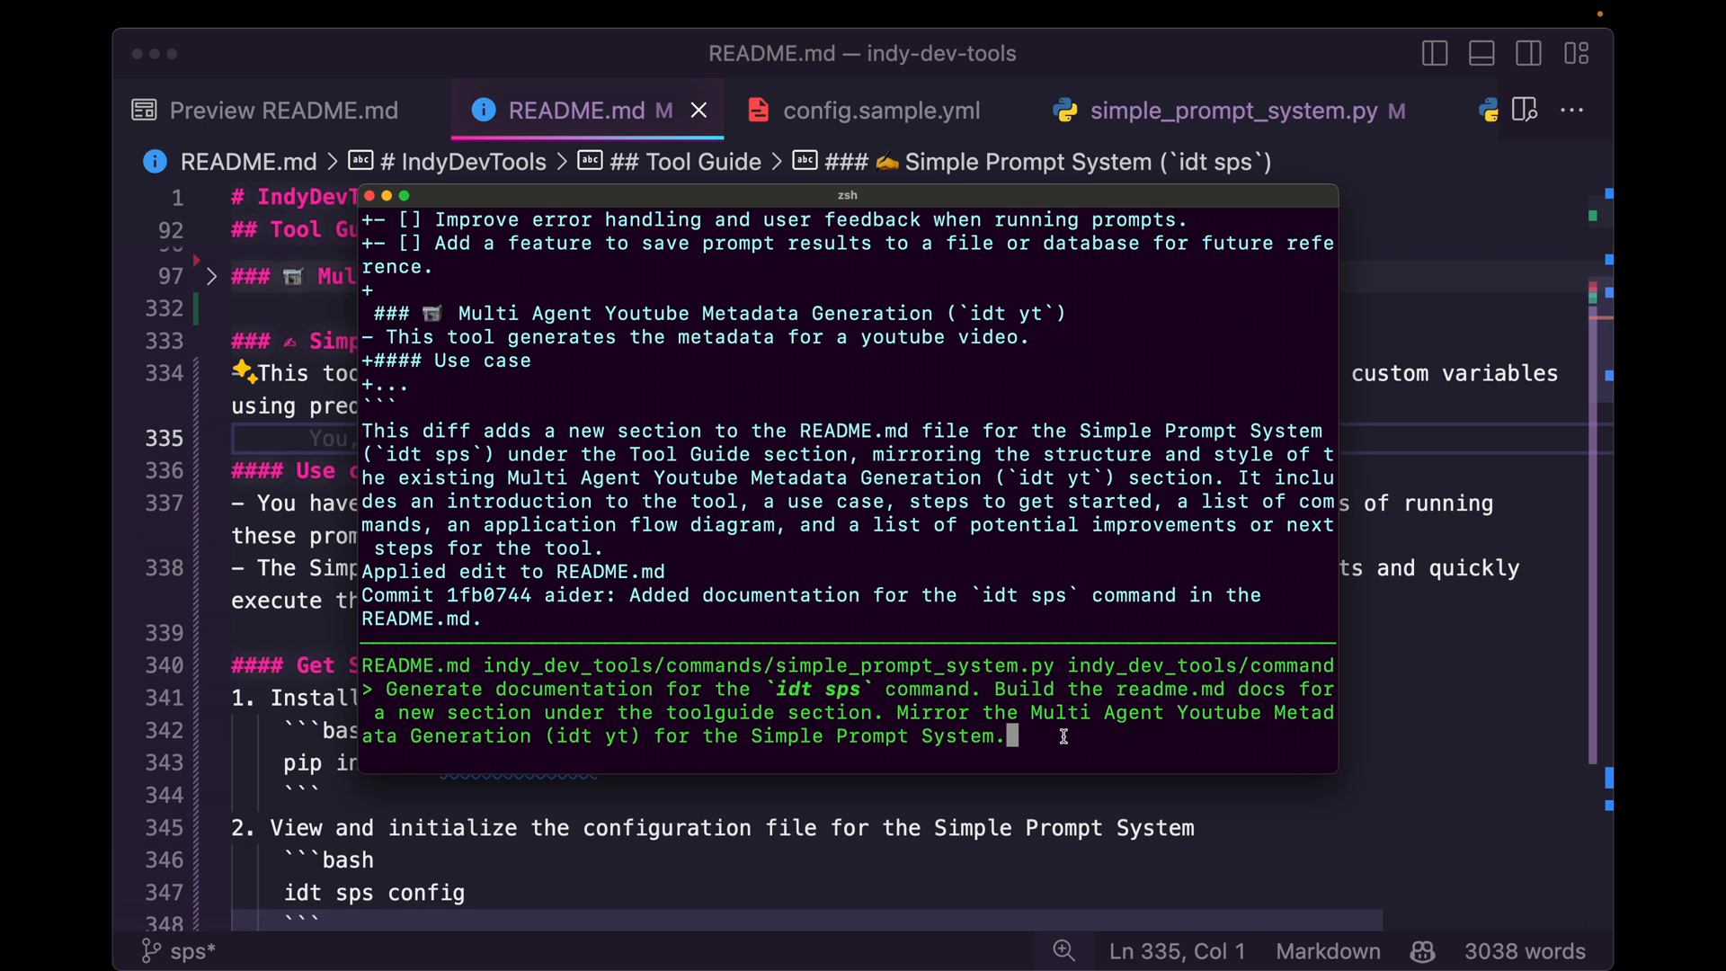
{"action": "mouse_move", "coordinate": [1124, 764]}
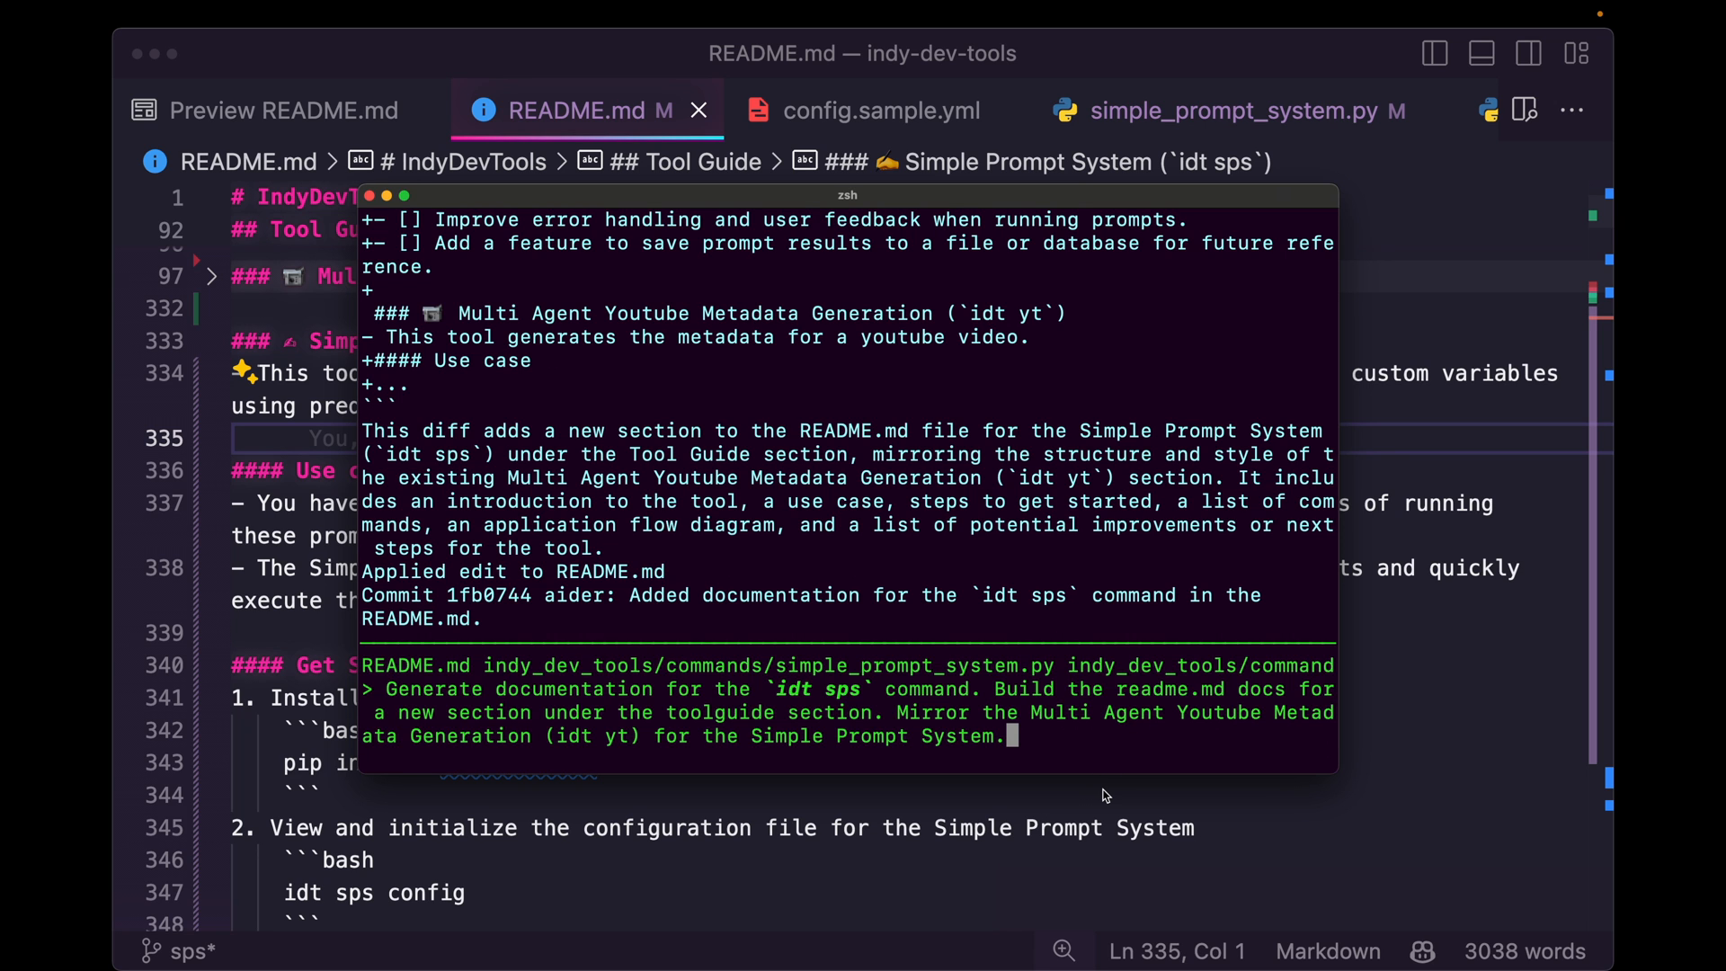
{"action": "mouse_move", "coordinate": [1090, 839]}
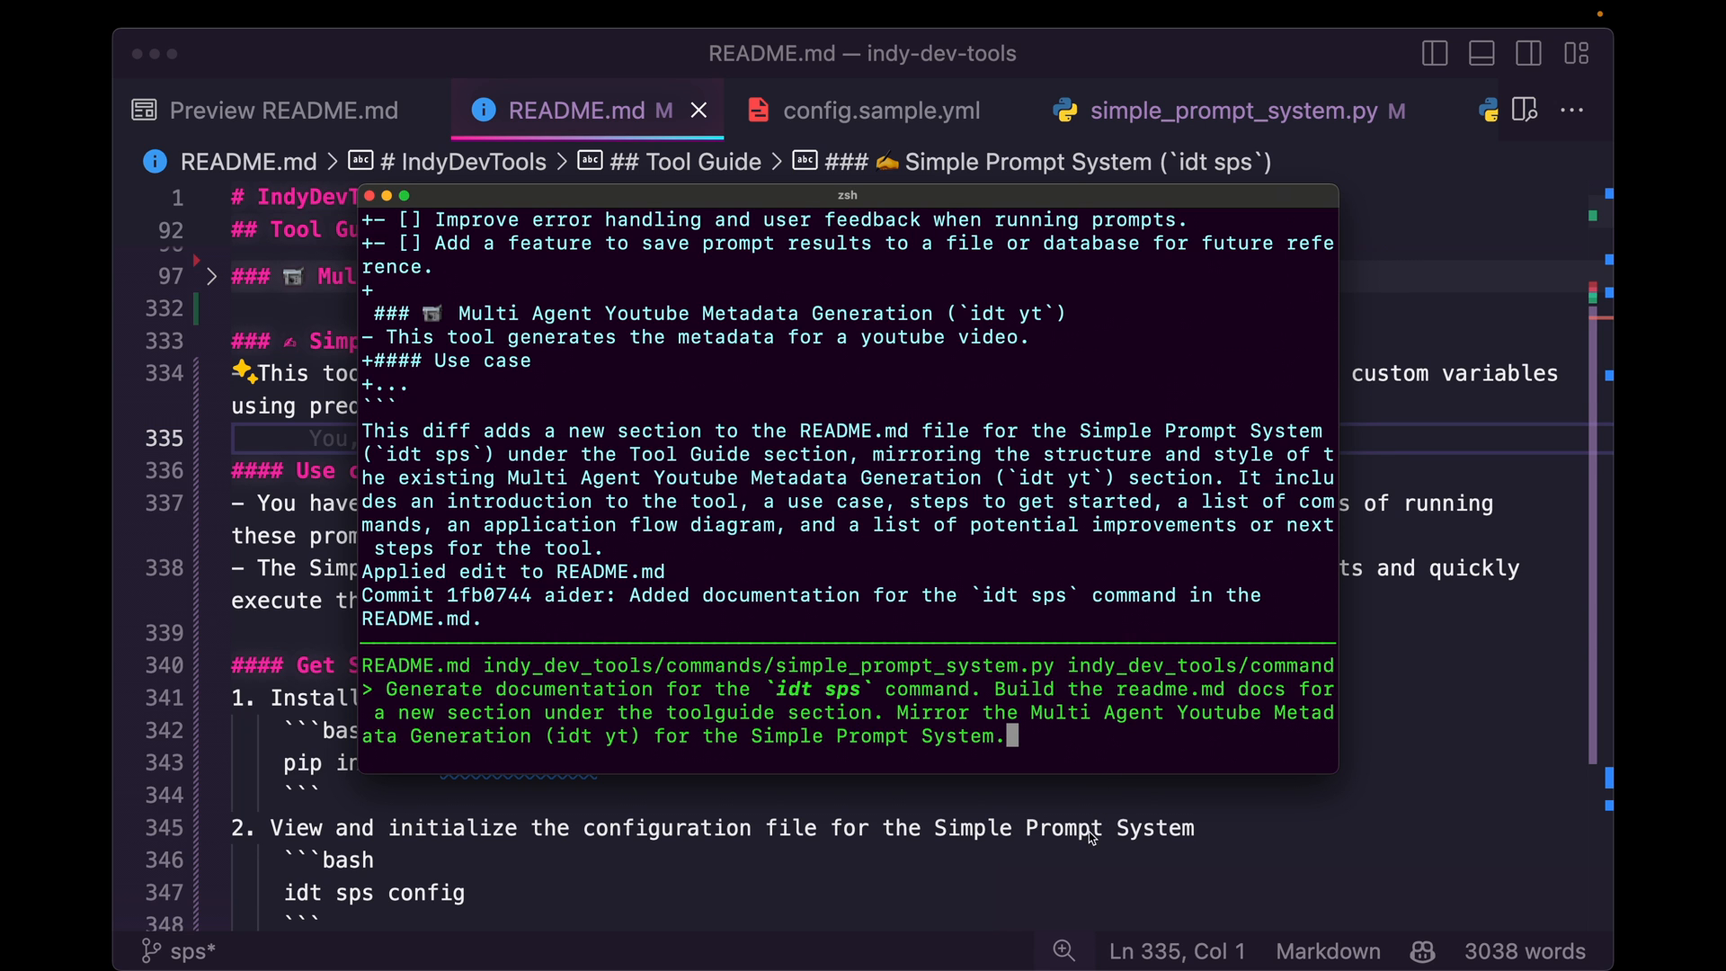
Review simple_prompt_system.py and README.md, ending on config.sample.yml
{"action": "left_click", "coordinate": [1231, 110]}
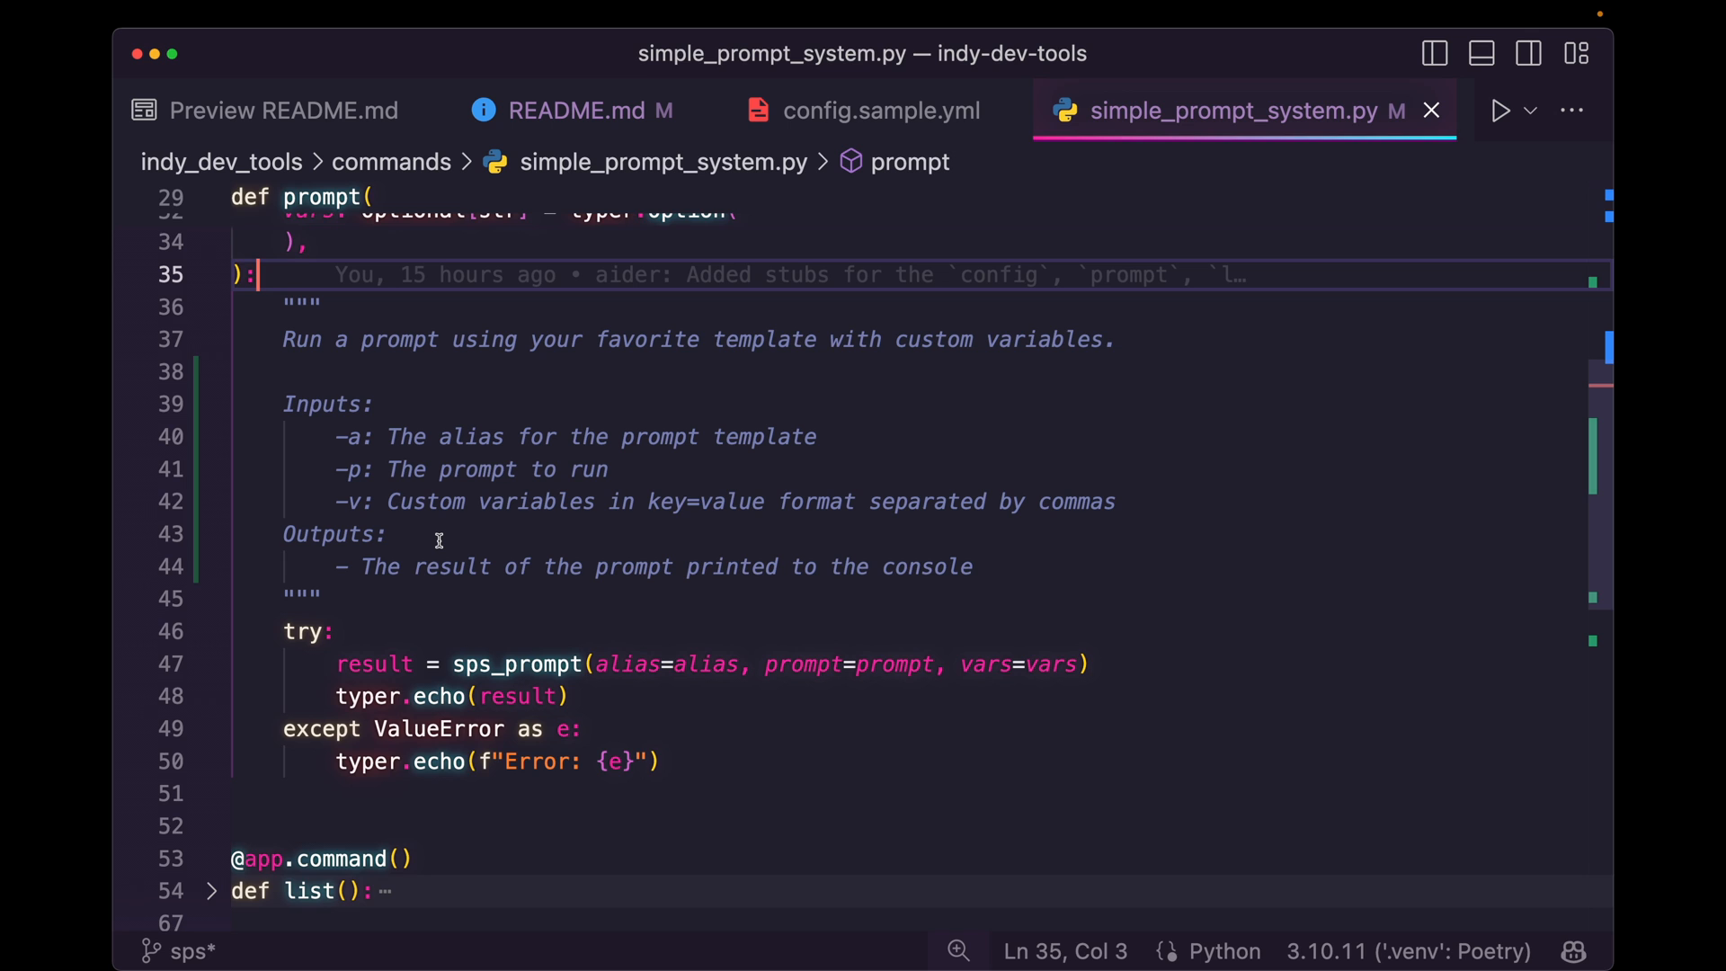
{"action": "left_click", "coordinate": [572, 110]}
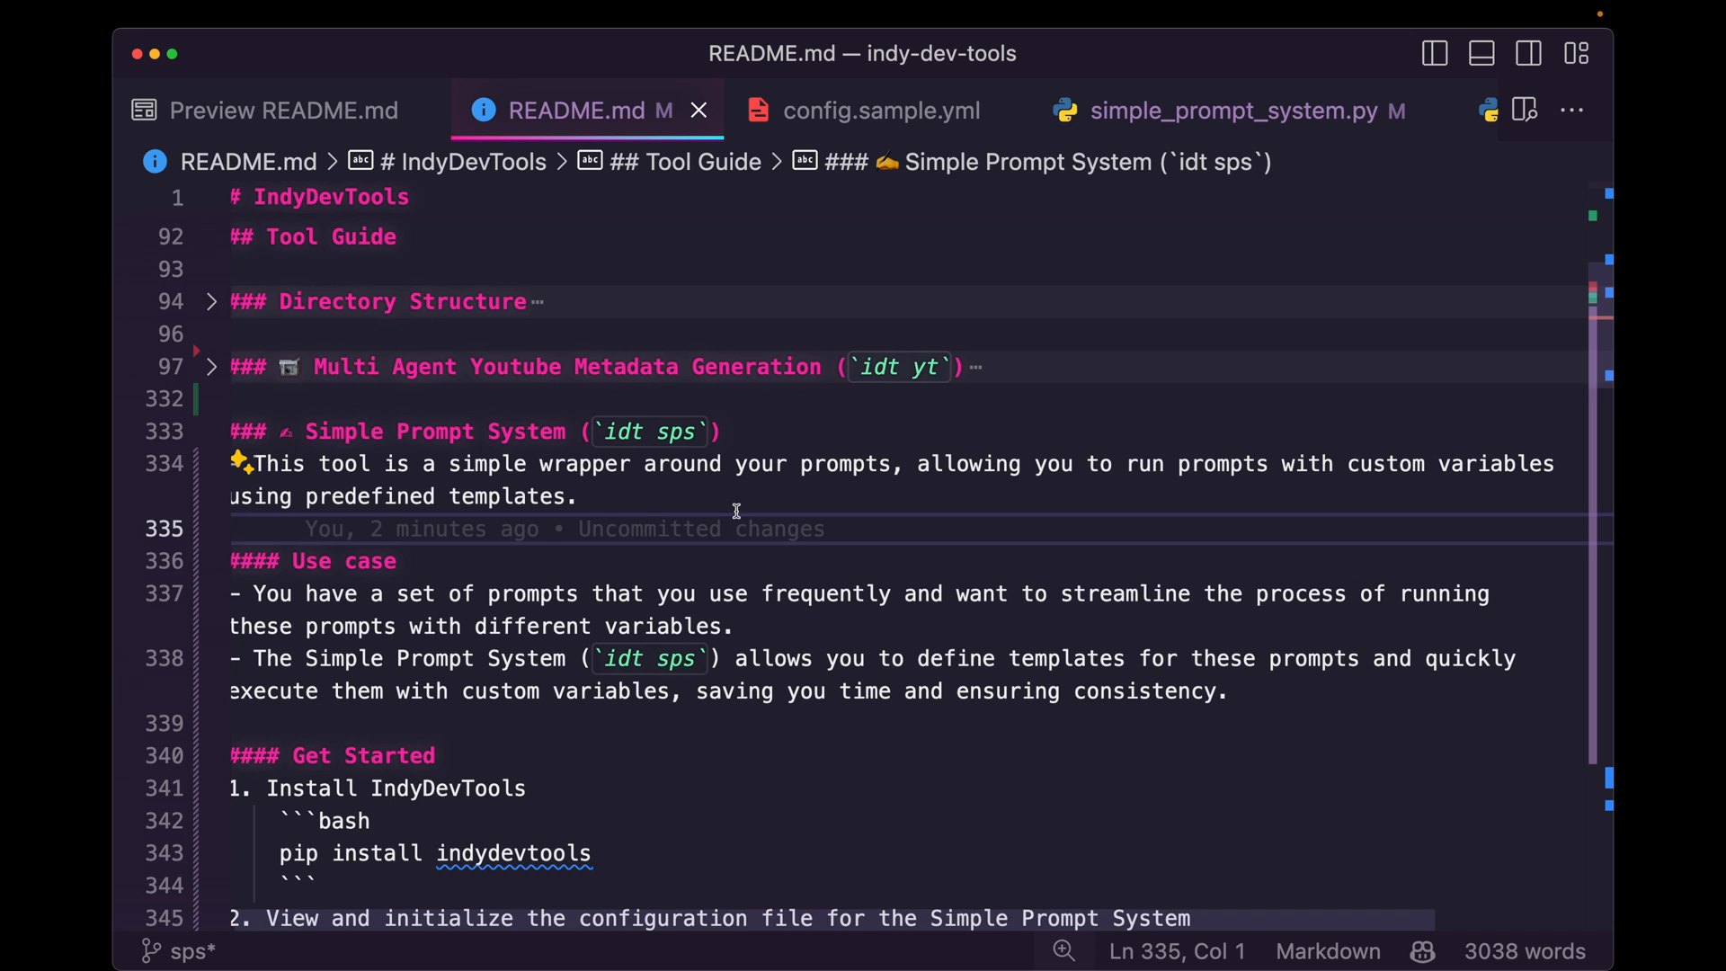
{"action": "left_click", "coordinate": [881, 110]}
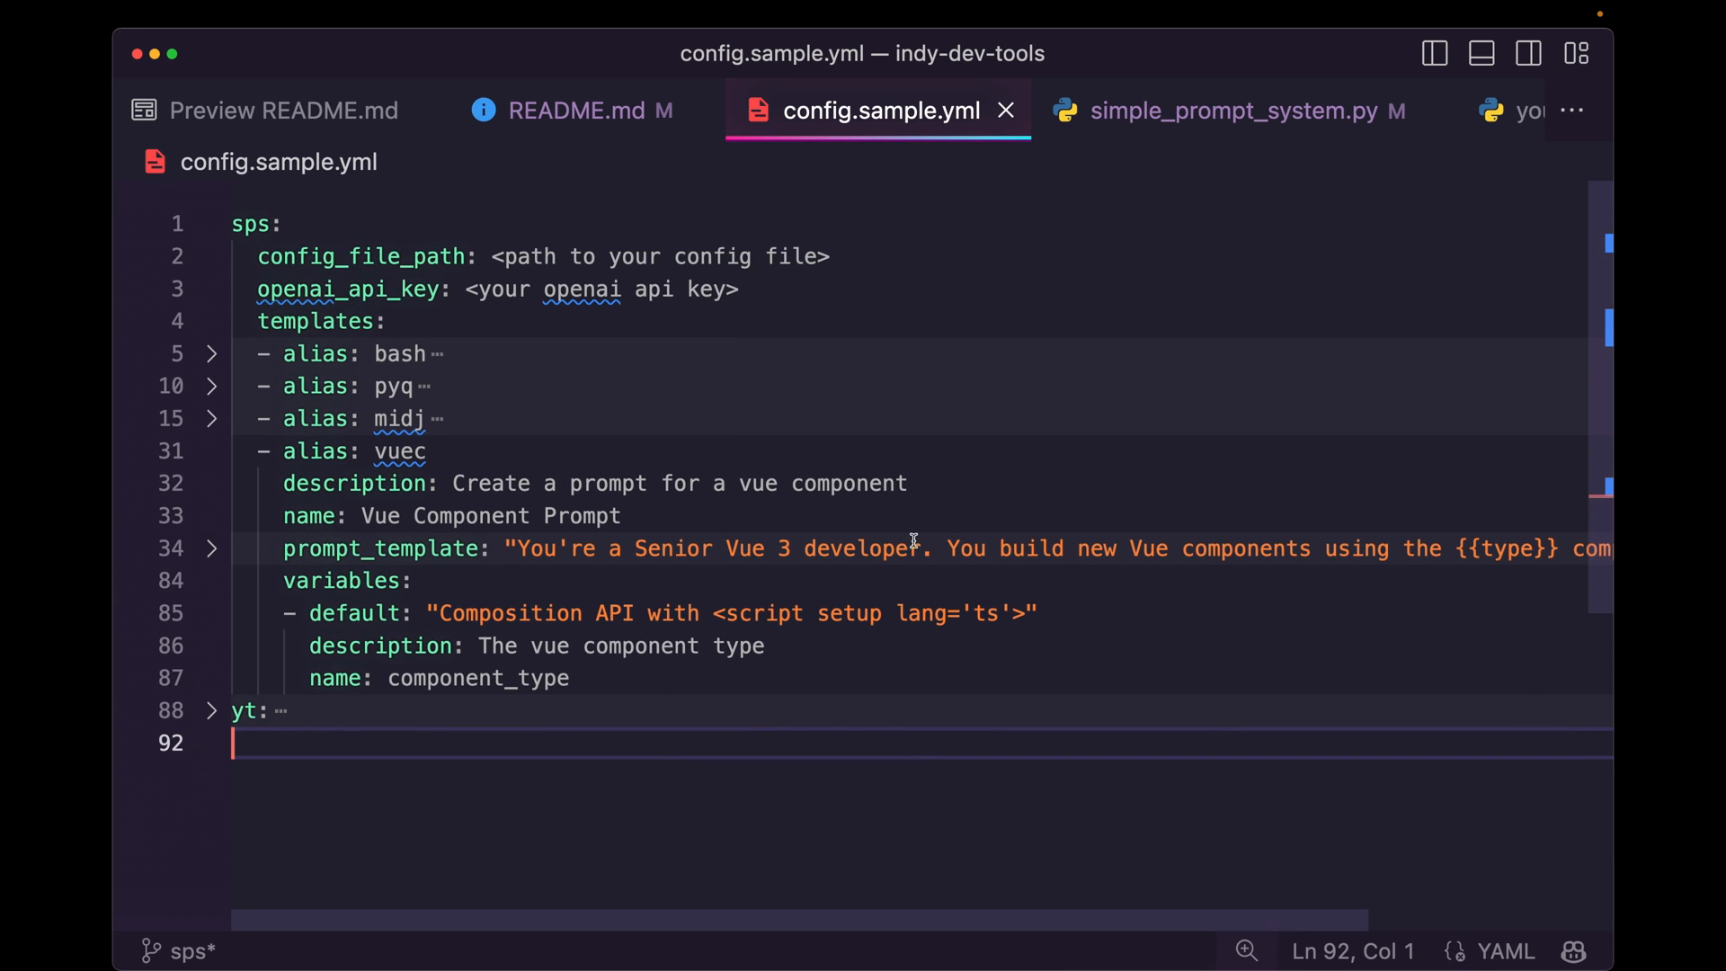
{"action": "left_click", "coordinate": [211, 451]}
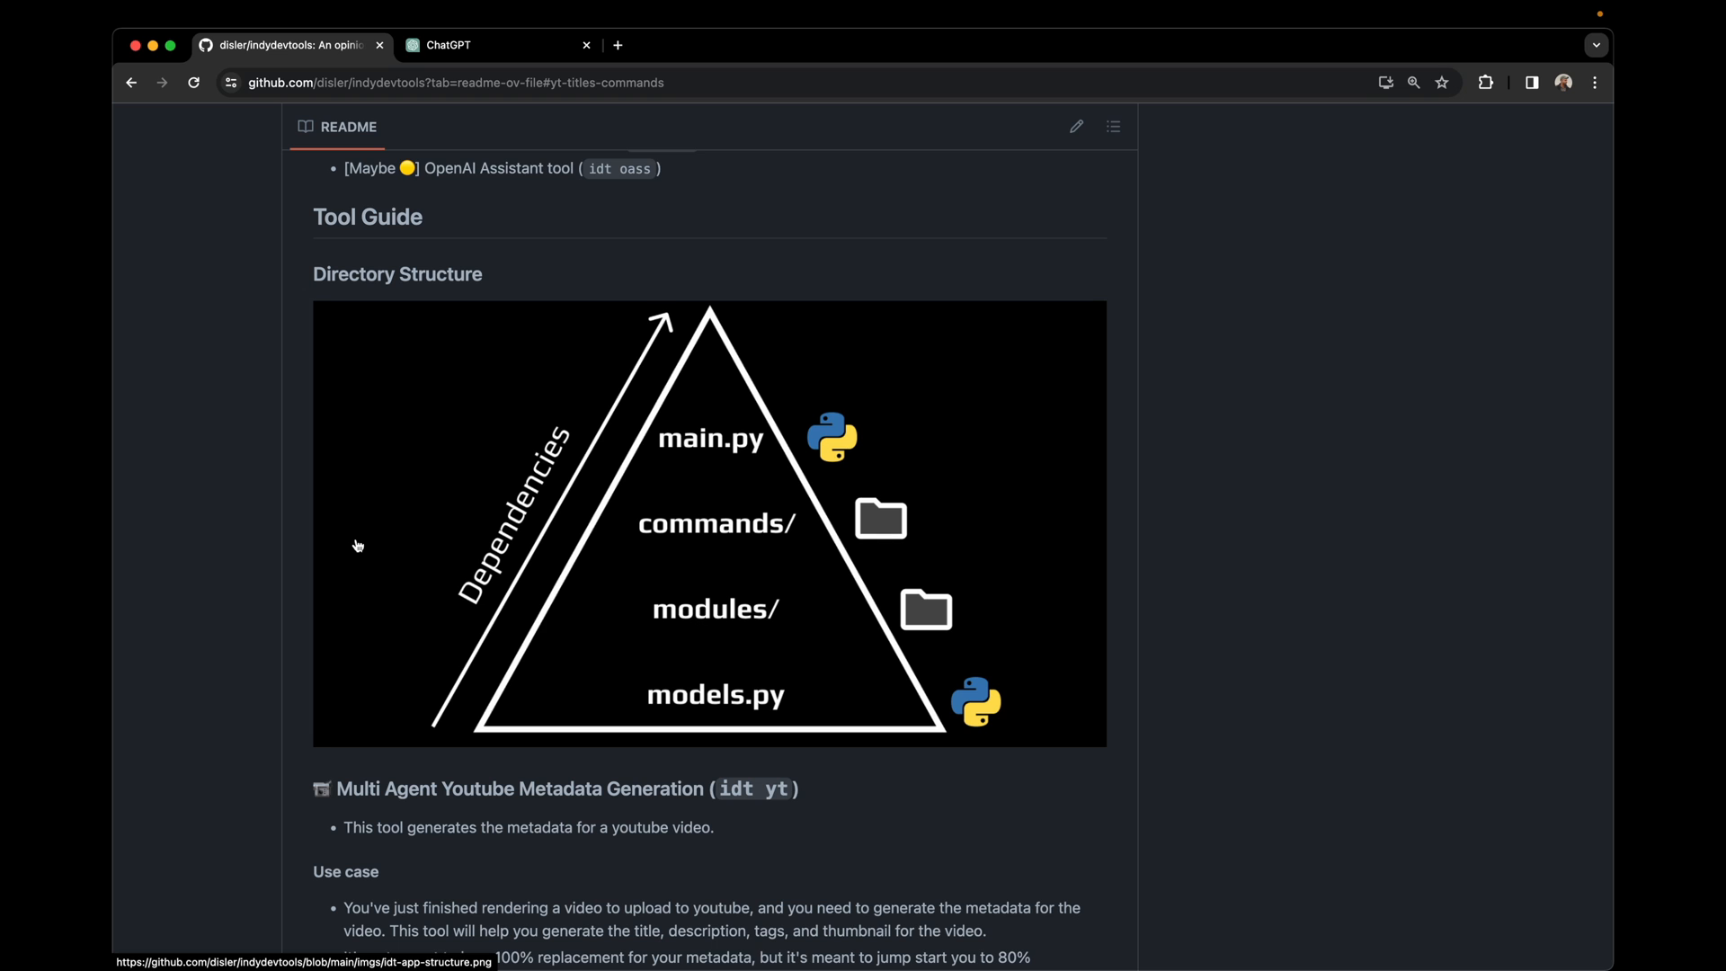
Scroll GitHub's README through the Directory Structure and idt yt sections
{"action": "scroll", "scroll_direction": "down", "scroll_amount": 3}
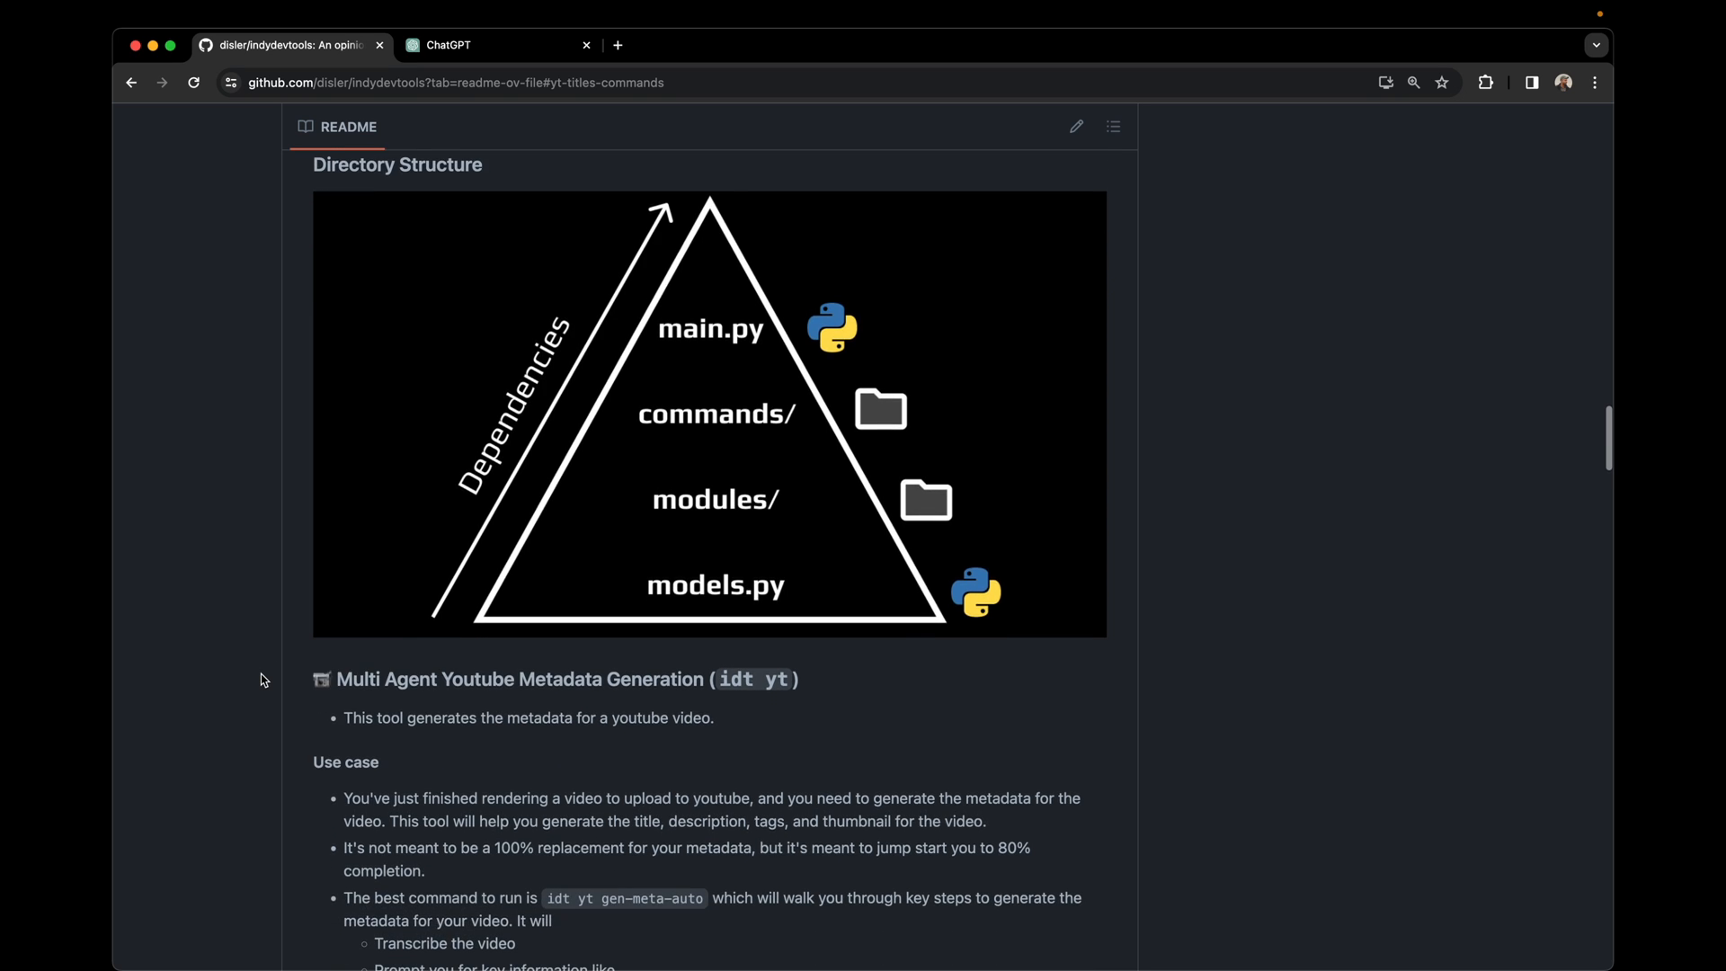
{"action": "scroll", "scroll_direction": "down", "scroll_amount": 3}
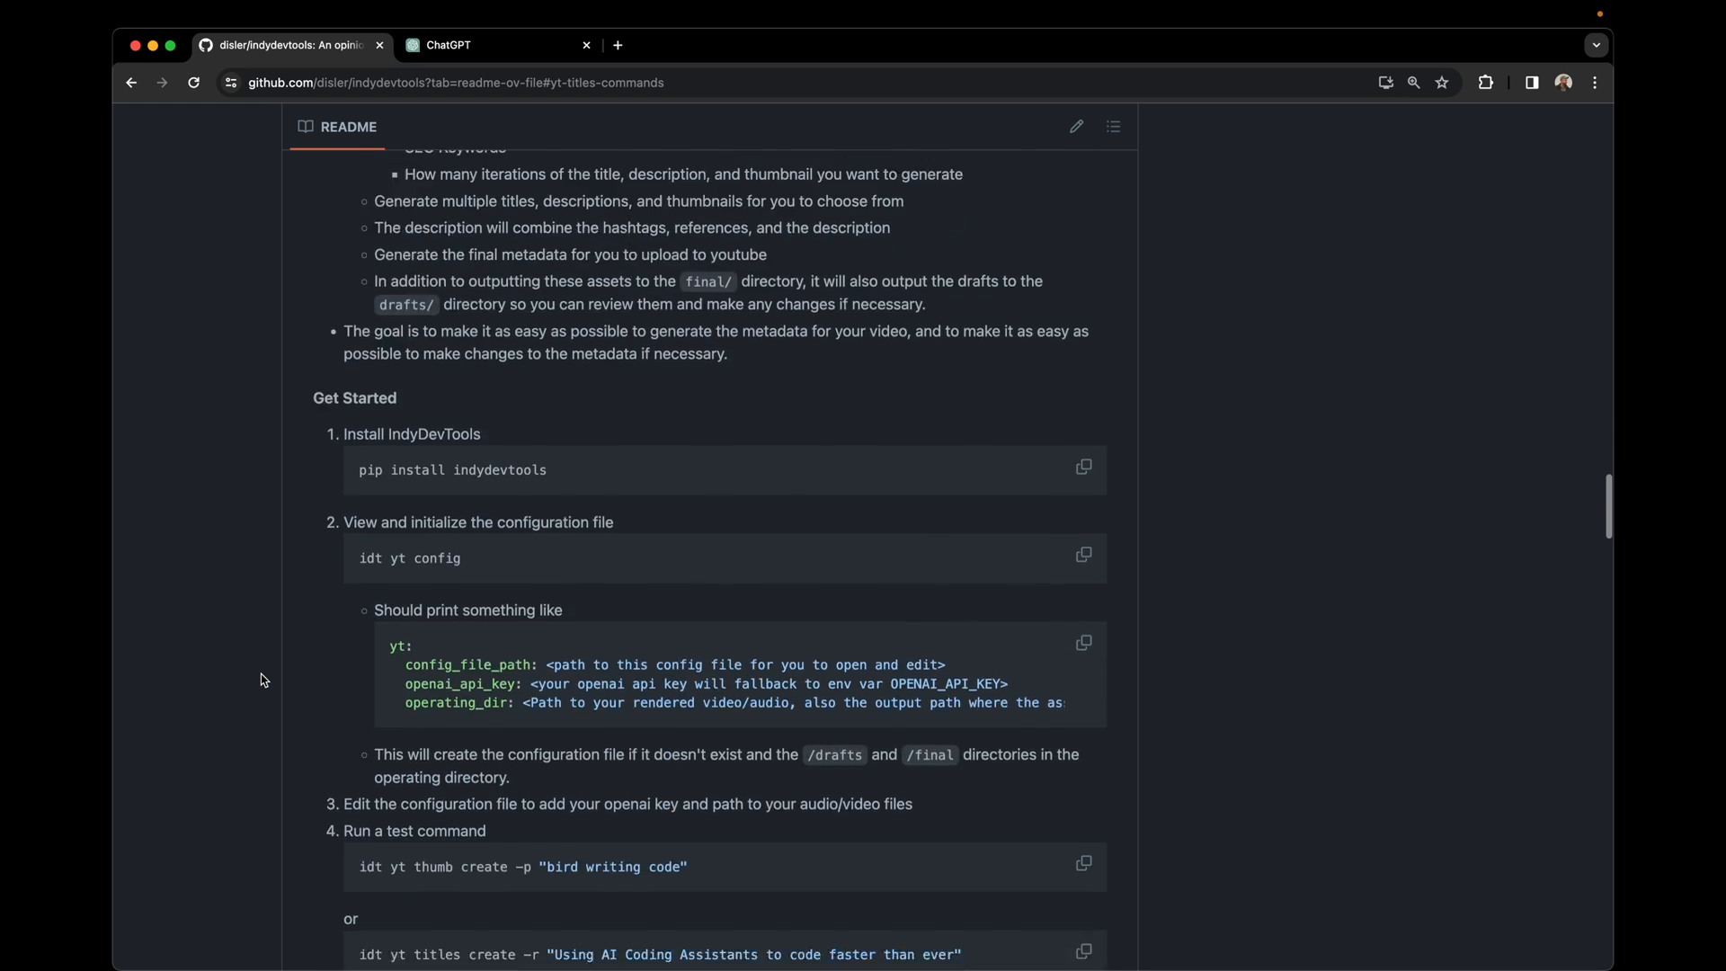
{"action": "scroll", "scroll_direction": "up", "scroll_amount": 3}
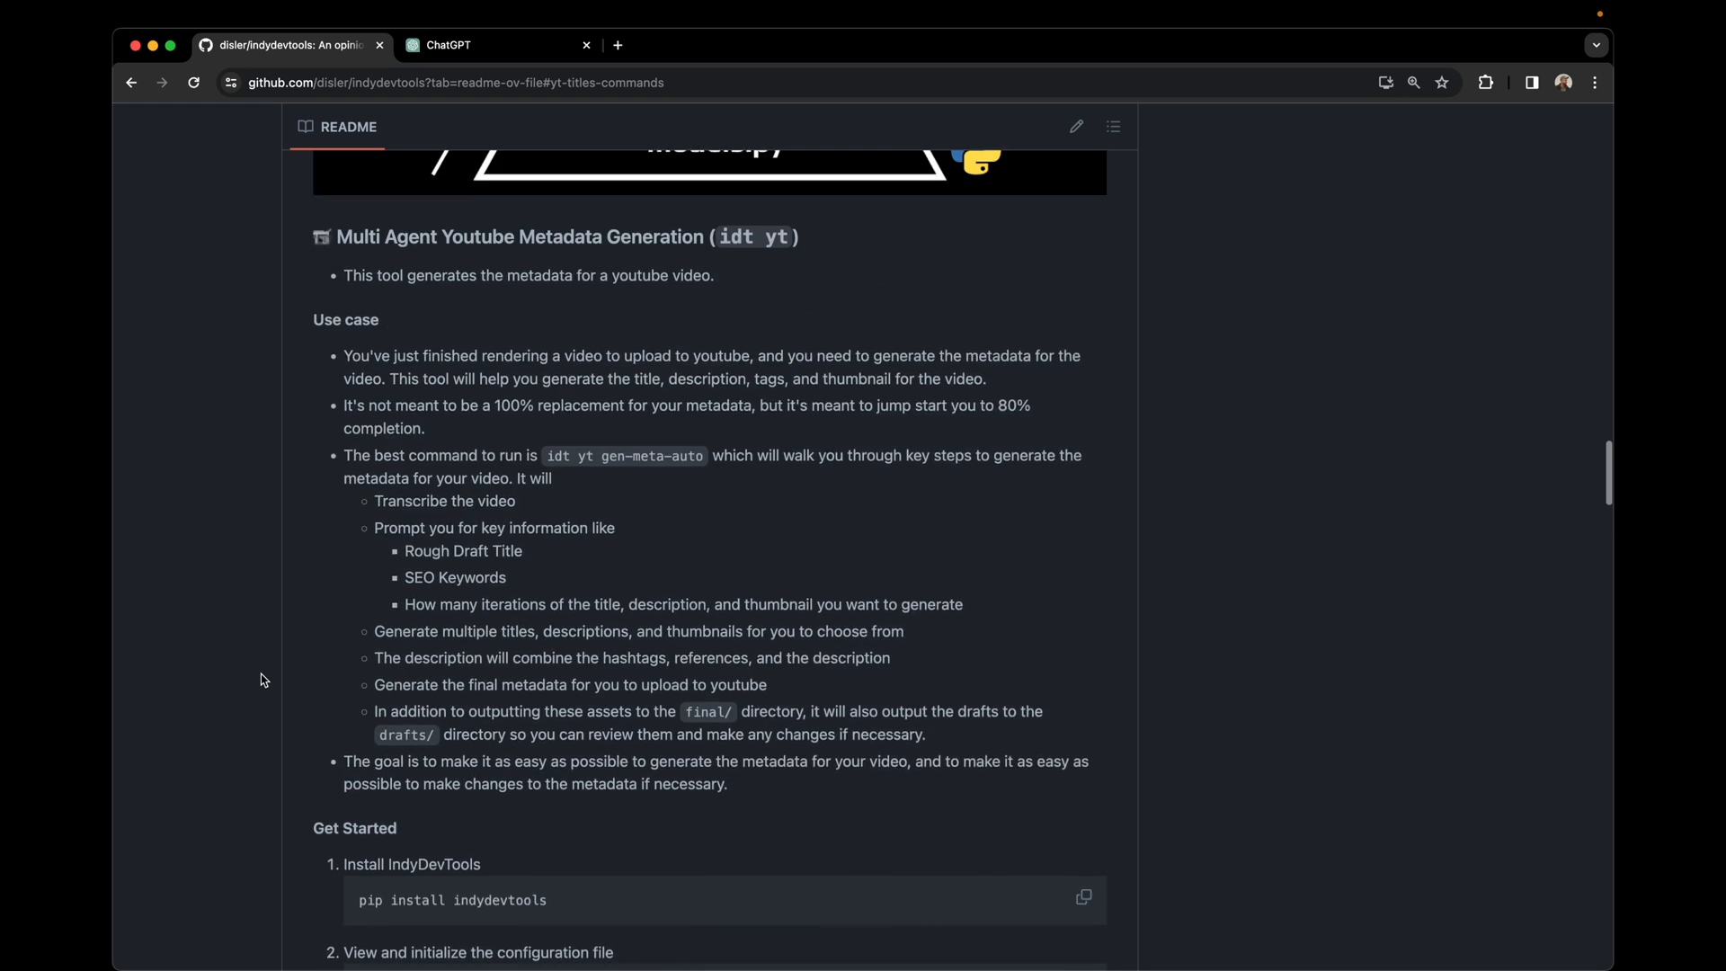
{"action": "scroll", "scroll_direction": "up", "scroll_amount": 3}
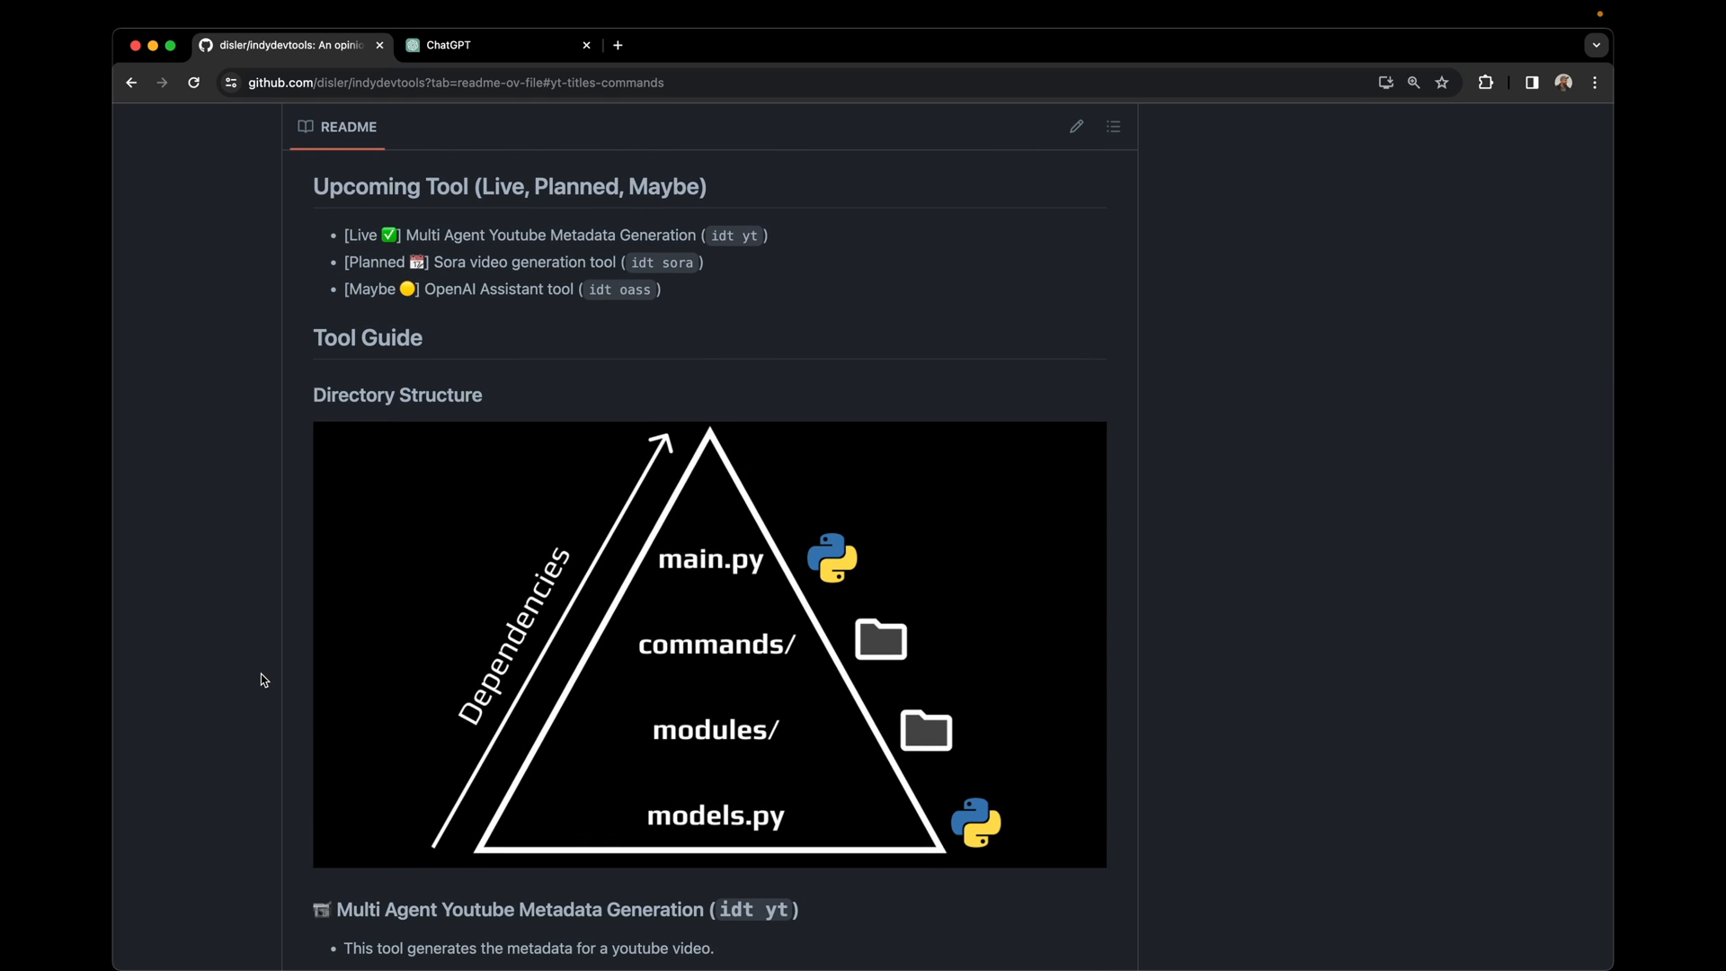
{"action": "scroll", "scroll_direction": "down", "scroll_amount": 3}
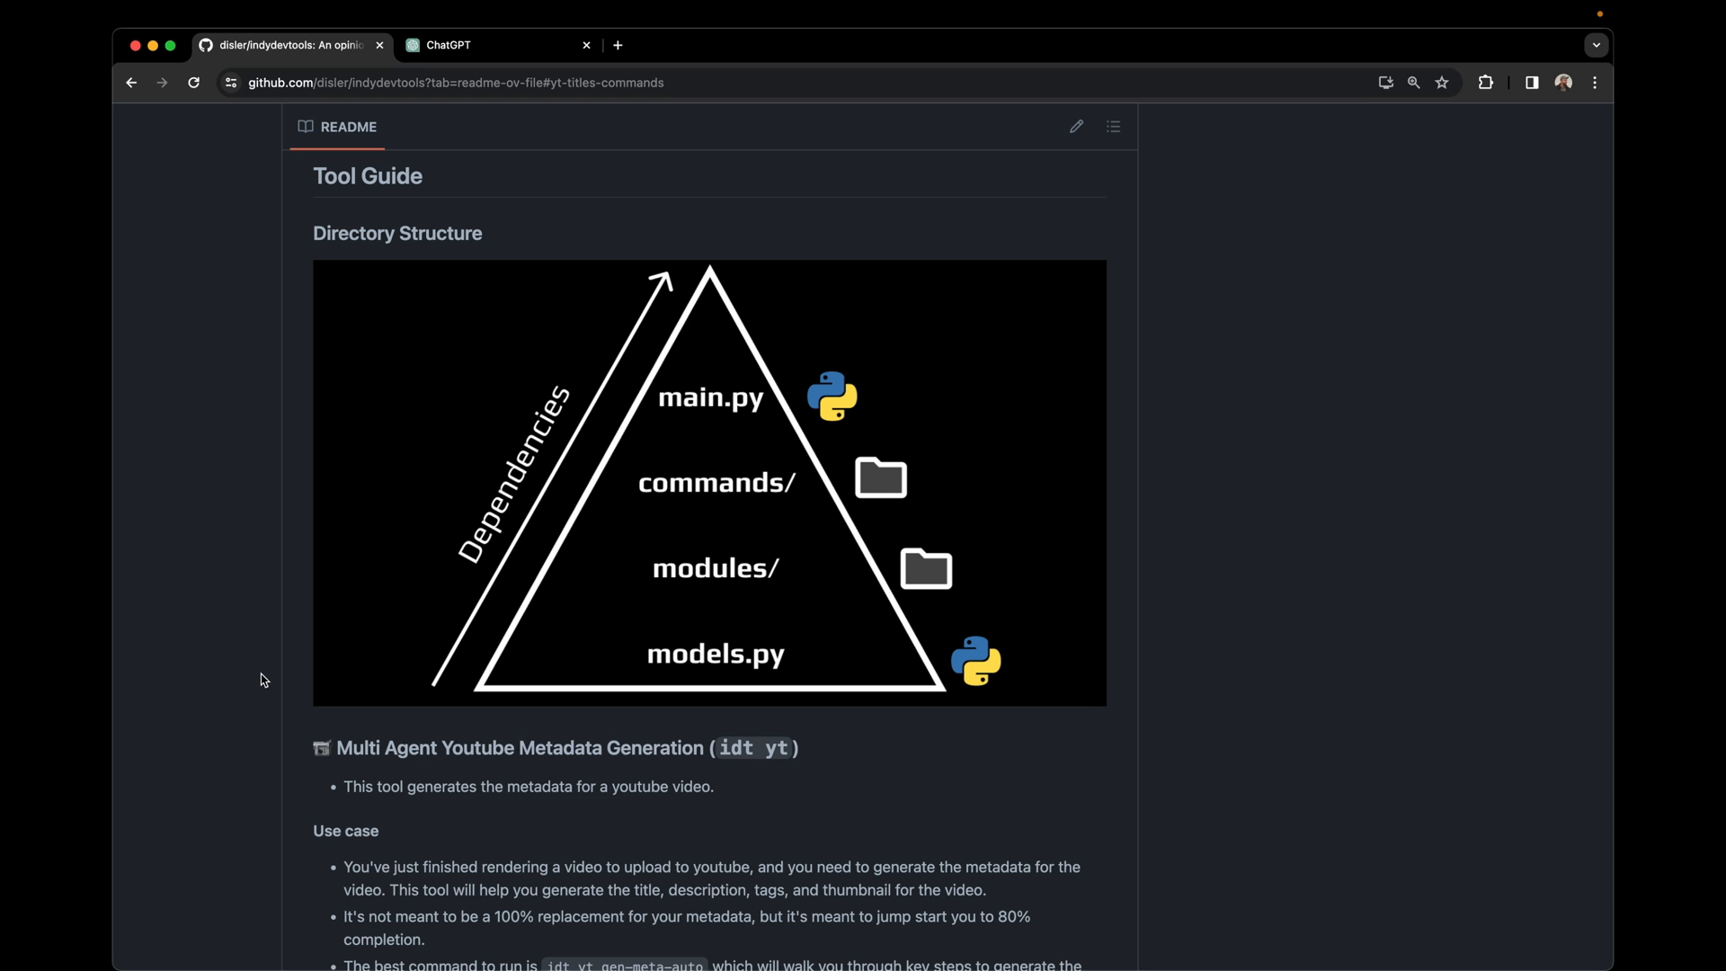
{"action": "scroll", "scroll_direction": "down", "scroll_amount": 3}
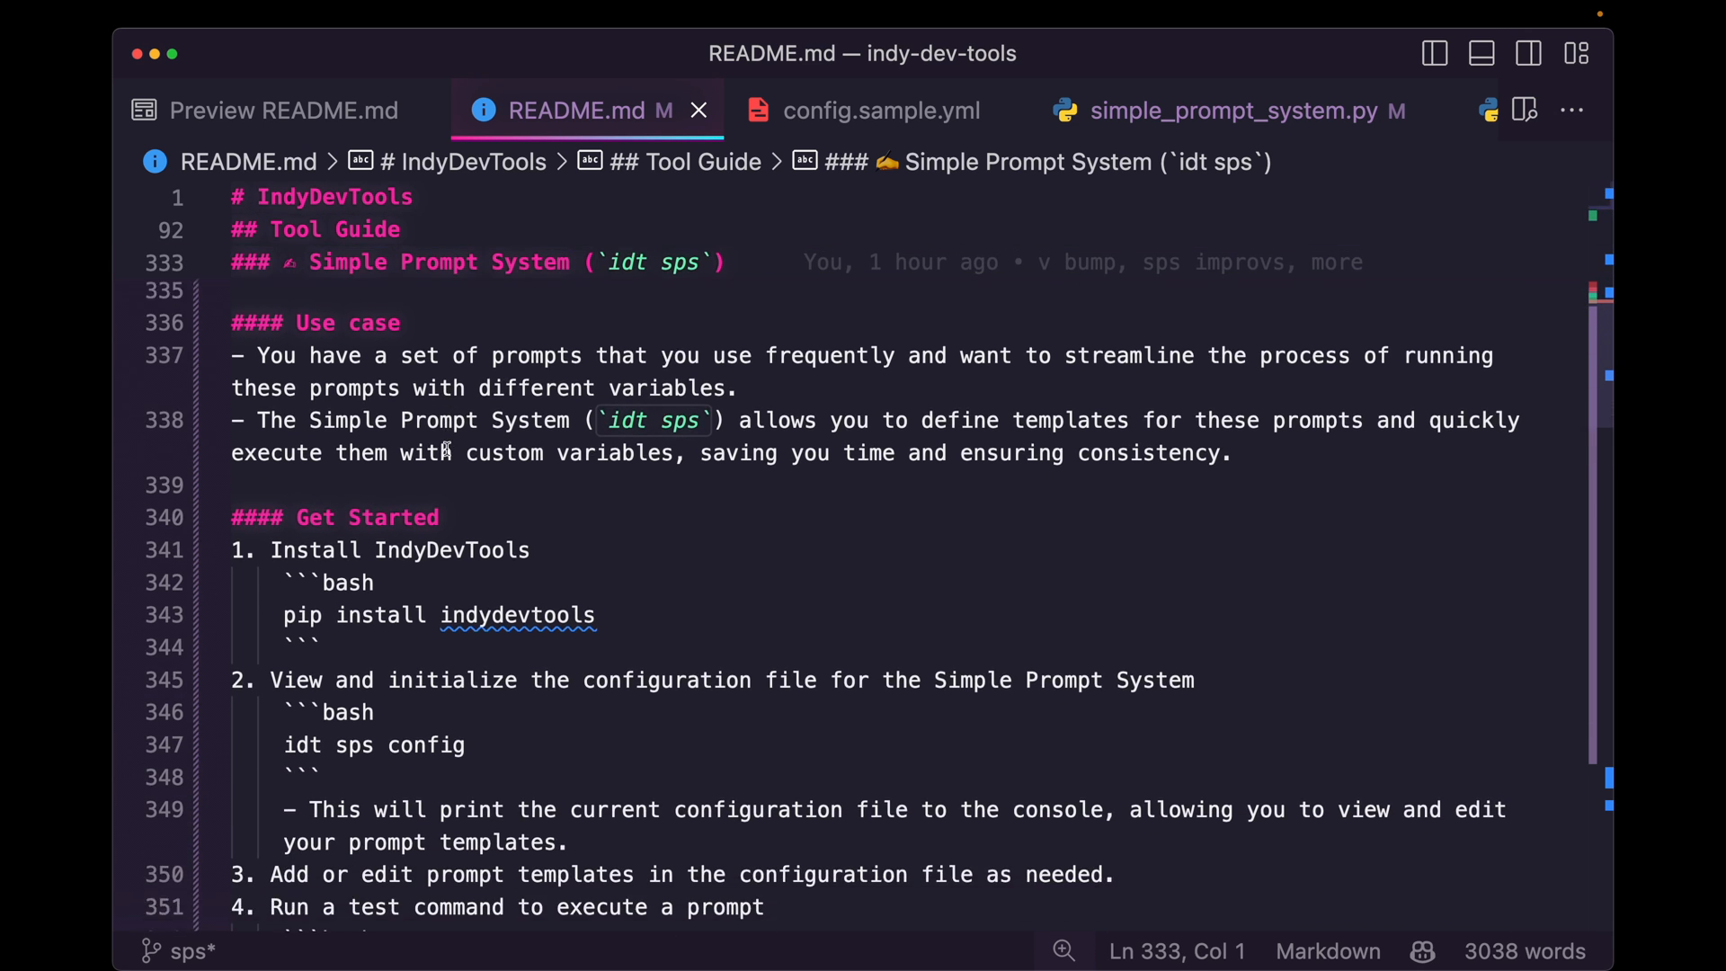
In aider, run /tokens and request idt sps docs mirroring the idt yt section
{"action": "left_click", "coordinate": [1225, 110]}
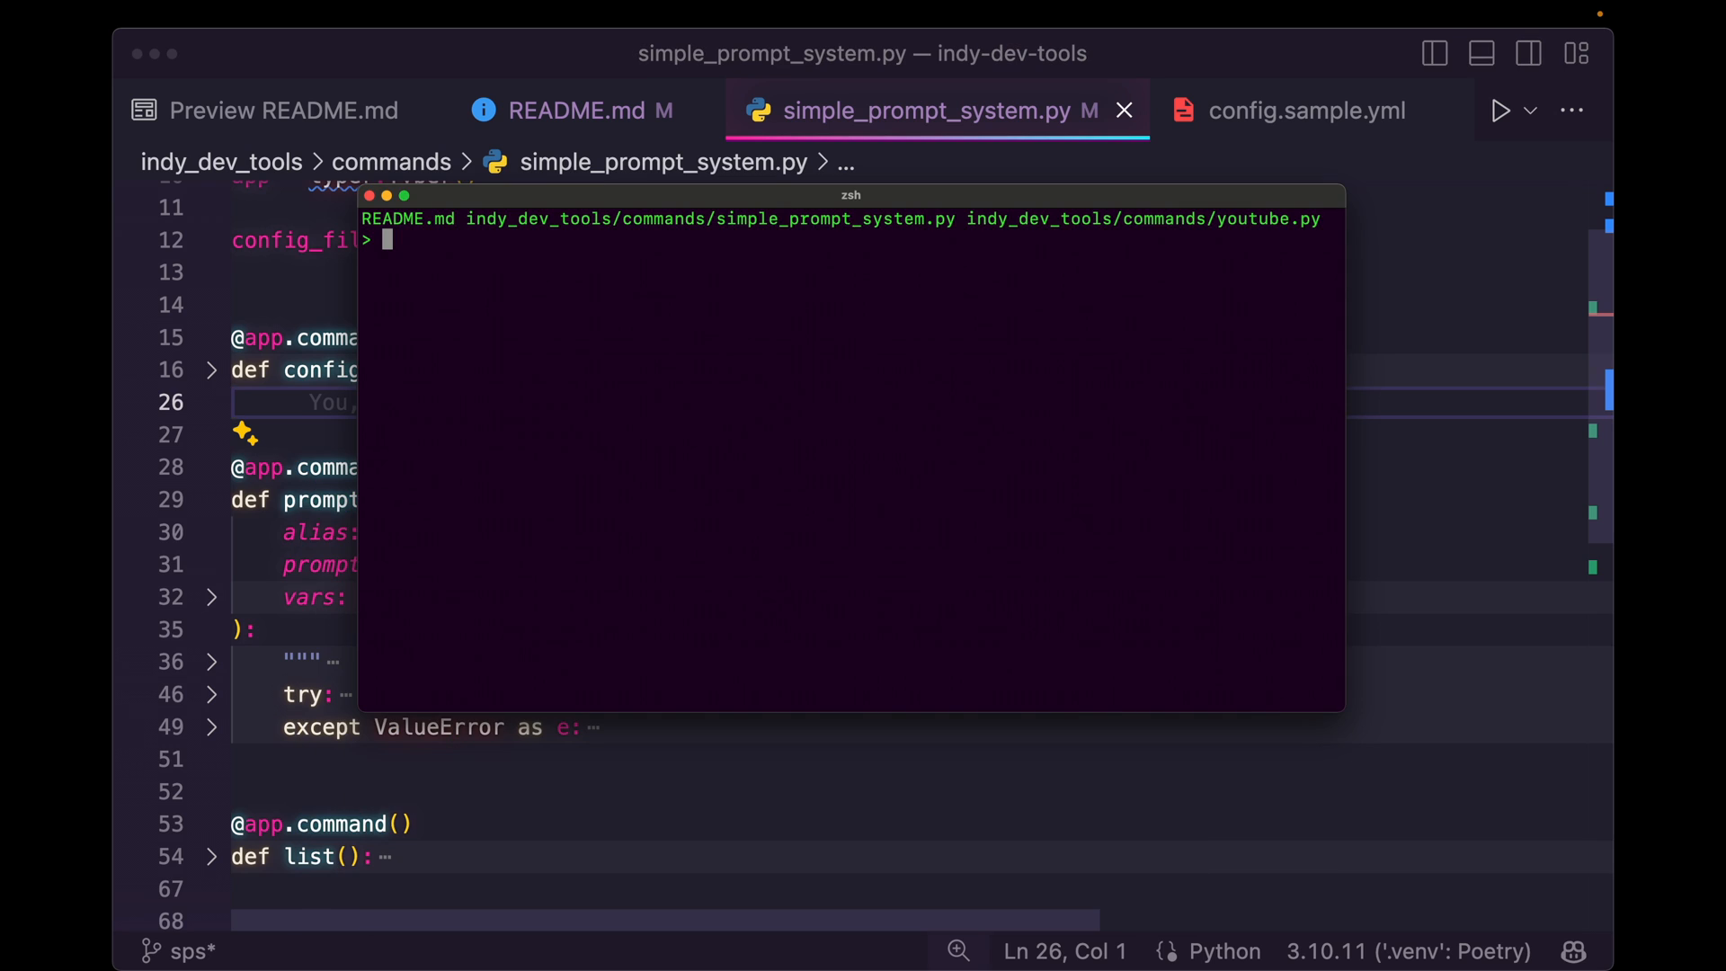
{"action": "type", "text": "/tokens"}
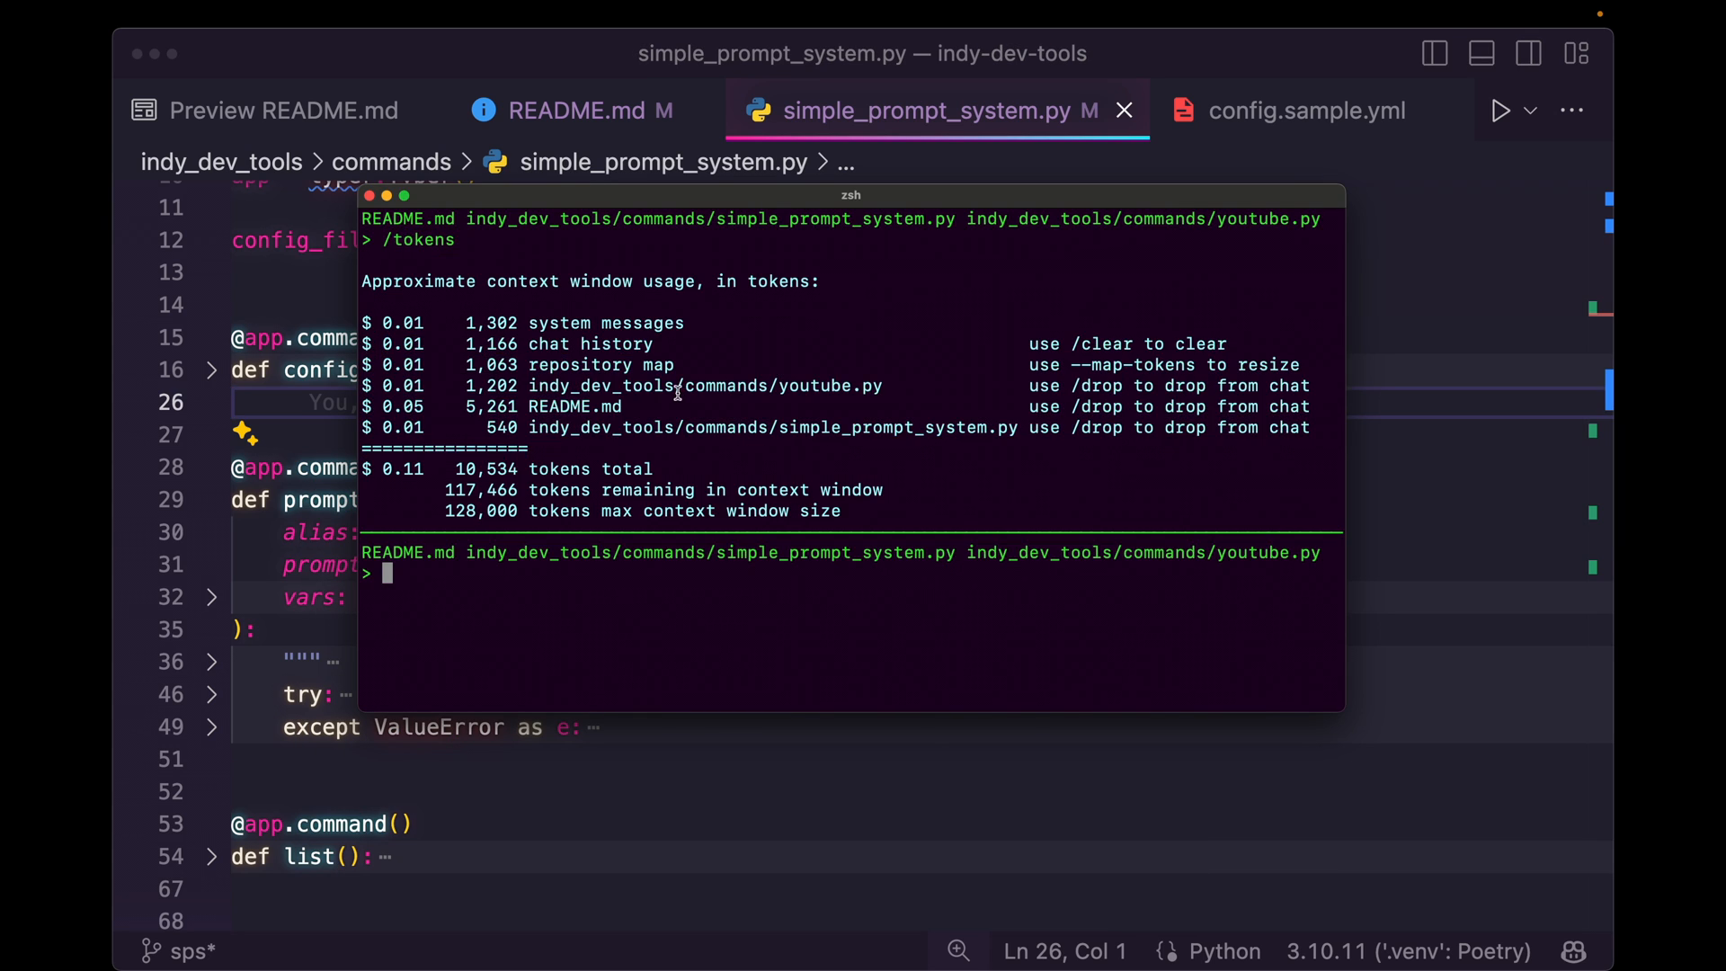
{"action": "mouse_move", "coordinate": [781, 572]}
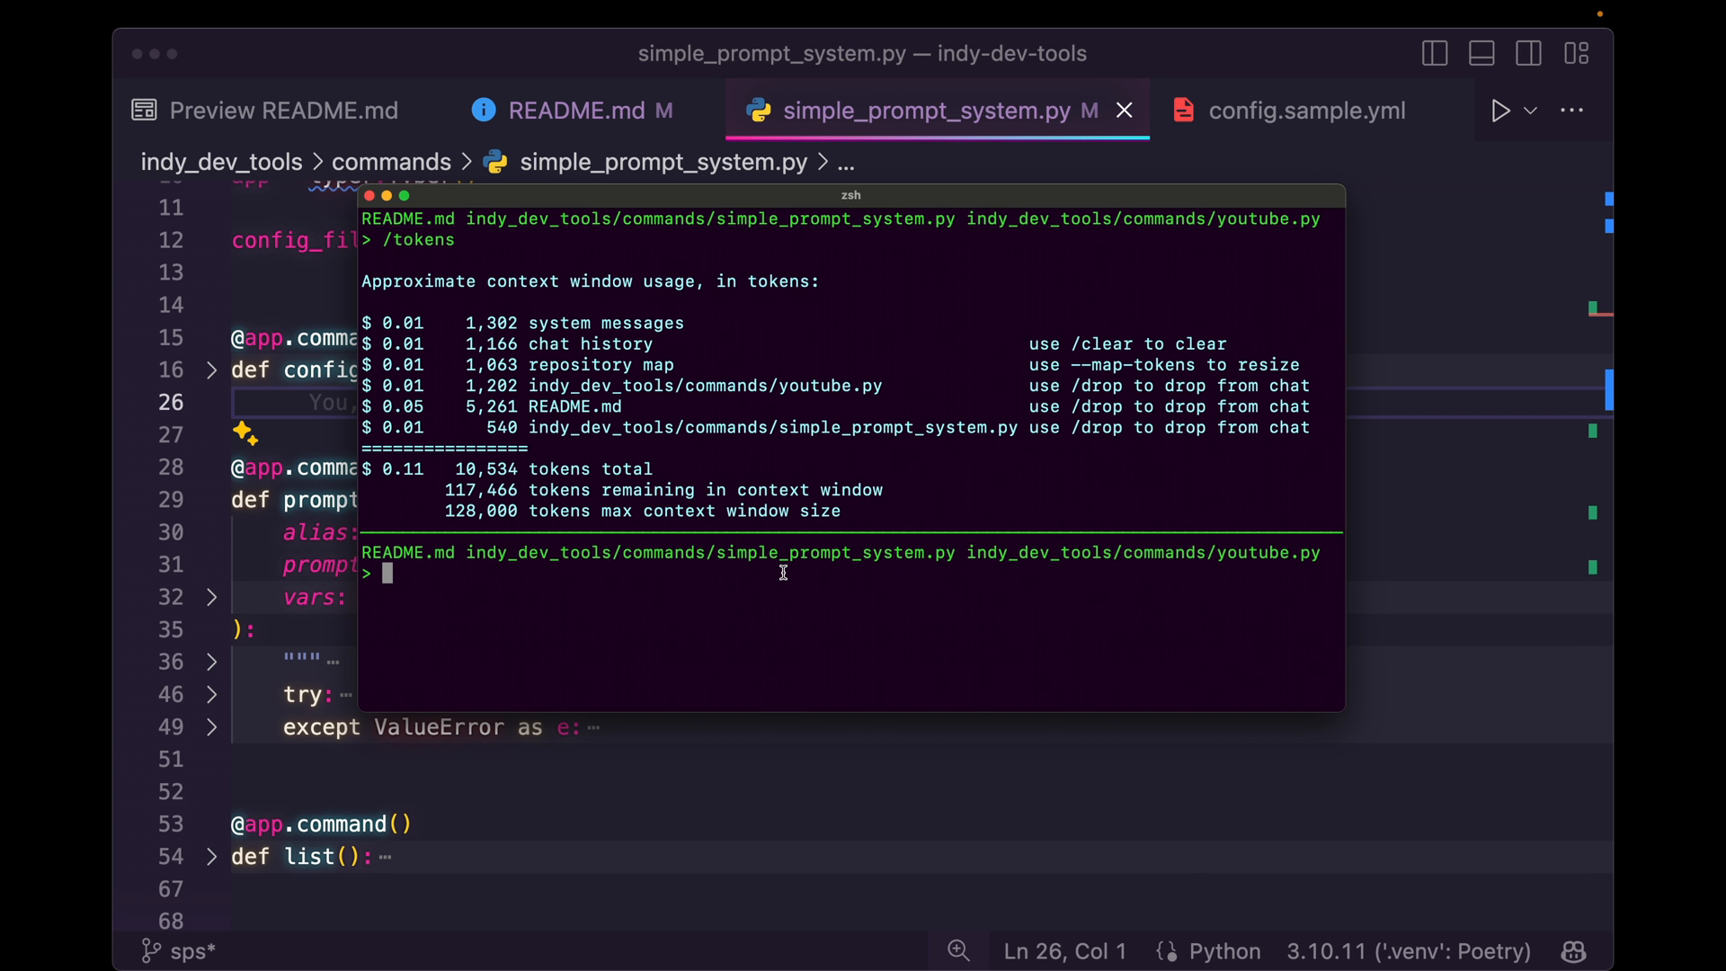
{"action": "mouse_move", "coordinate": [619, 595]}
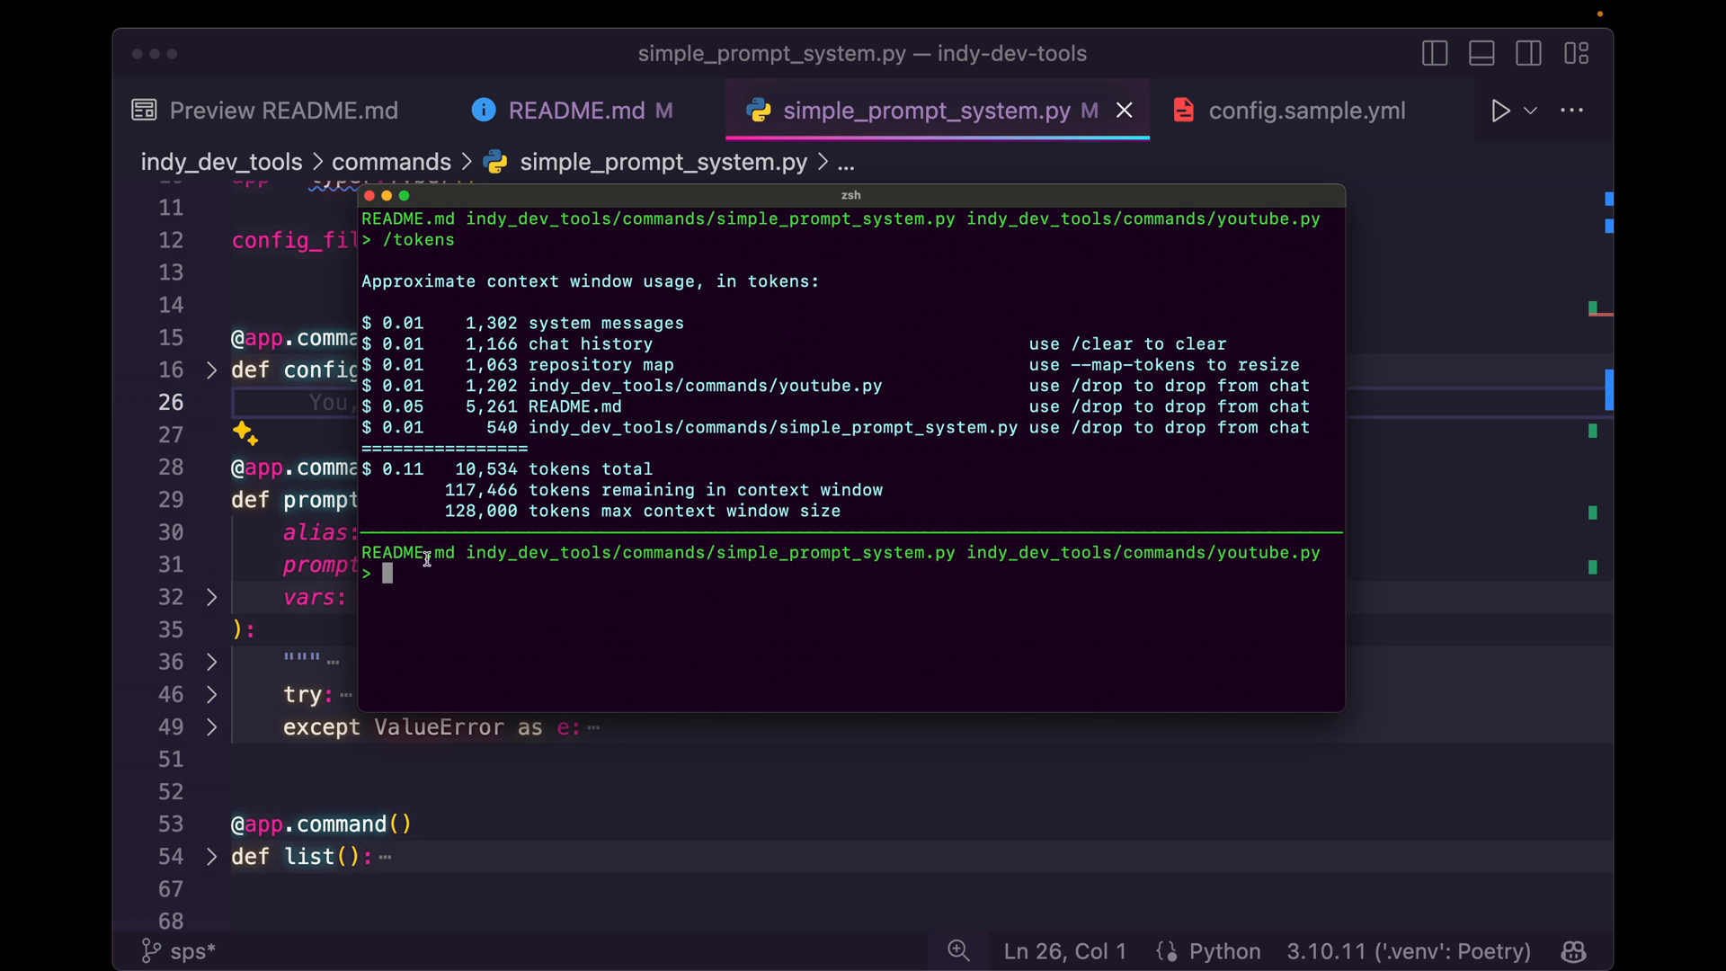
{"action": "double_click", "coordinate": [835, 551]}
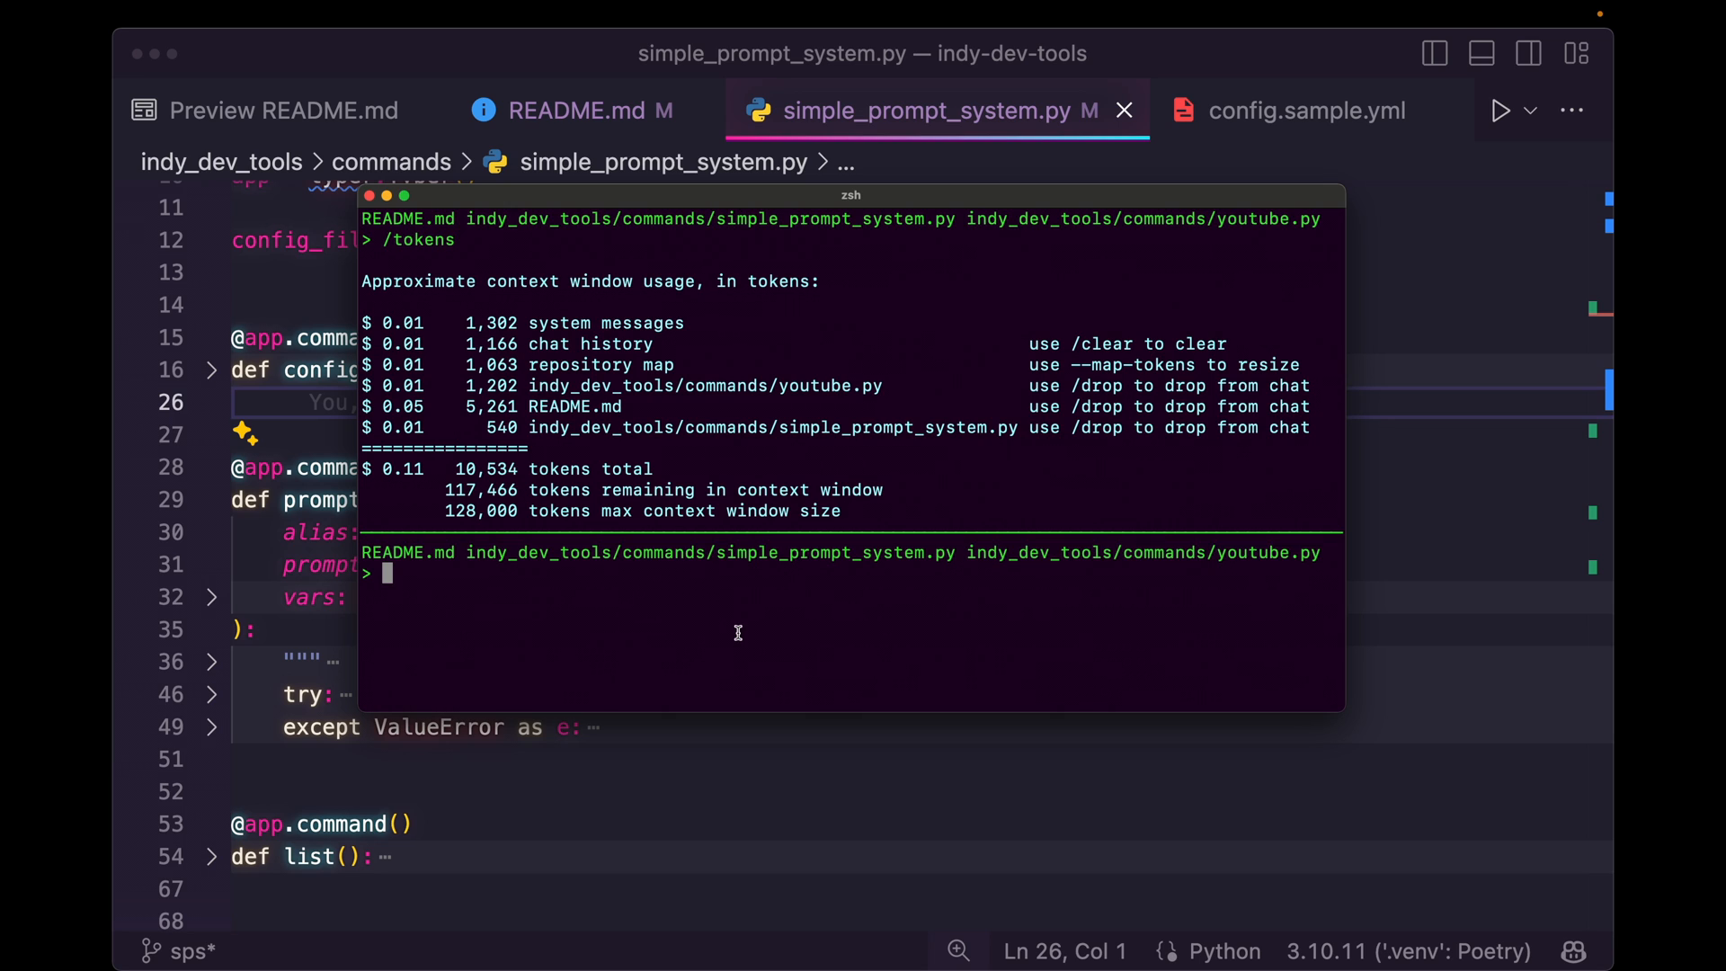
{"action": "type", "text": "/tokens"}
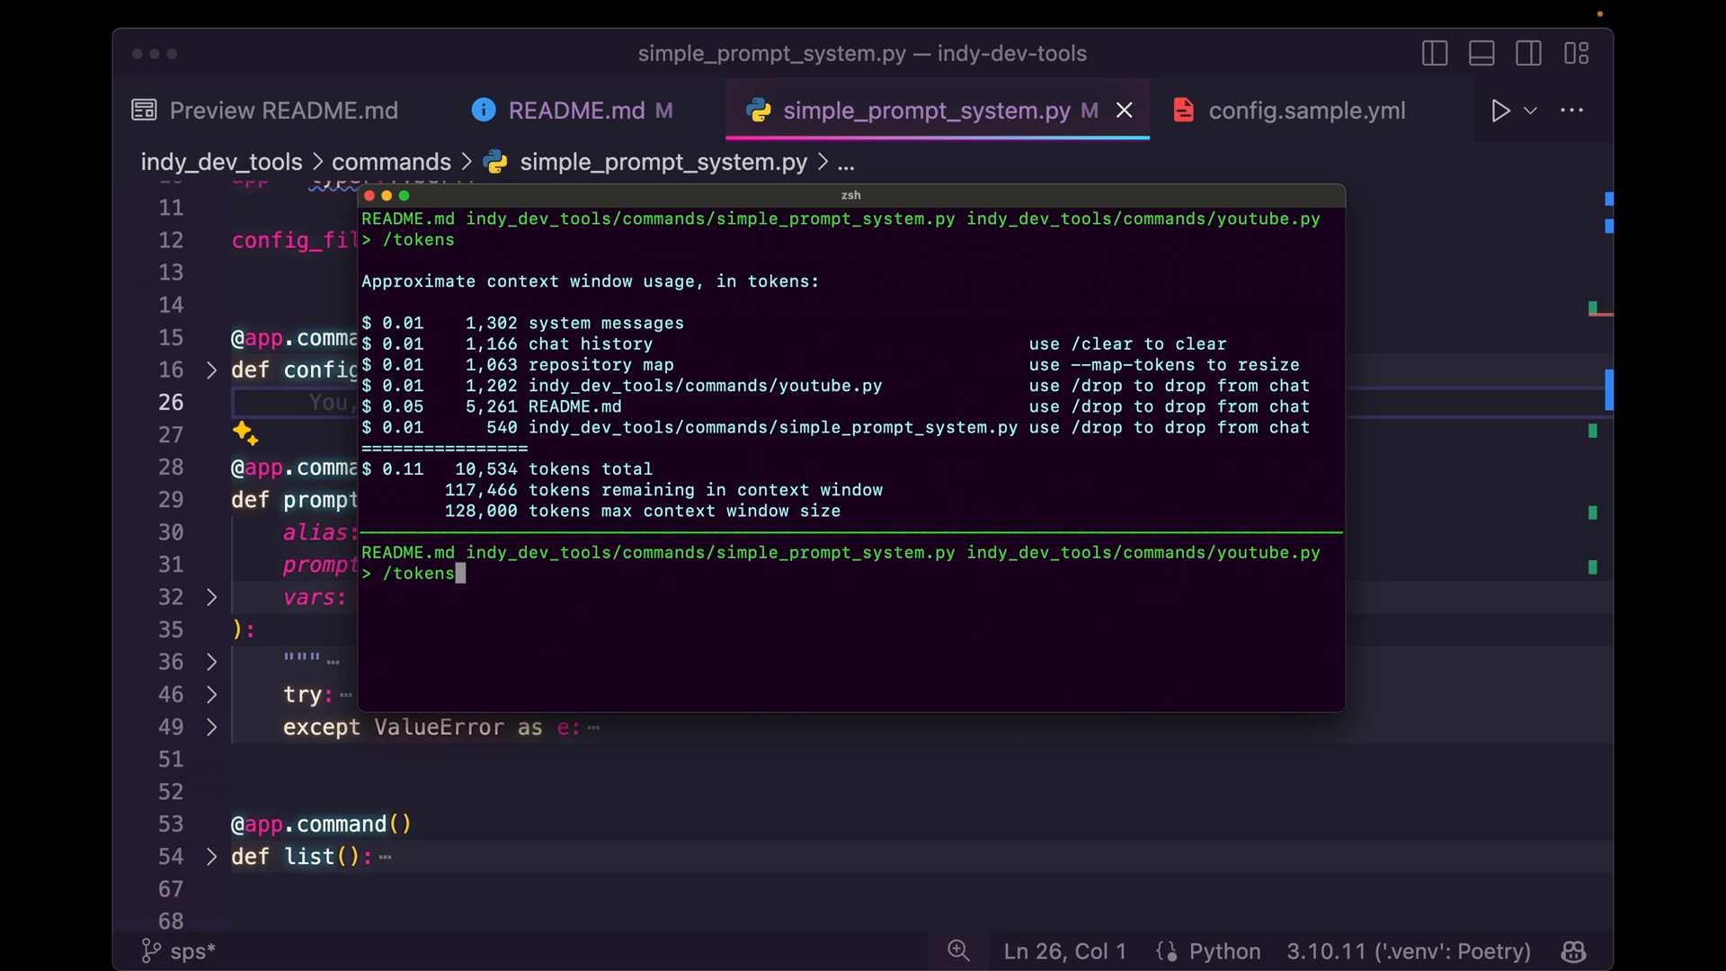
{"action": "type", "text": "Generate documentation for the `idt sps` command. Build the readme.md docs for a new section under the toolguide section. Mirror the Multi Agent Youtube Metadata Generation (idt yt) for the Simple Prompt System."}
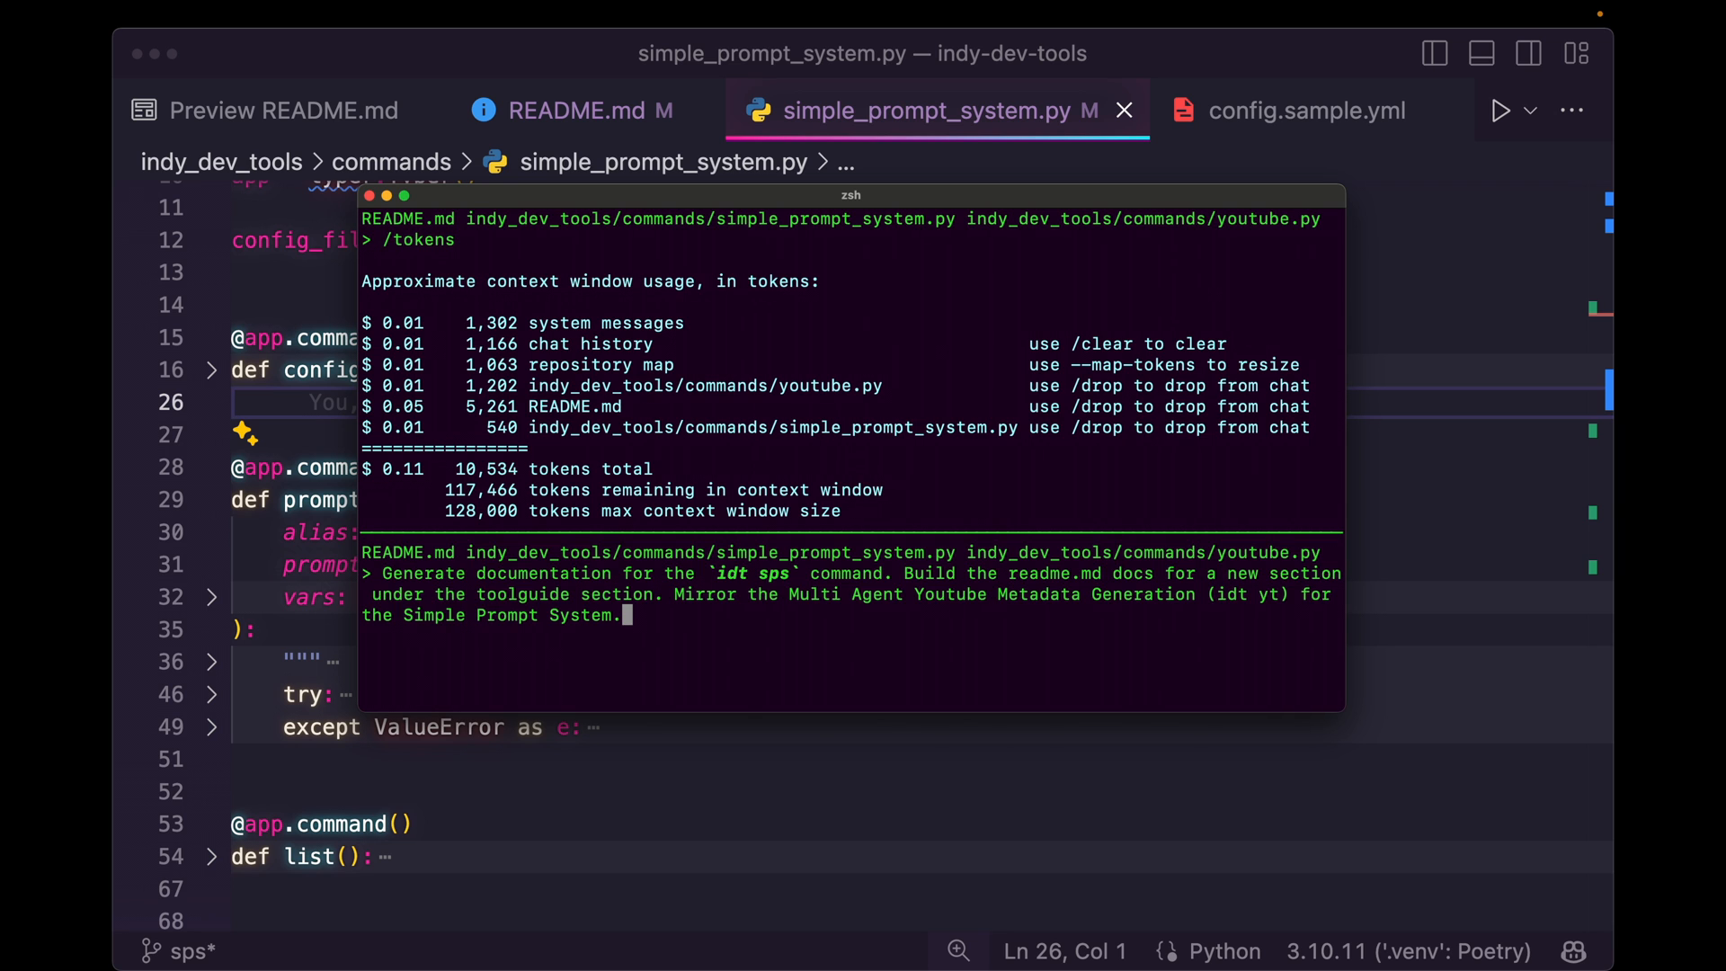
{"action": "left_click", "coordinate": [573, 110]}
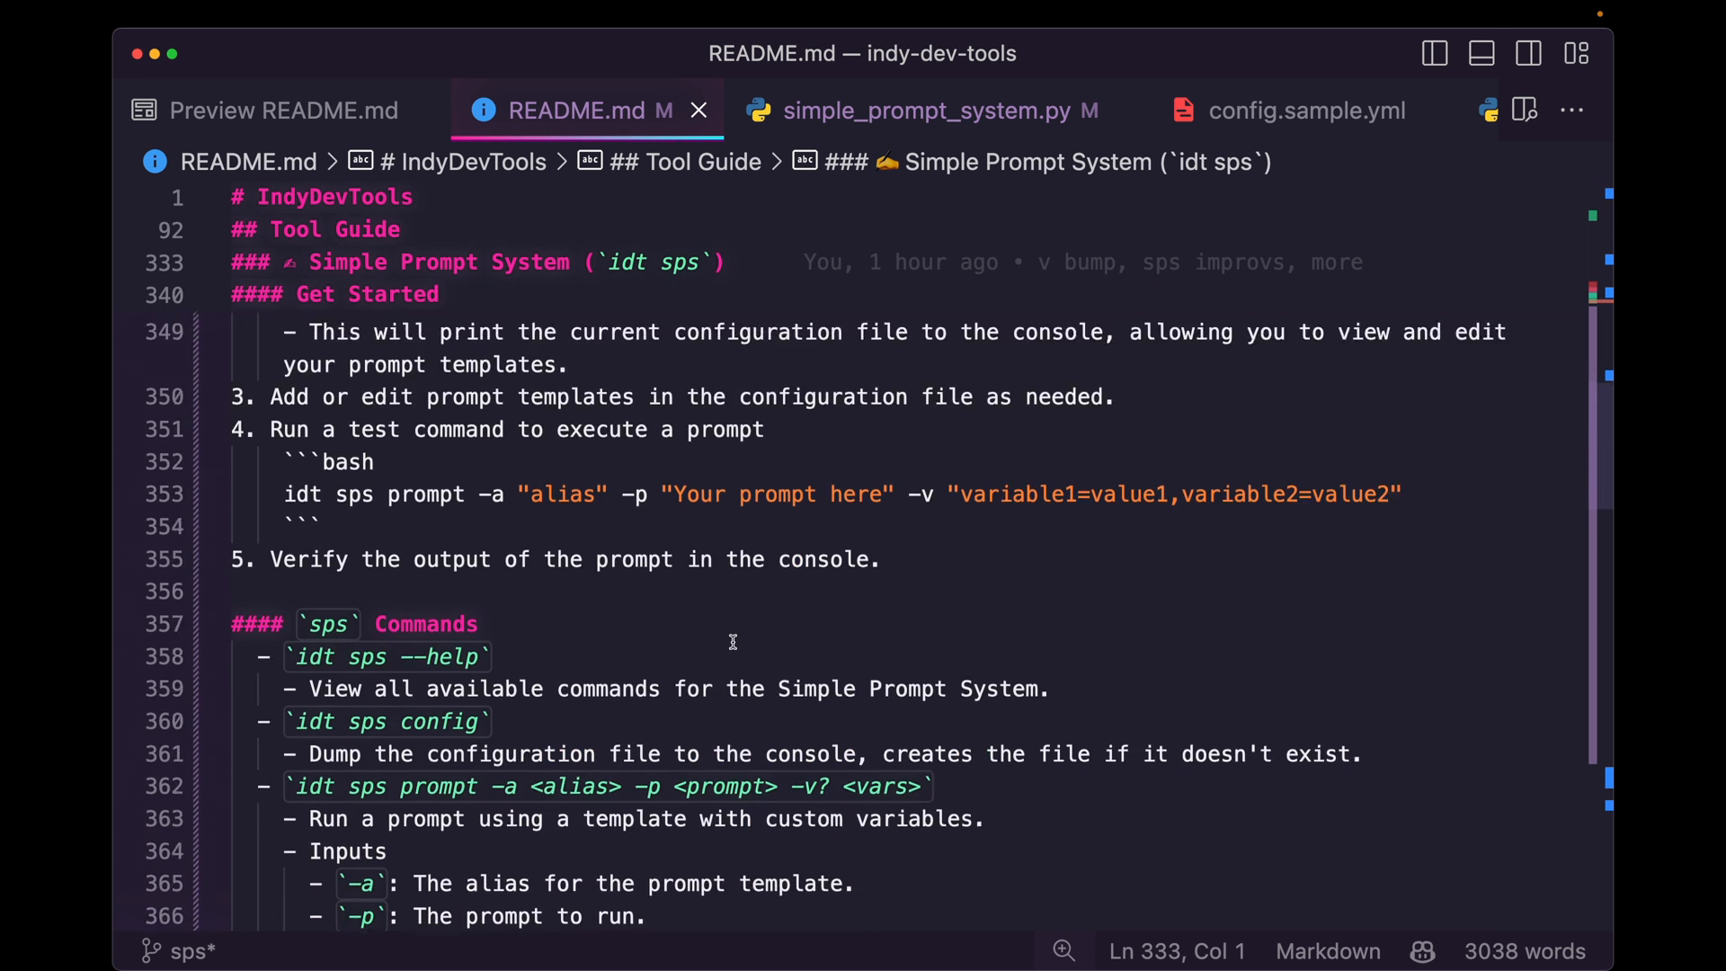
{"action": "scroll", "scroll_direction": "down", "scroll_amount": 3}
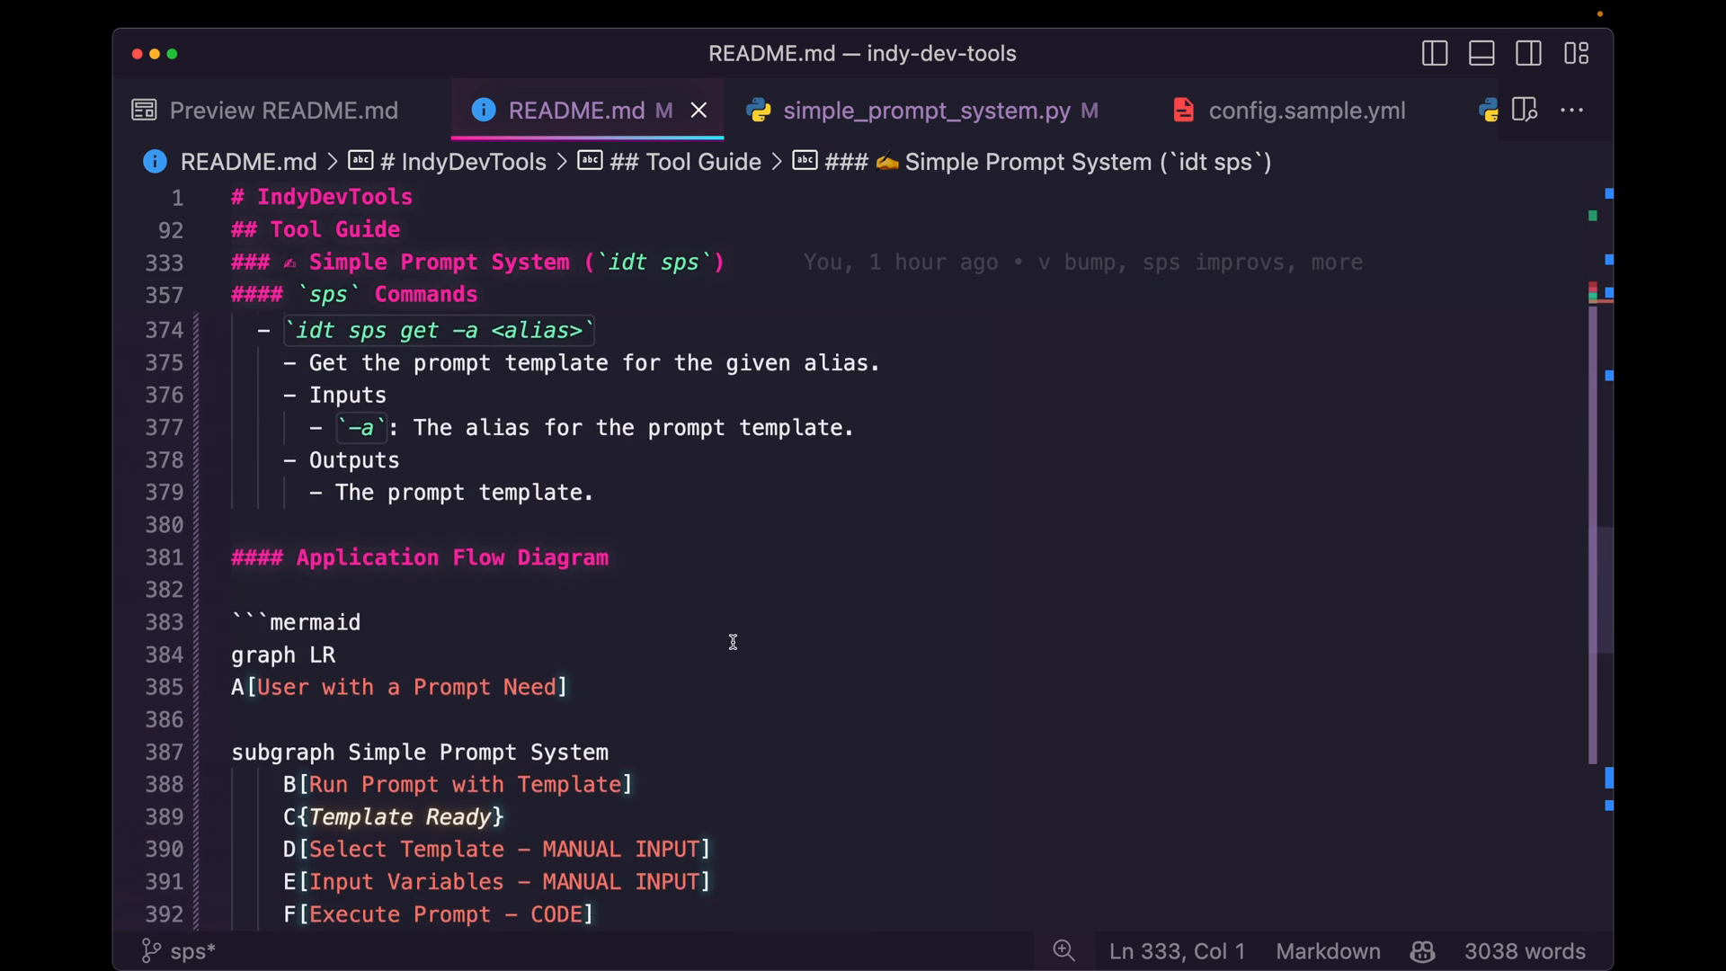
{"action": "scroll", "scroll_direction": "down", "scroll_amount": 3}
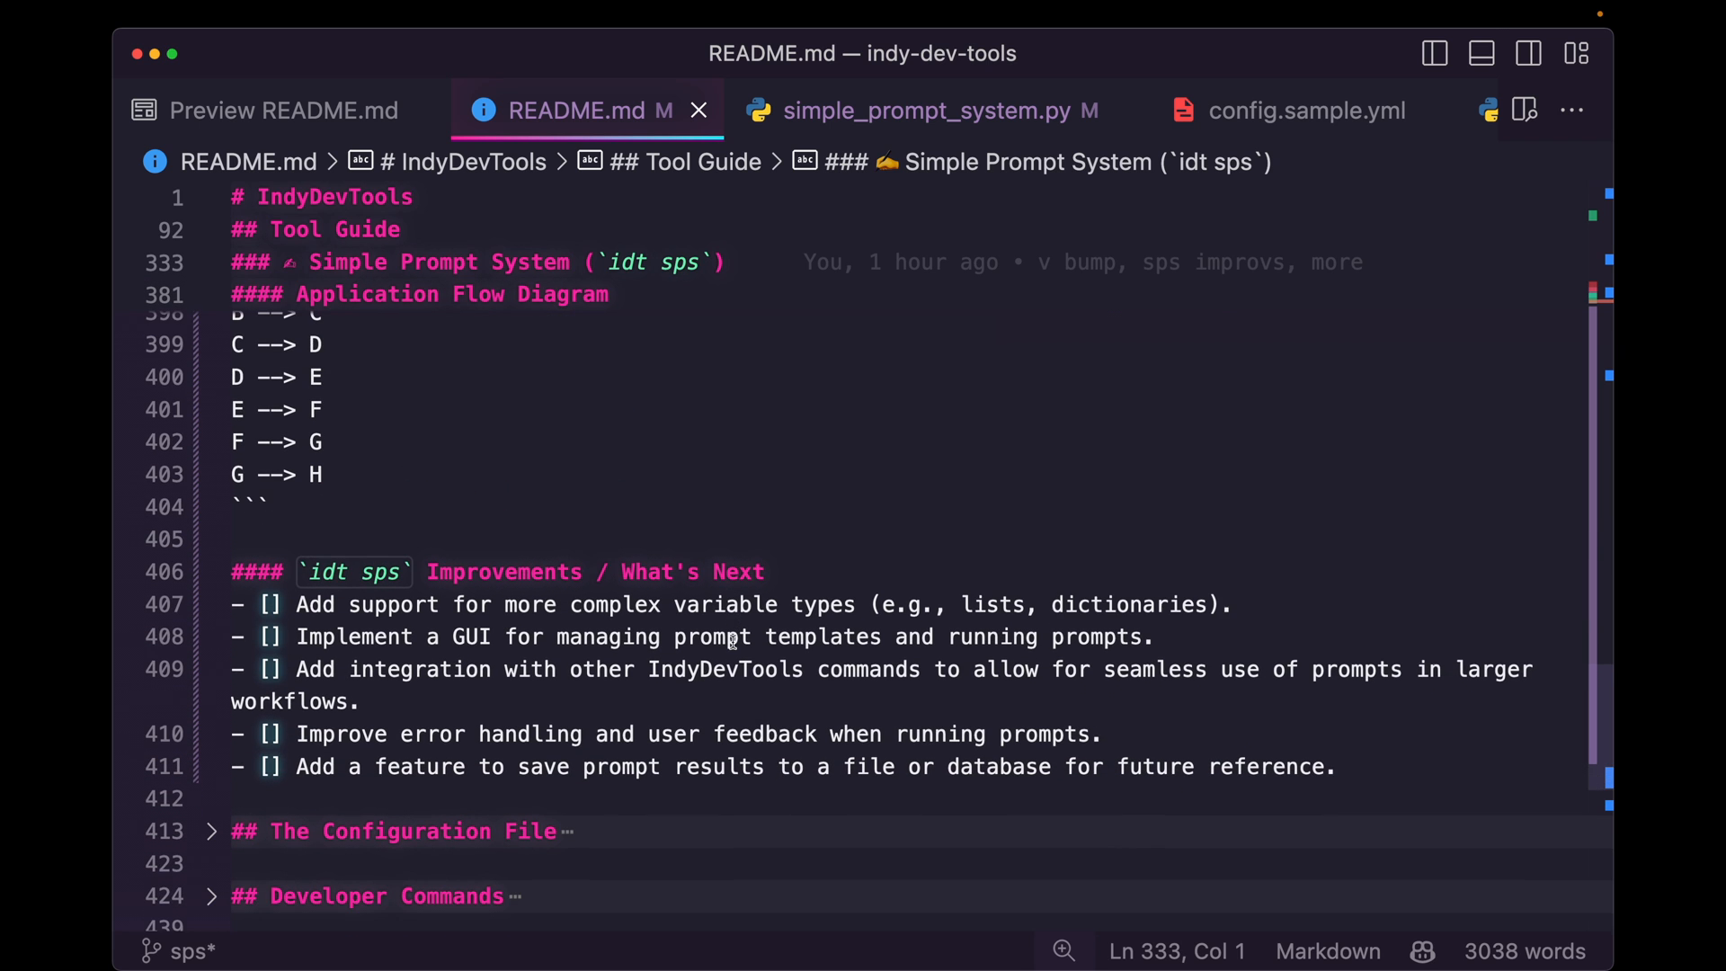
{"action": "scroll", "scroll_direction": "down", "scroll_amount": 3}
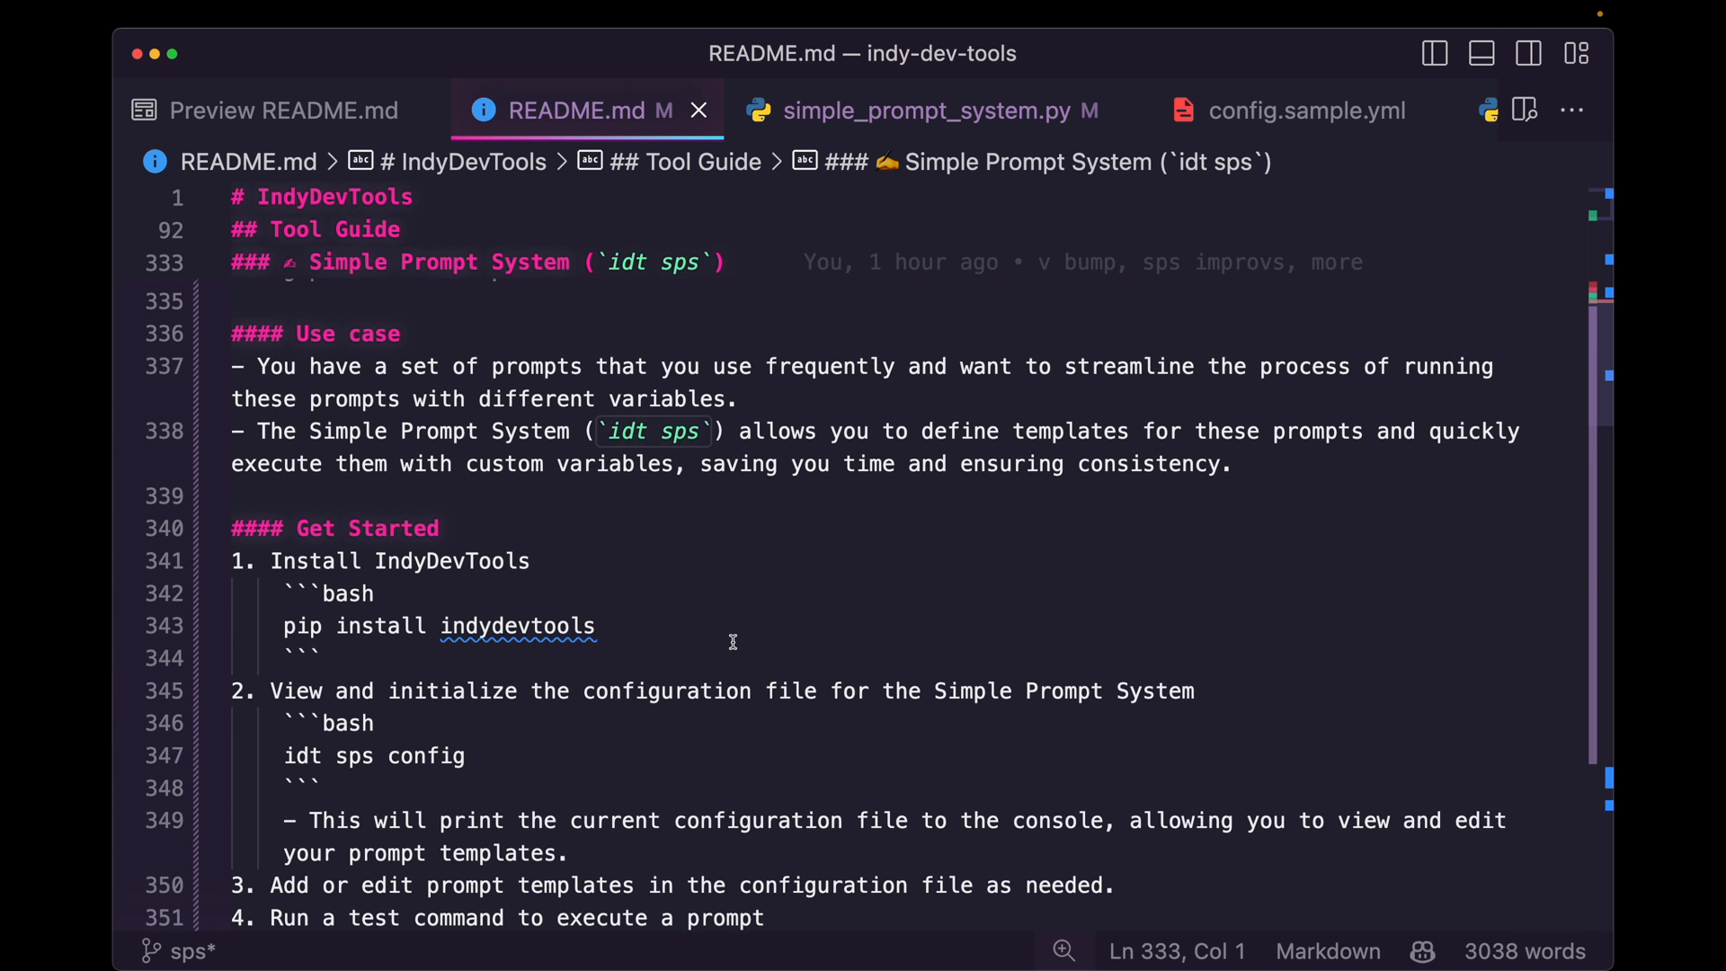
{"action": "scroll", "scroll_direction": "down", "scroll_amount": 3}
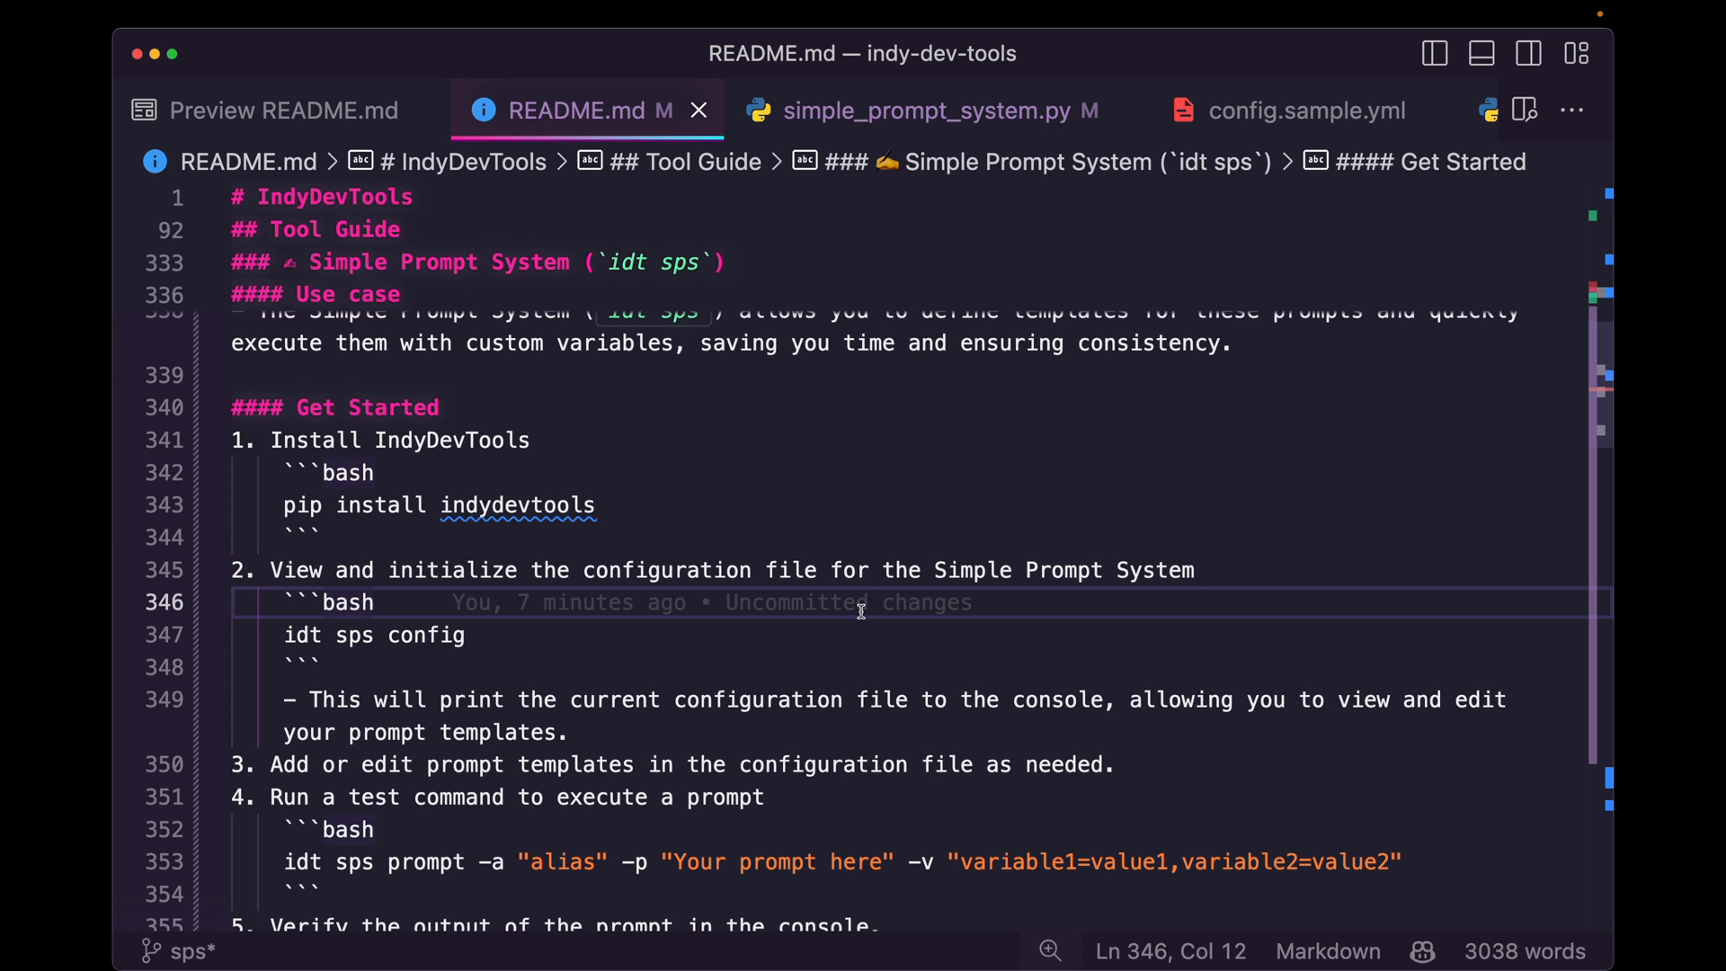
{"action": "left_click", "coordinate": [376, 602]}
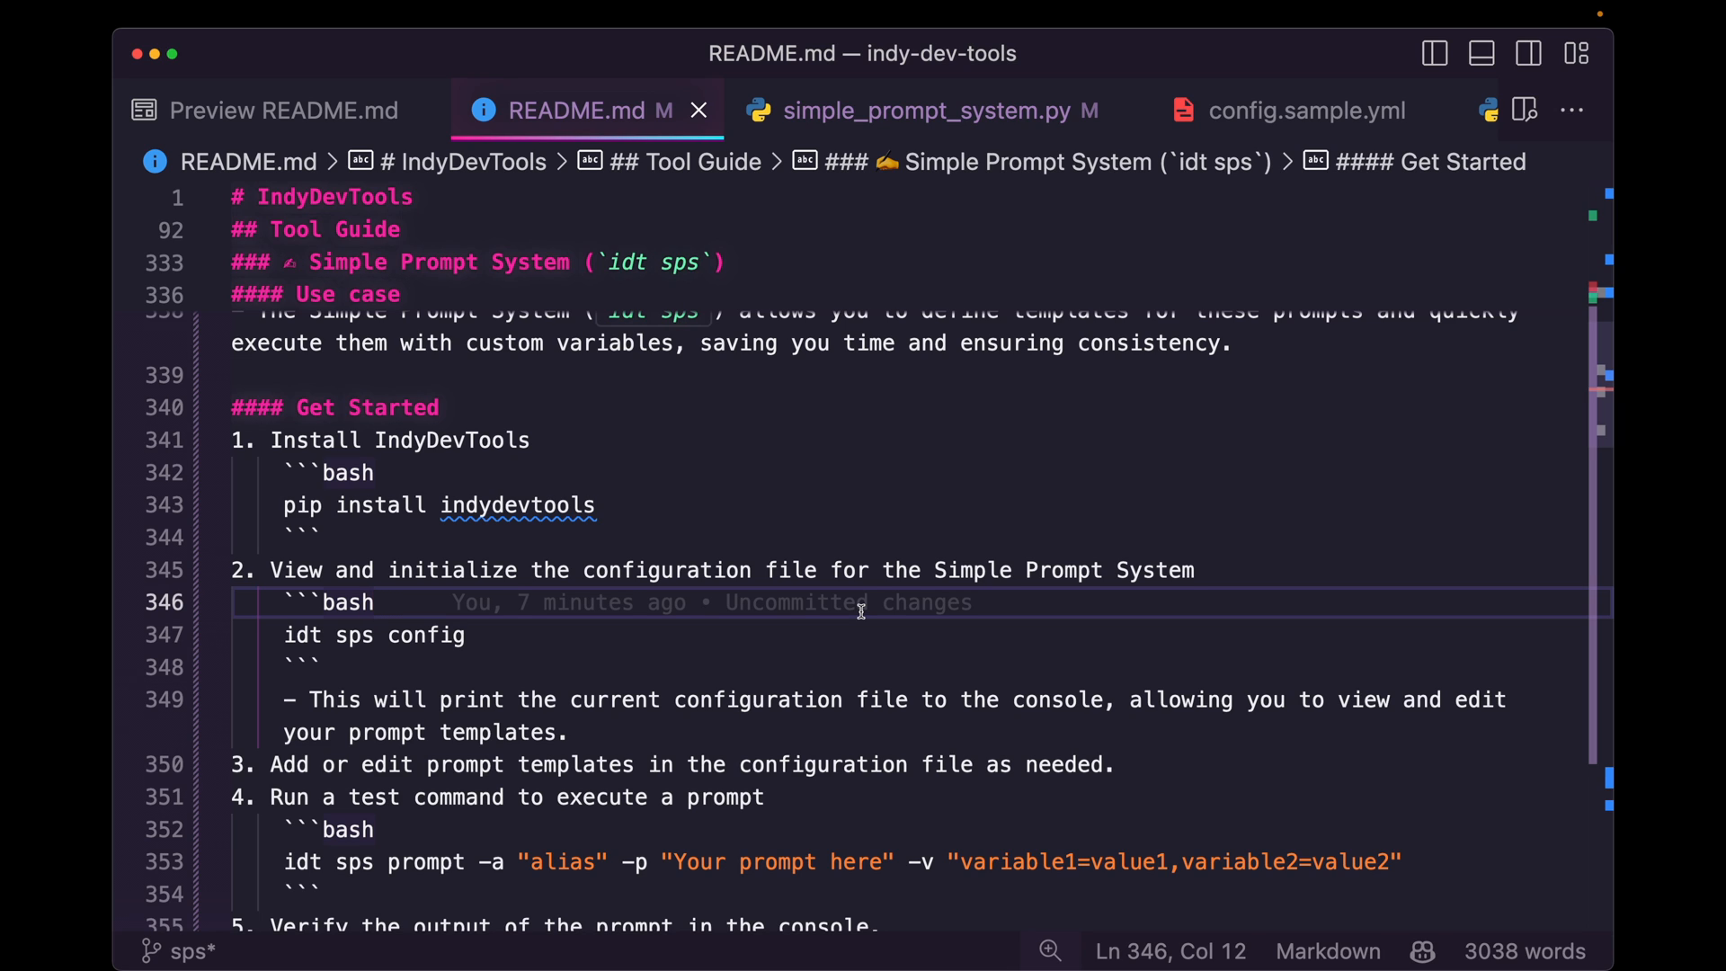
{"action": "left_click", "coordinate": [376, 602]}
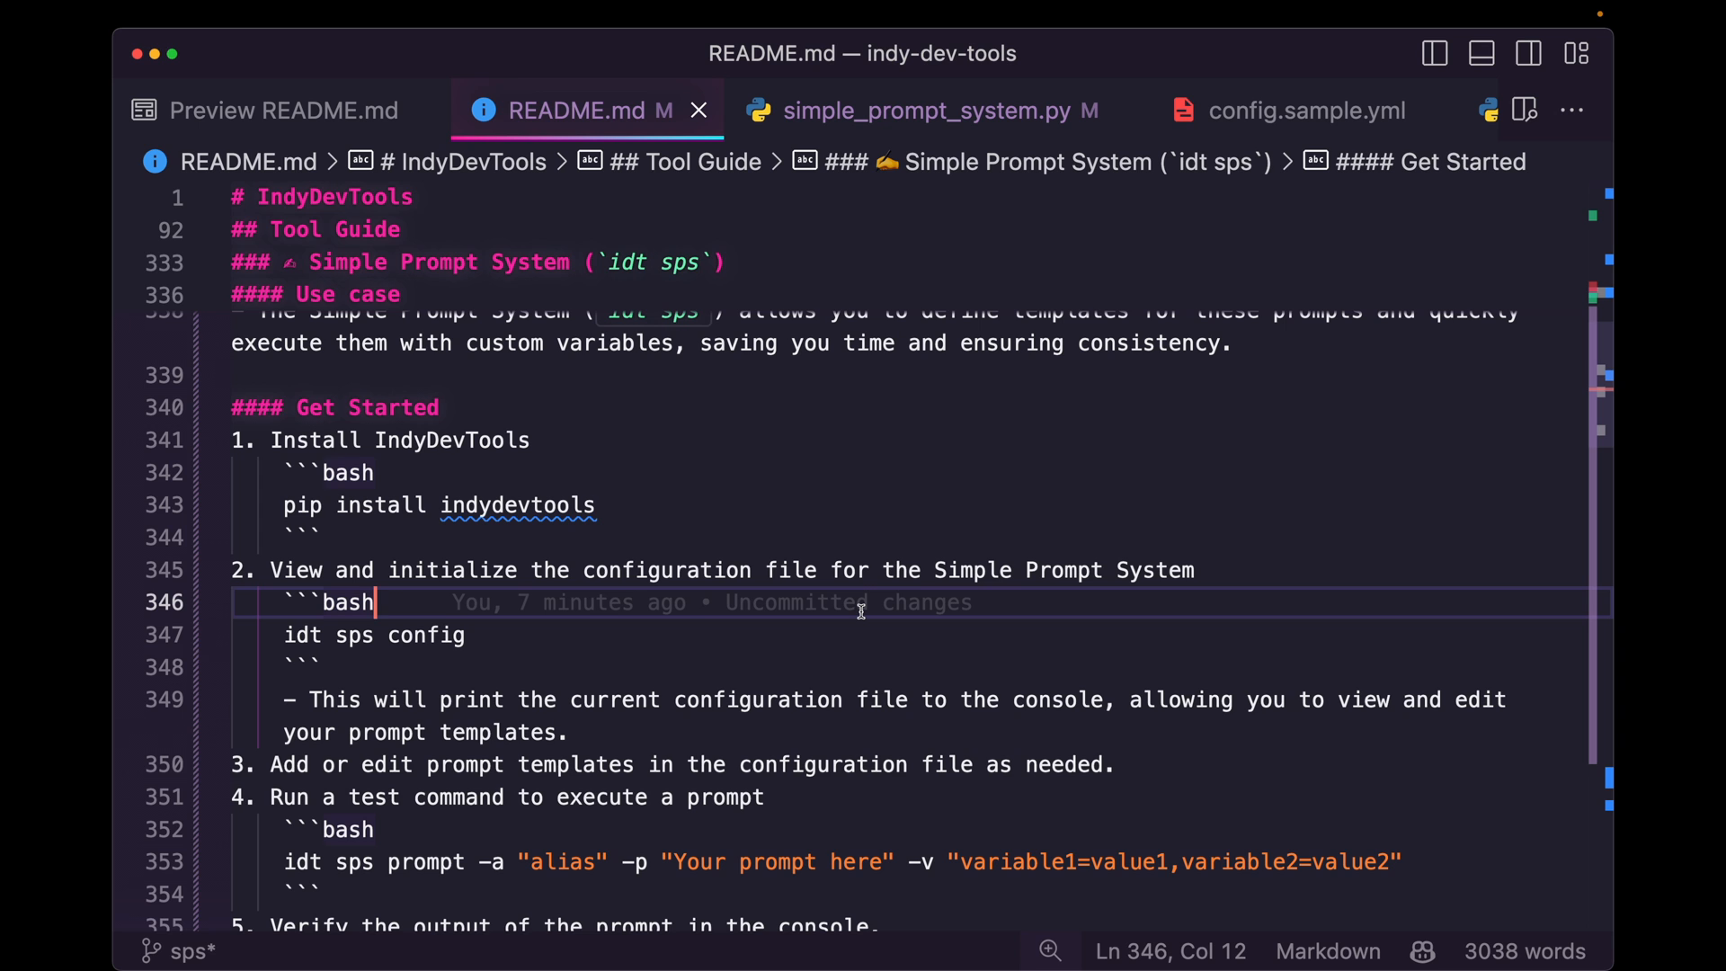